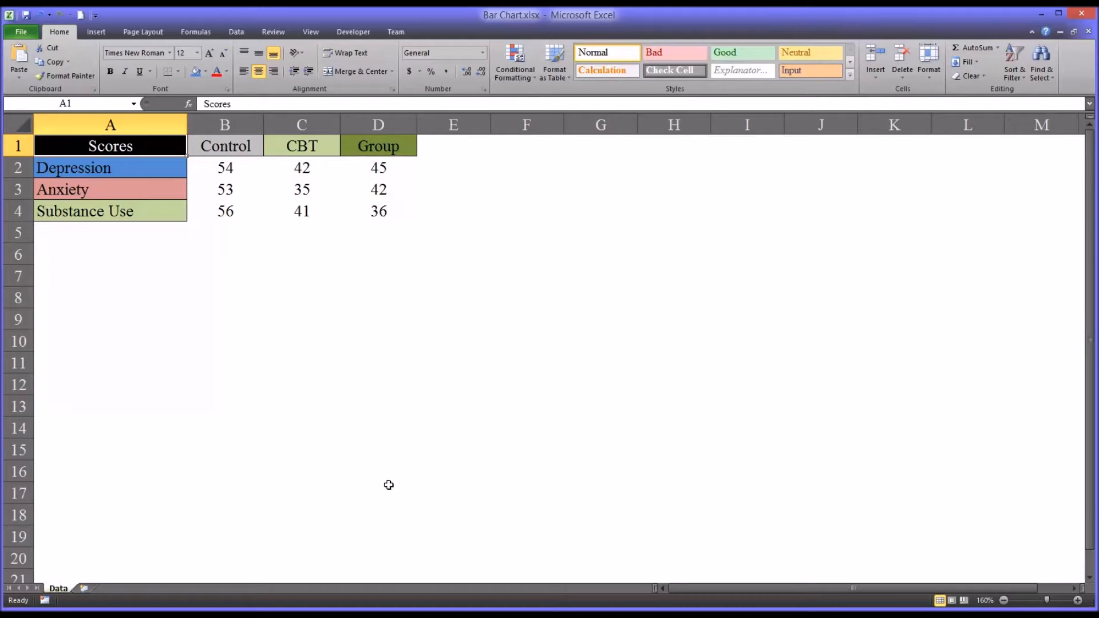
mouse_move(209, 194)
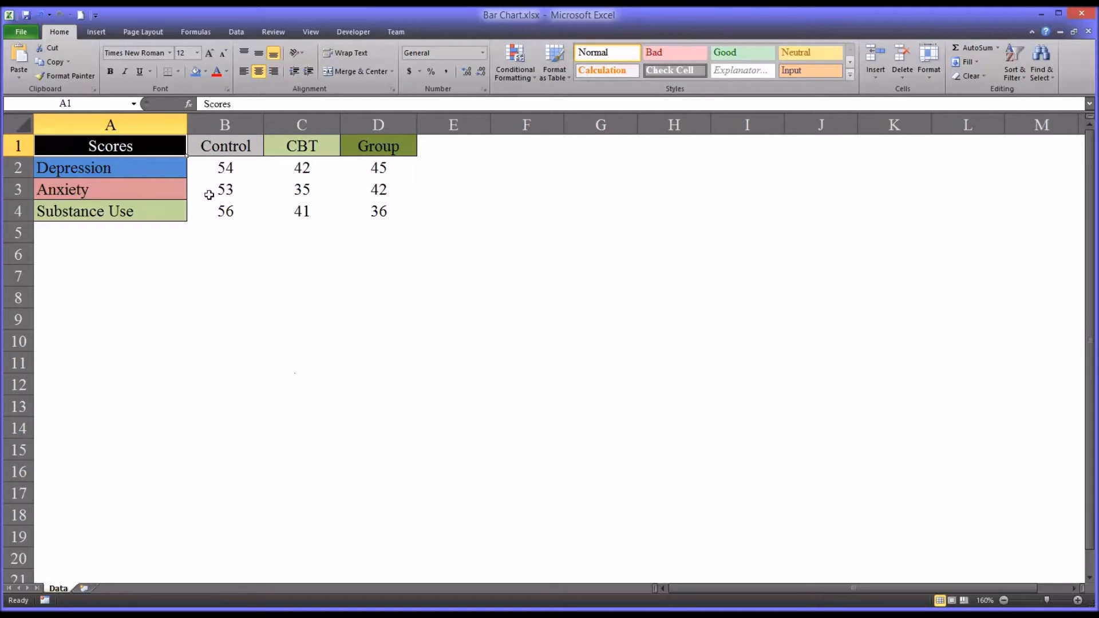
Drag-select the Scores table A1:D4, then click individual labels, headings and a Control score
drag(110, 146, 377, 211)
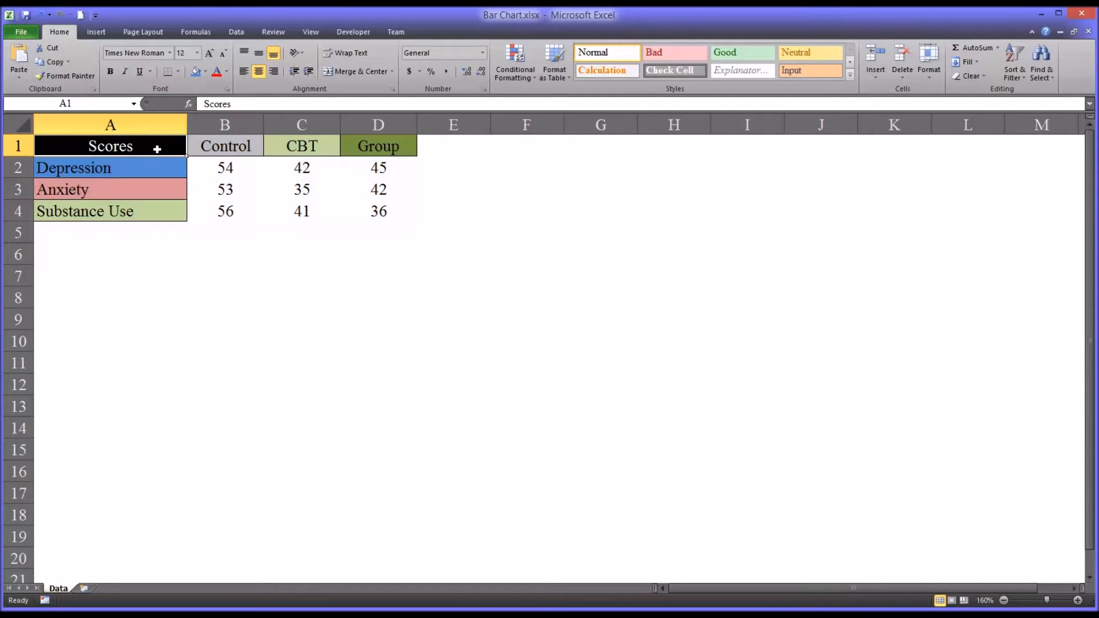
mouse_move(297, 196)
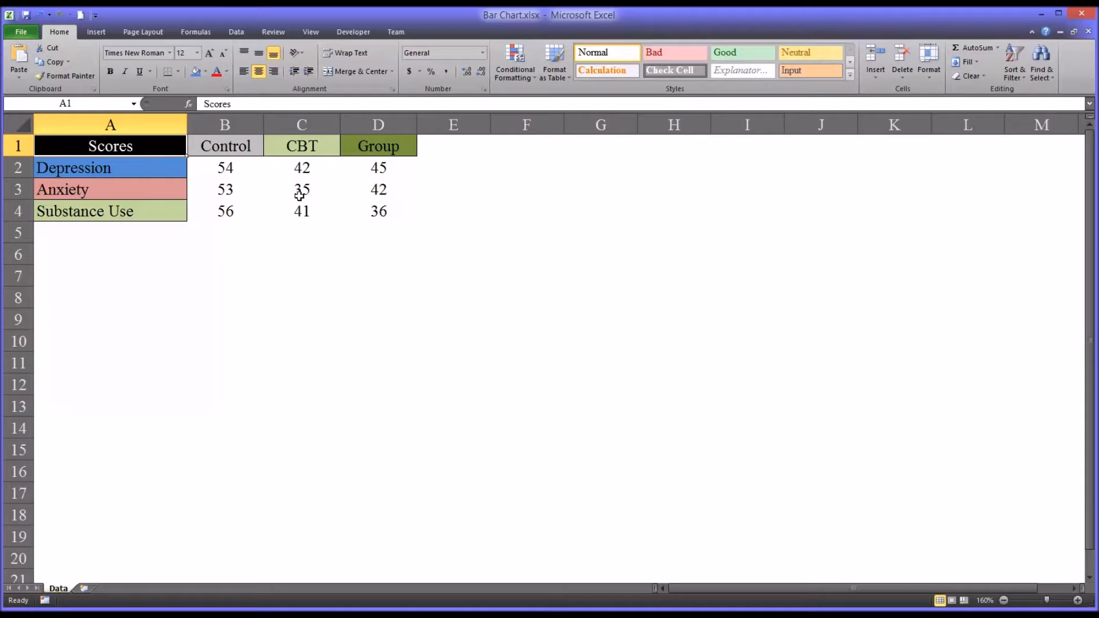
mouse_move(552, 349)
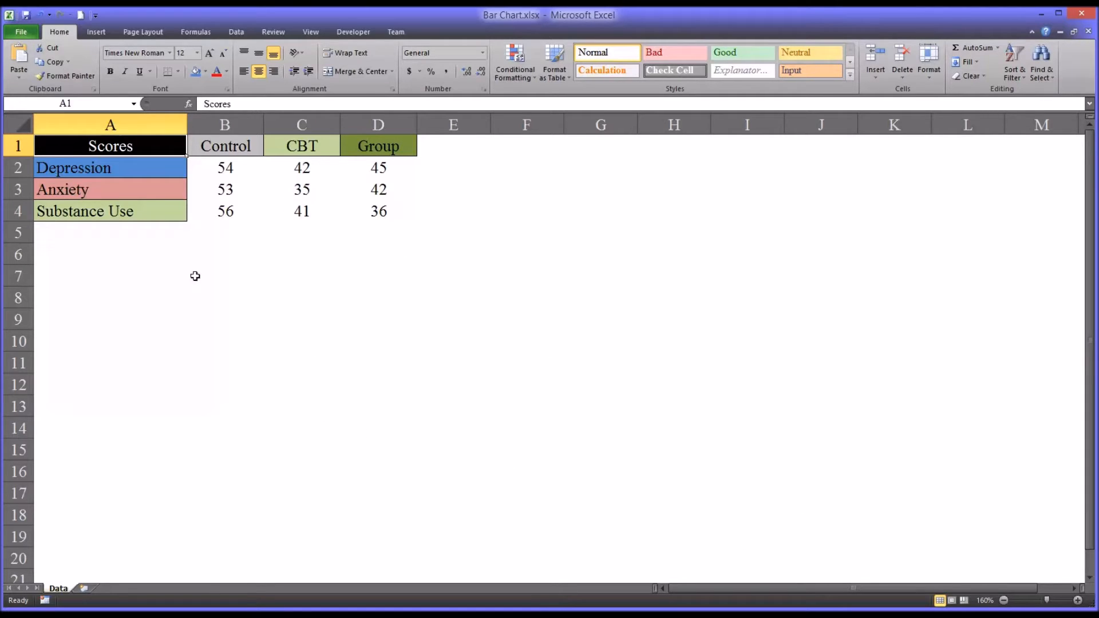
mouse_move(141, 168)
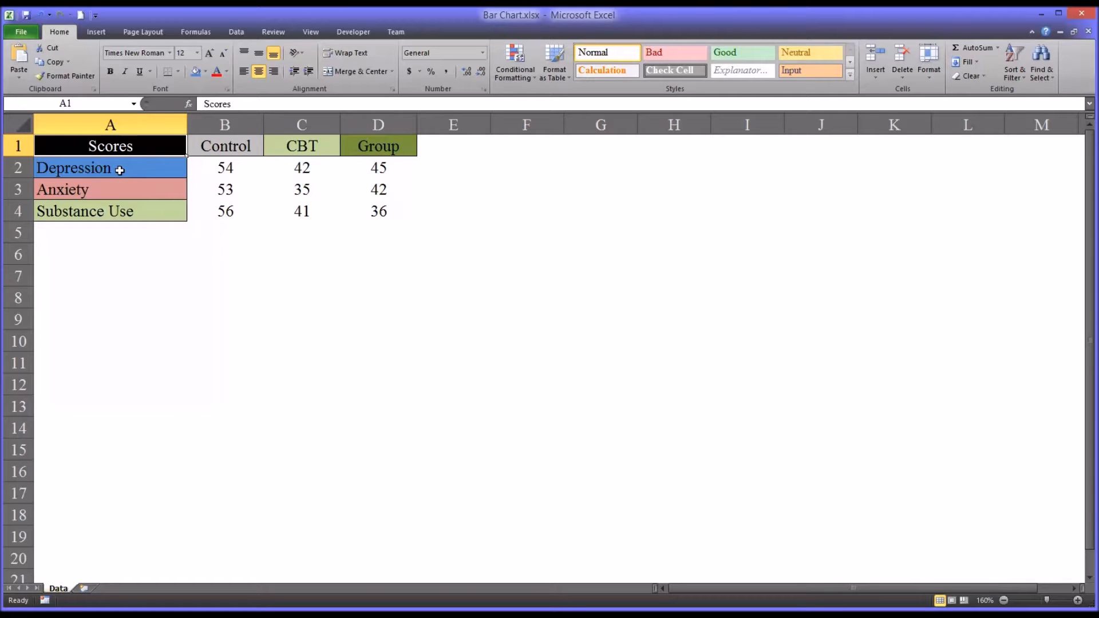
click(109, 167)
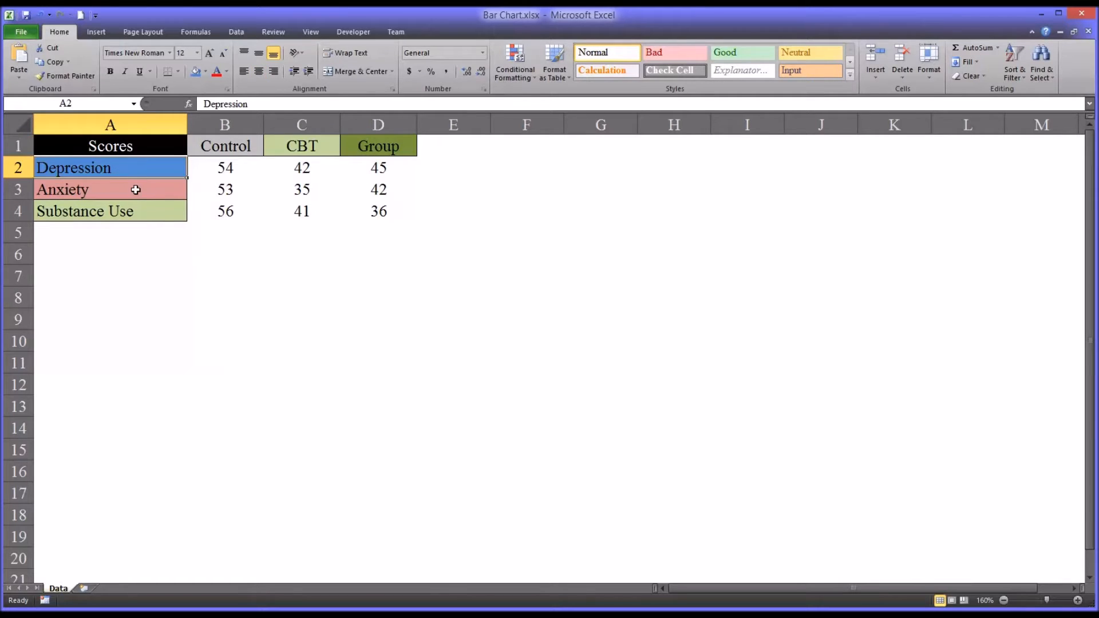
click(86, 211)
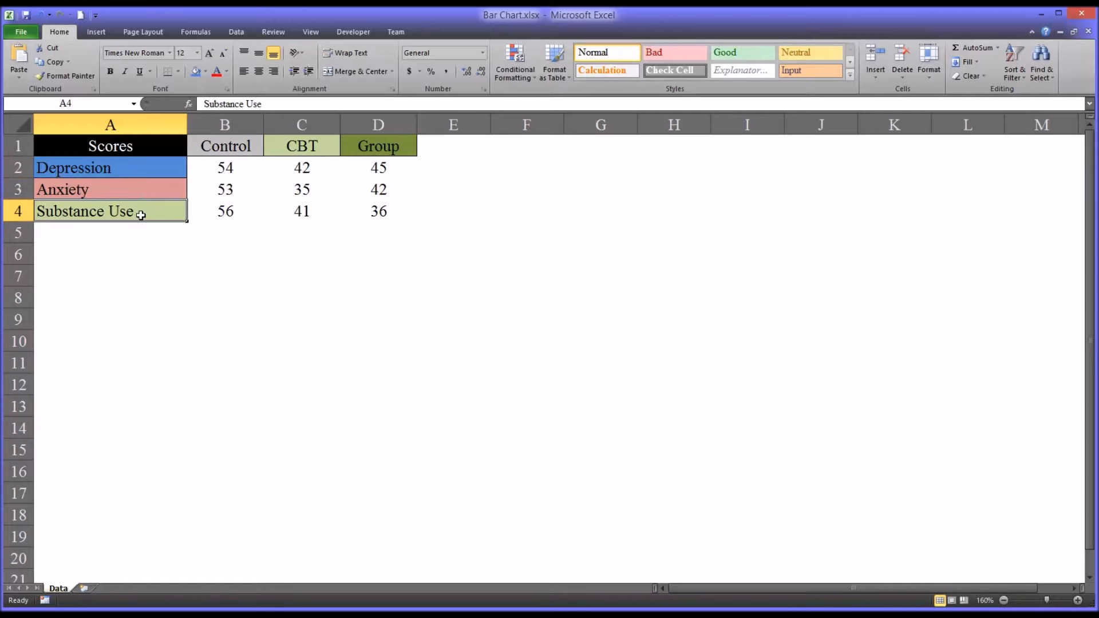
mouse_move(135, 168)
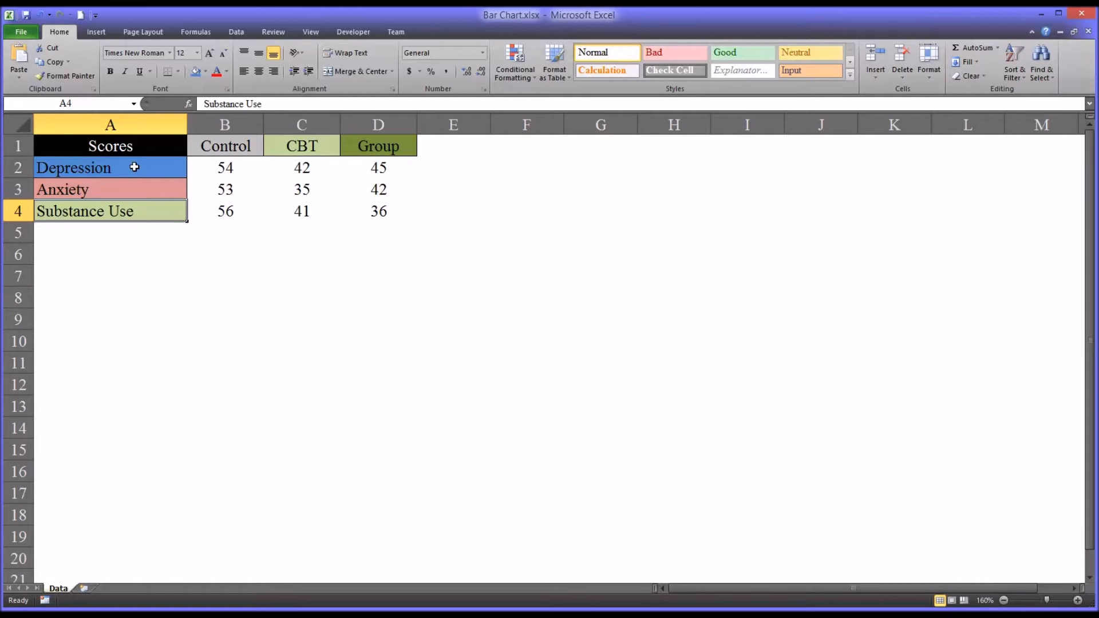
mouse_move(125, 171)
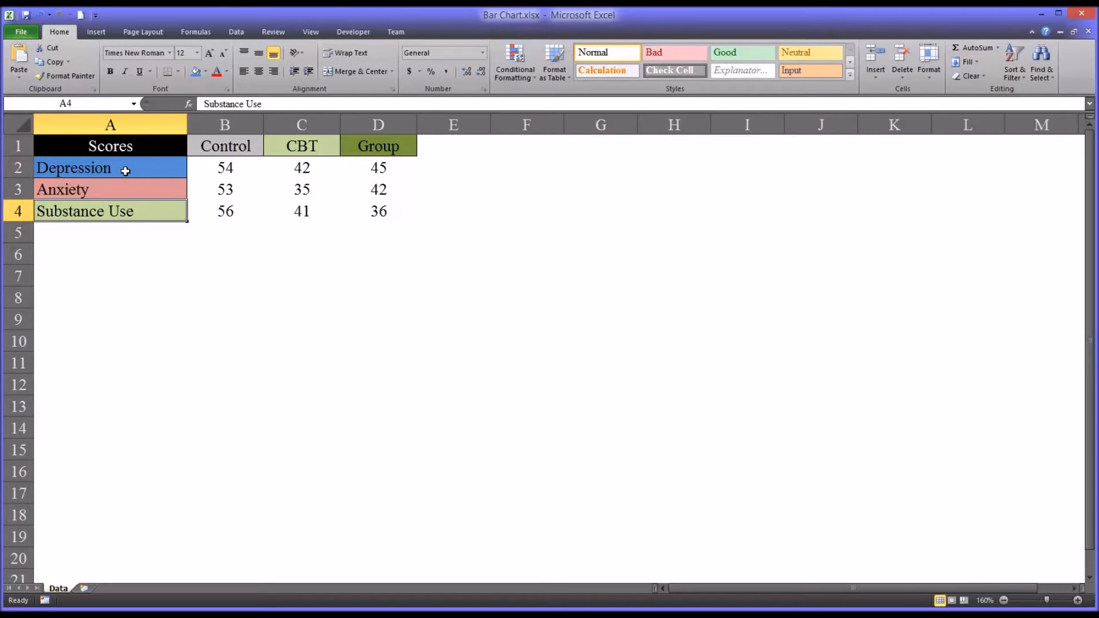
drag(110, 168, 110, 211)
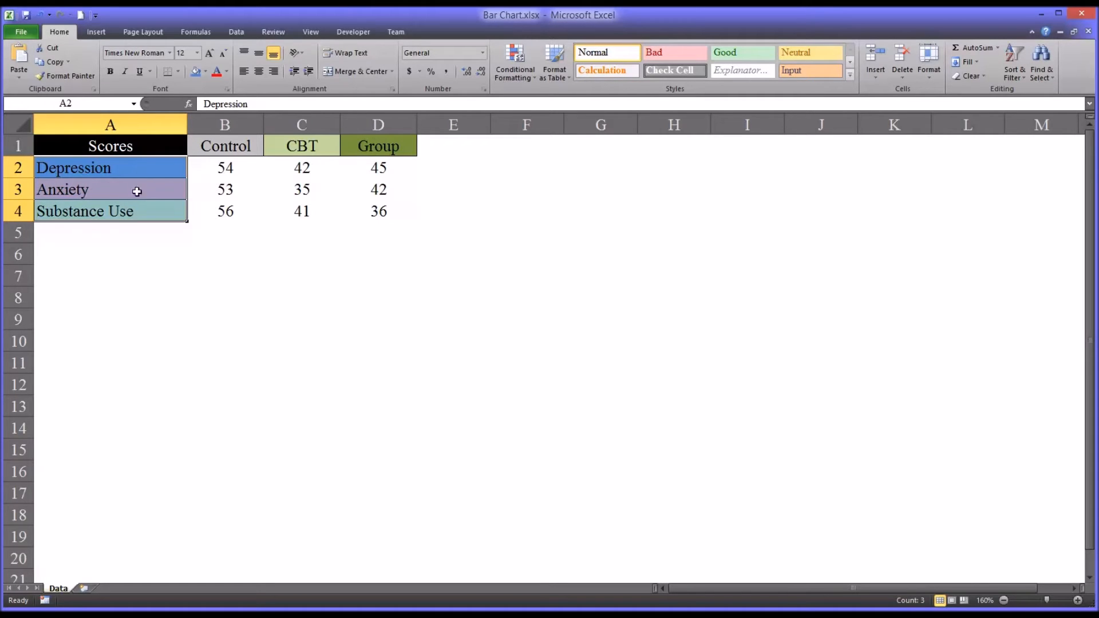
mouse_move(173, 173)
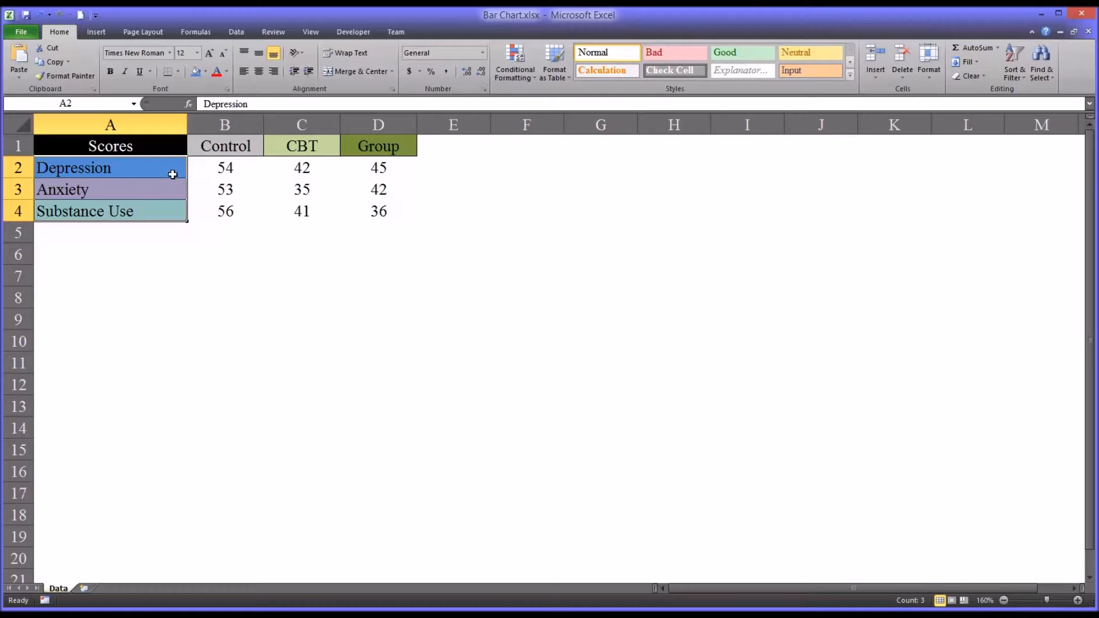
mouse_move(198, 165)
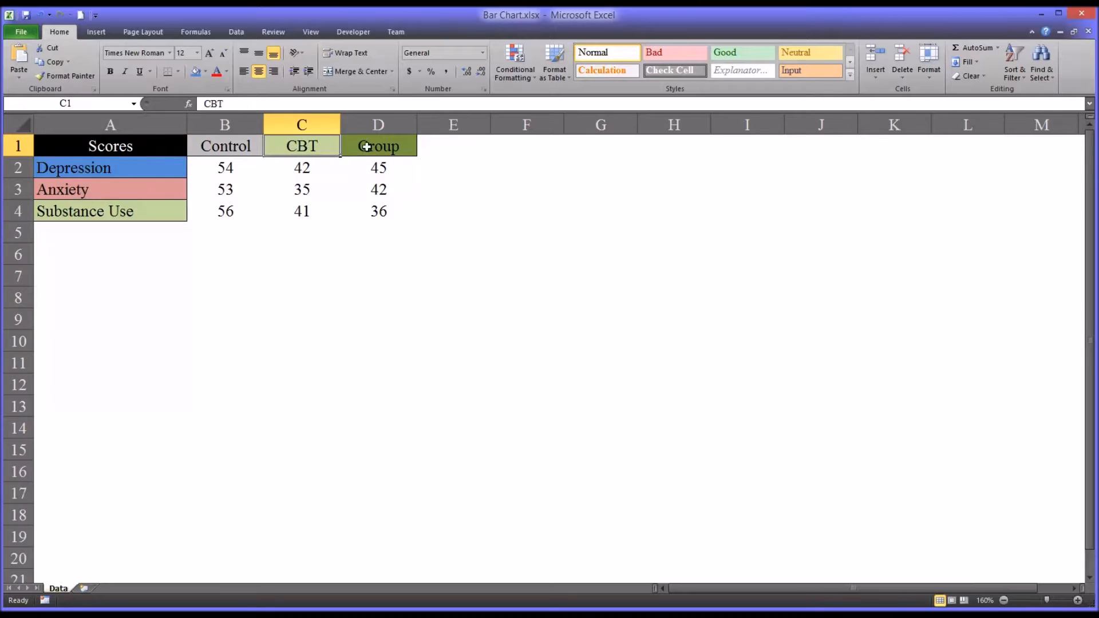
click(360, 147)
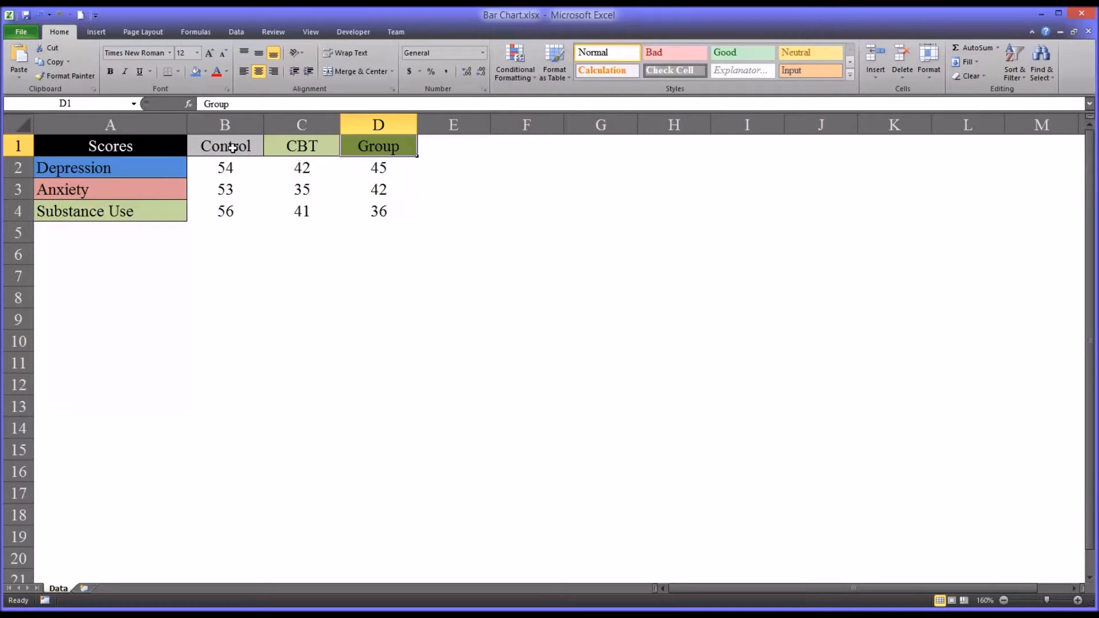
click(225, 146)
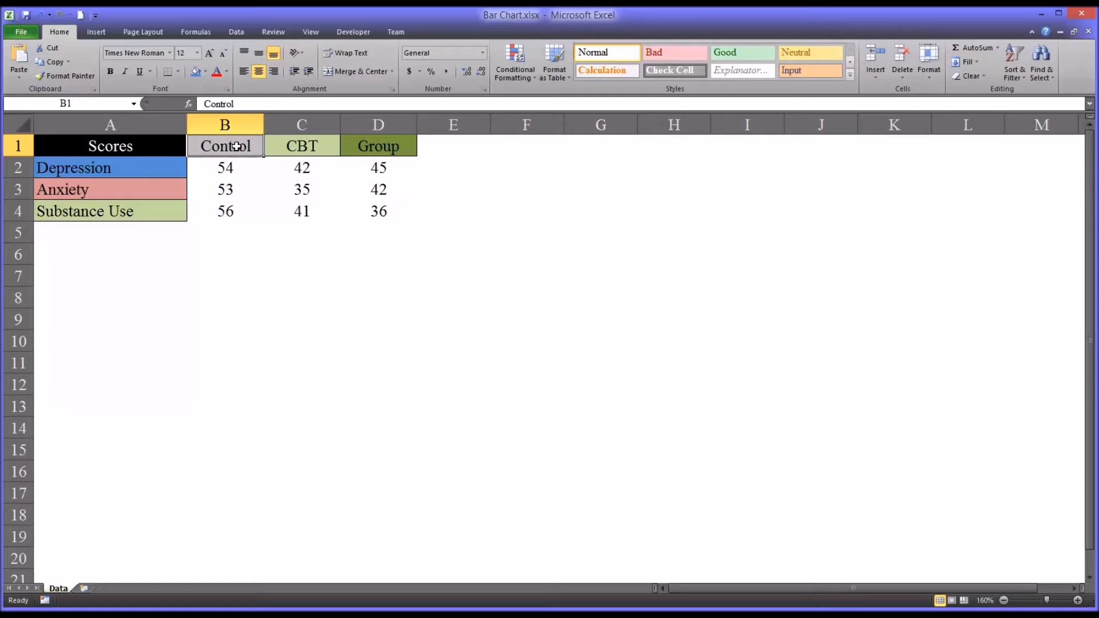
mouse_move(243, 164)
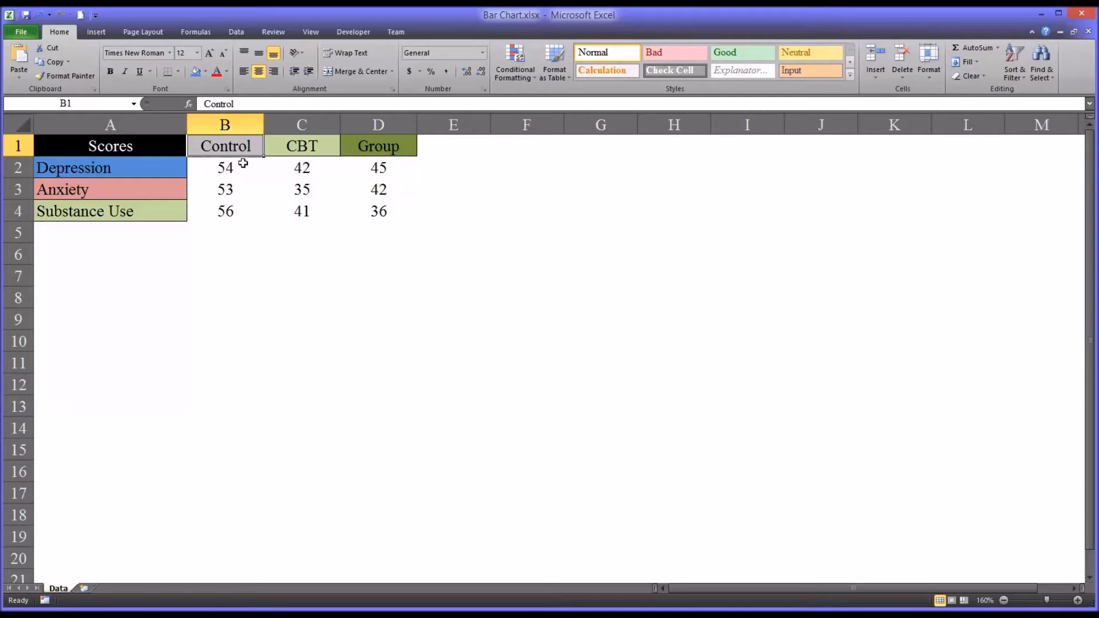
mouse_move(237, 159)
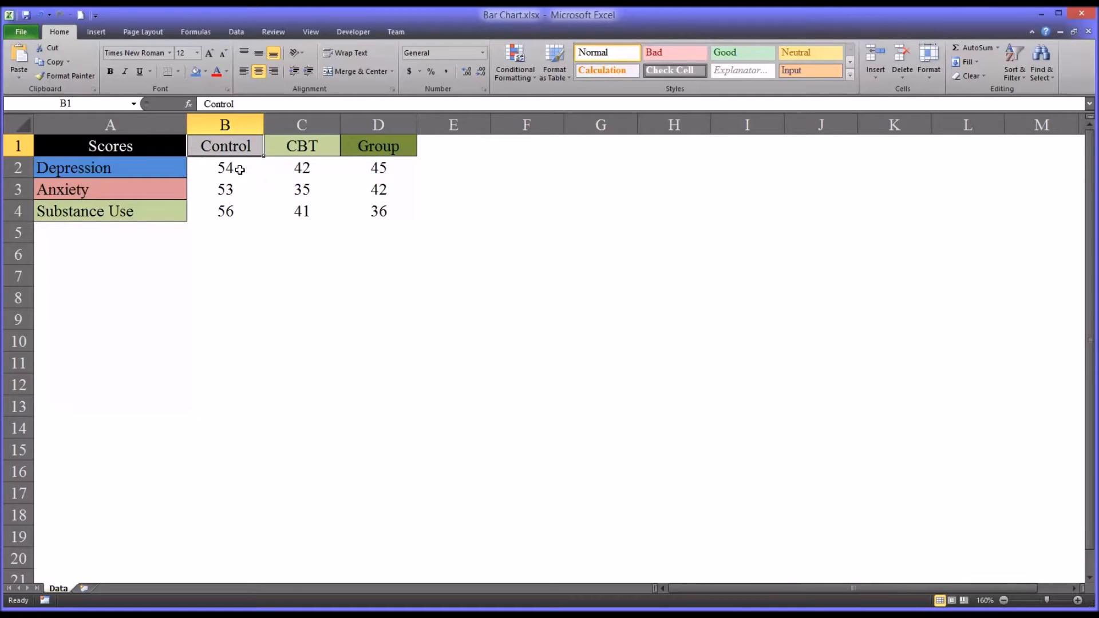
click(225, 167)
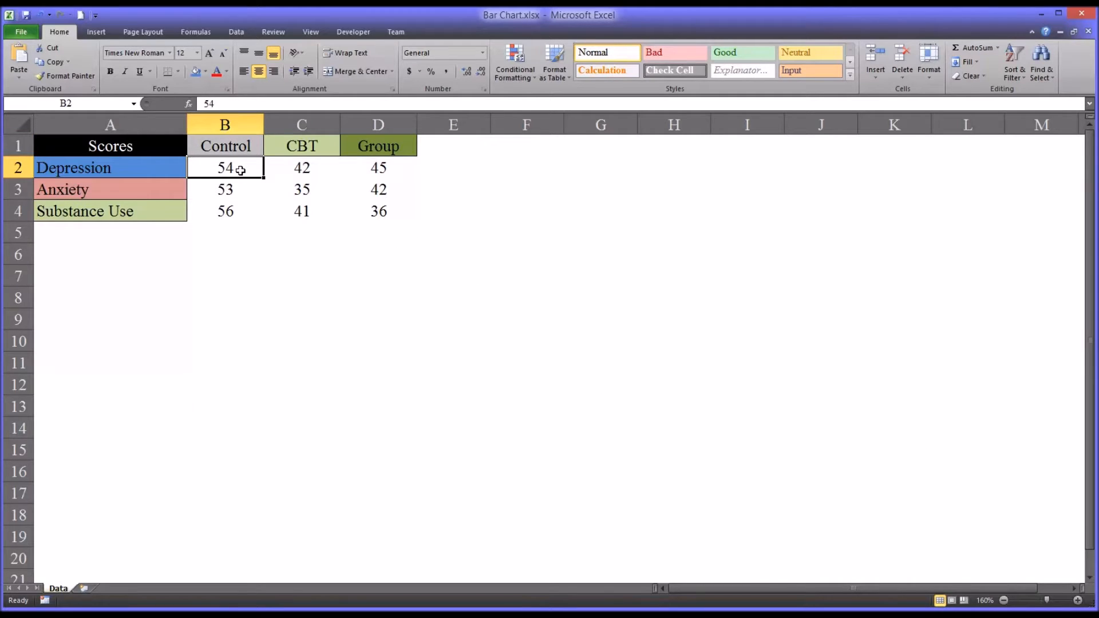
mouse_move(243, 168)
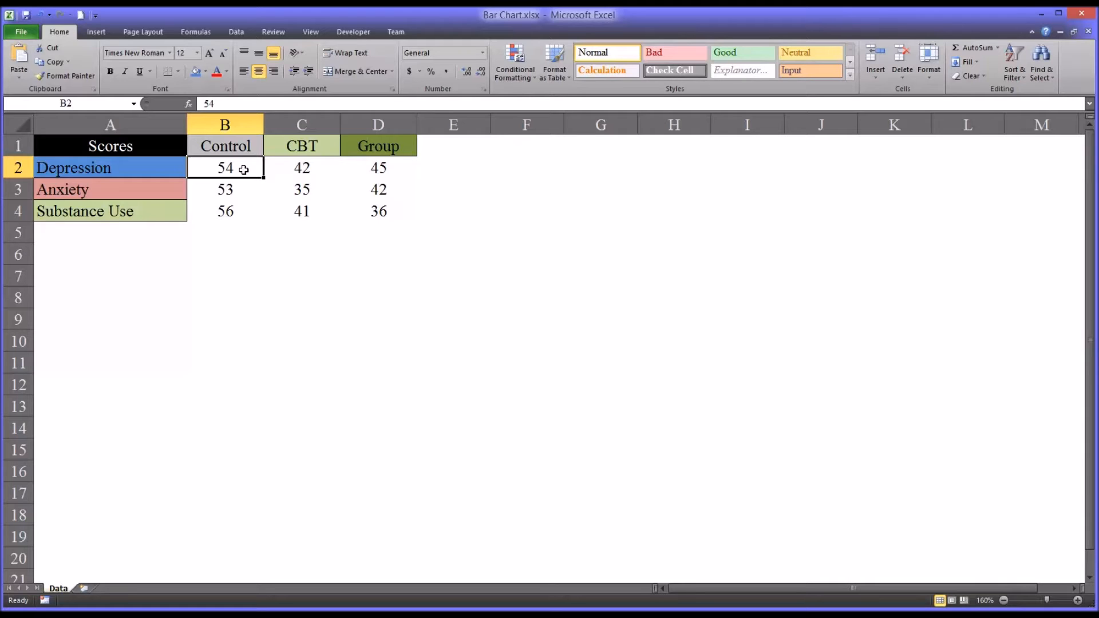
mouse_move(253, 183)
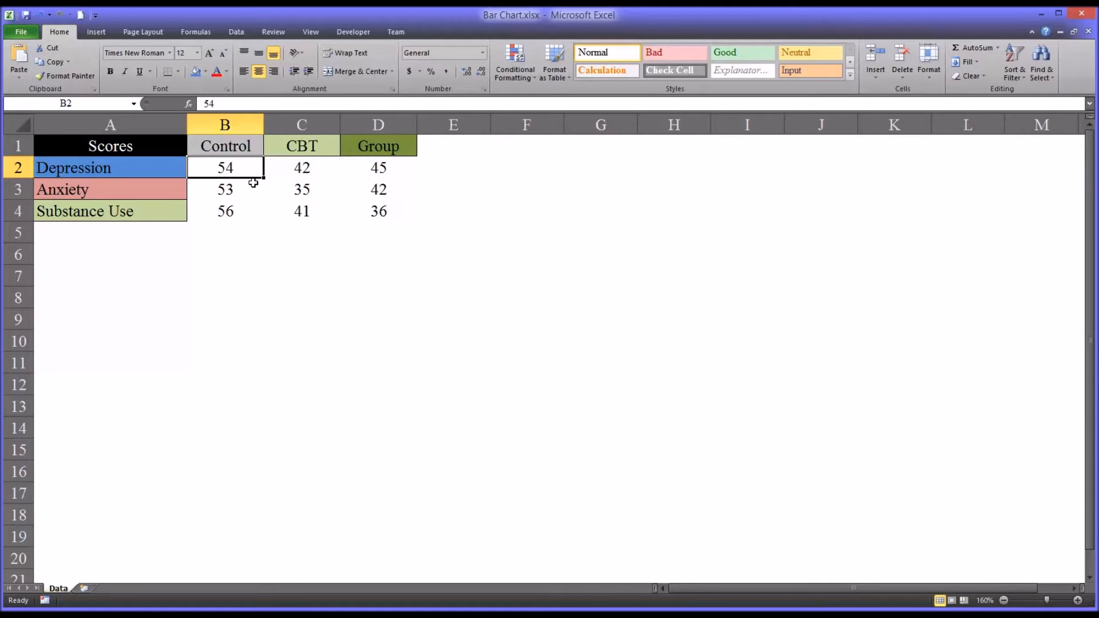
mouse_move(248, 186)
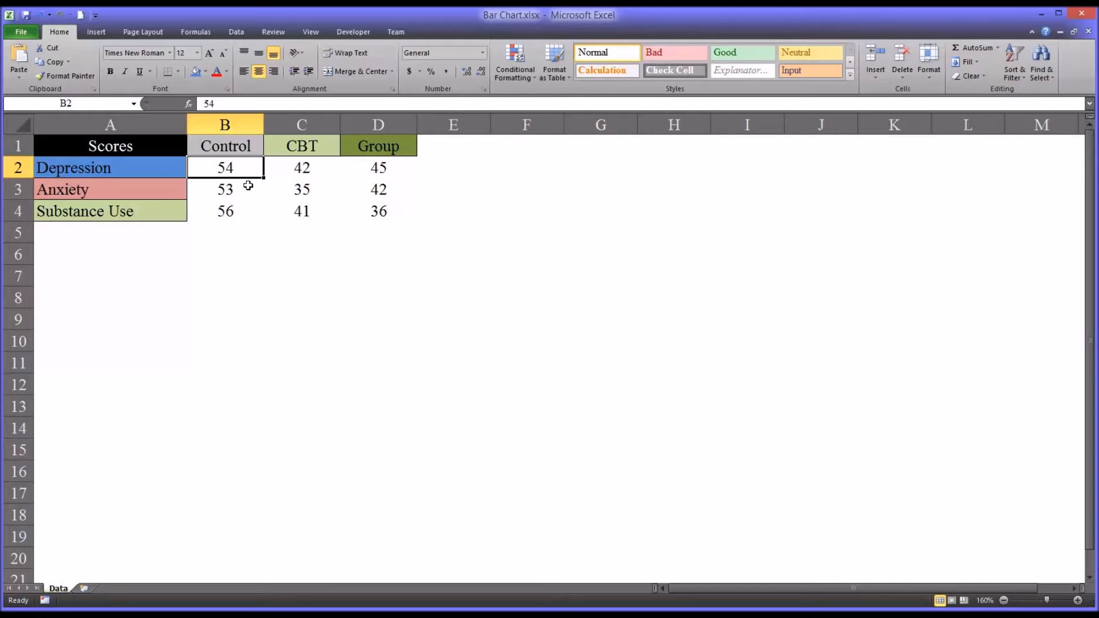
mouse_move(262, 197)
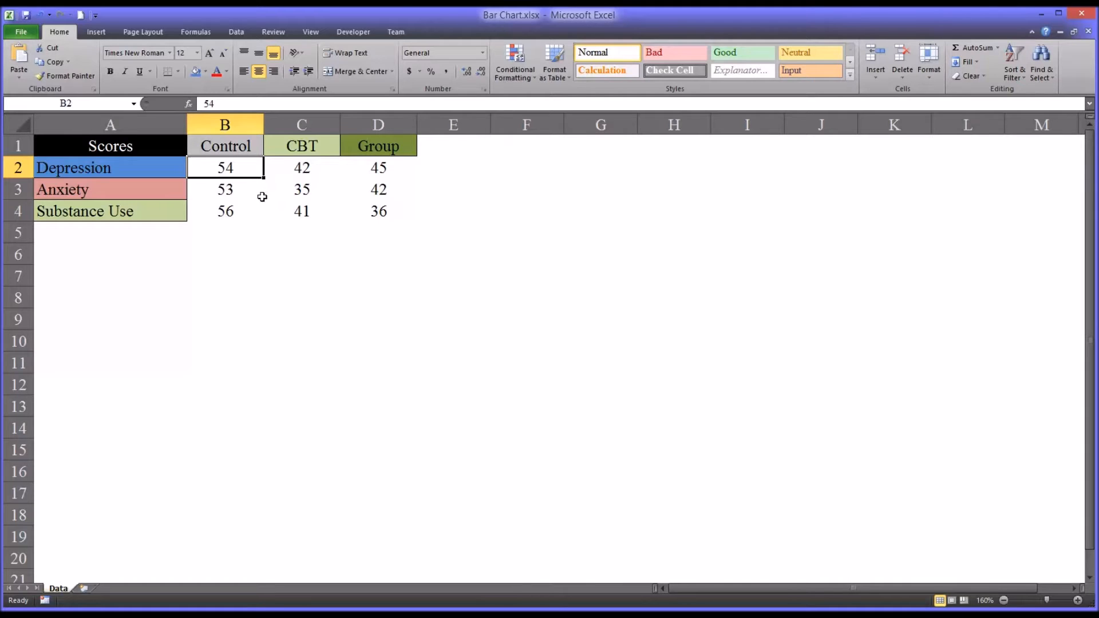
mouse_move(260, 193)
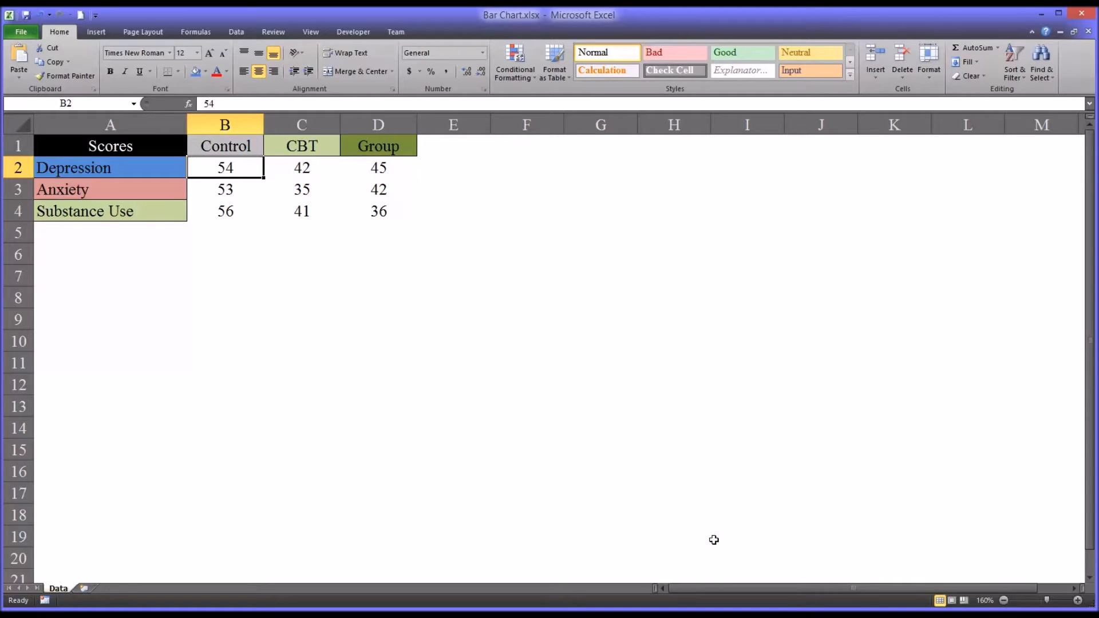
mouse_move(278, 172)
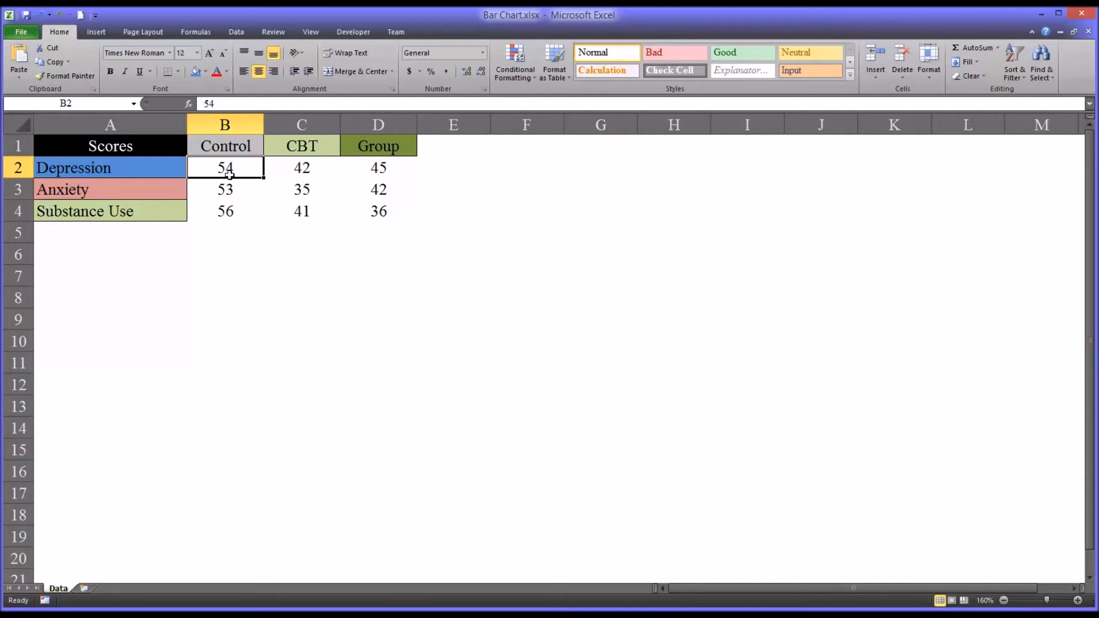
mouse_move(288, 154)
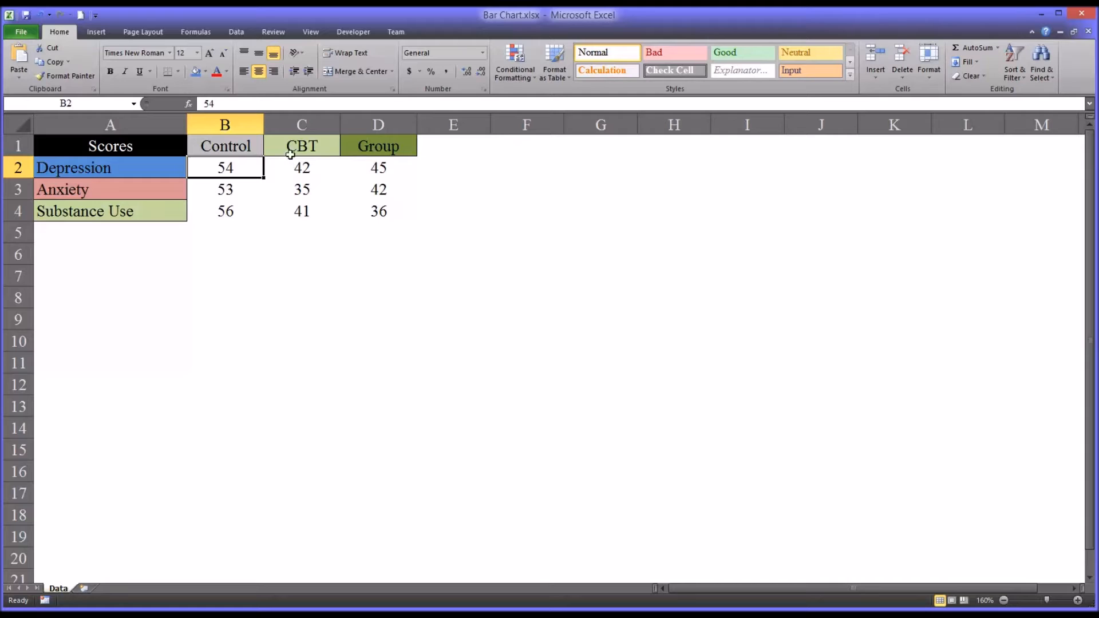
Click the Group, Control and CBT headings and Substance Use label, then show Insert chart options
click(302, 146)
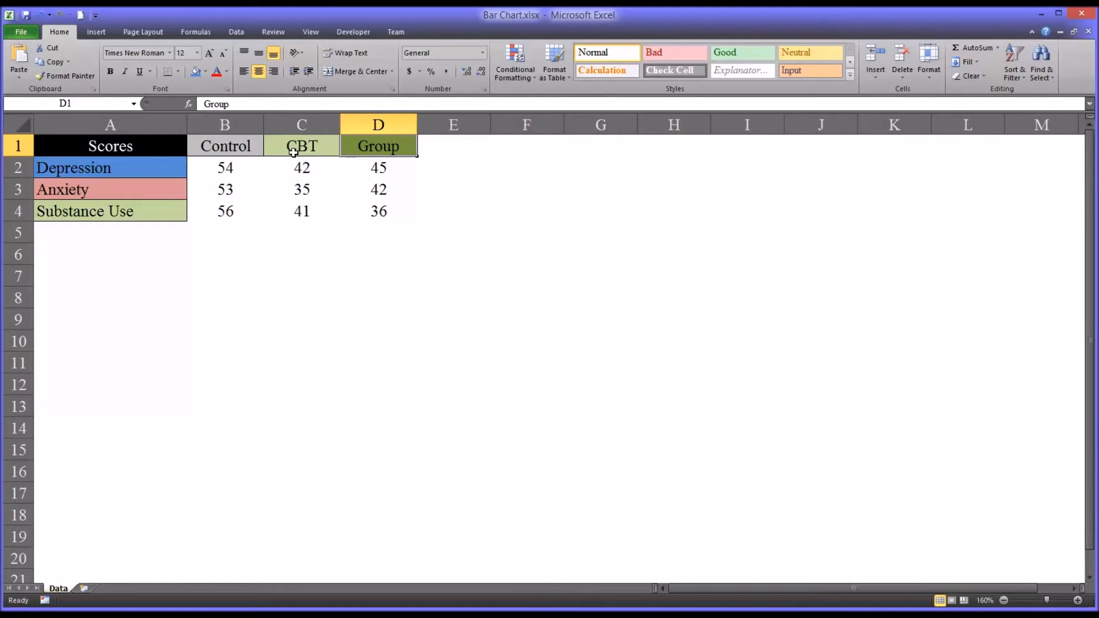
click(301, 146)
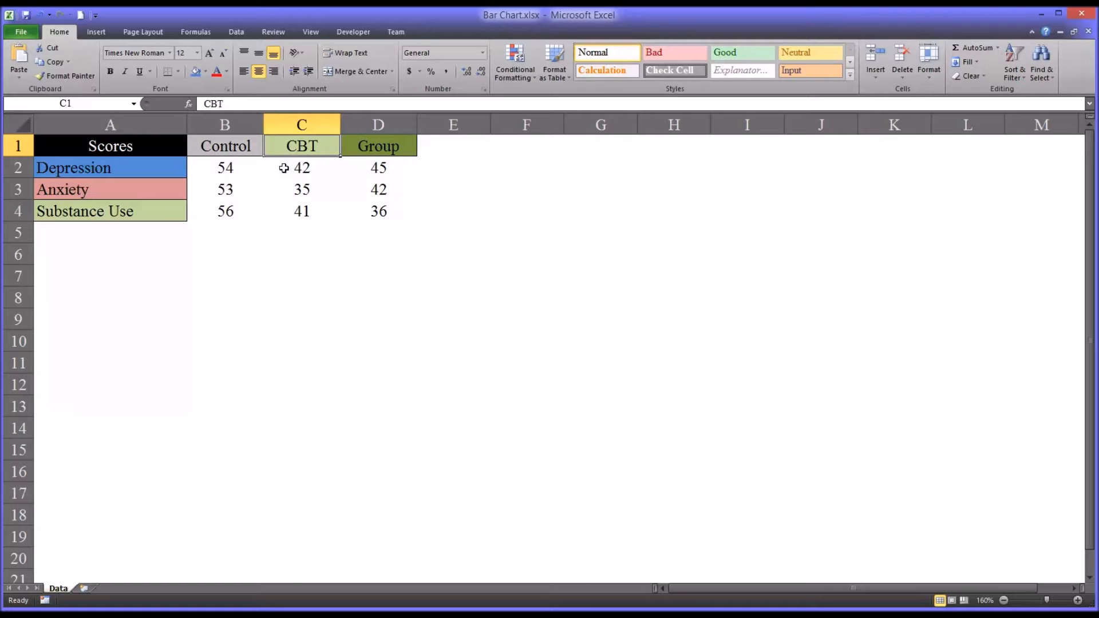
click(225, 146)
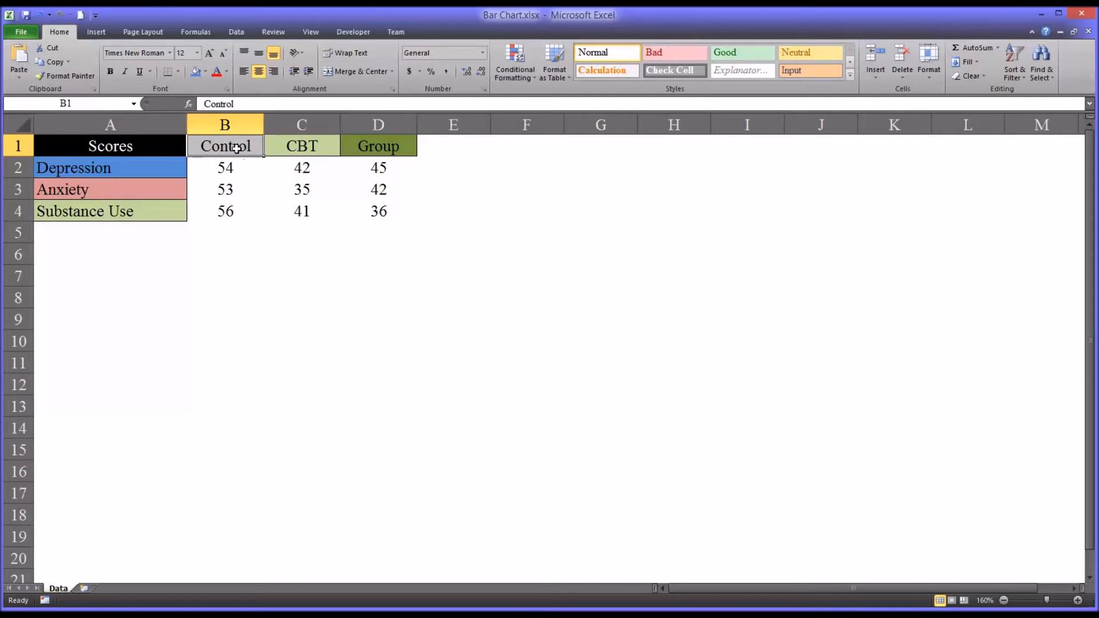
click(301, 146)
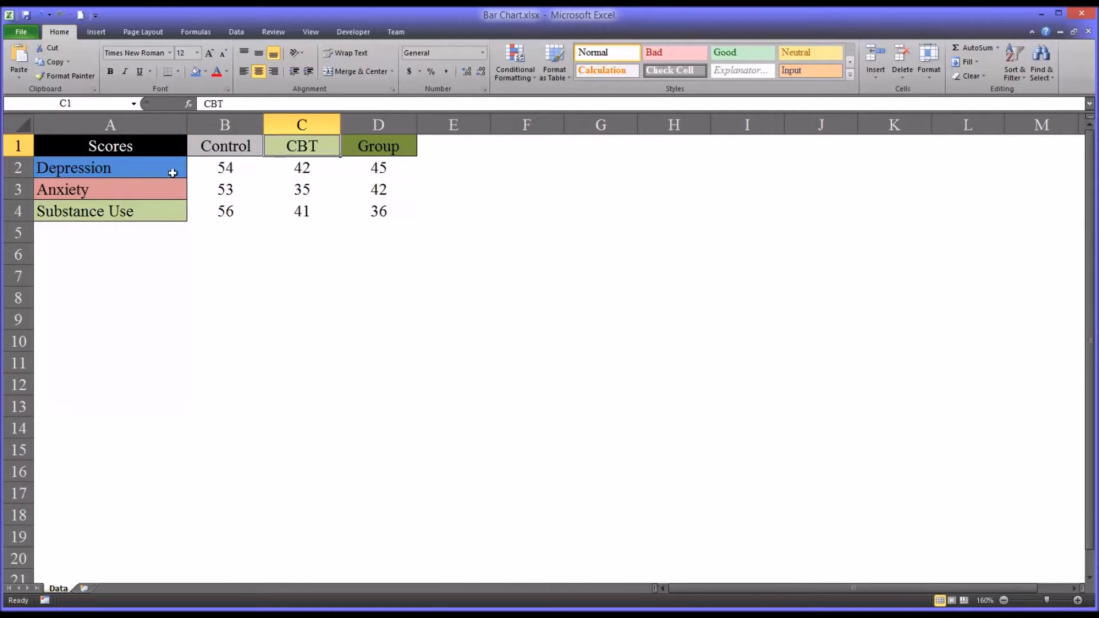
mouse_move(155, 172)
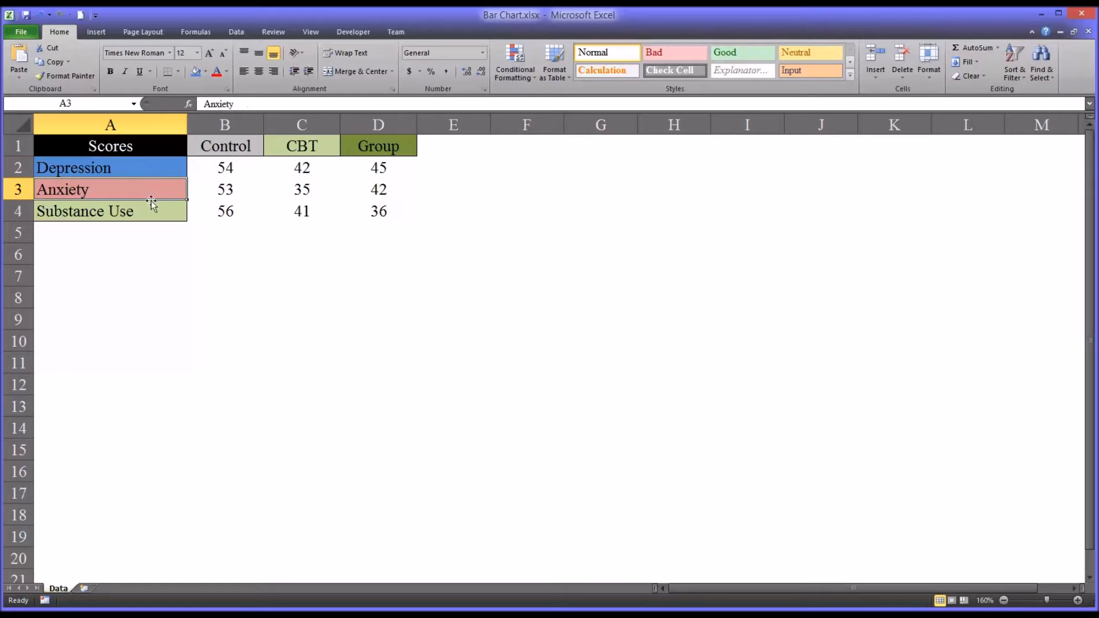
click(110, 212)
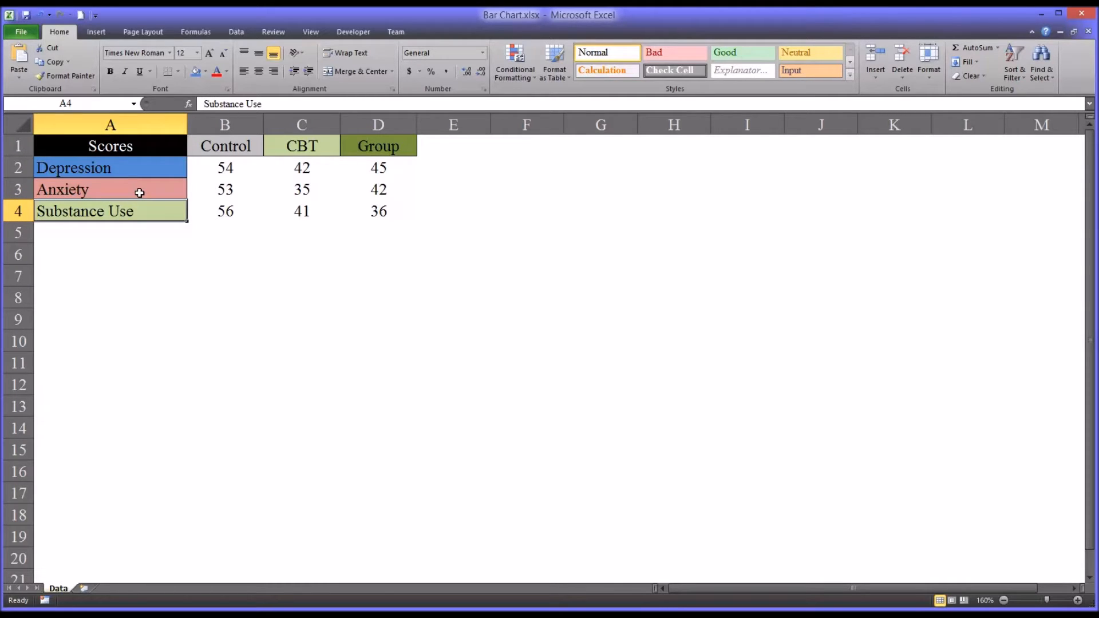
mouse_move(151, 191)
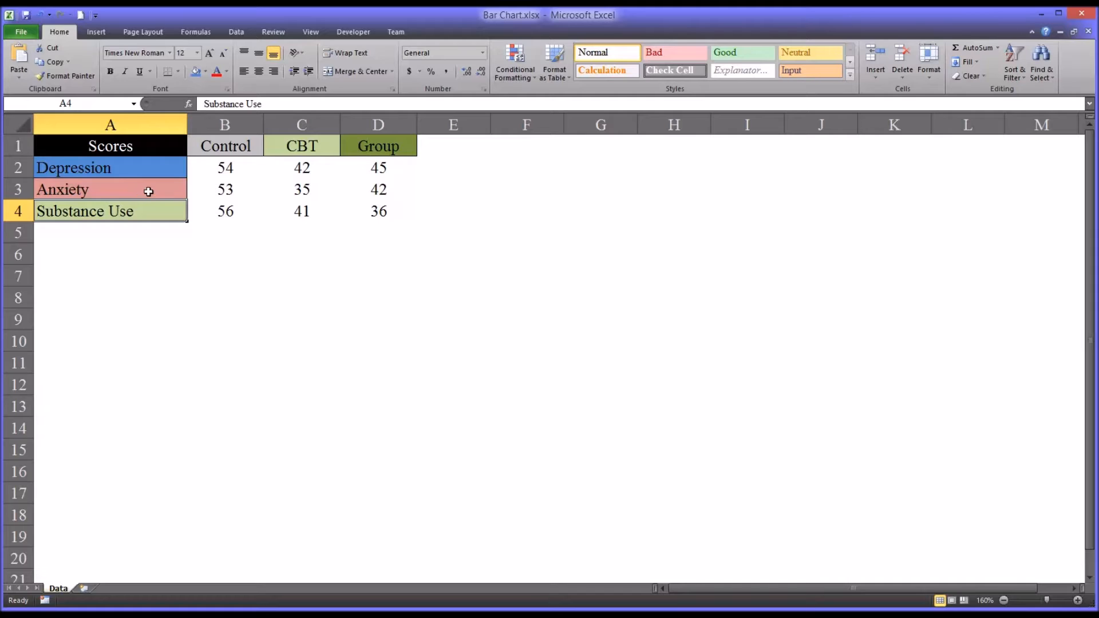
mouse_move(786, 548)
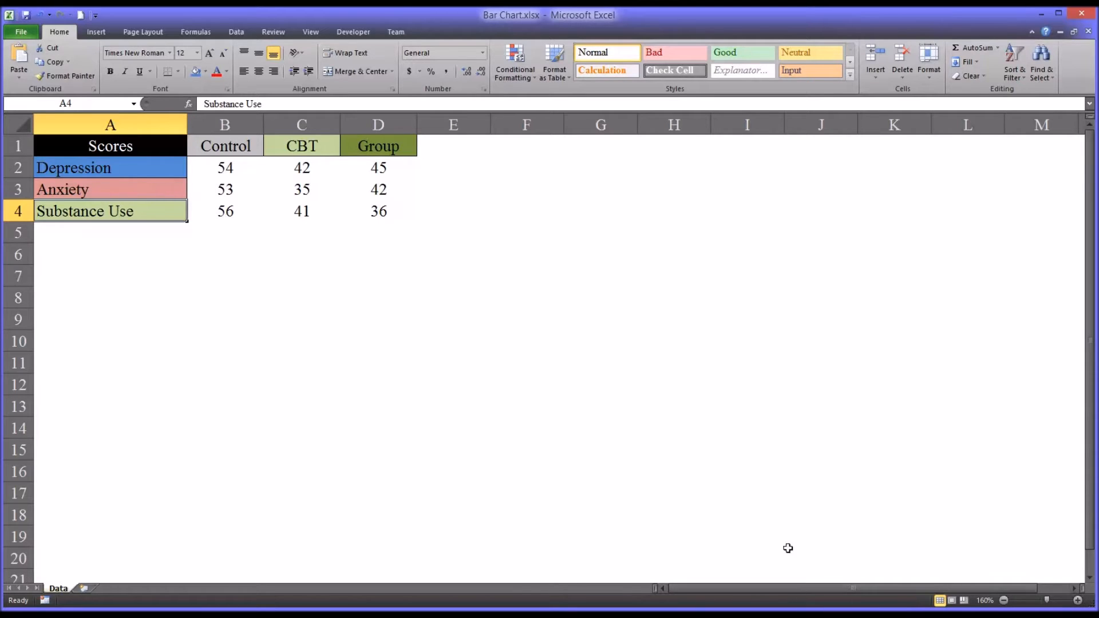
mouse_move(163, 176)
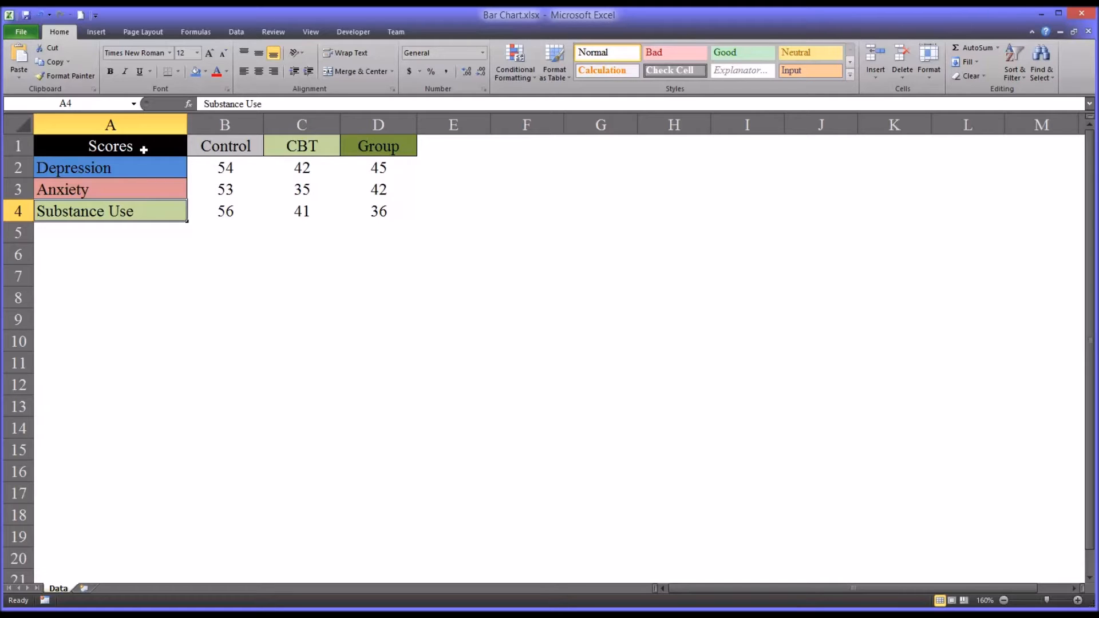
mouse_move(243, 167)
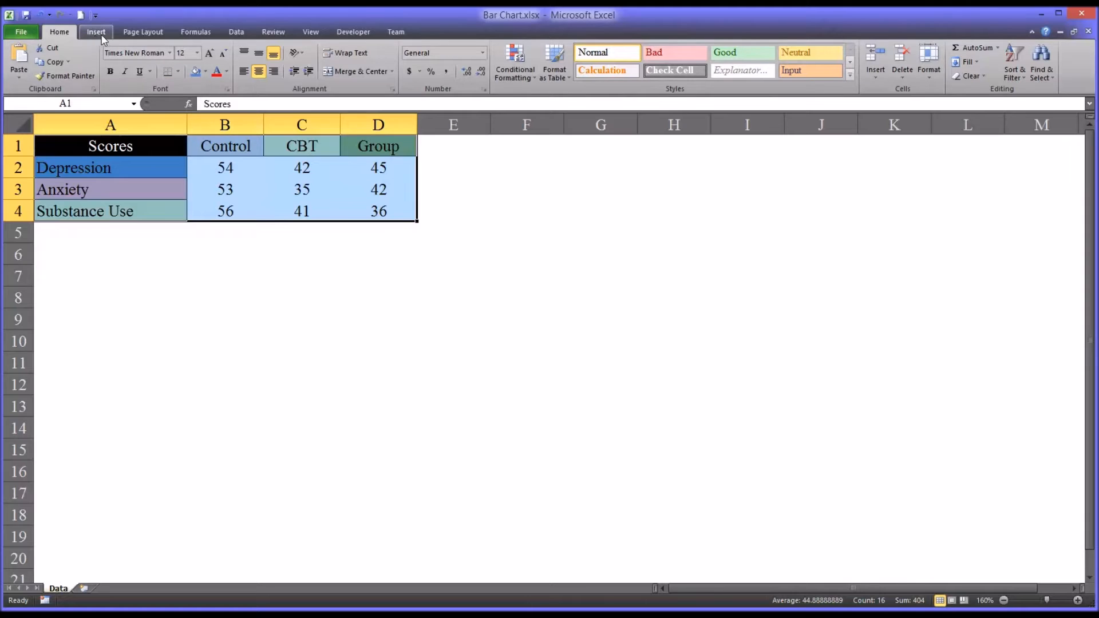
click(95, 32)
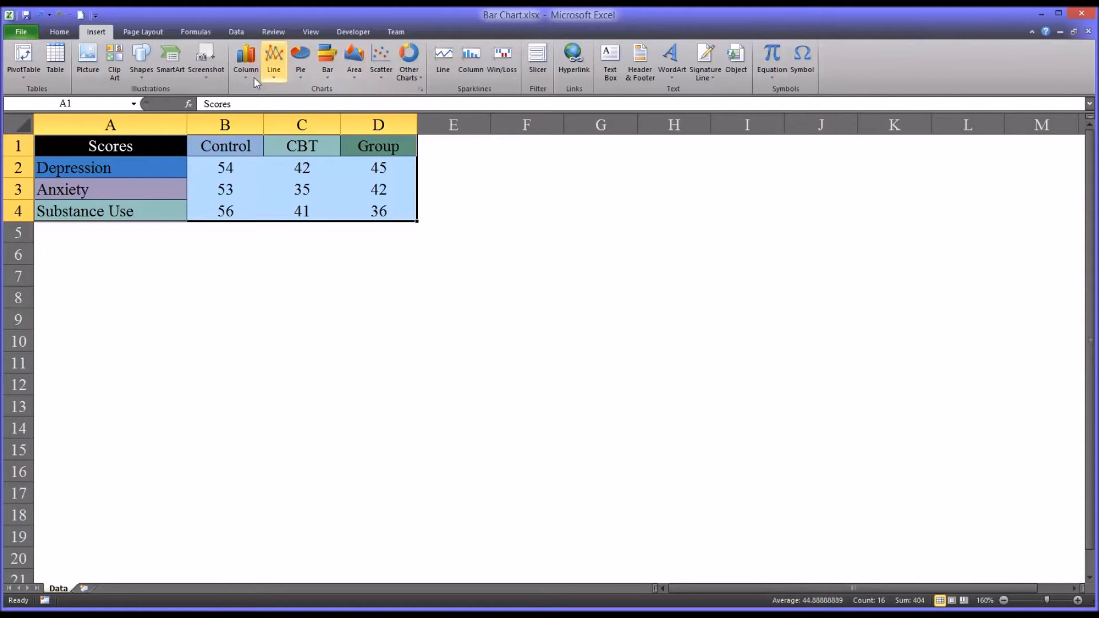
Open the Column chart gallery listing 2-D, 3-D, cylinder, cone and pyramid styles
click(245, 57)
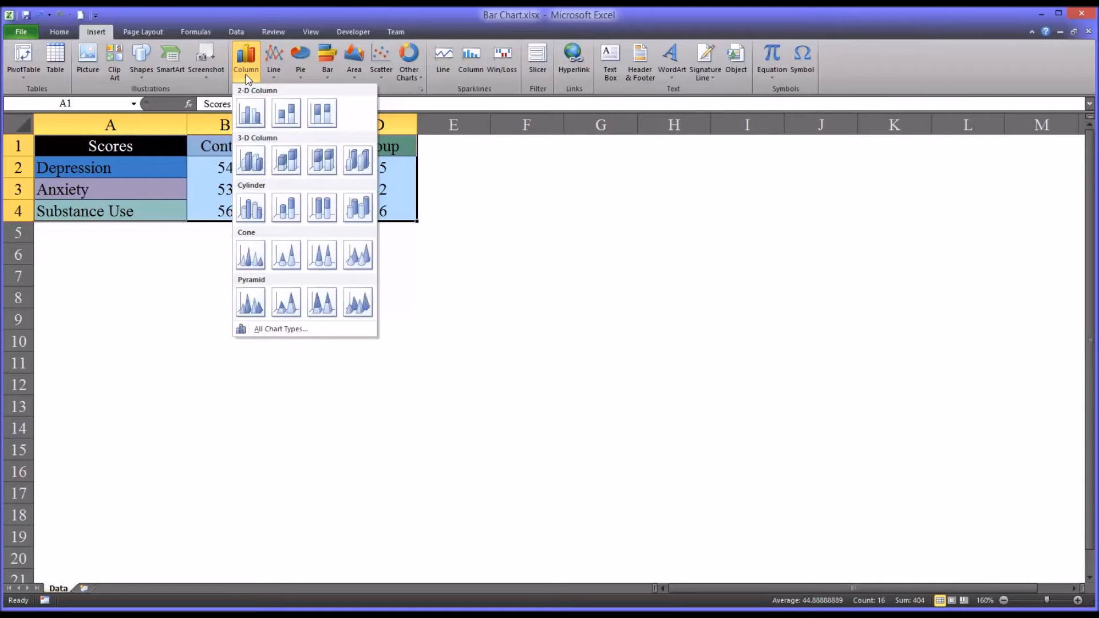
mouse_move(286, 112)
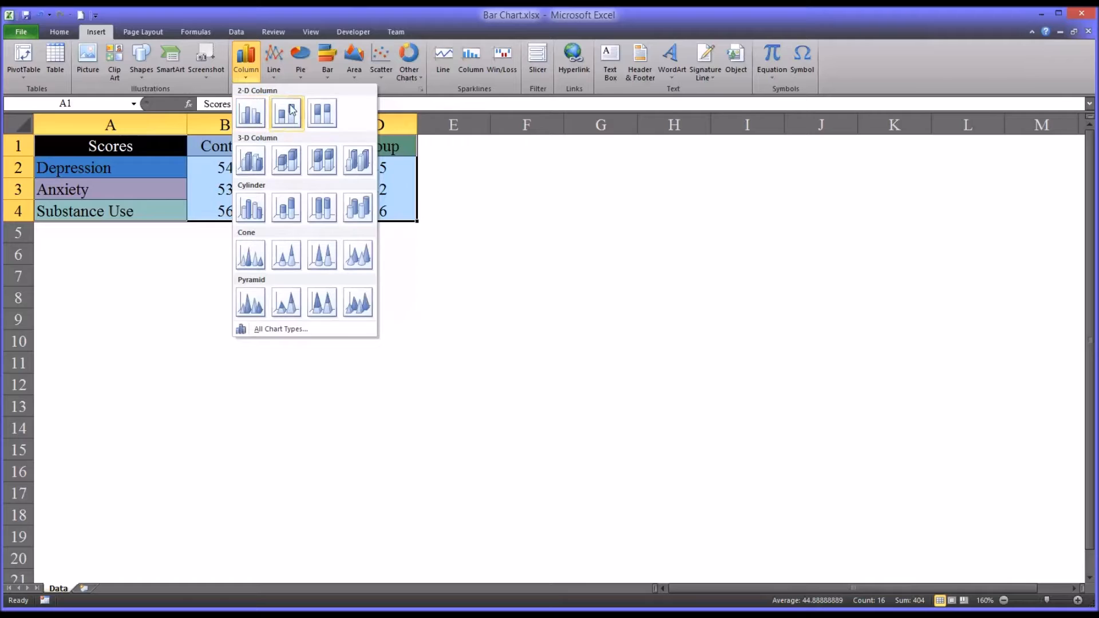
mouse_move(265, 155)
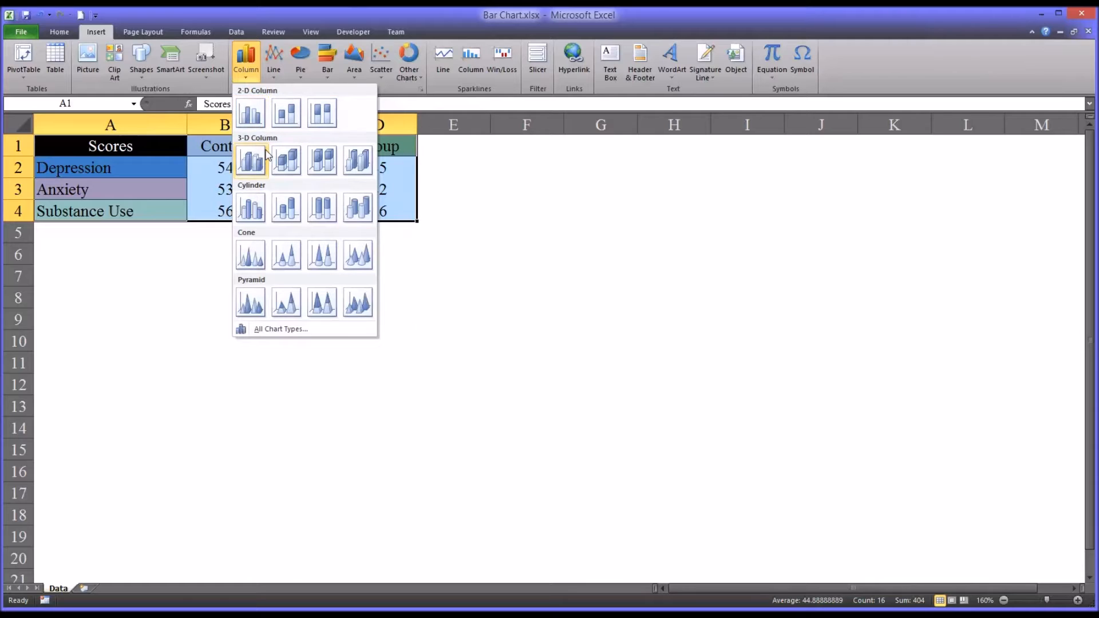
mouse_move(287, 161)
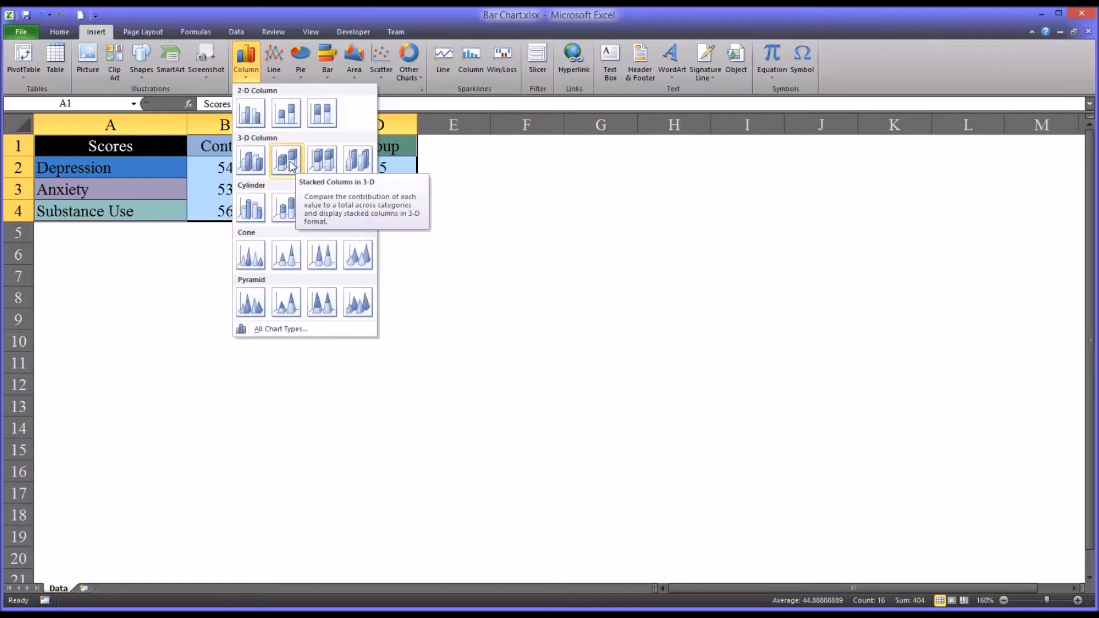
mouse_move(251, 162)
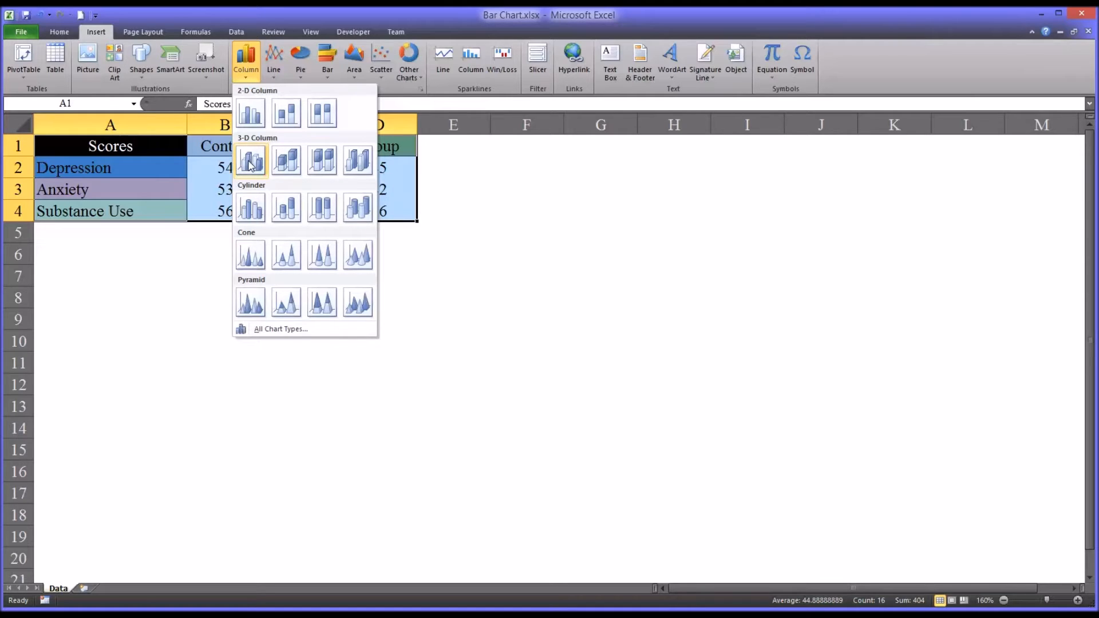
mouse_move(250, 163)
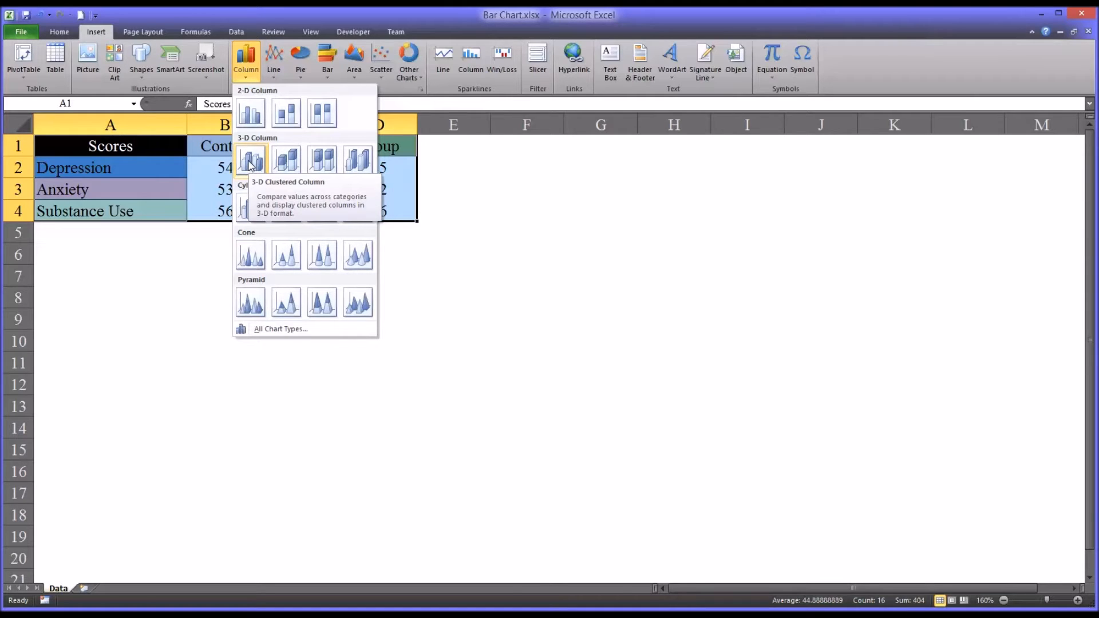
mouse_move(250, 162)
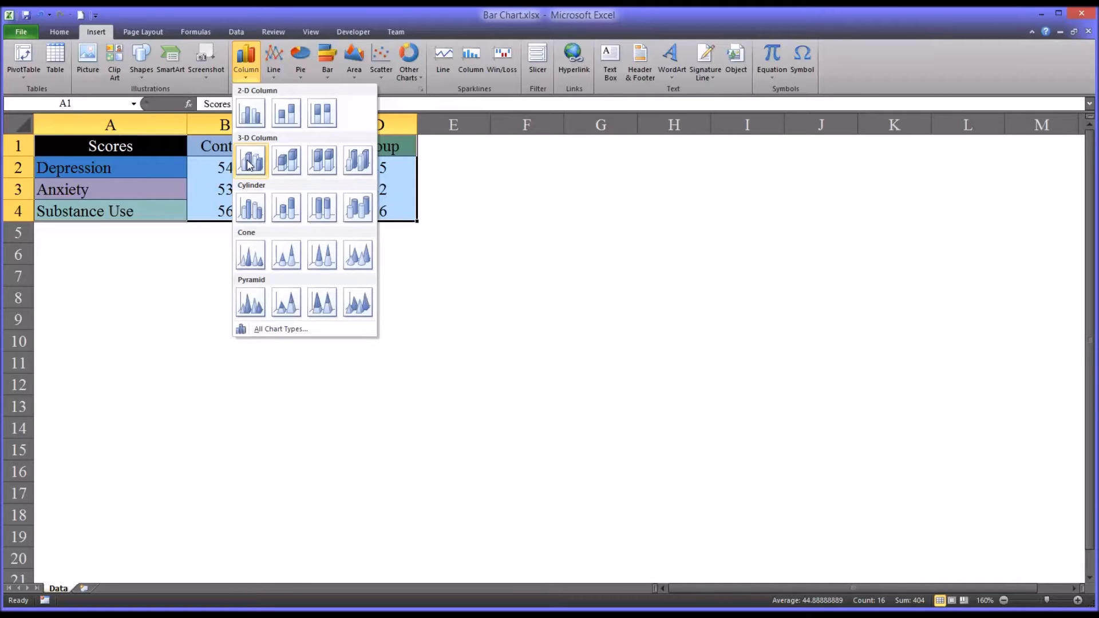
click(250, 161)
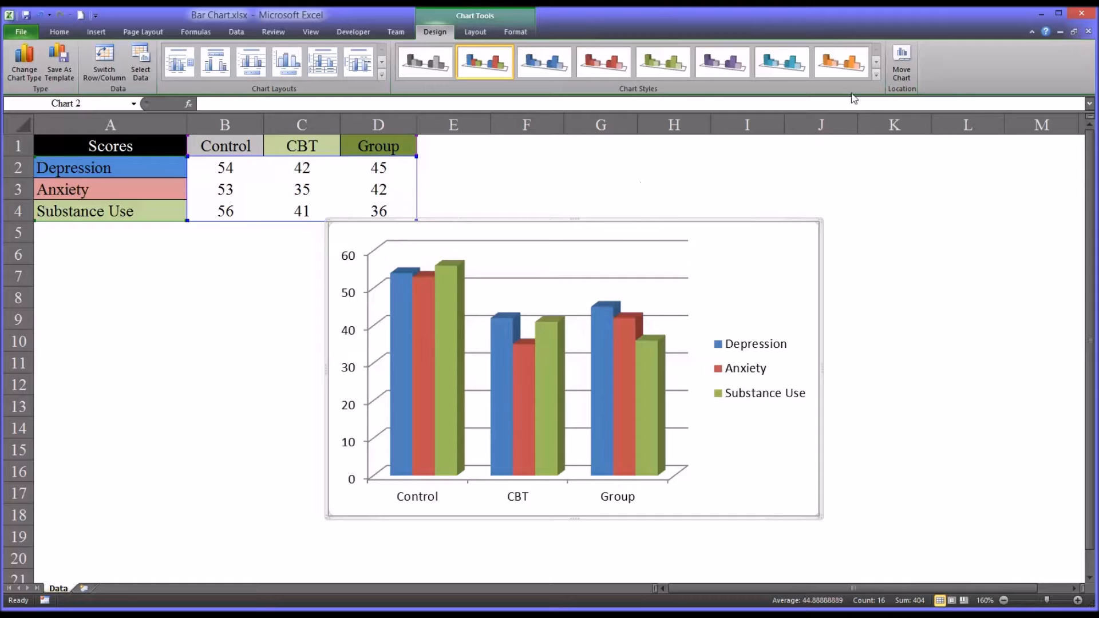
click(876, 77)
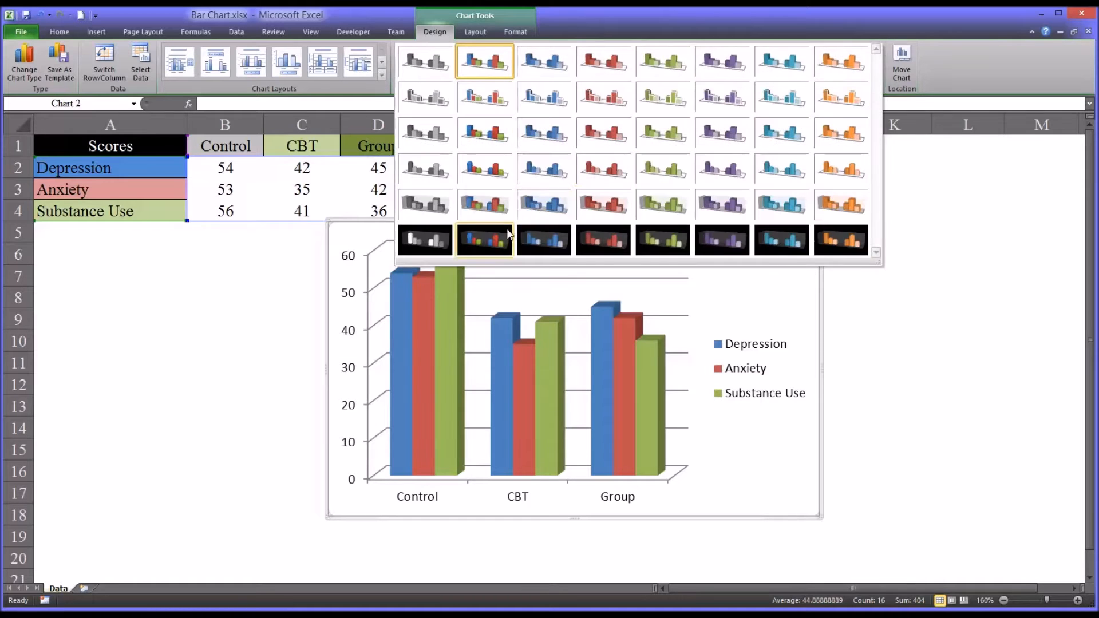
click(485, 240)
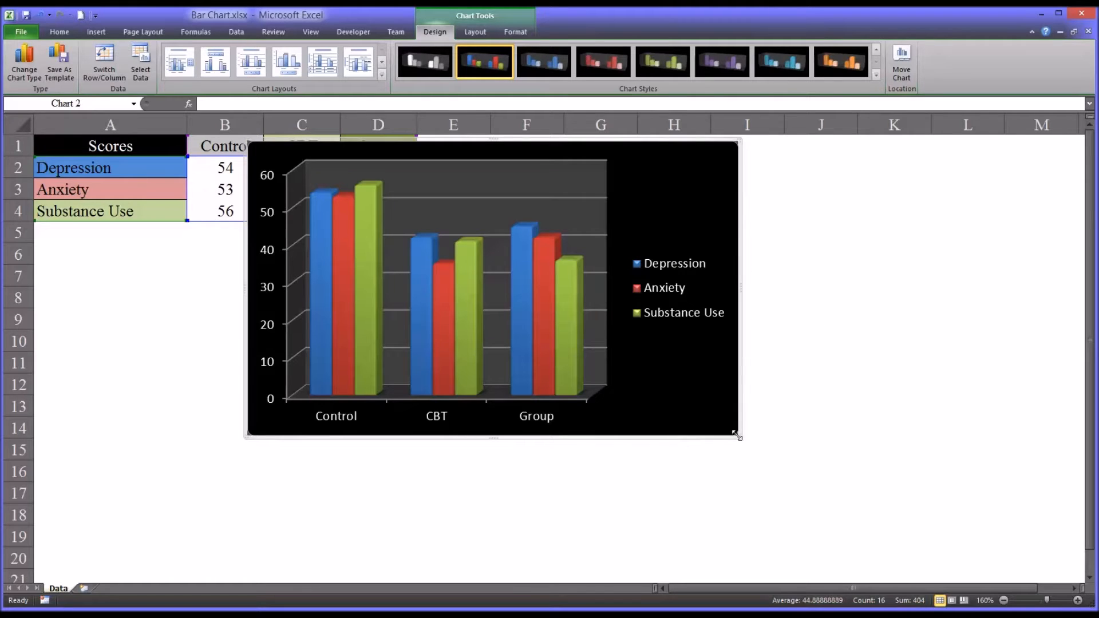
drag(736, 434, 886, 557)
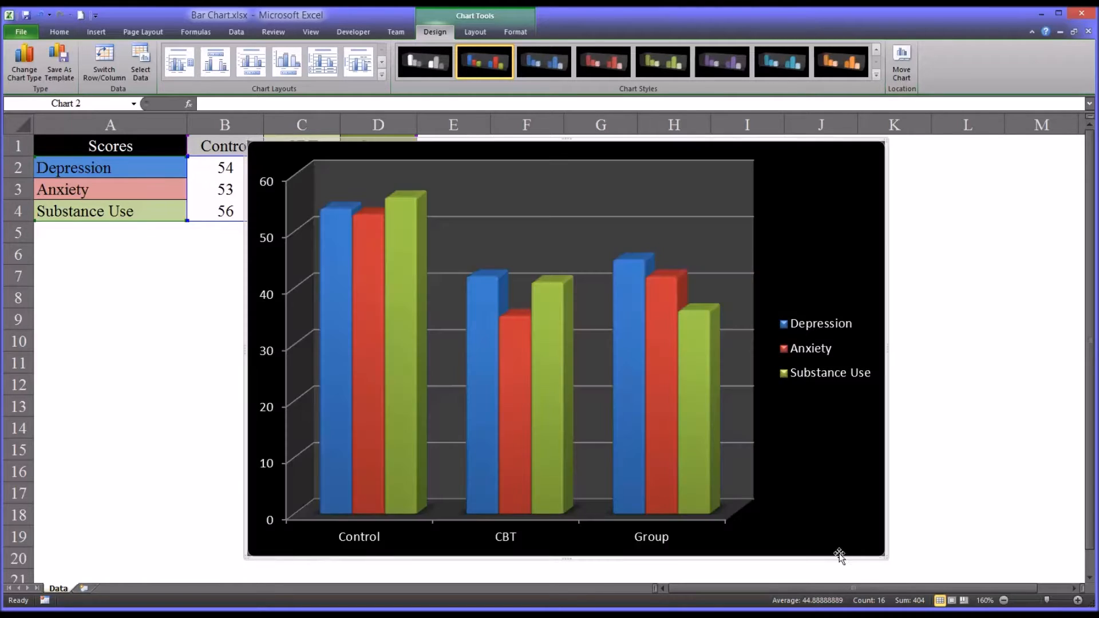
mouse_move(769, 441)
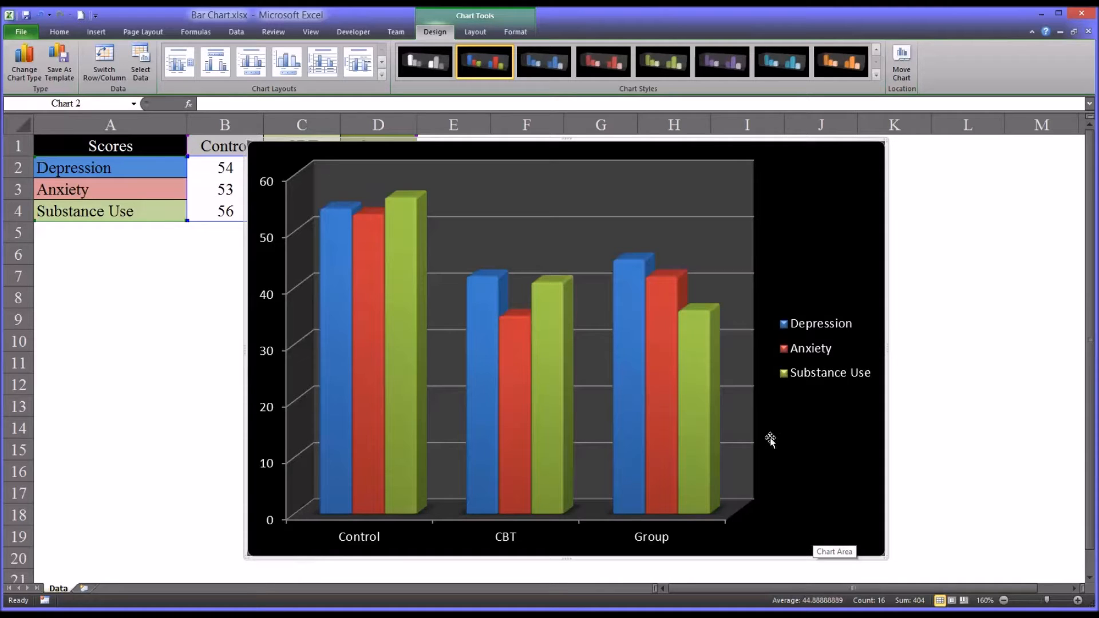
mouse_move(356, 344)
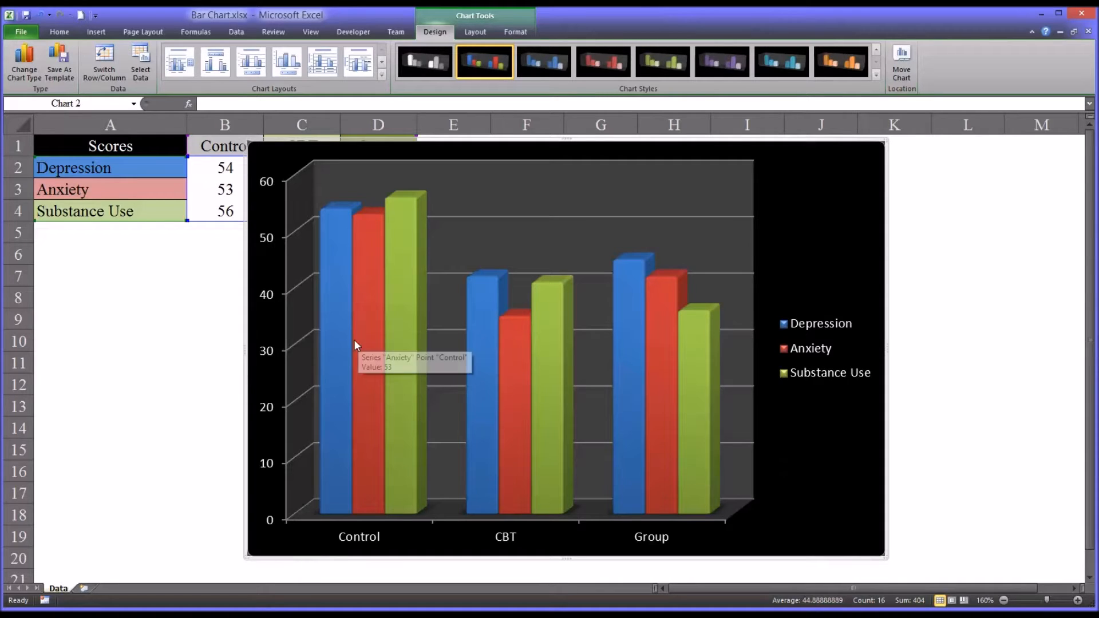
mouse_move(378, 477)
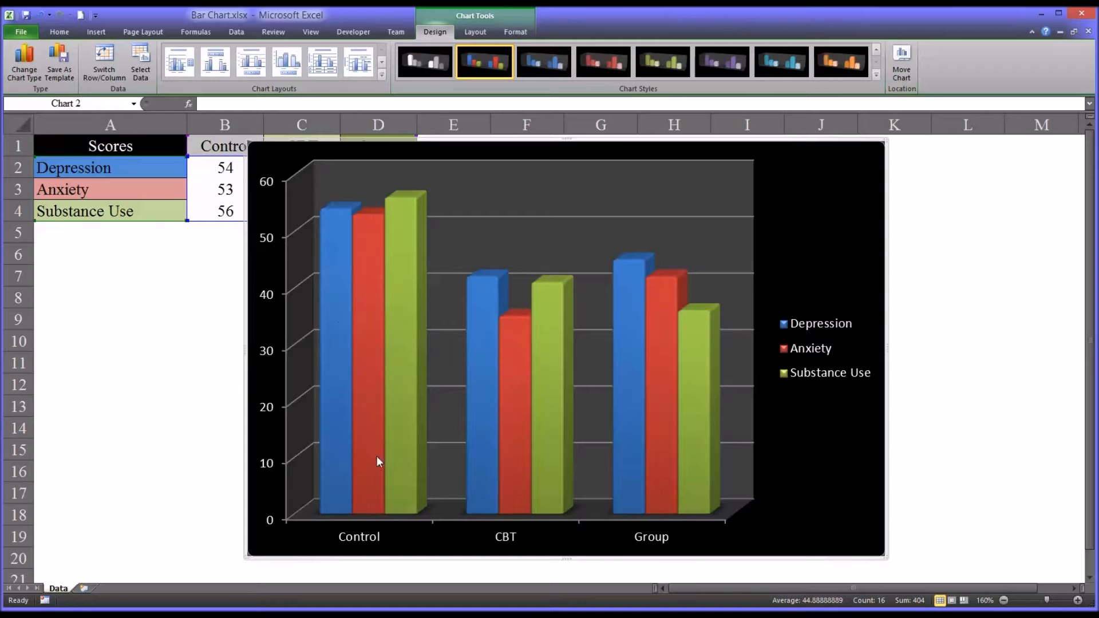
mouse_move(802, 378)
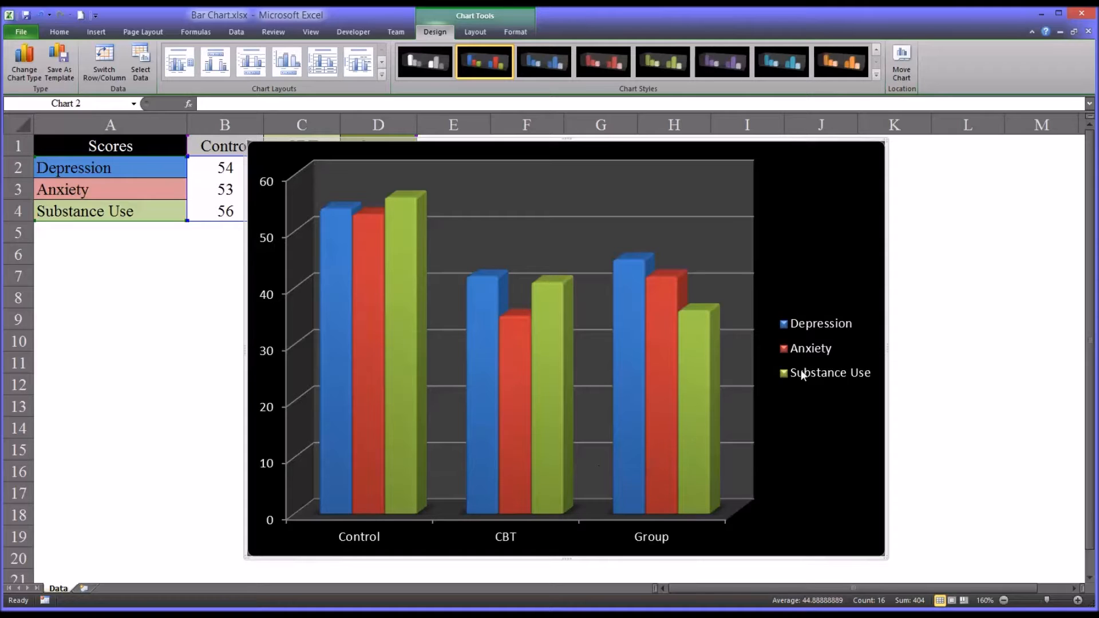
mouse_move(345, 545)
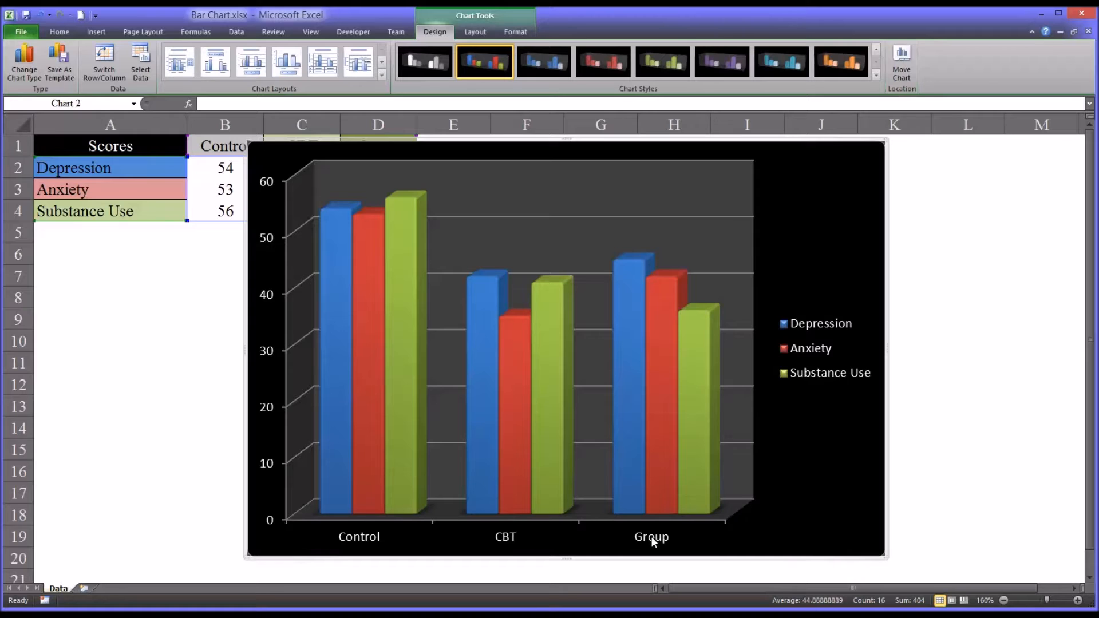
mouse_move(639, 600)
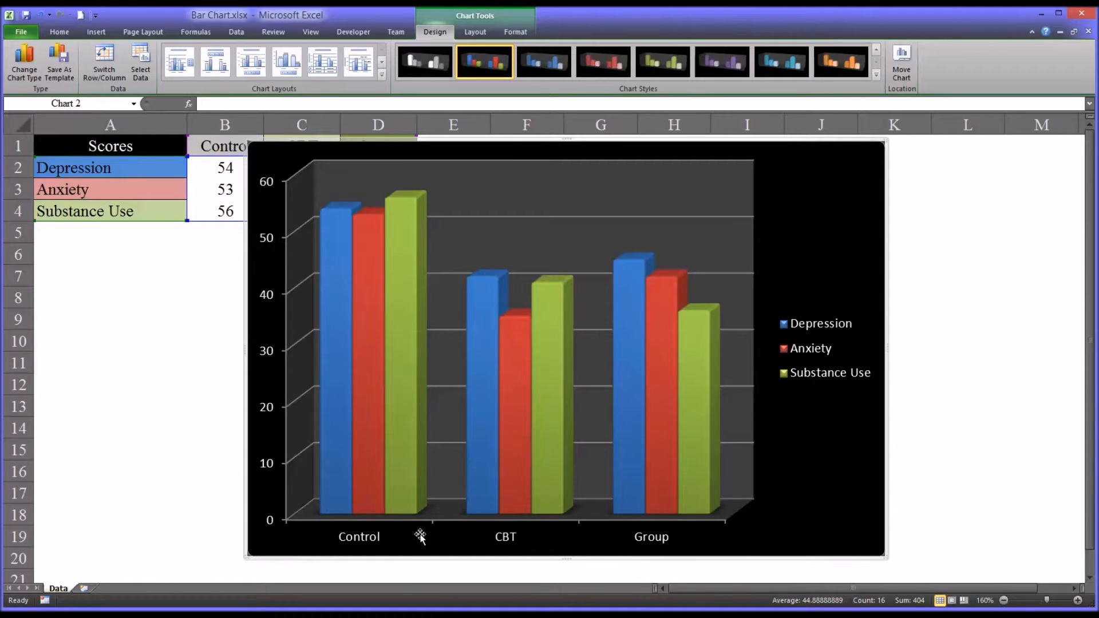
mouse_move(816, 328)
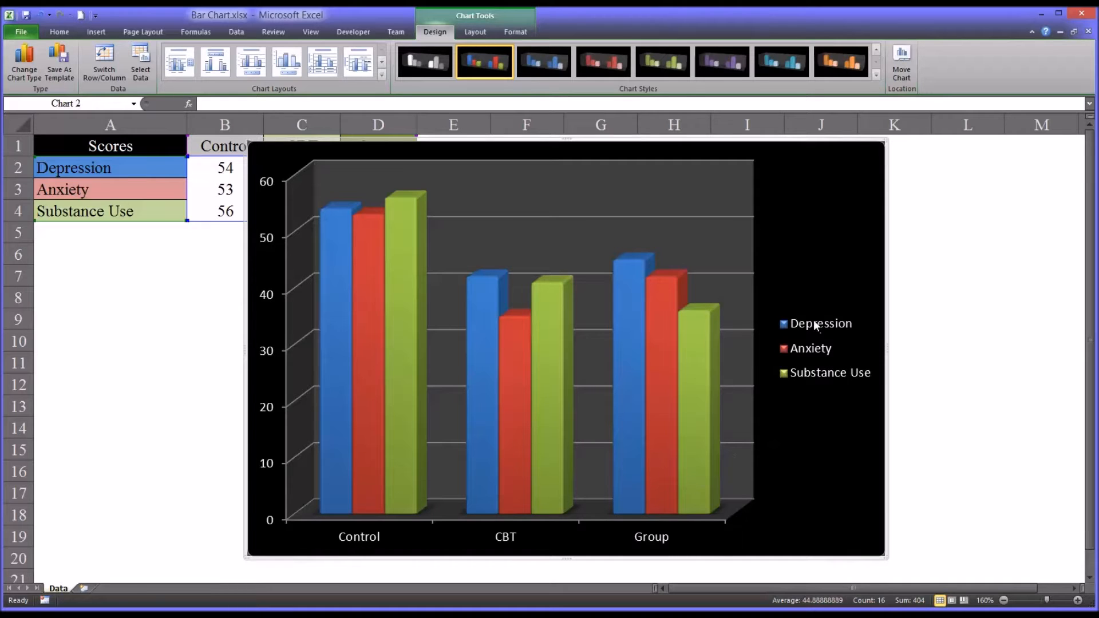
mouse_move(810, 314)
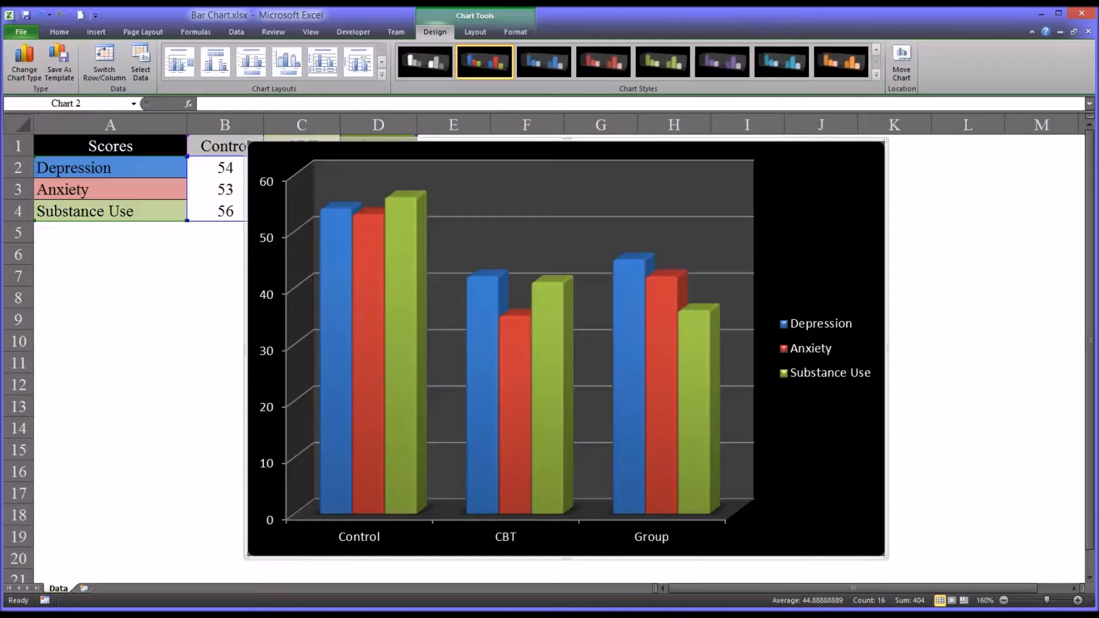
mouse_move(794, 339)
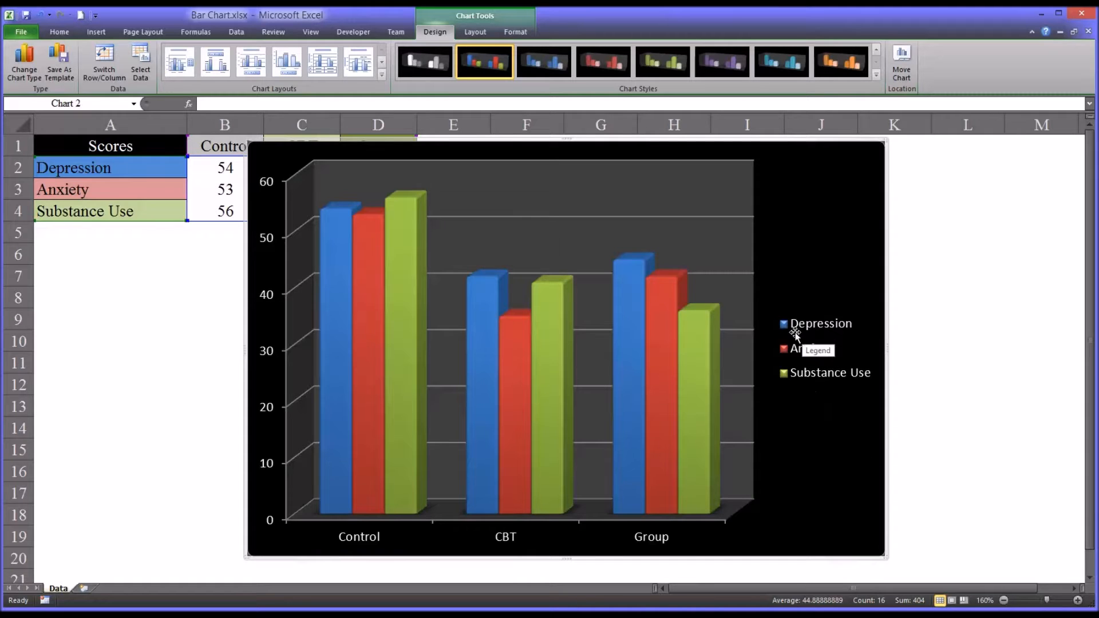
mouse_move(818, 380)
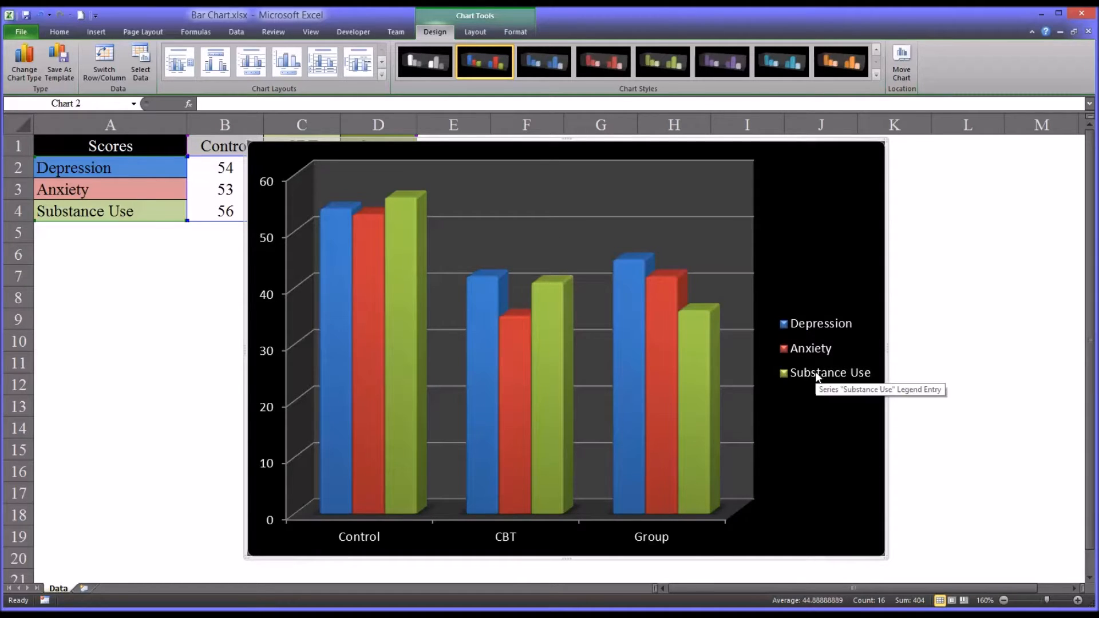
mouse_move(801, 307)
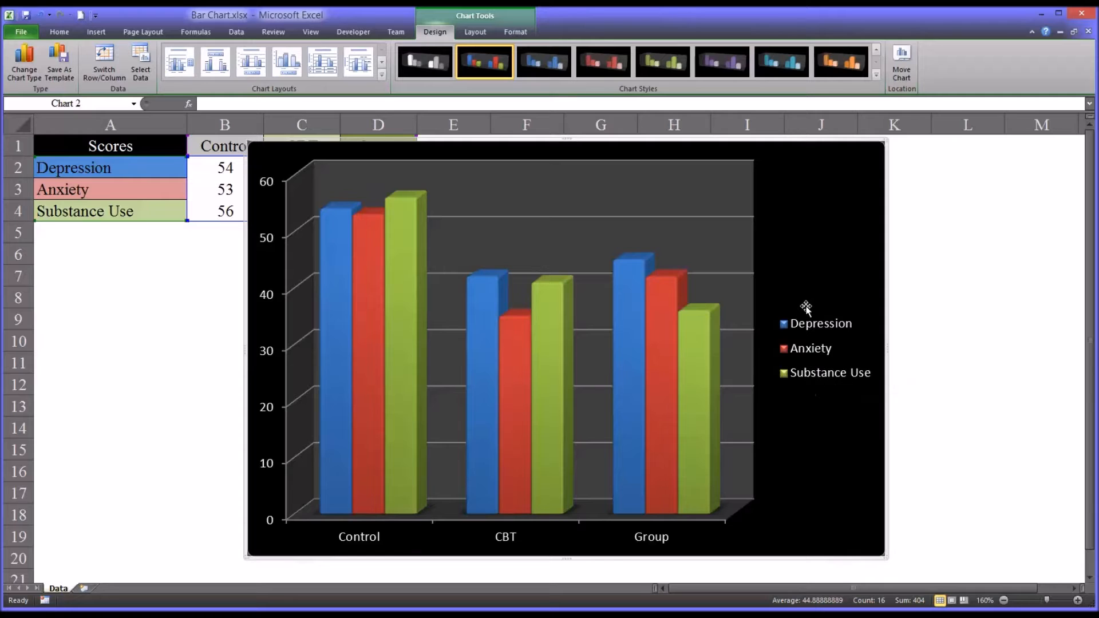
mouse_move(817, 372)
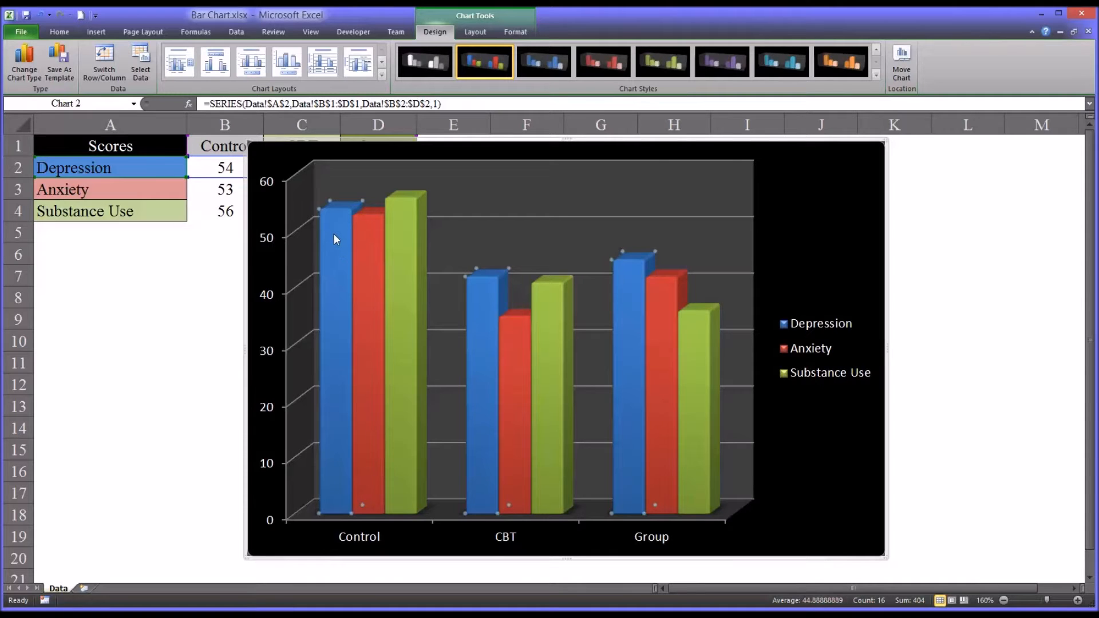
mouse_move(337, 227)
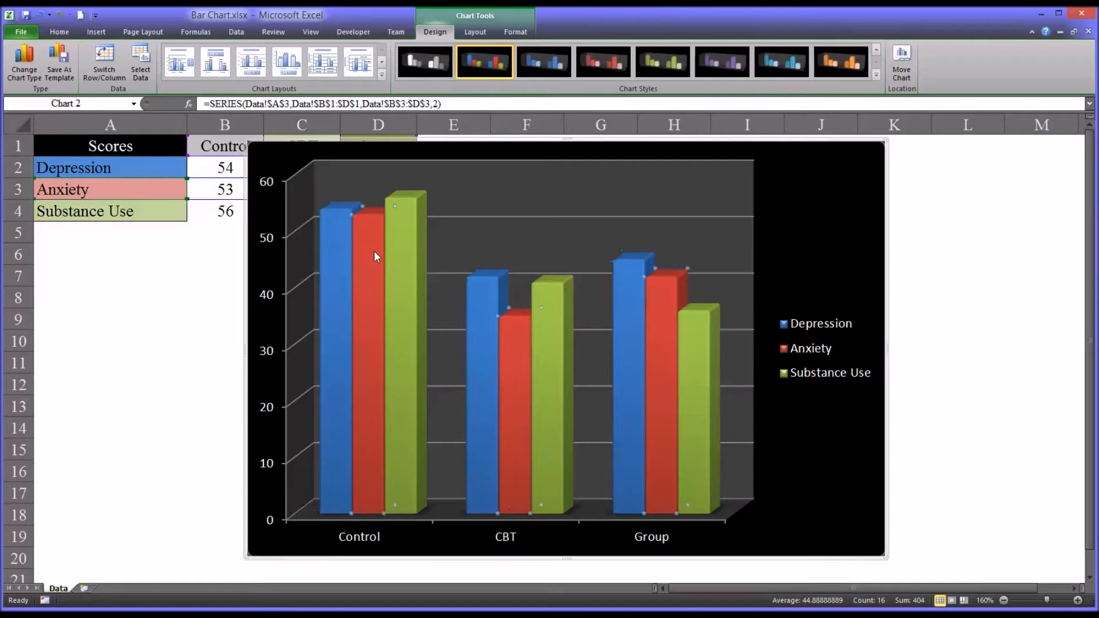
mouse_move(373, 250)
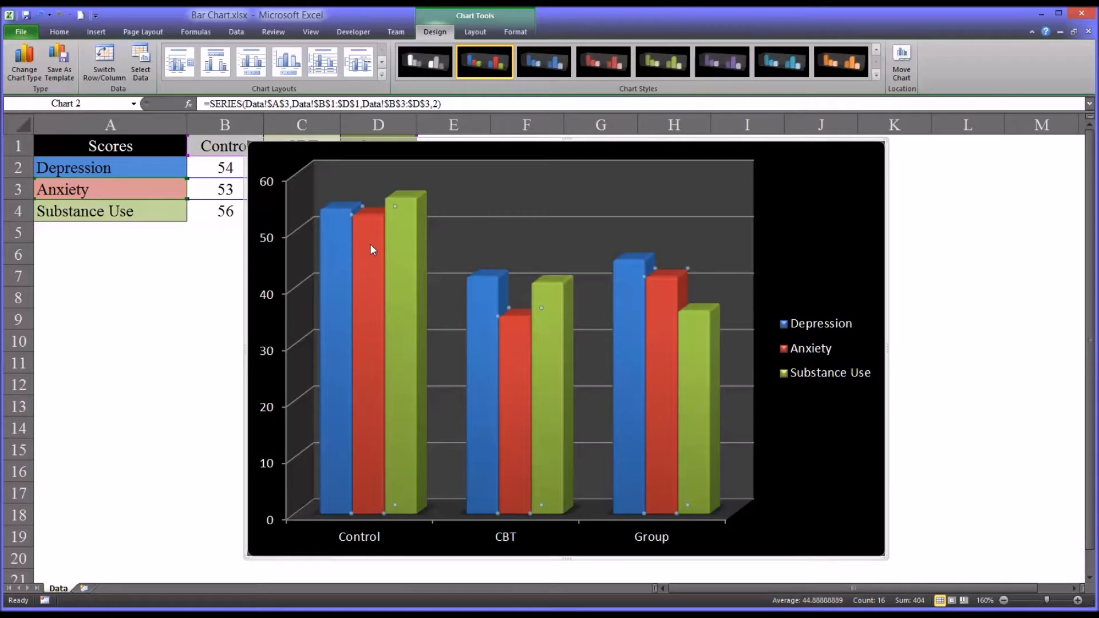
mouse_move(404, 237)
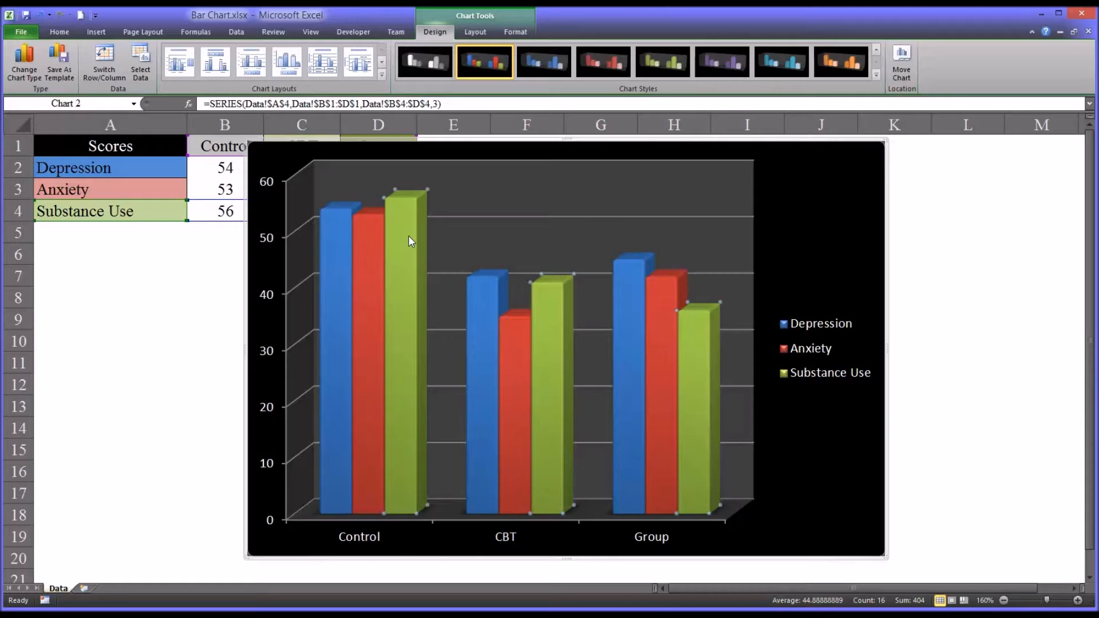
mouse_move(525, 522)
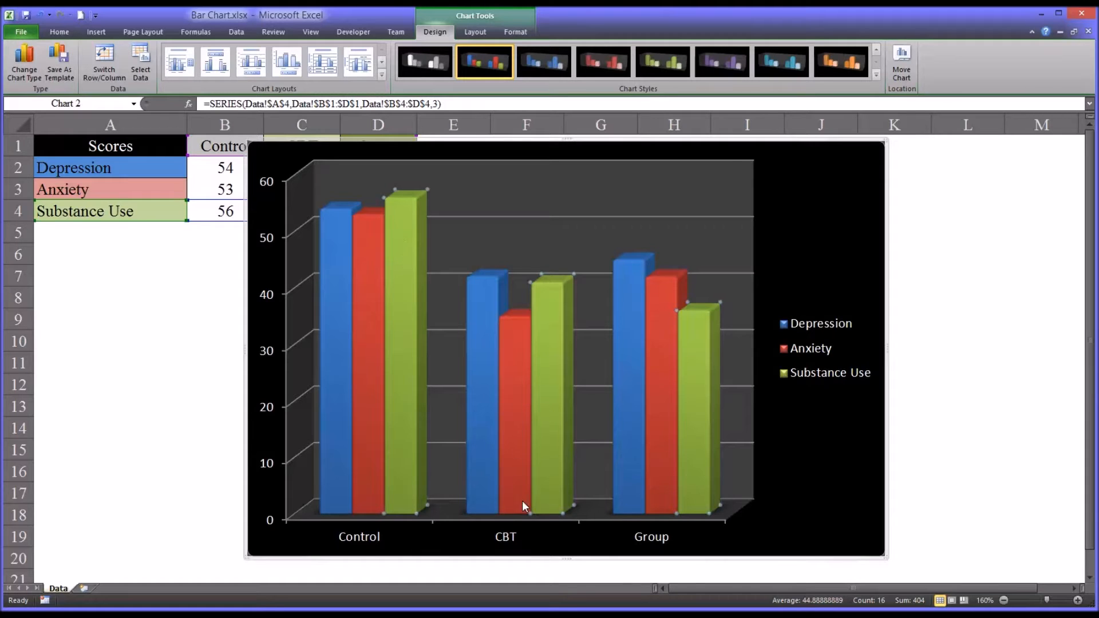
mouse_move(524, 537)
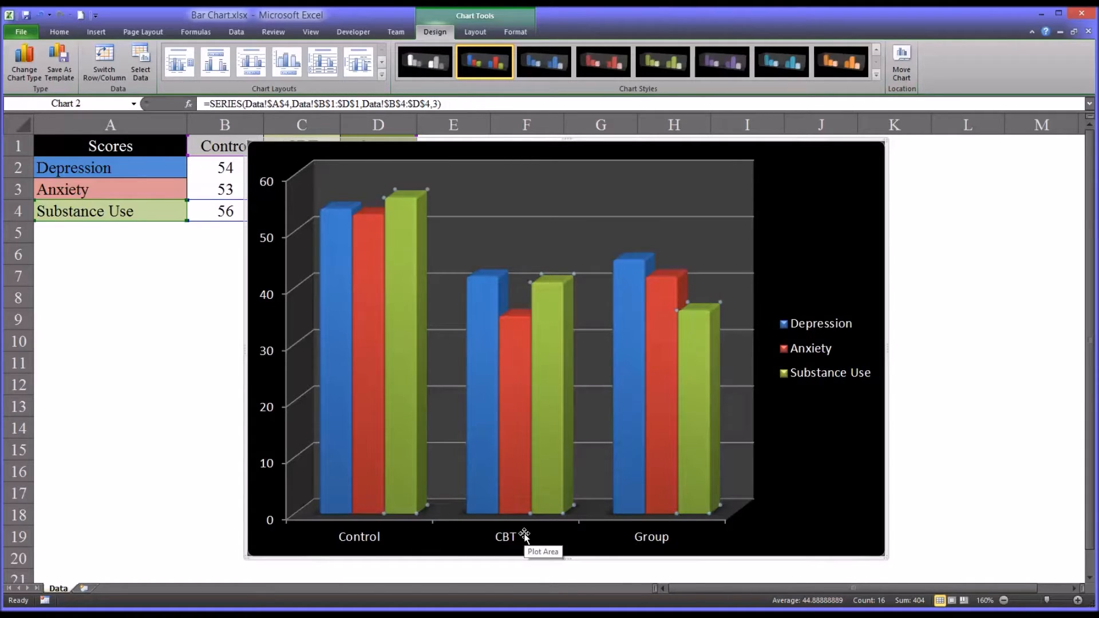
mouse_move(502, 417)
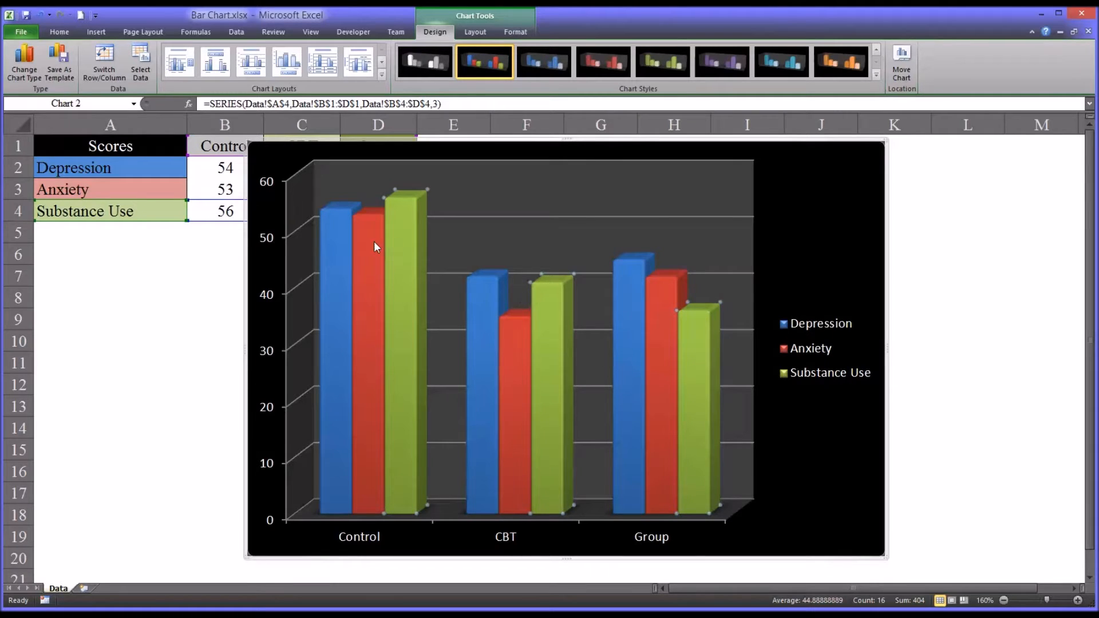
mouse_move(690, 336)
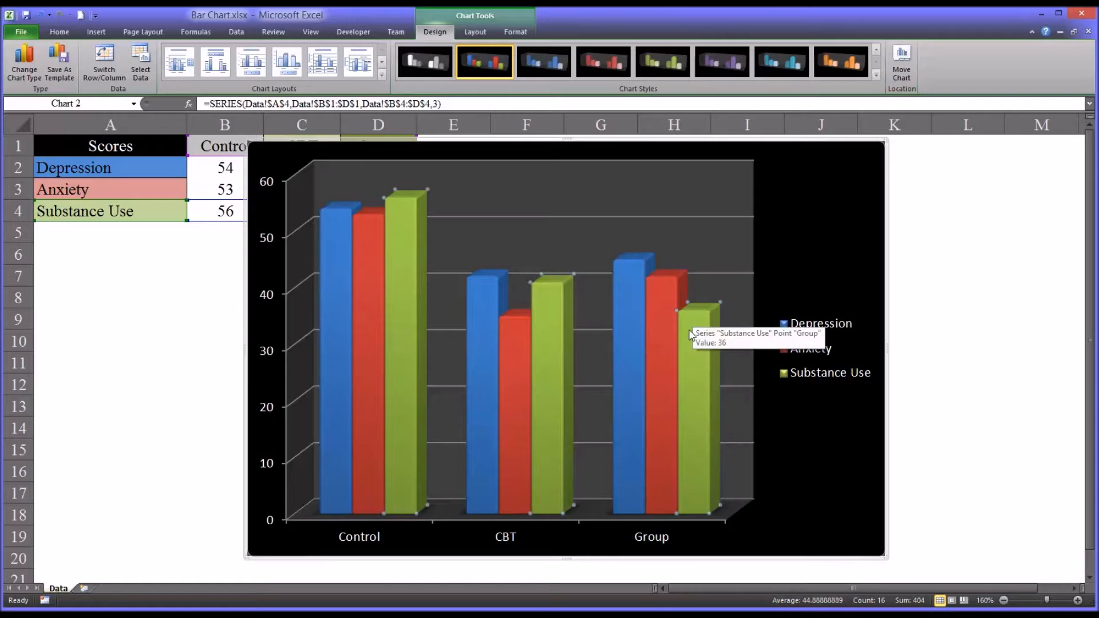
mouse_move(702, 344)
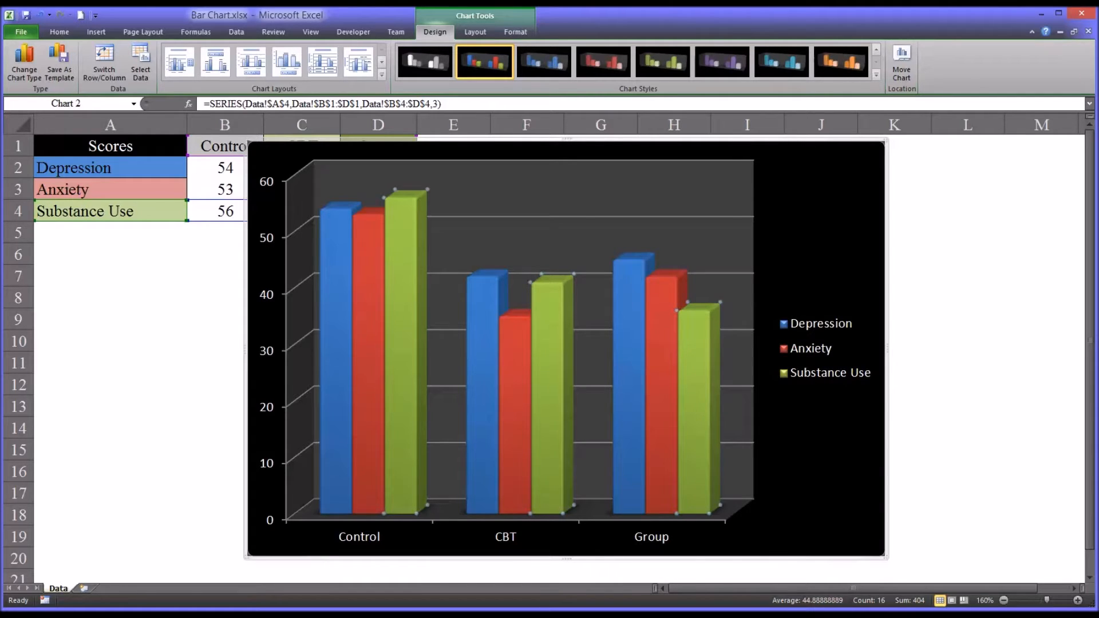
mouse_move(518, 403)
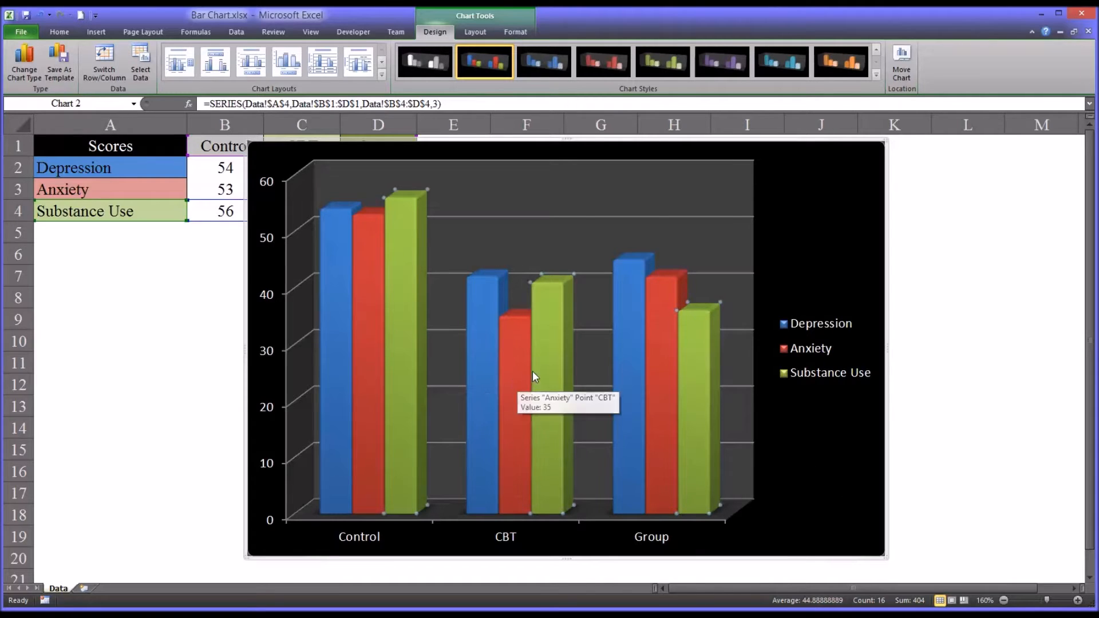
mouse_move(558, 348)
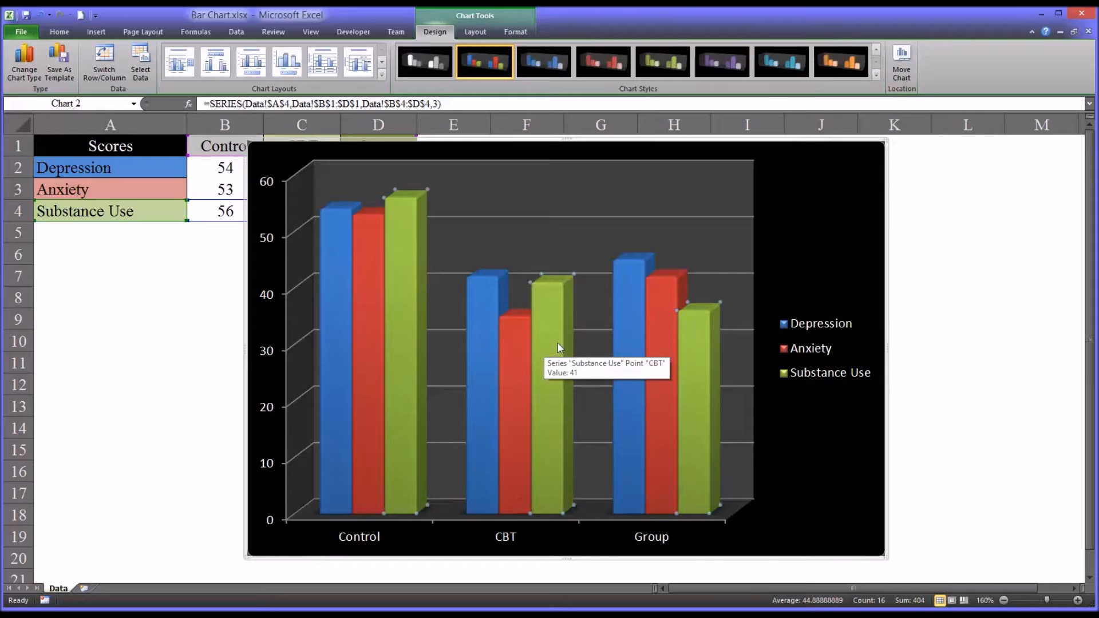
mouse_move(514, 342)
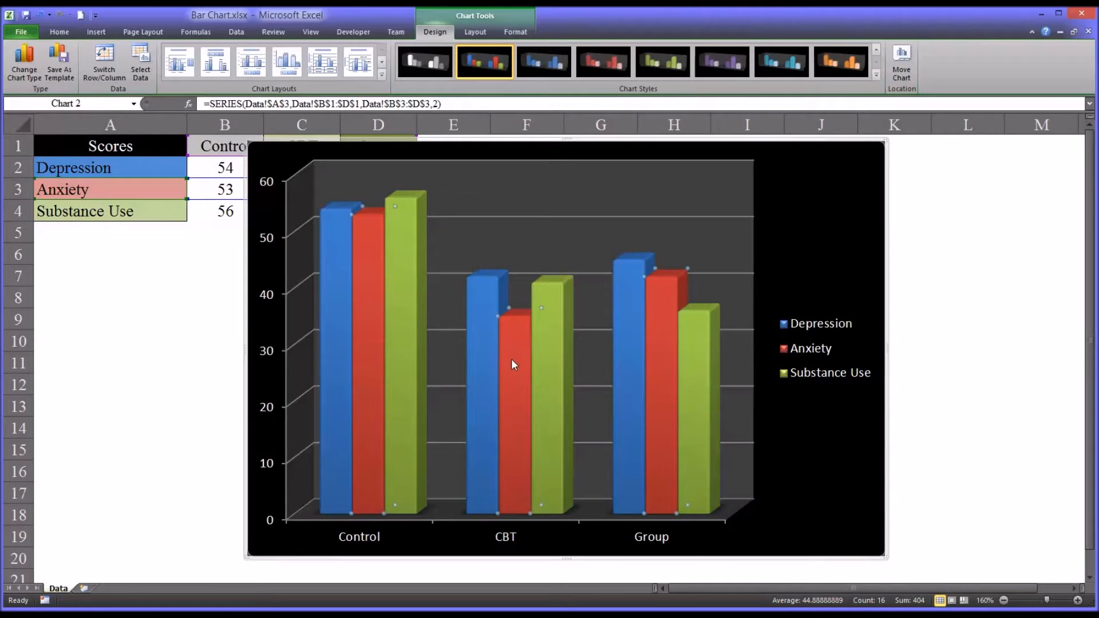
mouse_move(541, 352)
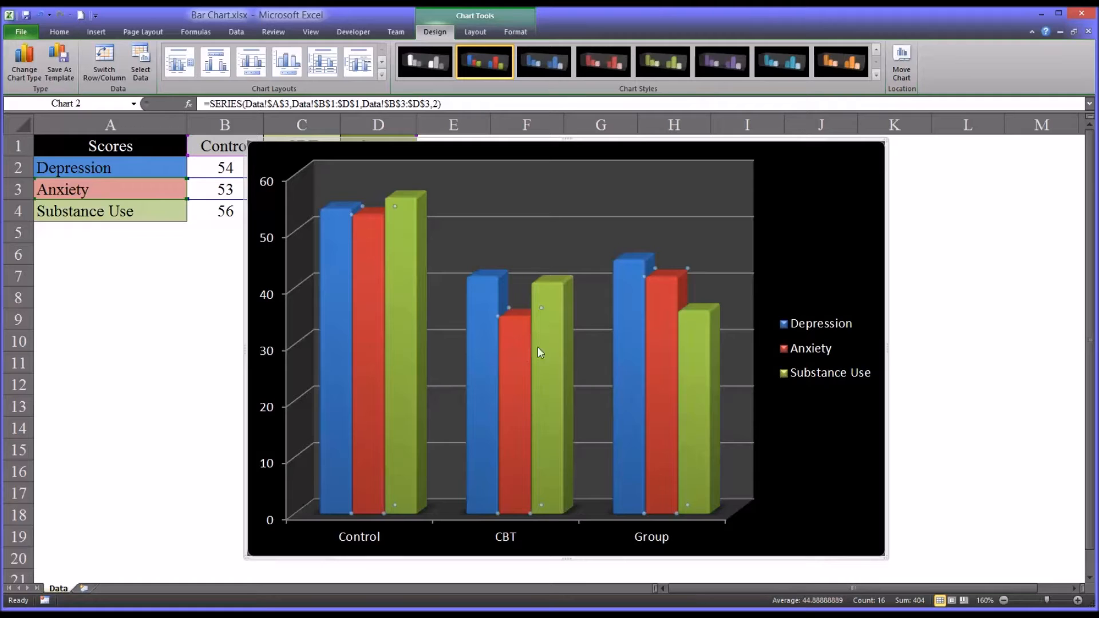
mouse_move(686, 359)
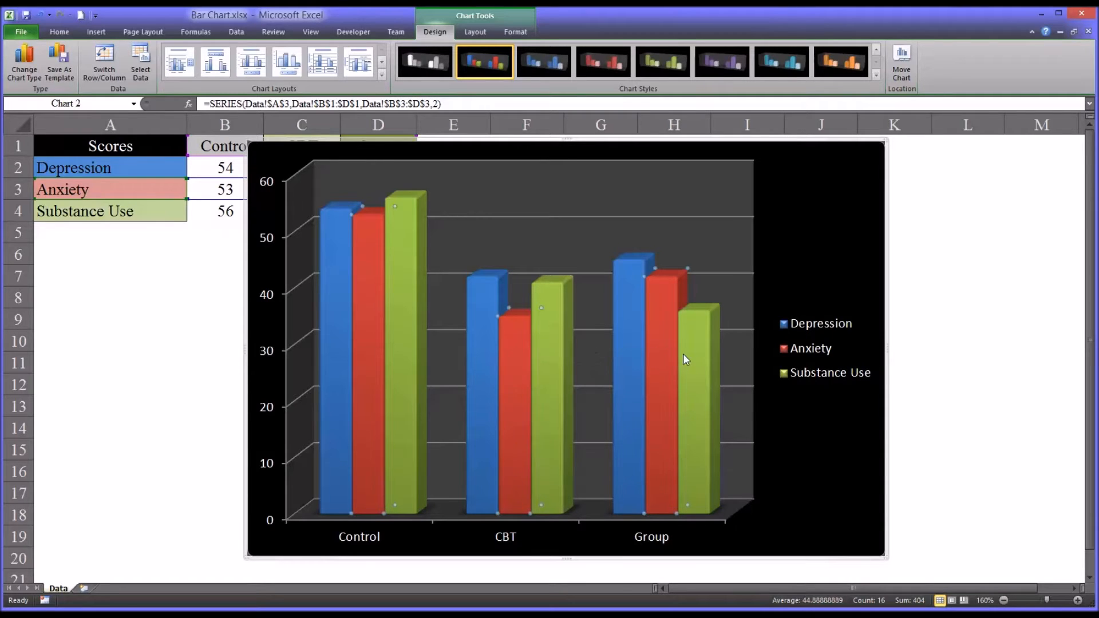
mouse_move(694, 351)
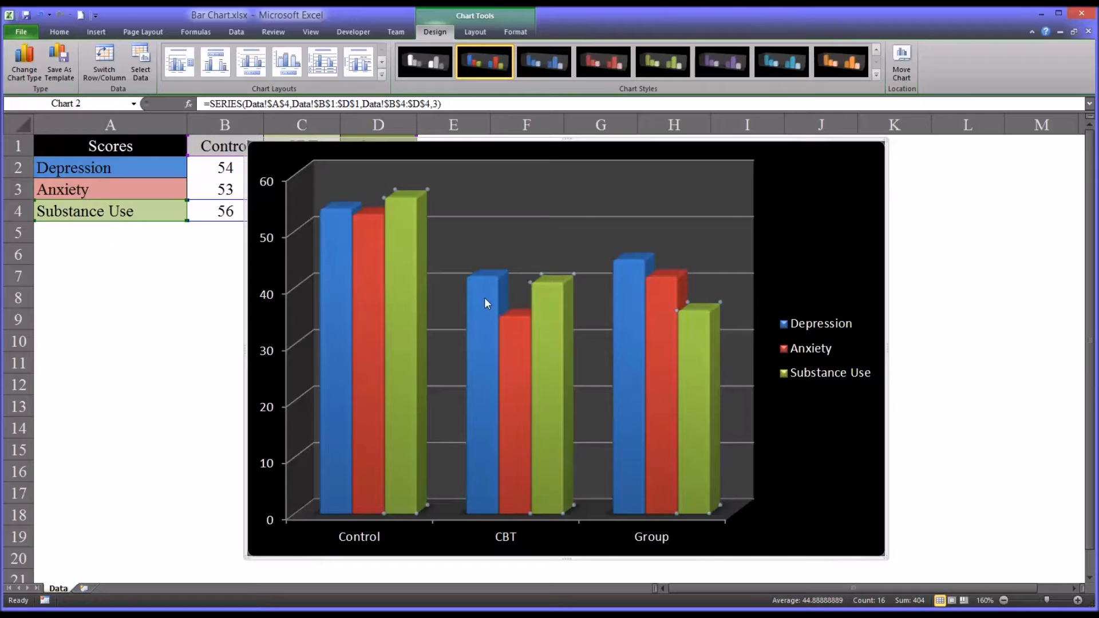
mouse_move(484, 293)
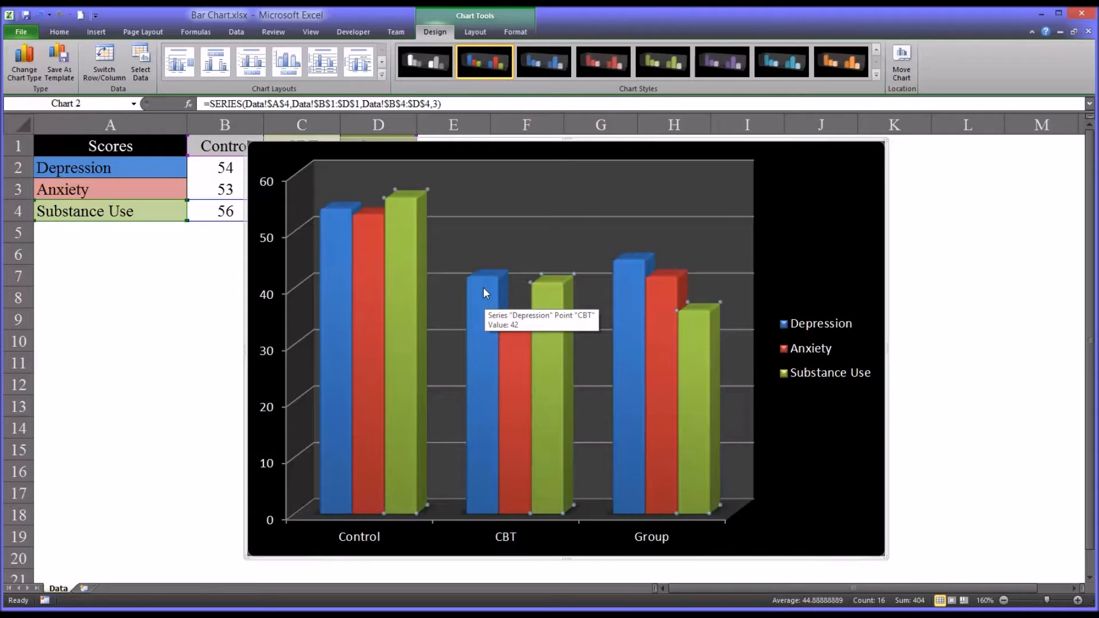
mouse_move(628, 290)
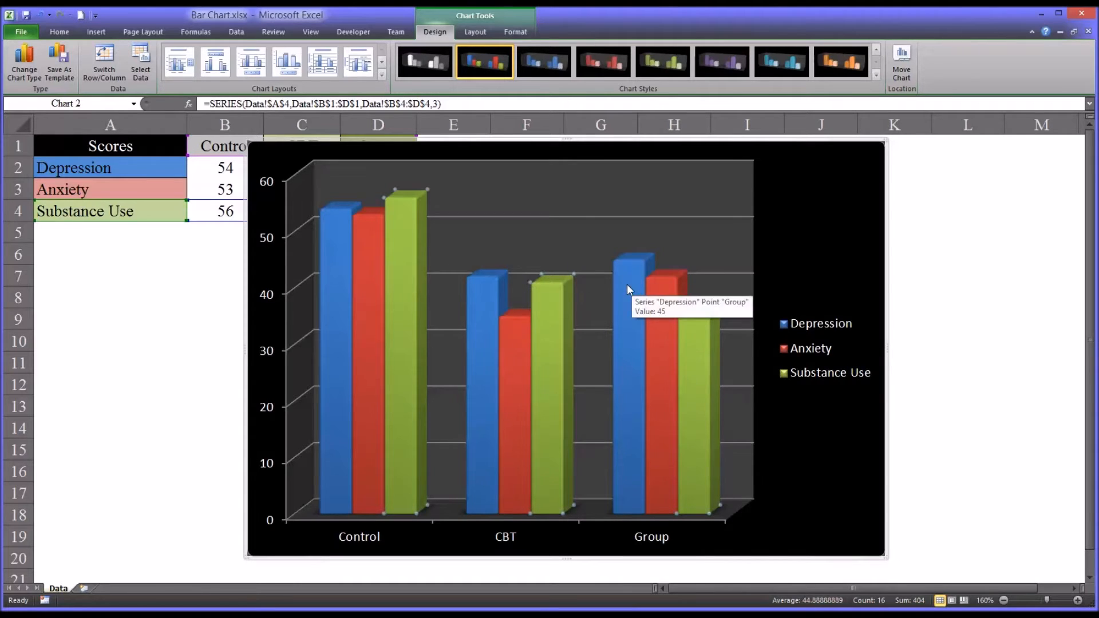
mouse_move(625, 306)
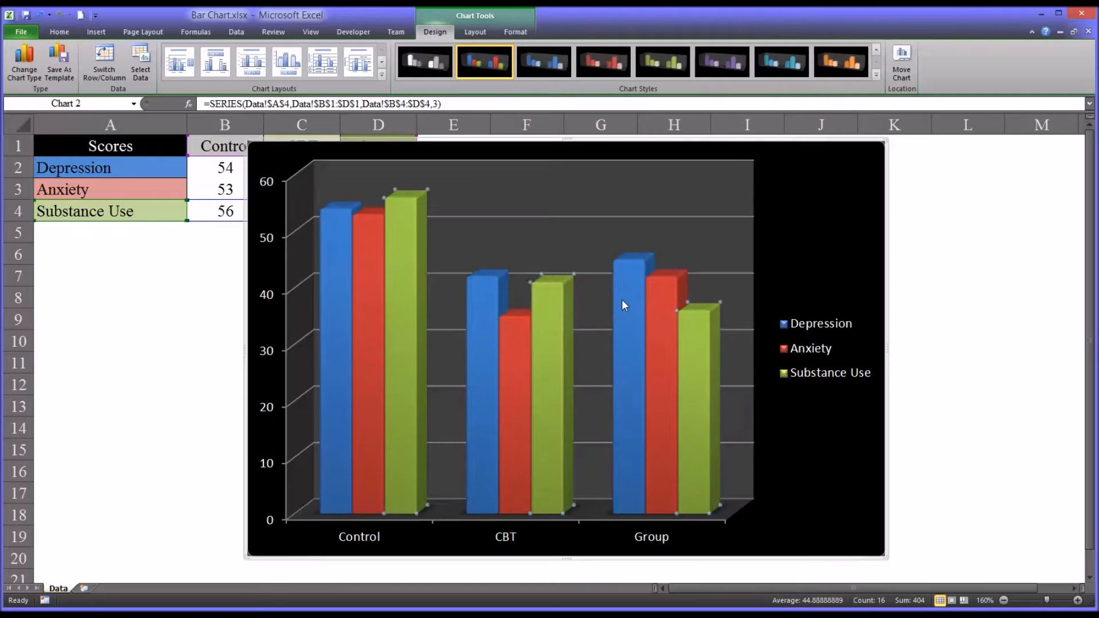
mouse_move(625, 306)
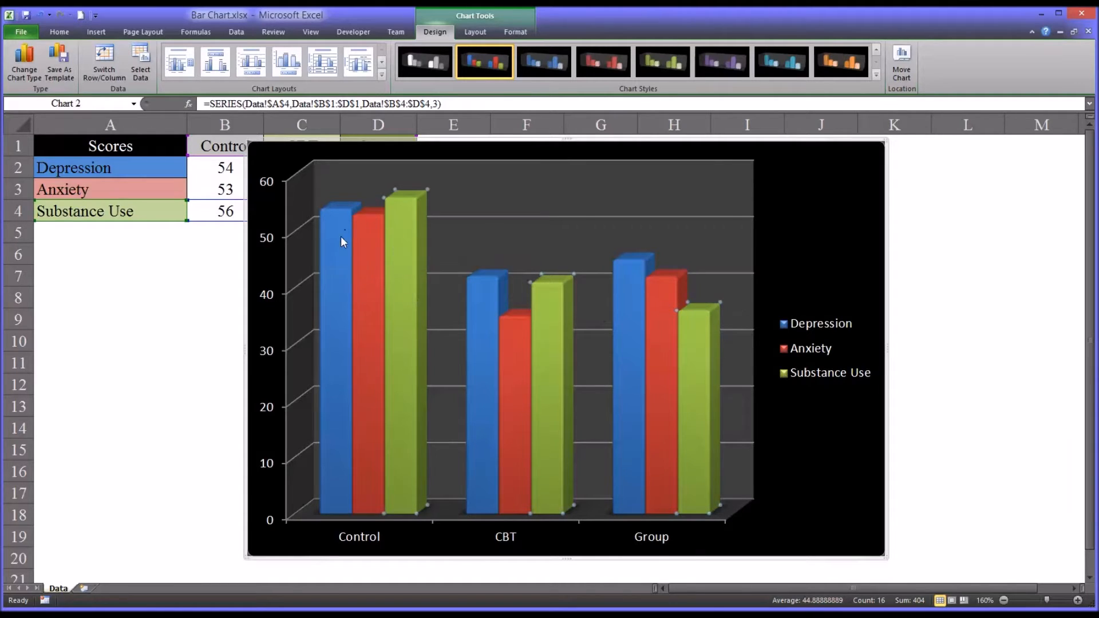
mouse_move(652, 351)
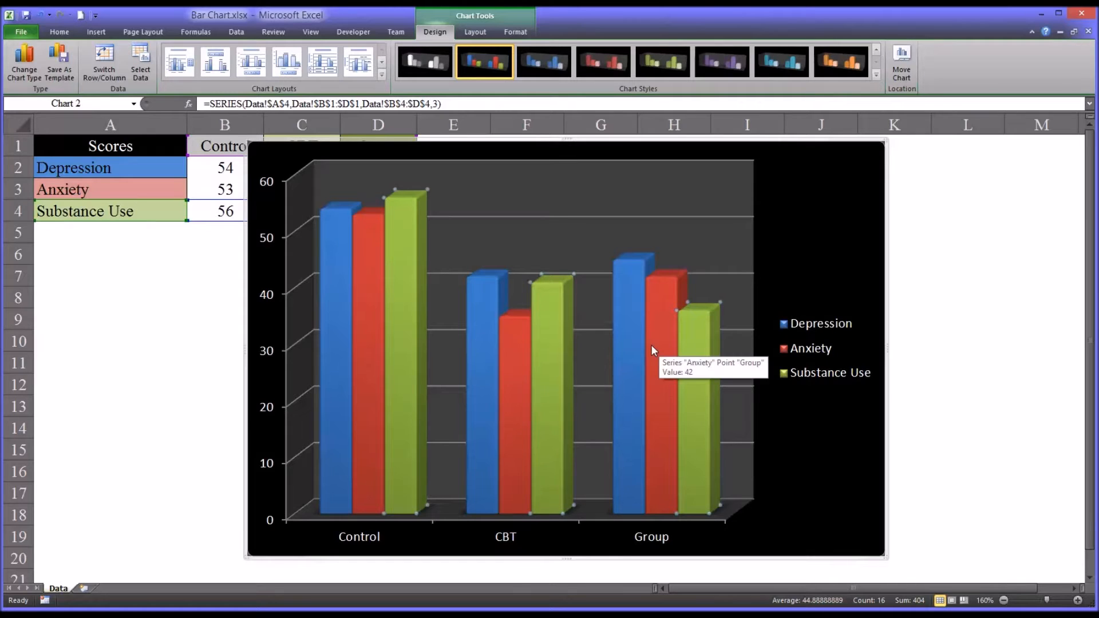
mouse_move(582, 289)
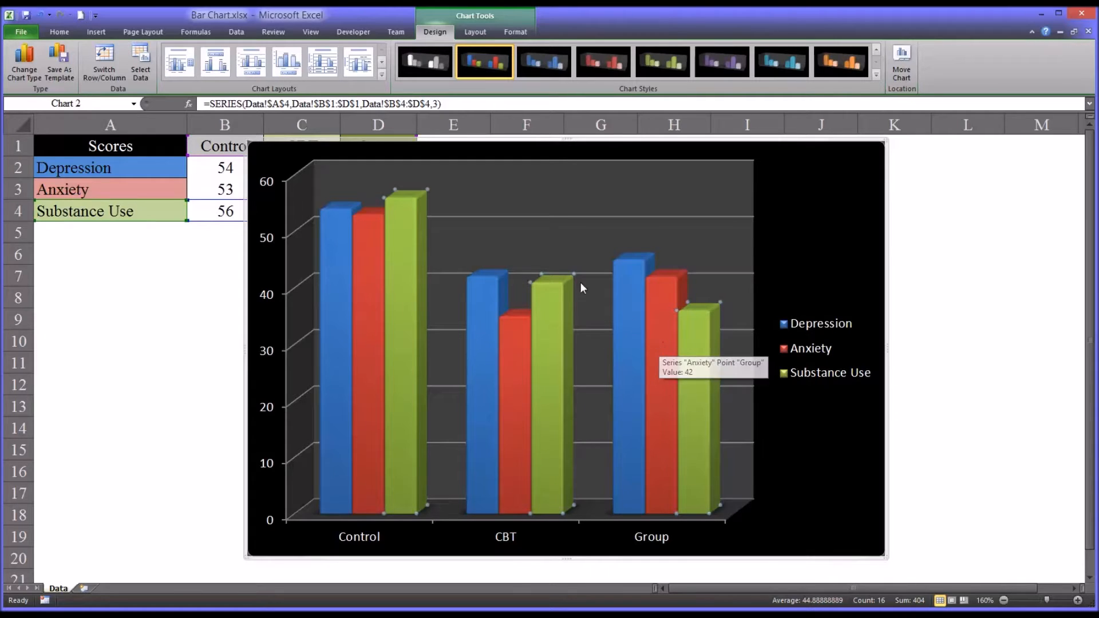
mouse_move(475, 326)
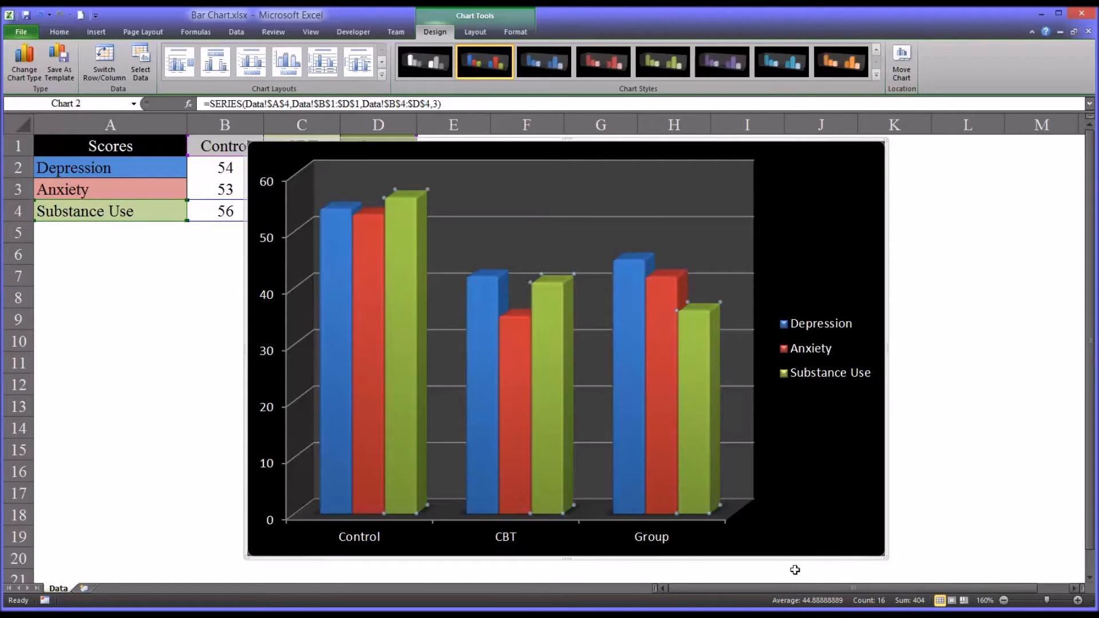
mouse_move(815, 145)
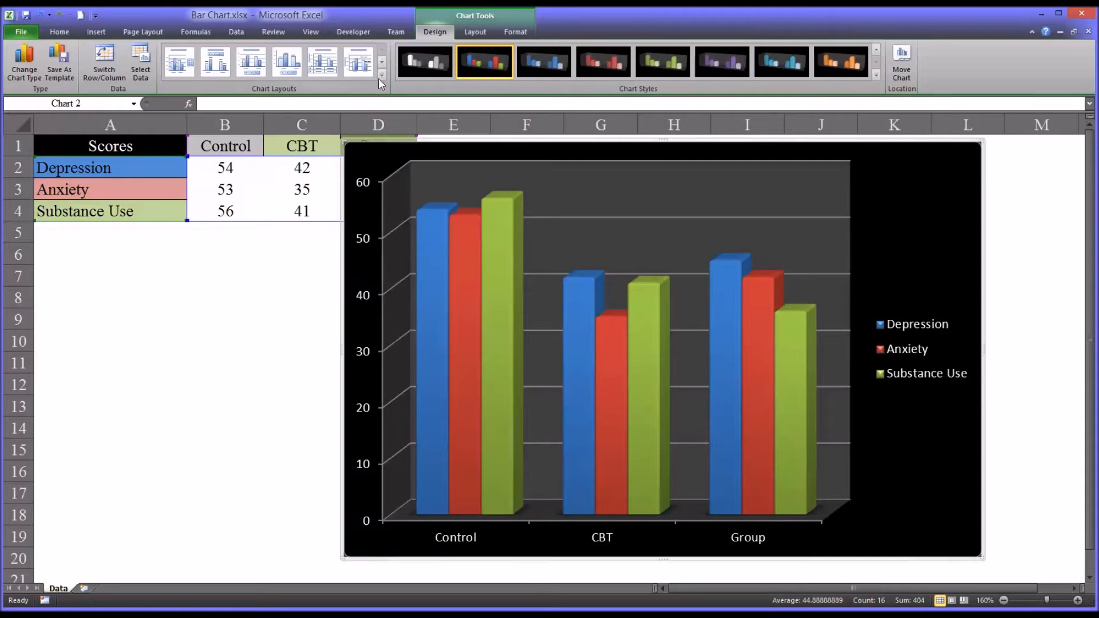
Move the 3-D chart right so the Control and CBT score columns are visible
click(382, 74)
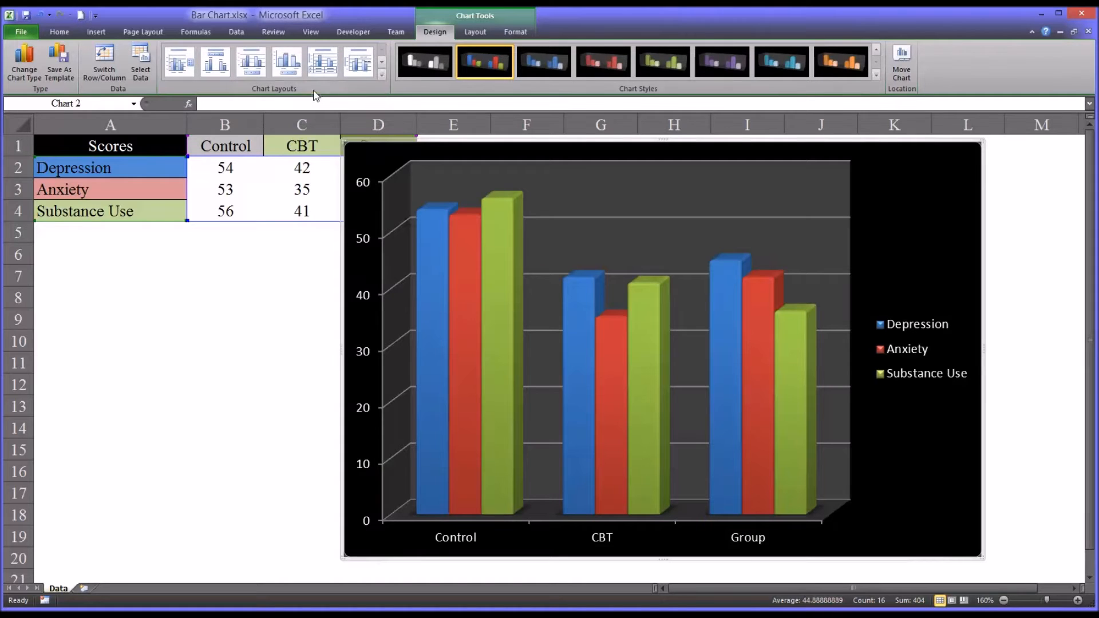
click(381, 68)
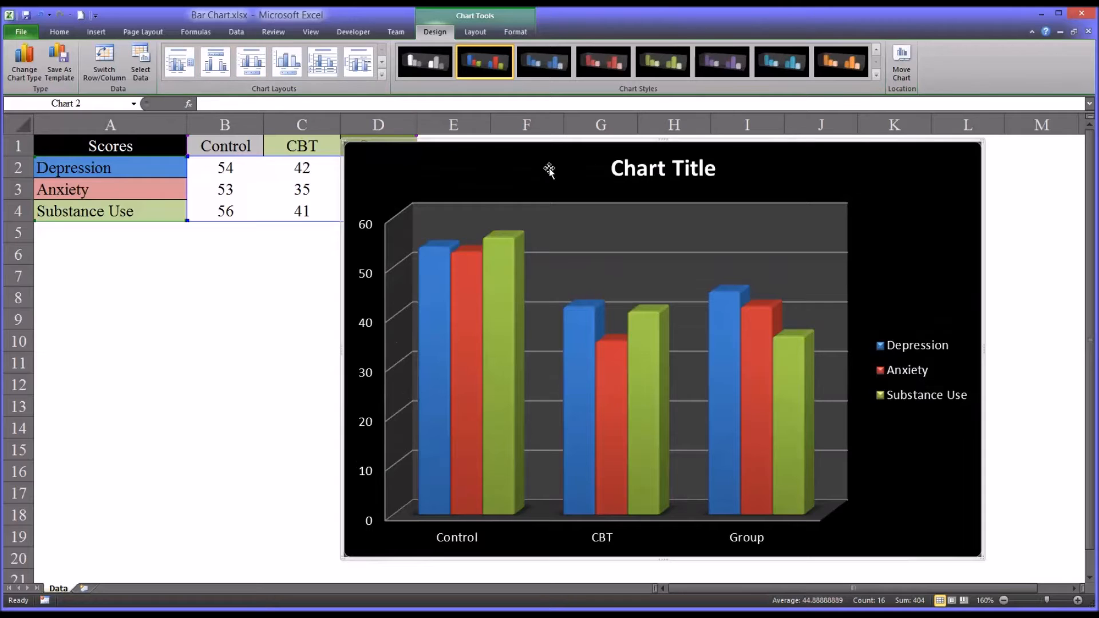
click(214, 62)
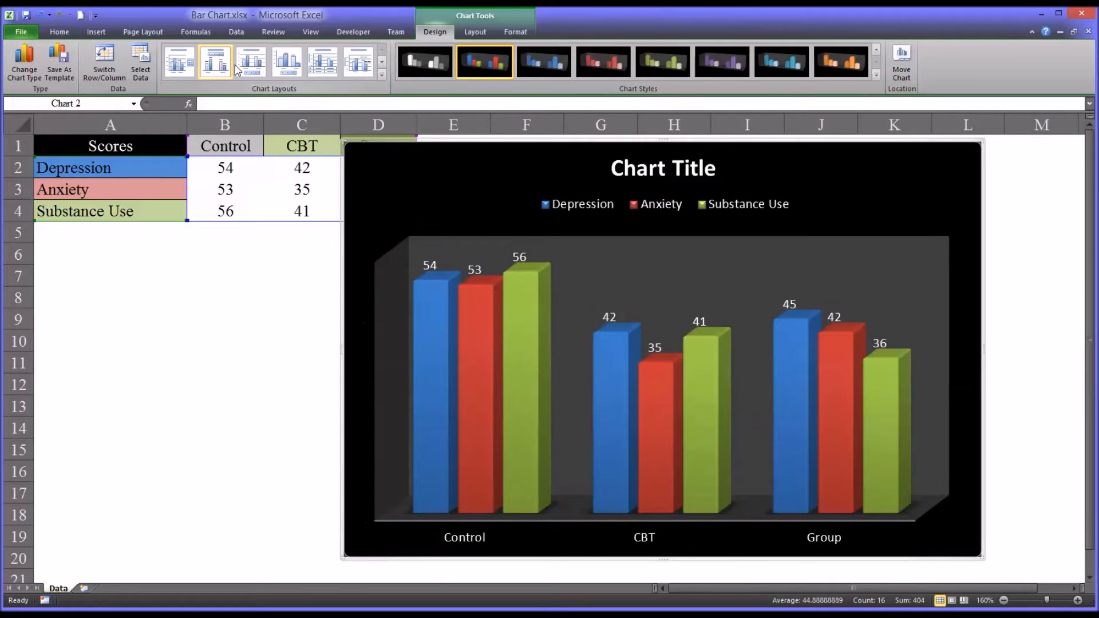
mouse_move(566, 220)
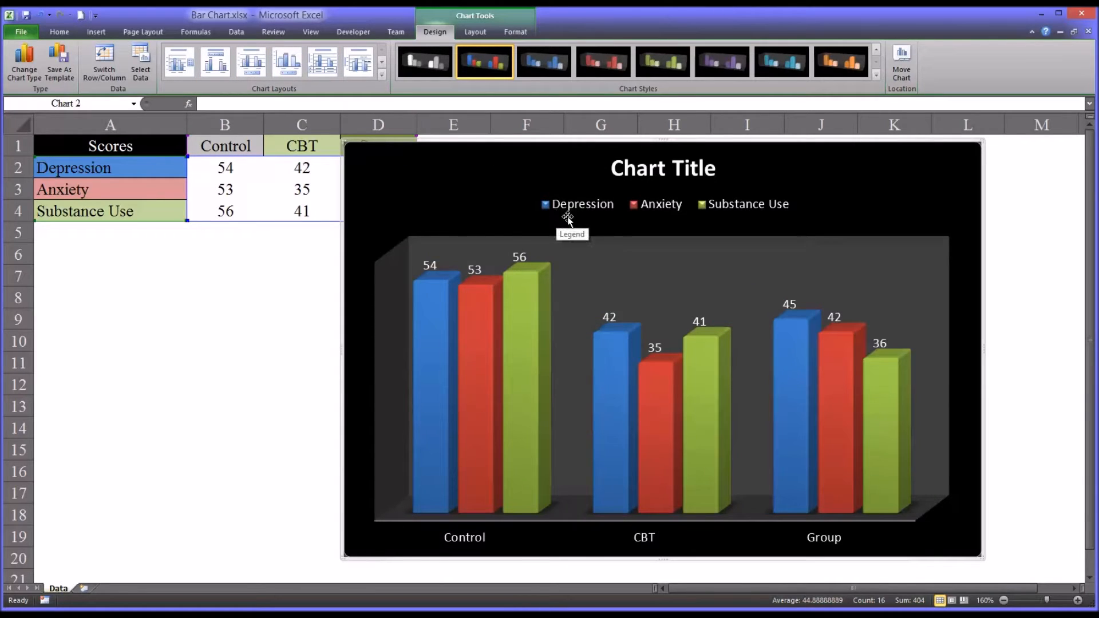
mouse_move(674, 223)
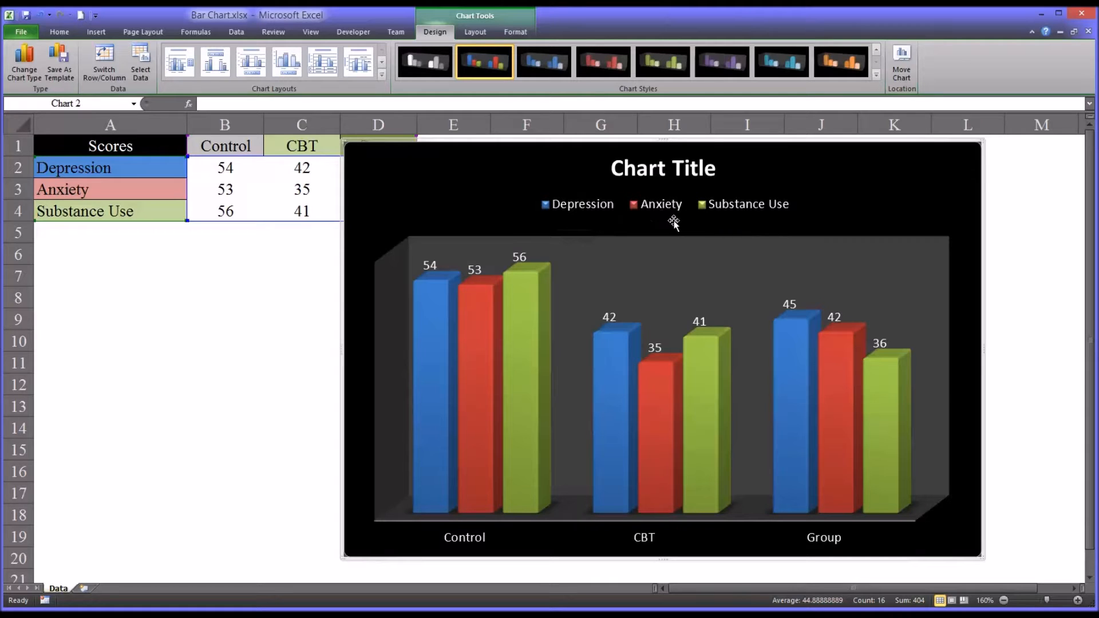
mouse_move(608, 335)
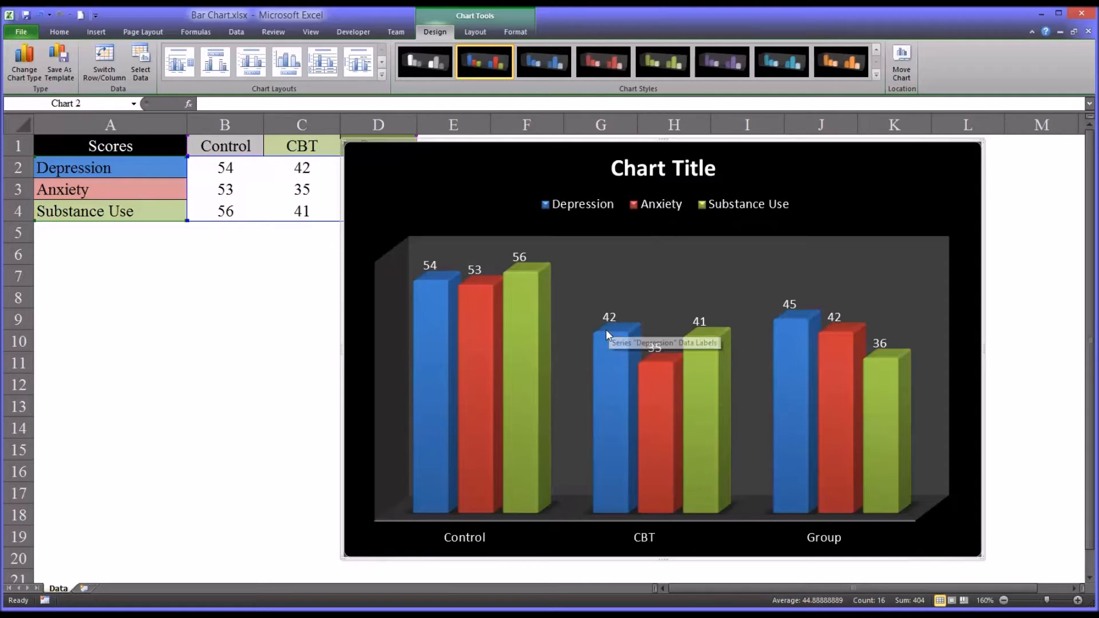
mouse_move(594, 332)
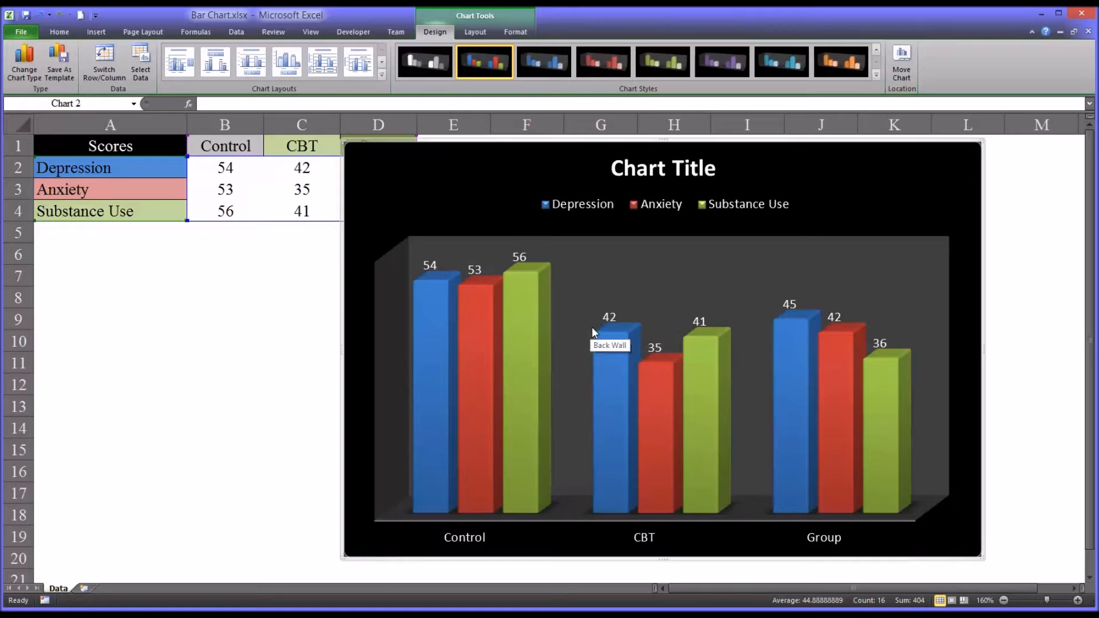
mouse_move(369, 273)
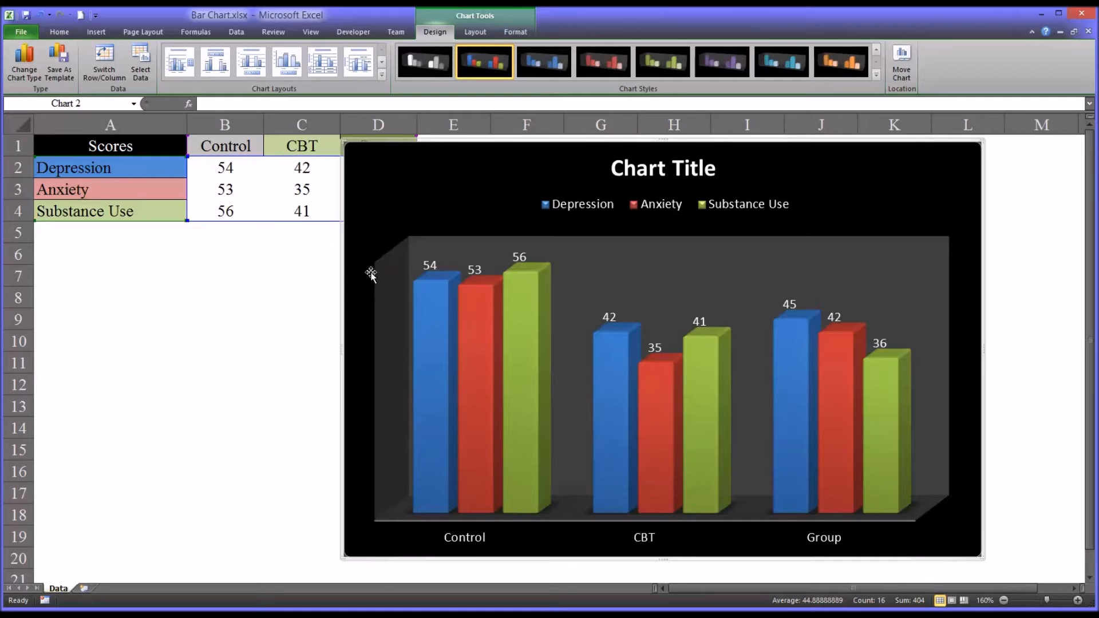
mouse_move(470, 281)
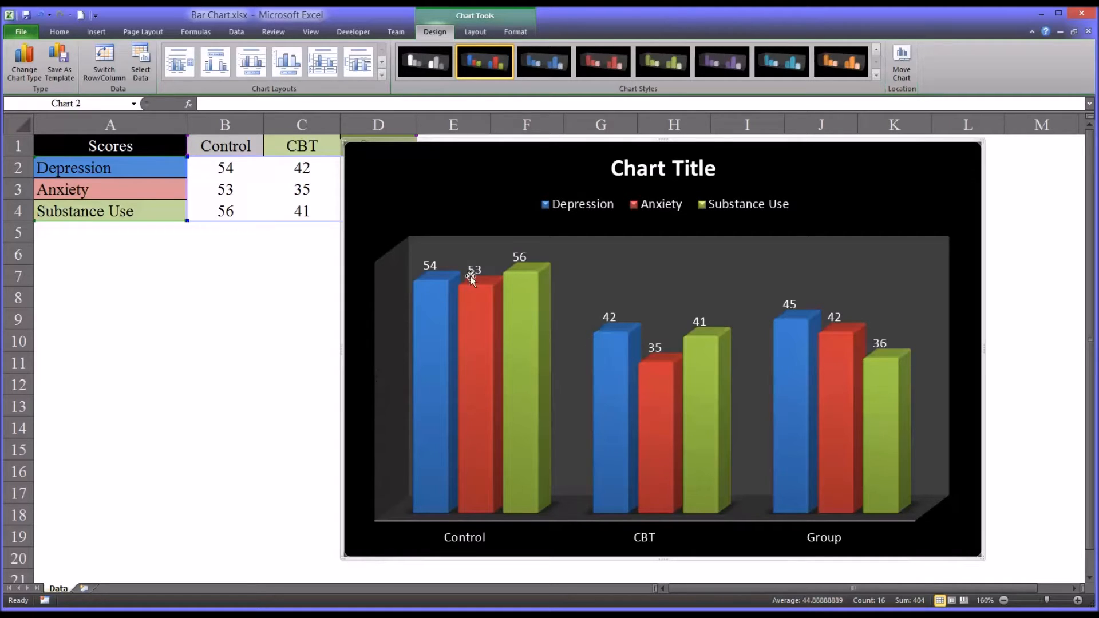
mouse_move(802, 354)
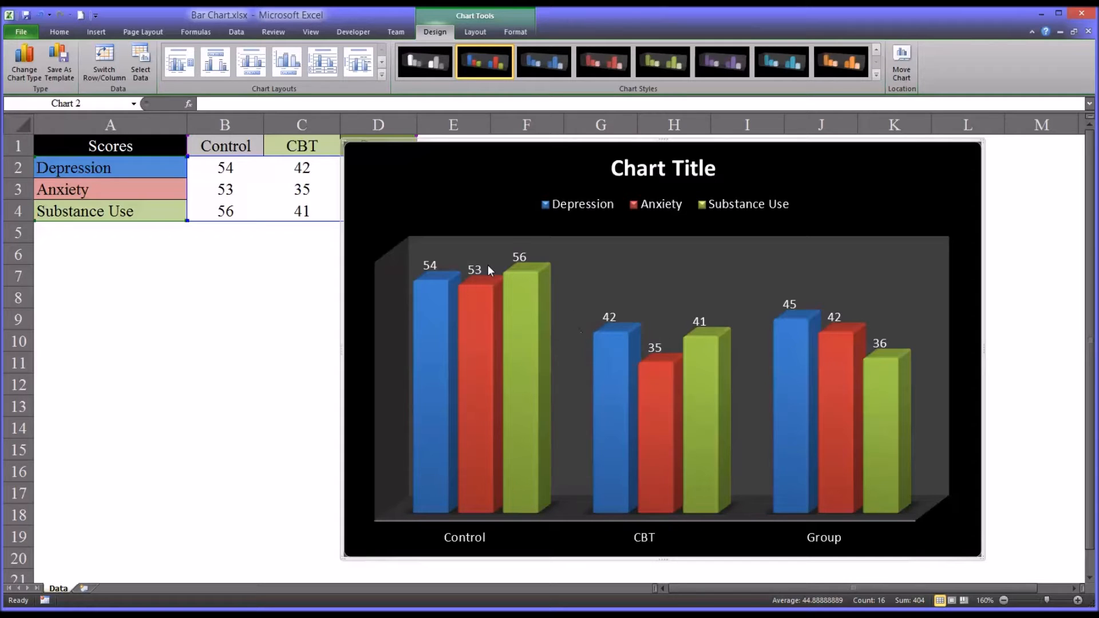
Apply a chart layout with a value axis scale, axis titles and a right-side legend
click(381, 74)
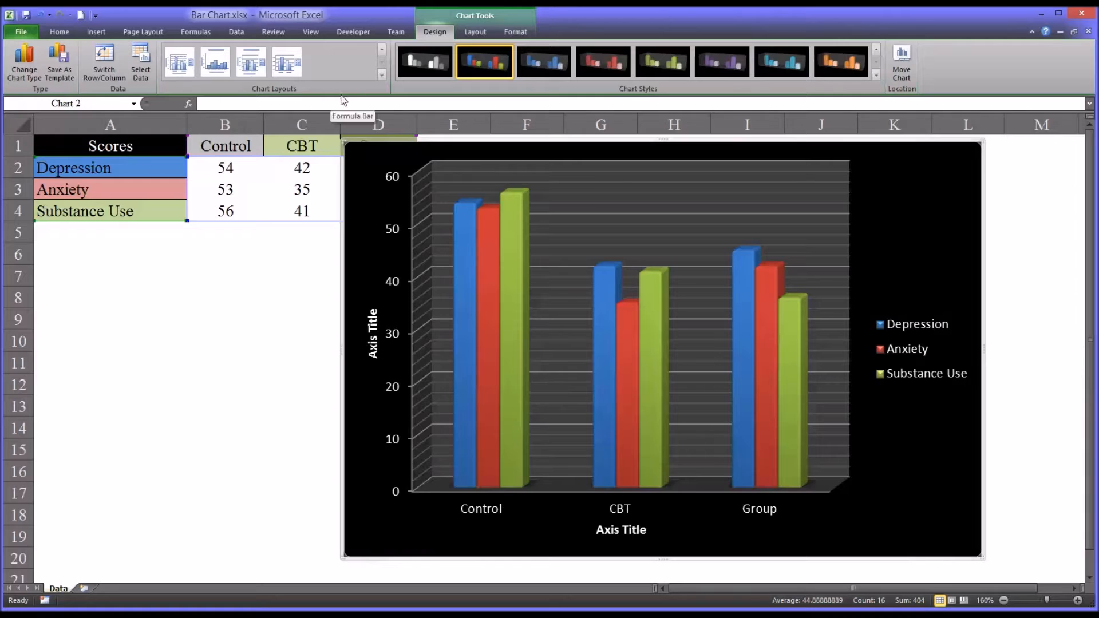
mouse_move(373, 87)
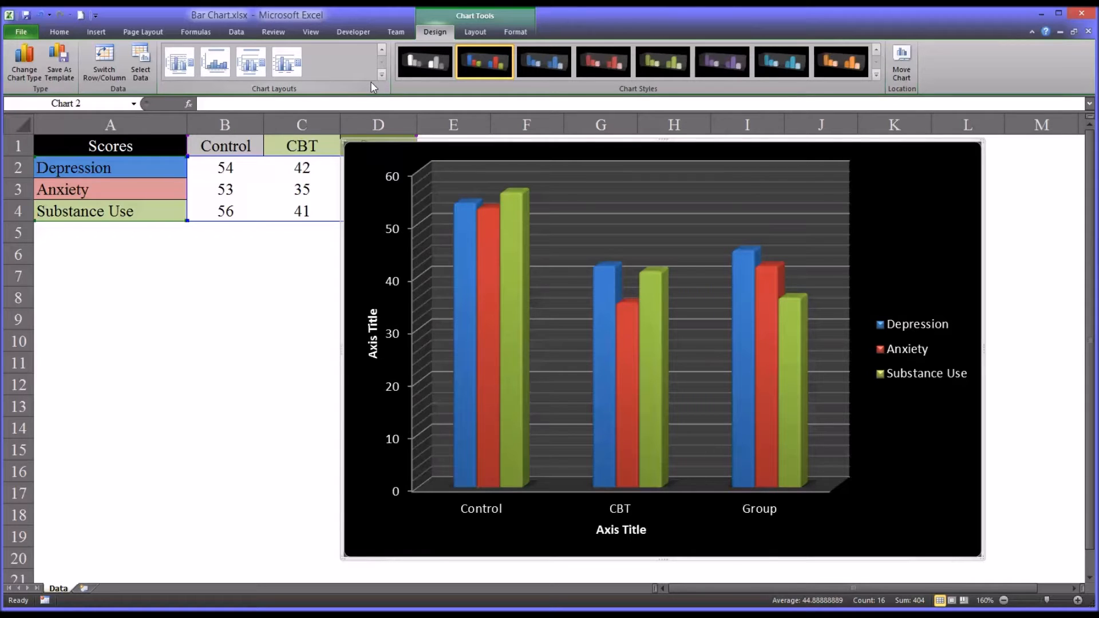
mouse_move(685, 455)
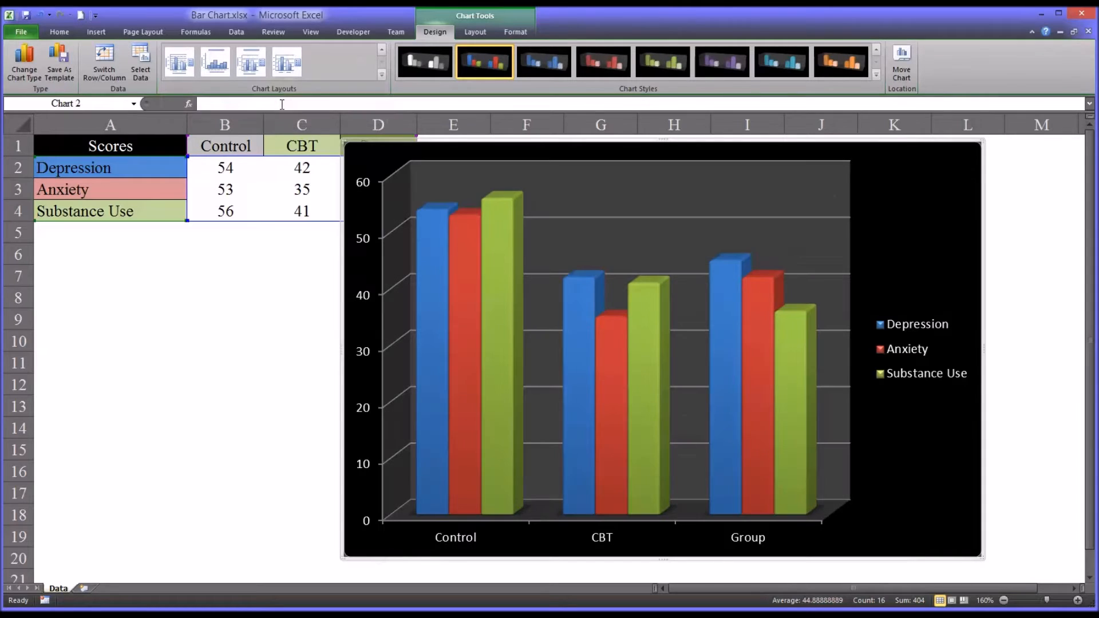
mouse_move(772, 415)
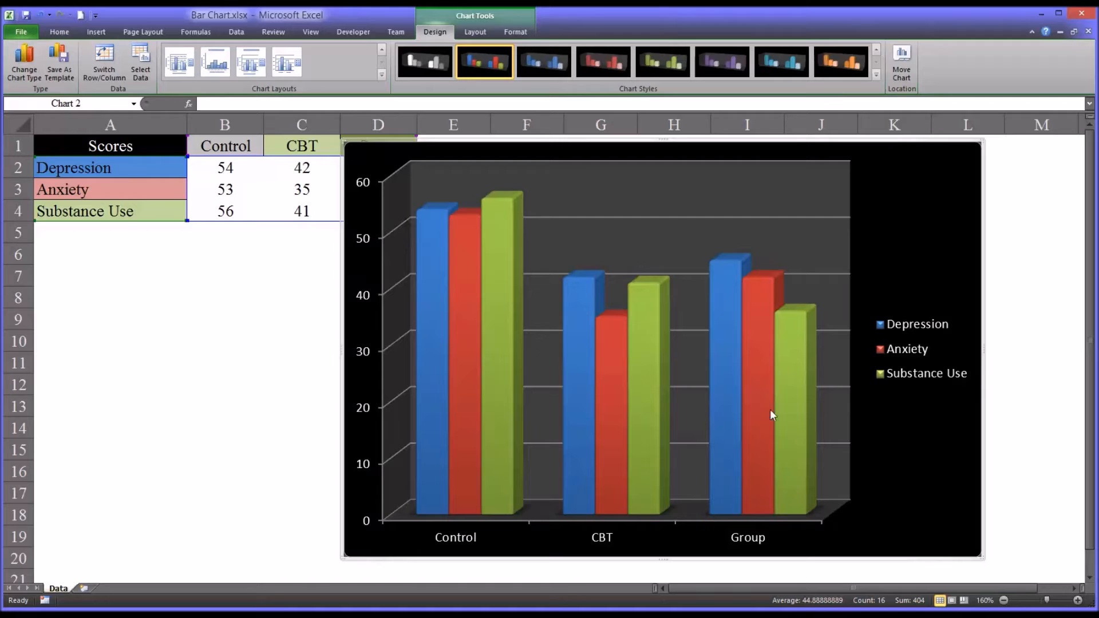
mouse_move(405, 431)
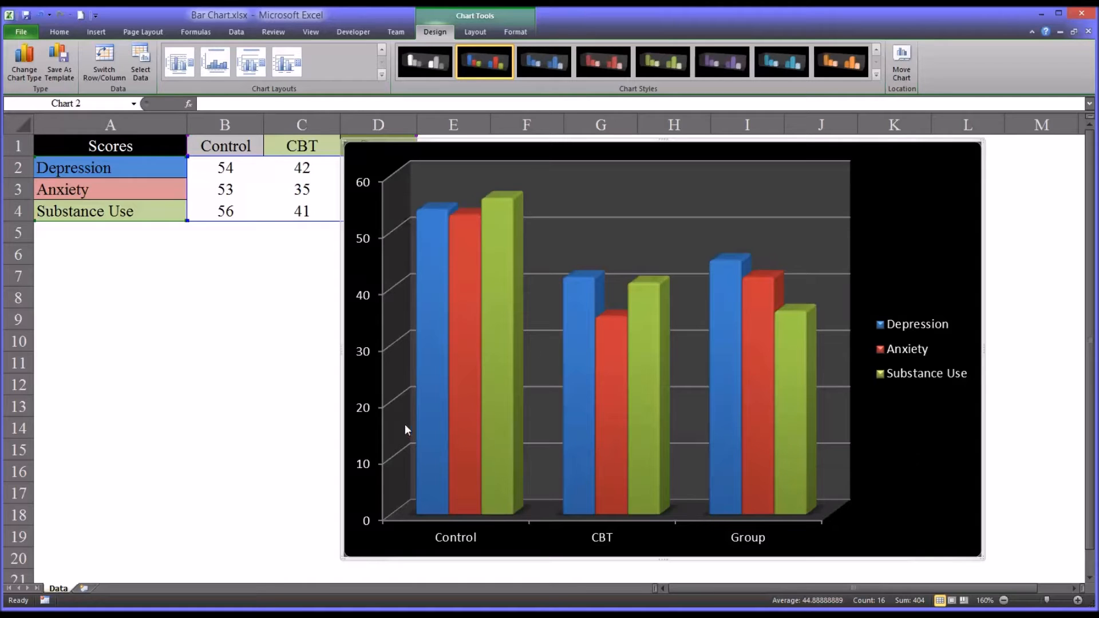
mouse_move(621, 376)
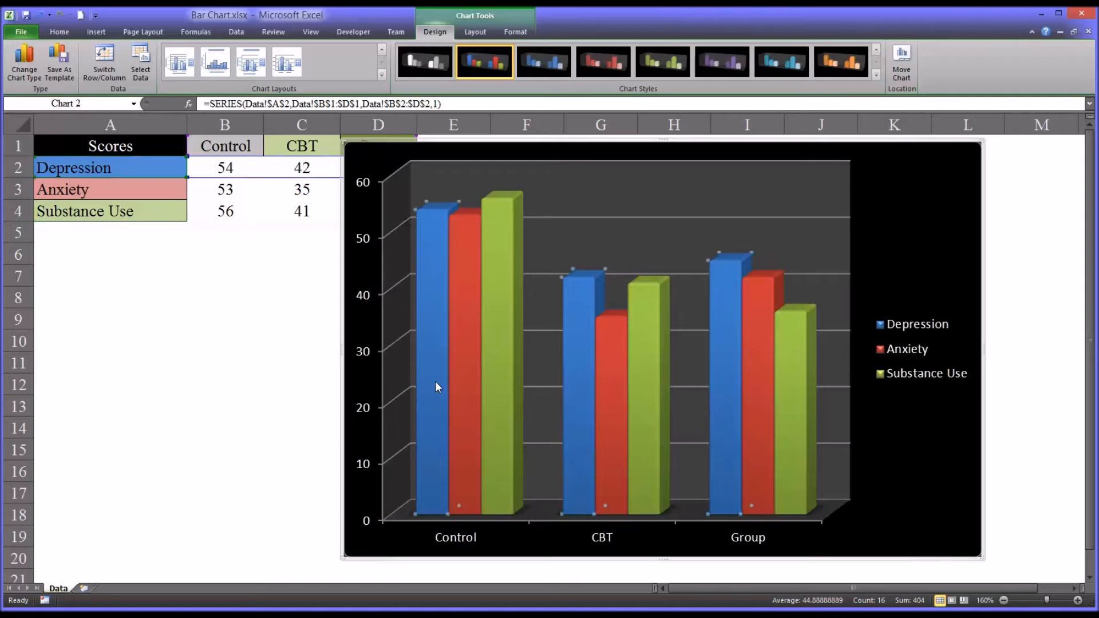
Open Format Data Series for the Depression series and move the dialog left of the chart
right_click(436, 386)
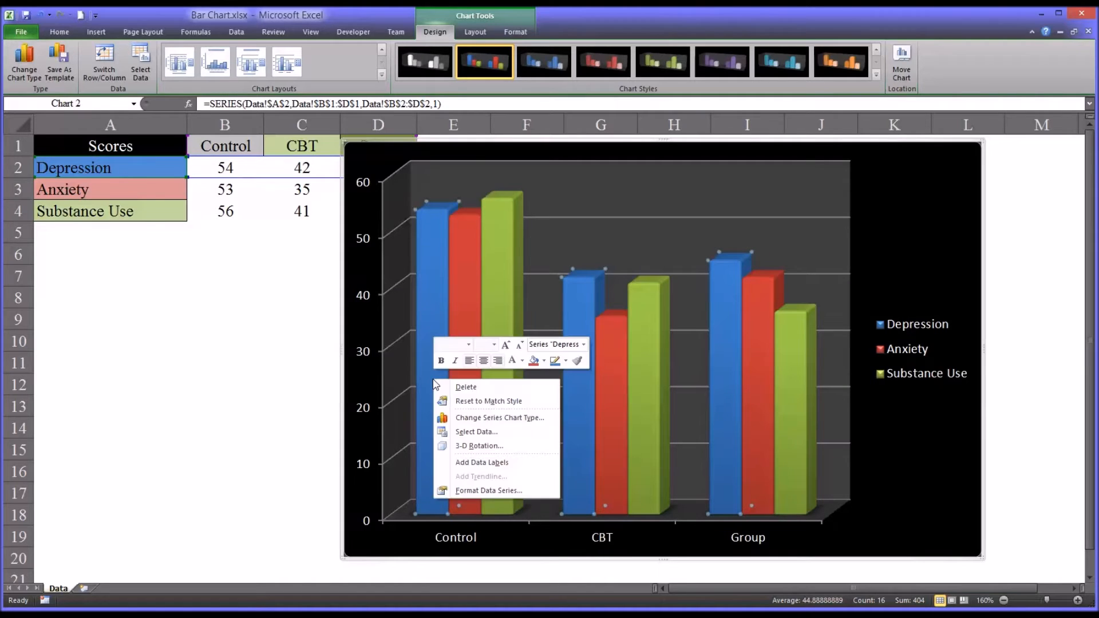
mouse_move(489, 491)
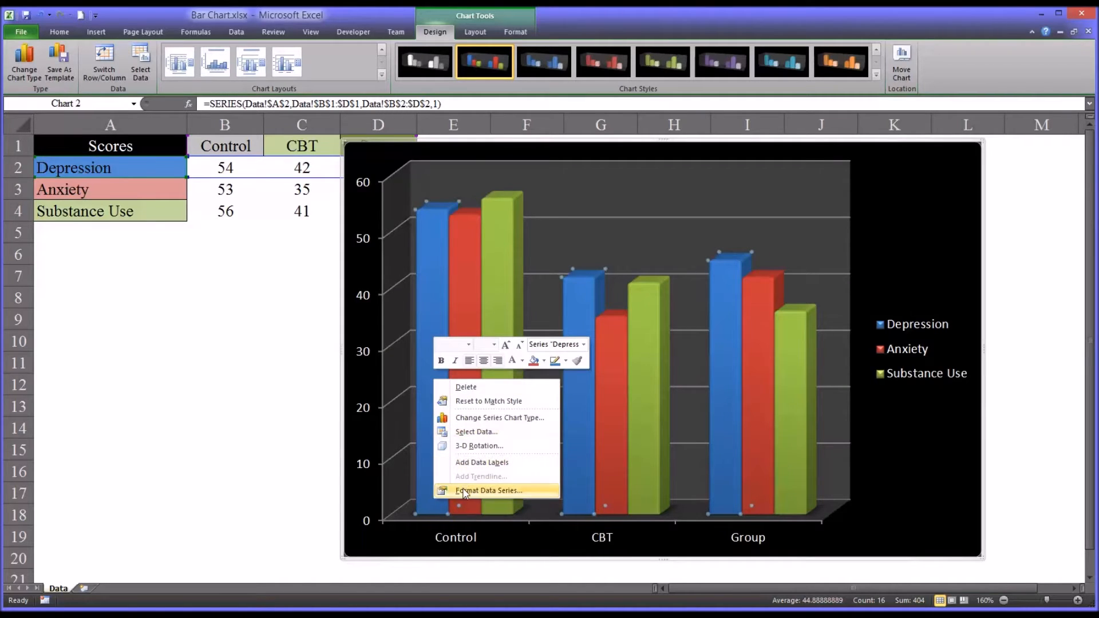
click(490, 490)
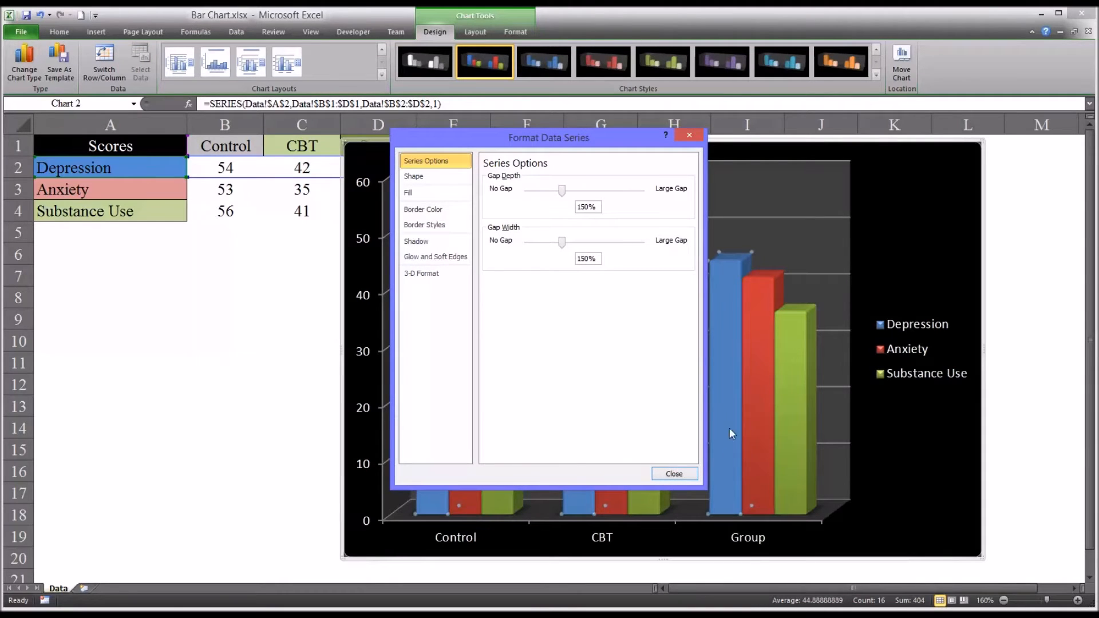
drag(549, 138, 265, 169)
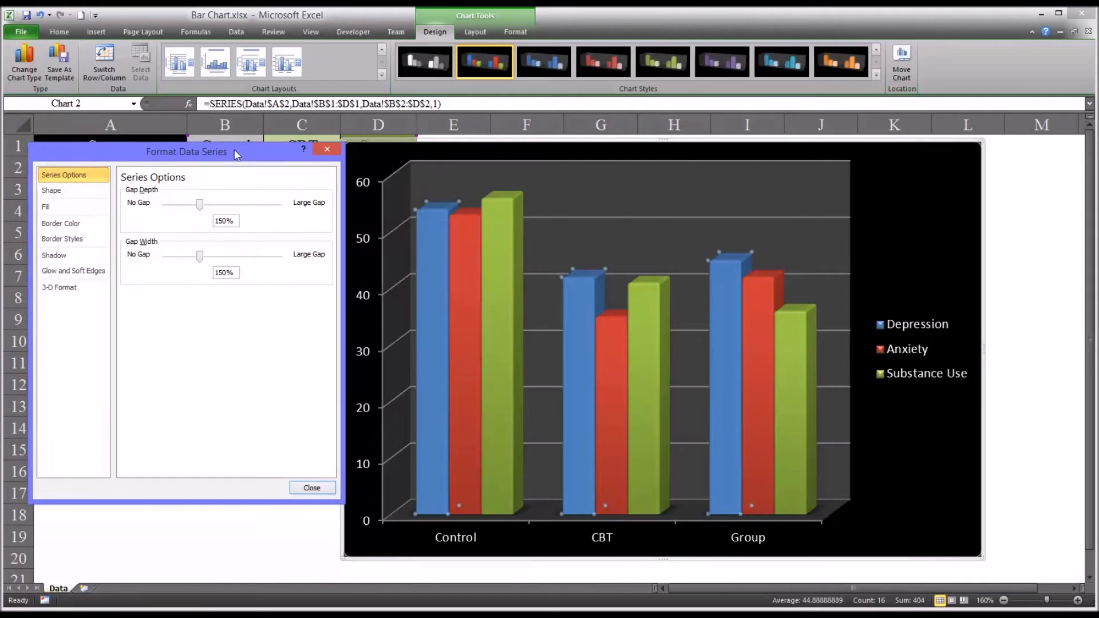
mouse_move(241, 160)
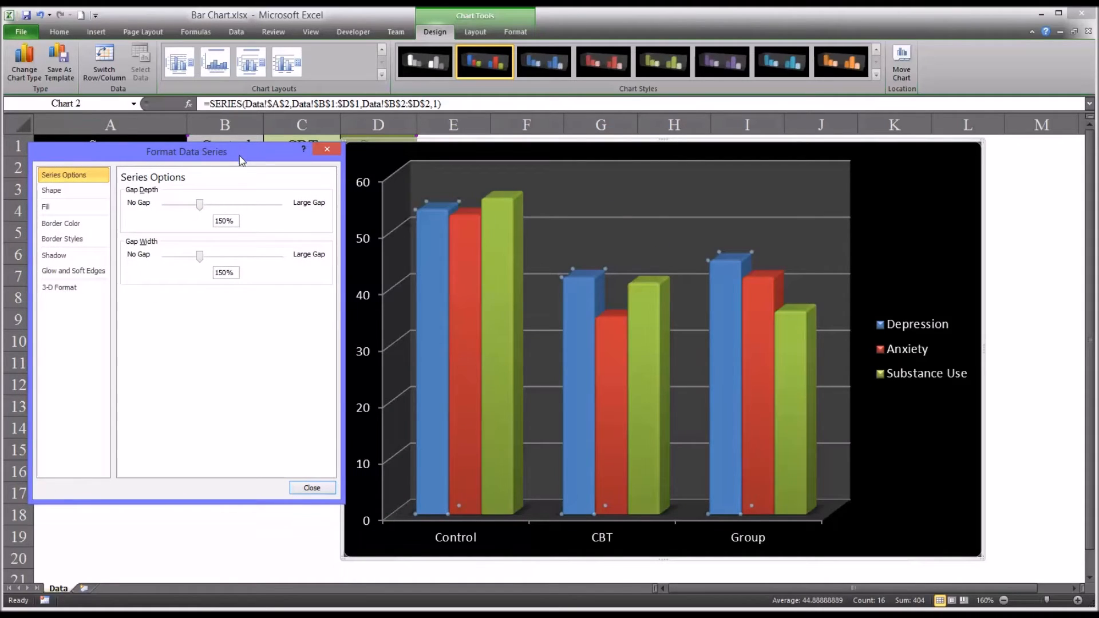
mouse_move(116, 232)
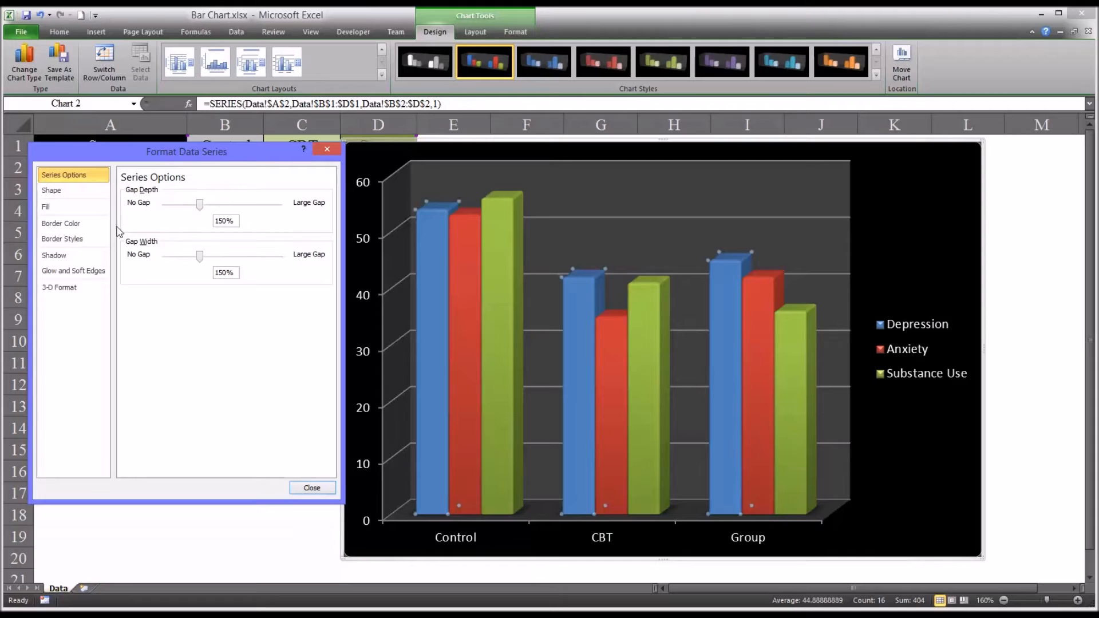
Give the Depression columns a solid fill, trying orange before settling on dark blue
click(45, 206)
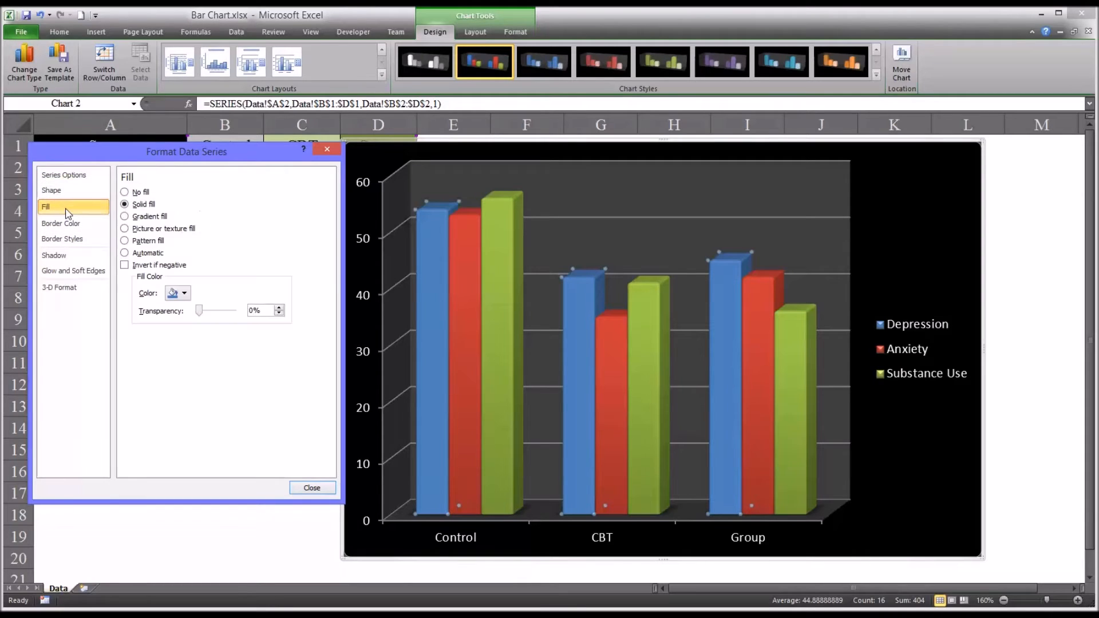
mouse_move(160, 281)
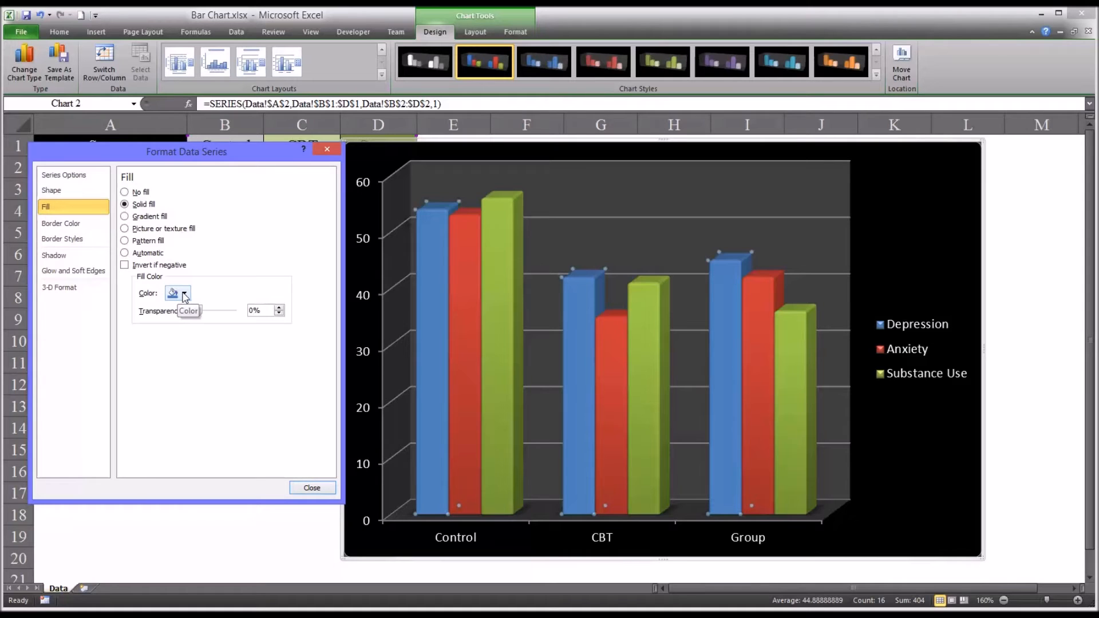
click(185, 293)
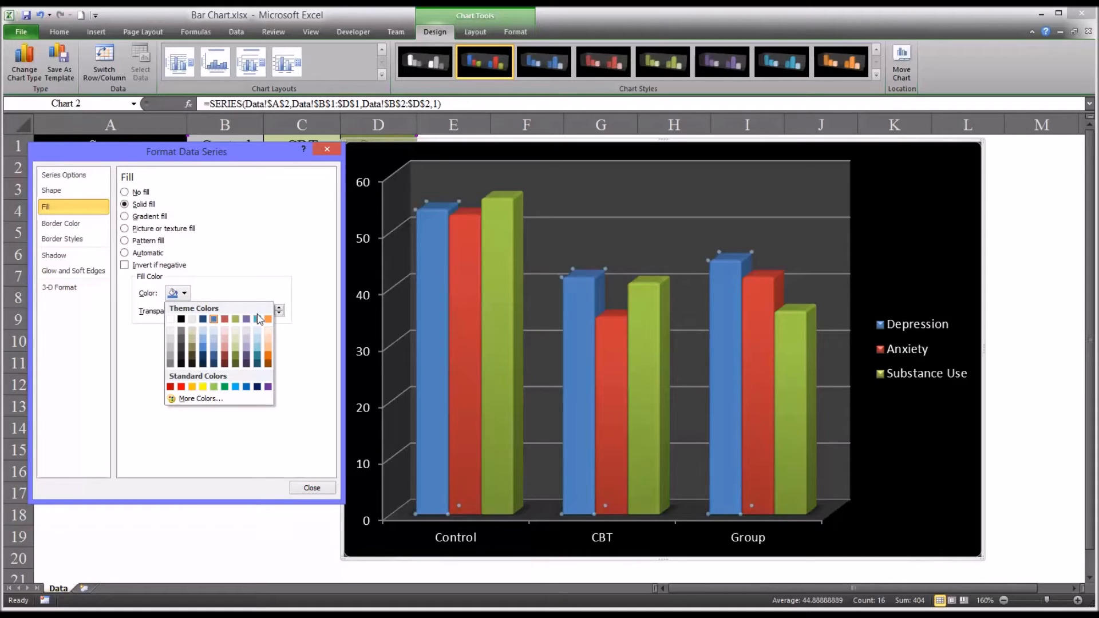
click(268, 319)
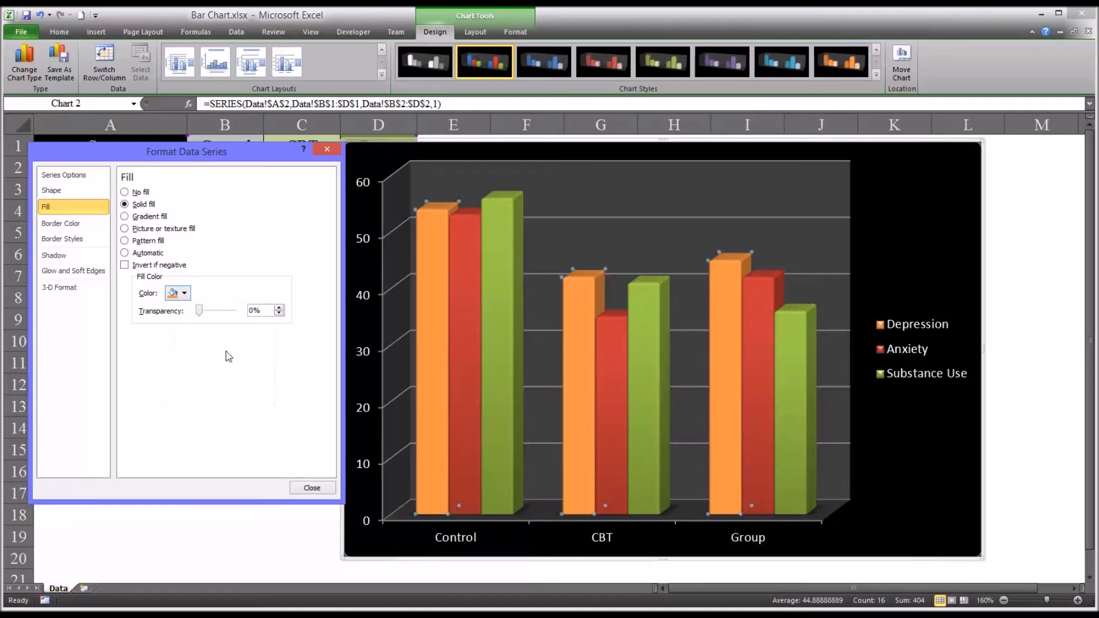
click(185, 293)
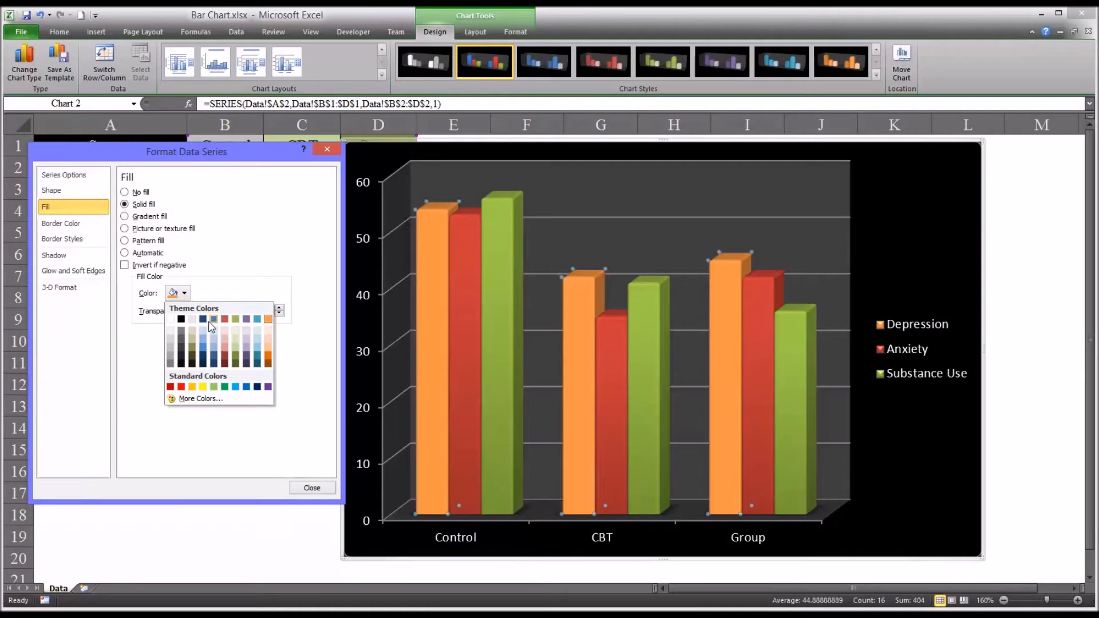
mouse_move(204, 322)
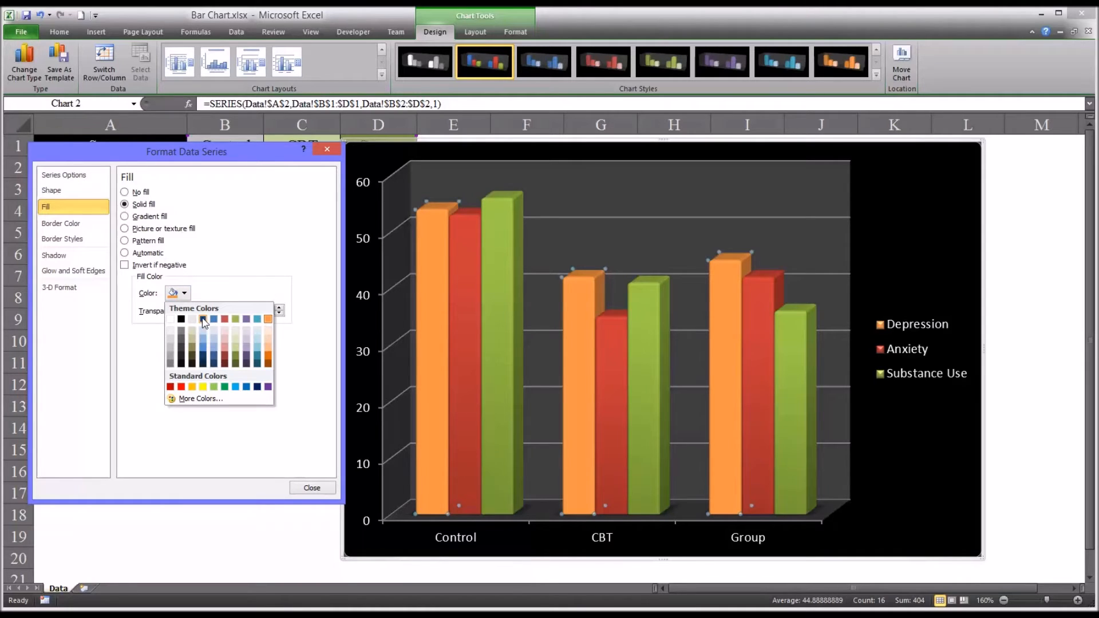
click(203, 319)
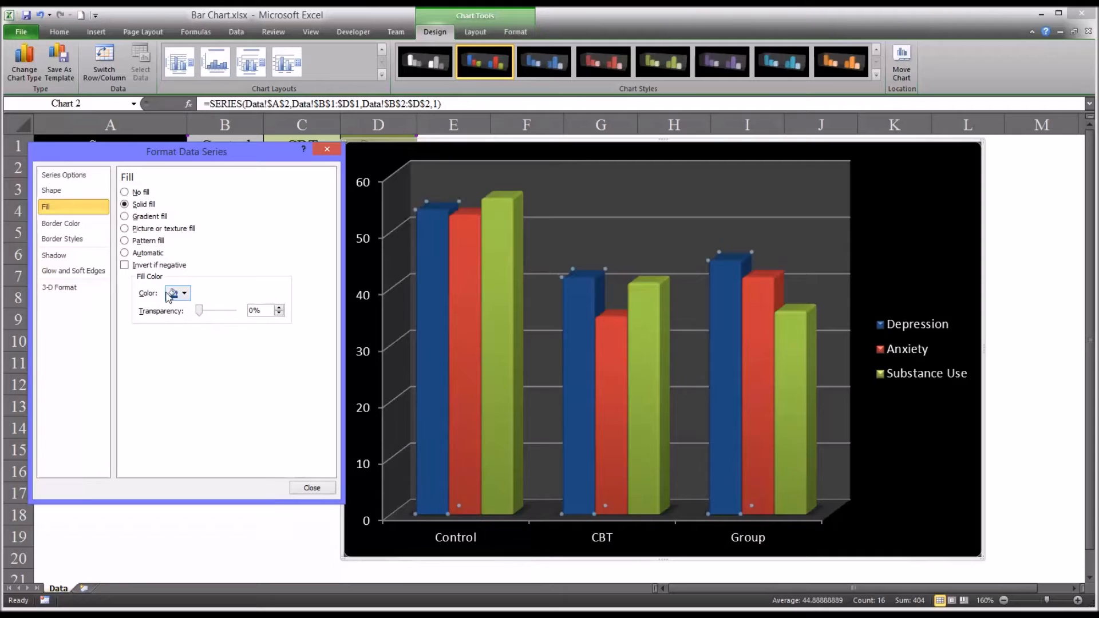
Fill the Depression columns with a blue-to-white gradient running diagonally at 135°
click(125, 217)
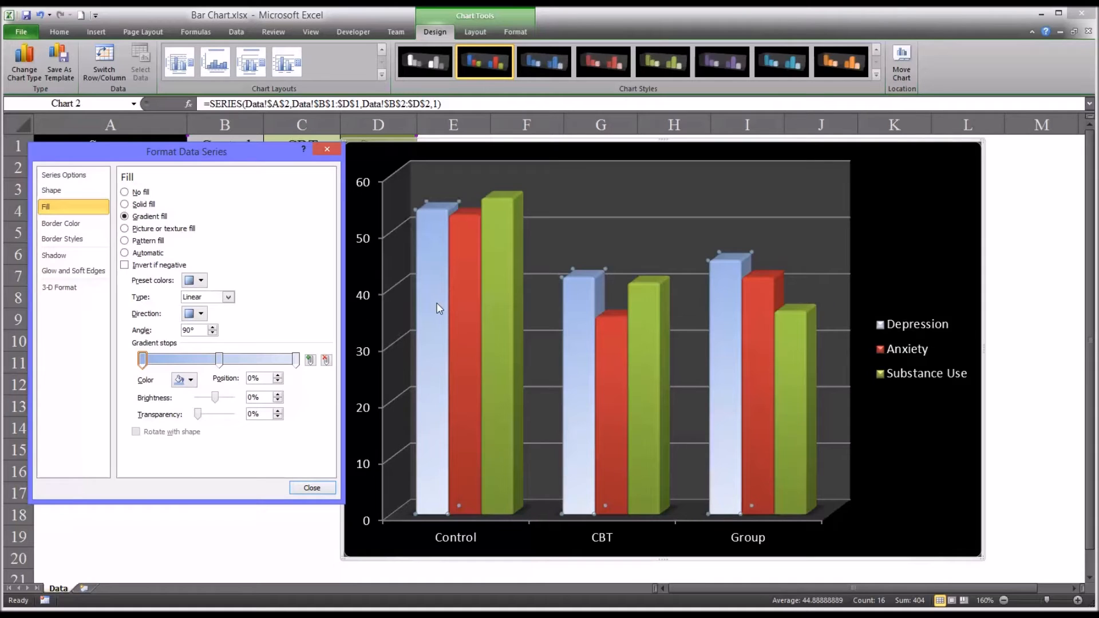
mouse_move(442, 302)
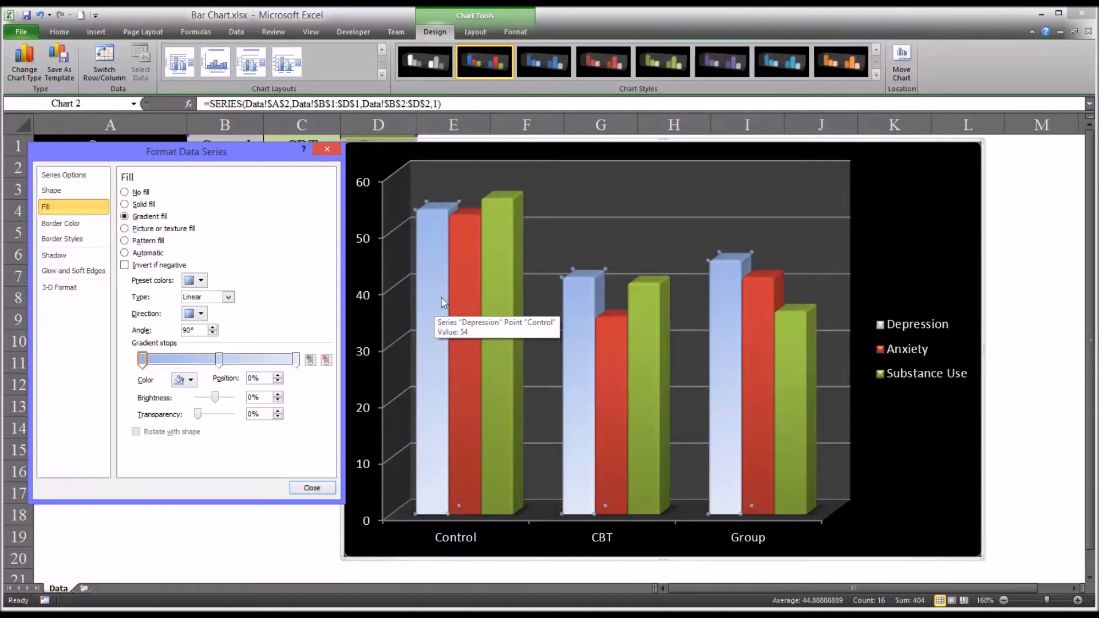
mouse_move(439, 388)
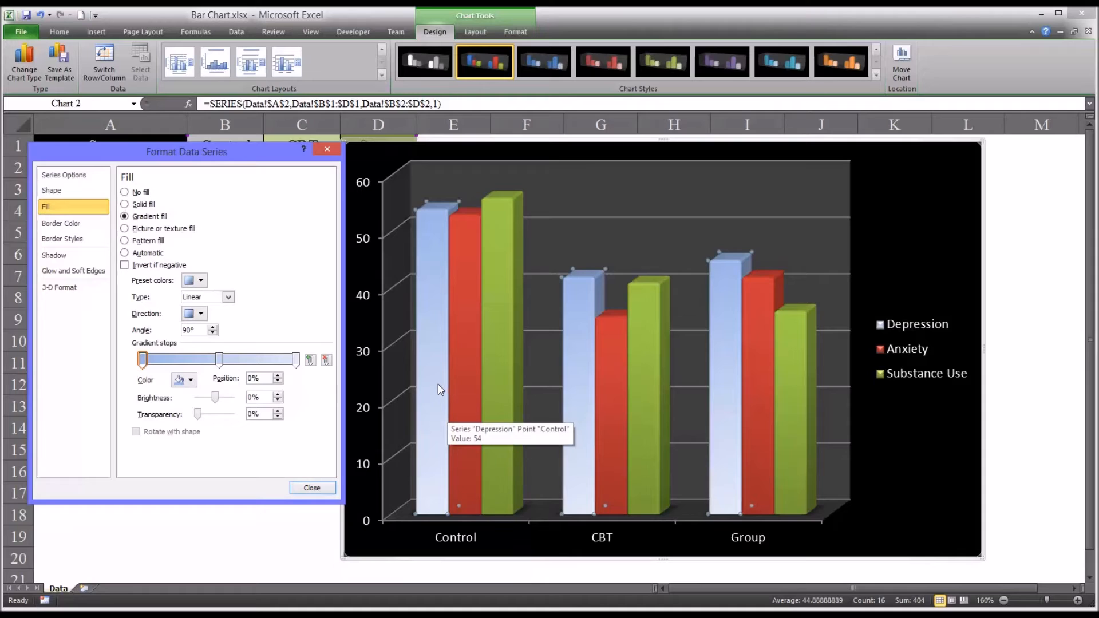
mouse_move(517, 322)
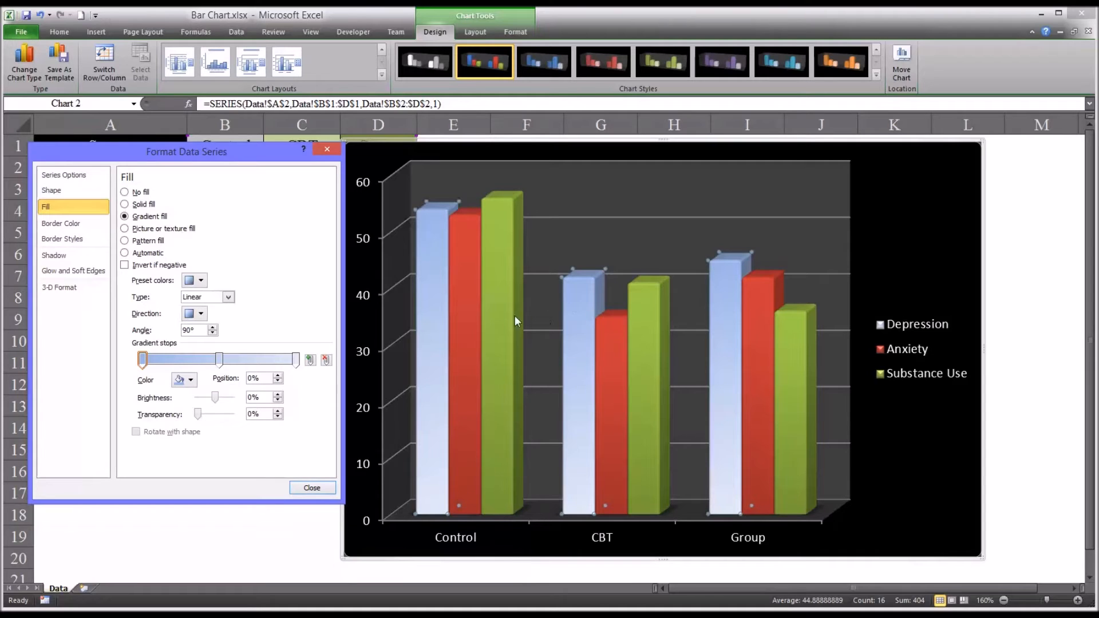
mouse_move(254, 287)
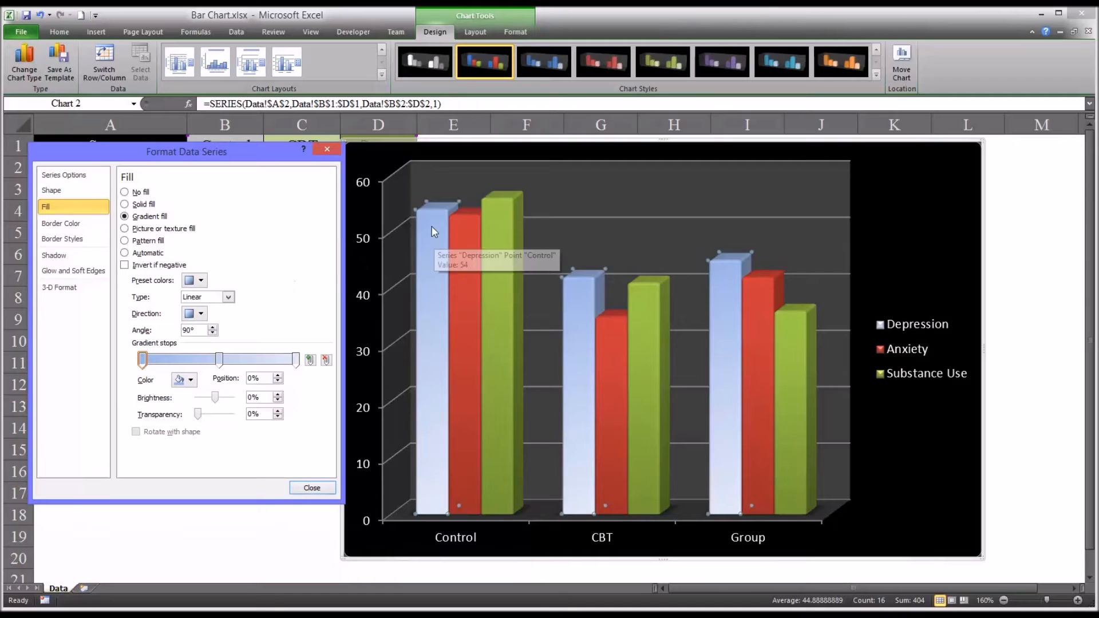
mouse_move(438, 427)
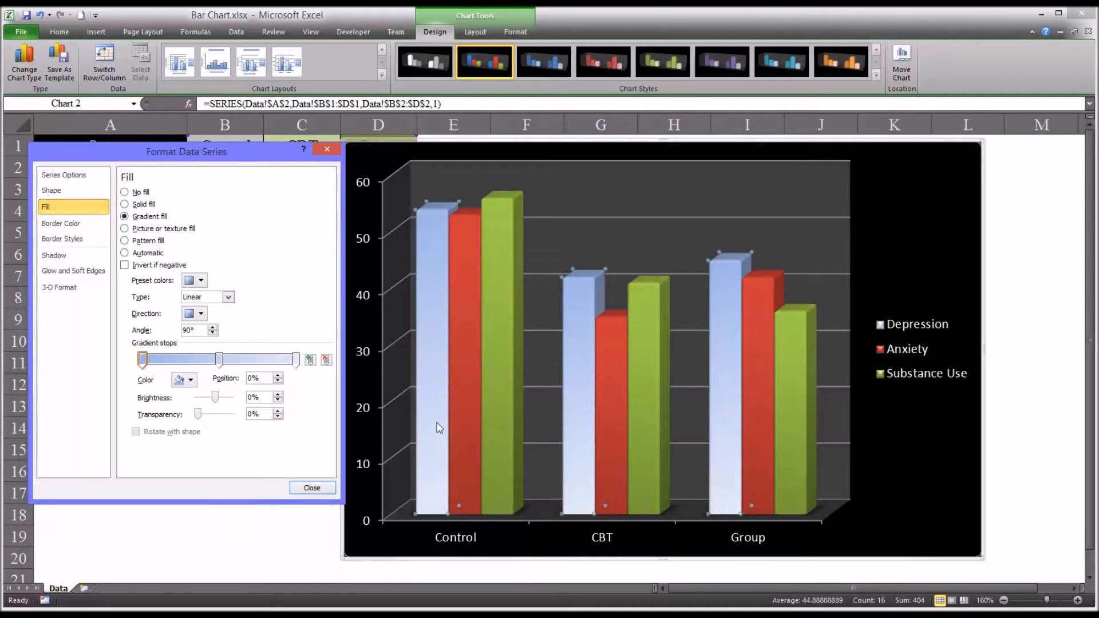
mouse_move(874, 581)
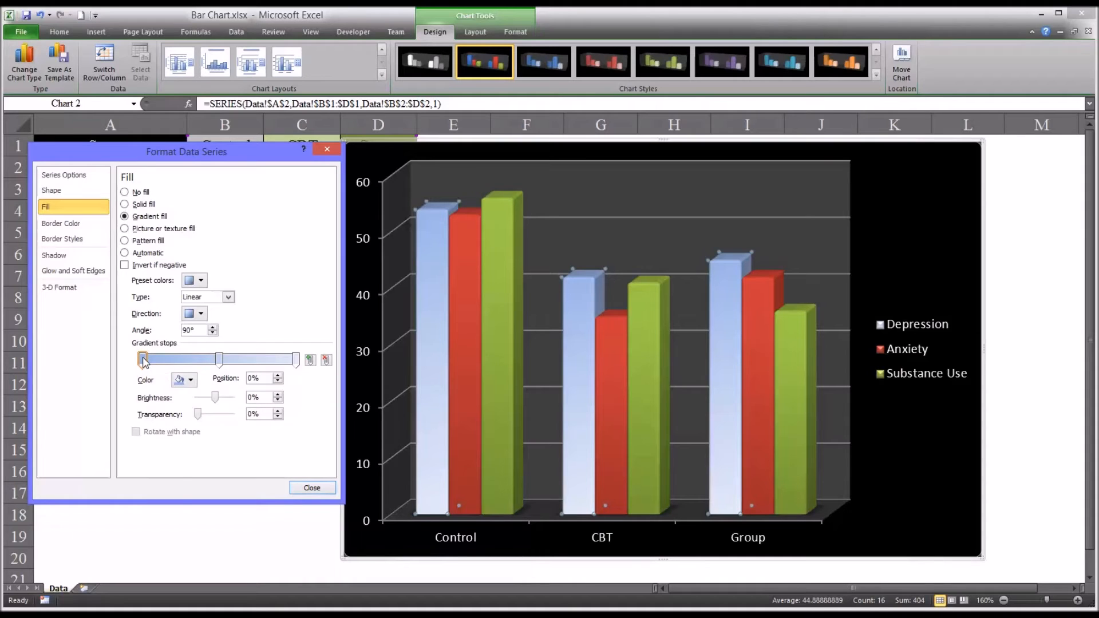
click(190, 380)
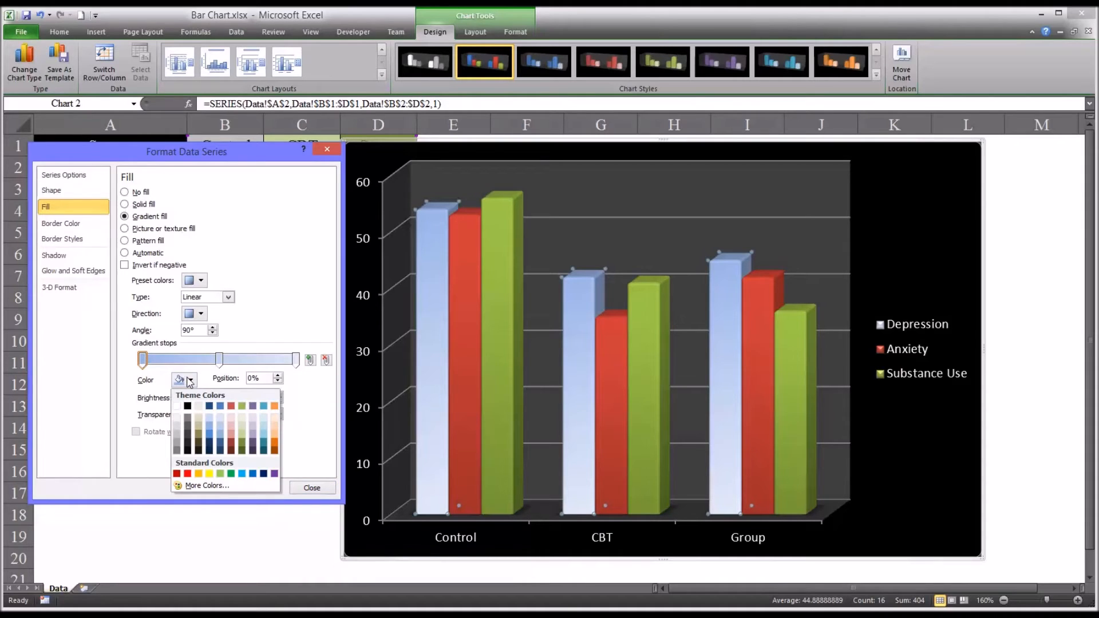
mouse_move(208, 410)
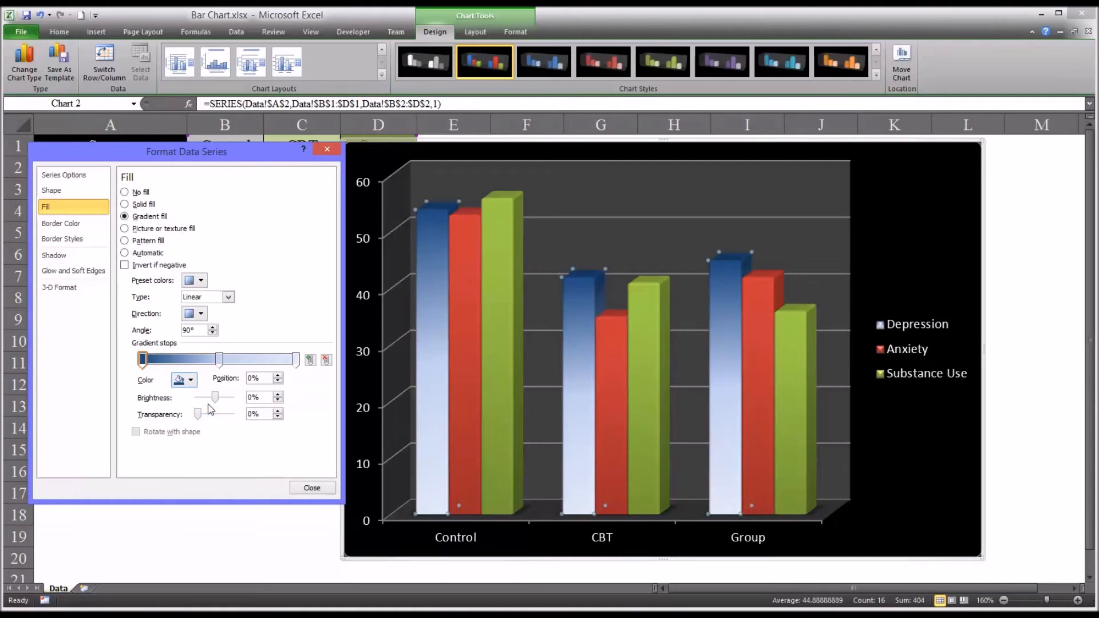
mouse_move(438, 231)
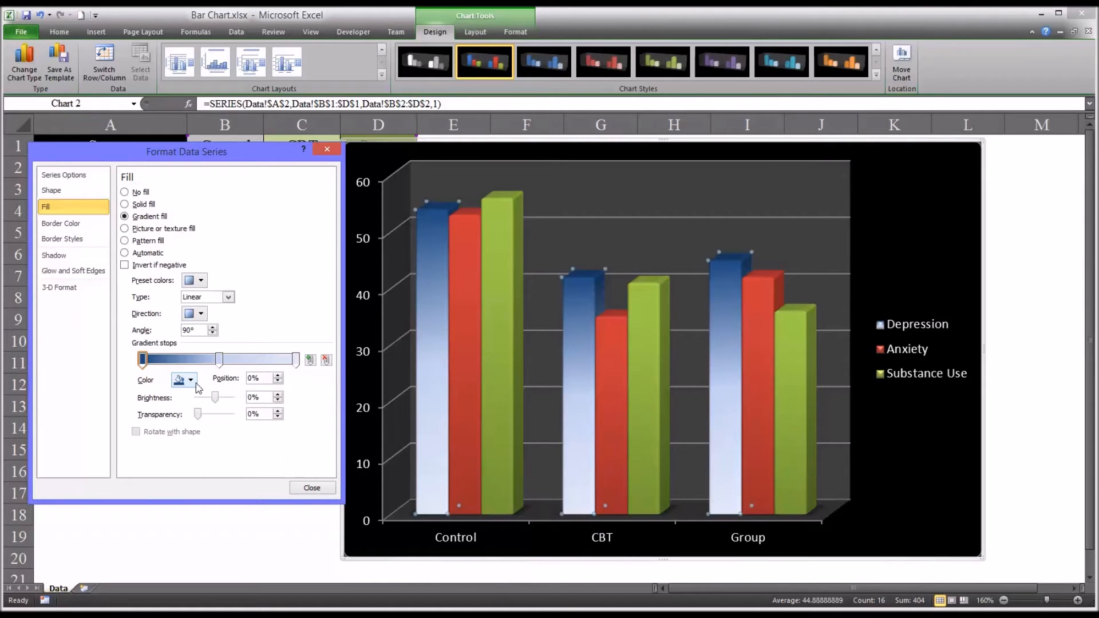
click(201, 314)
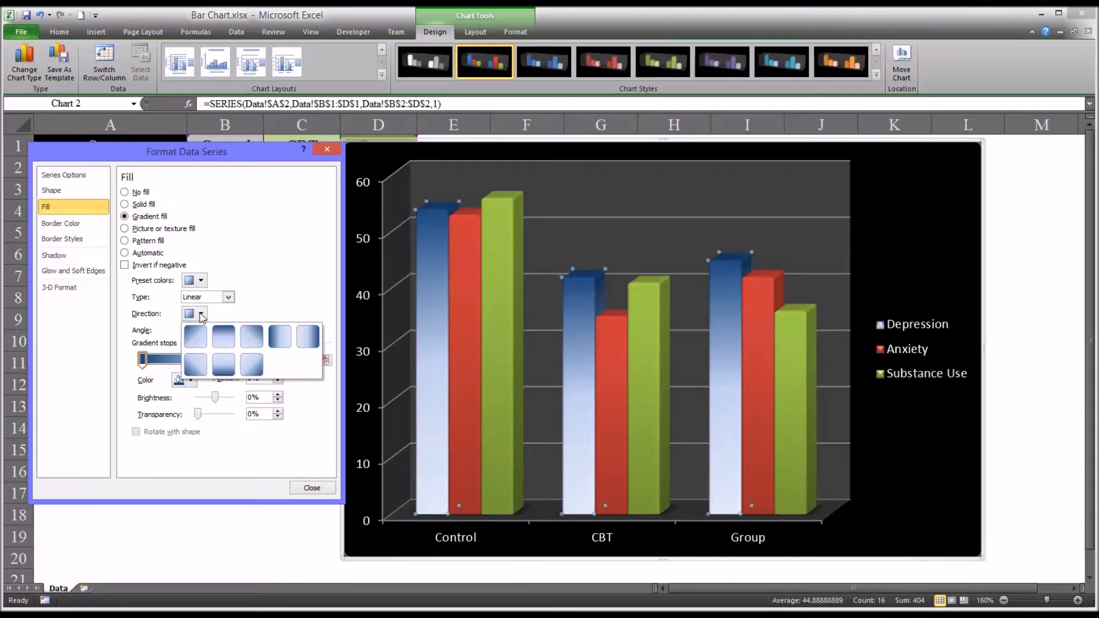
click(223, 336)
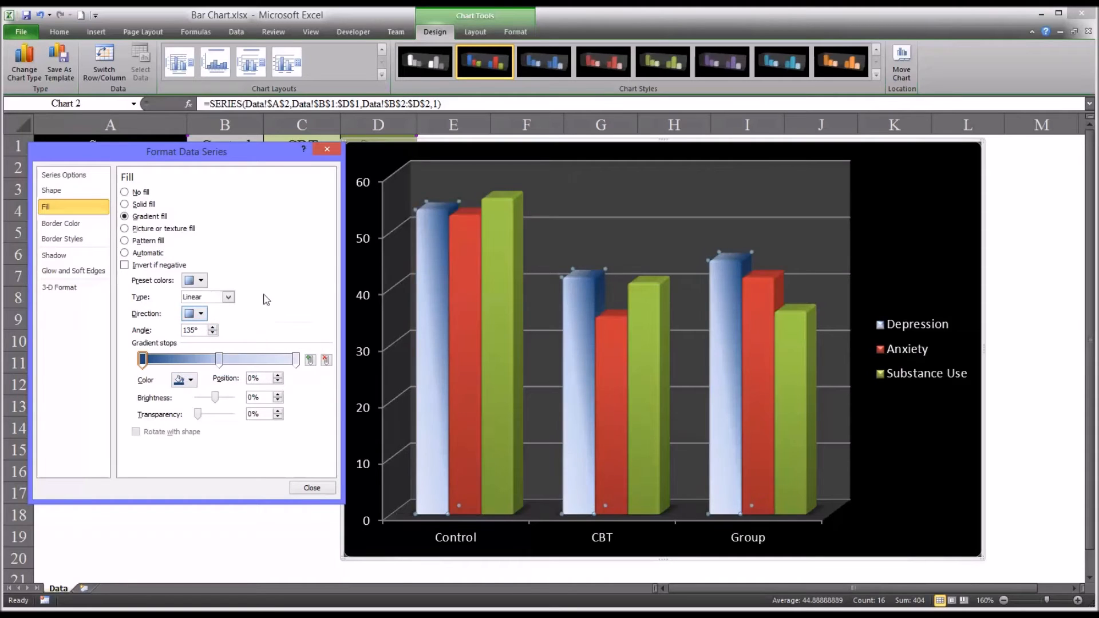
click(202, 314)
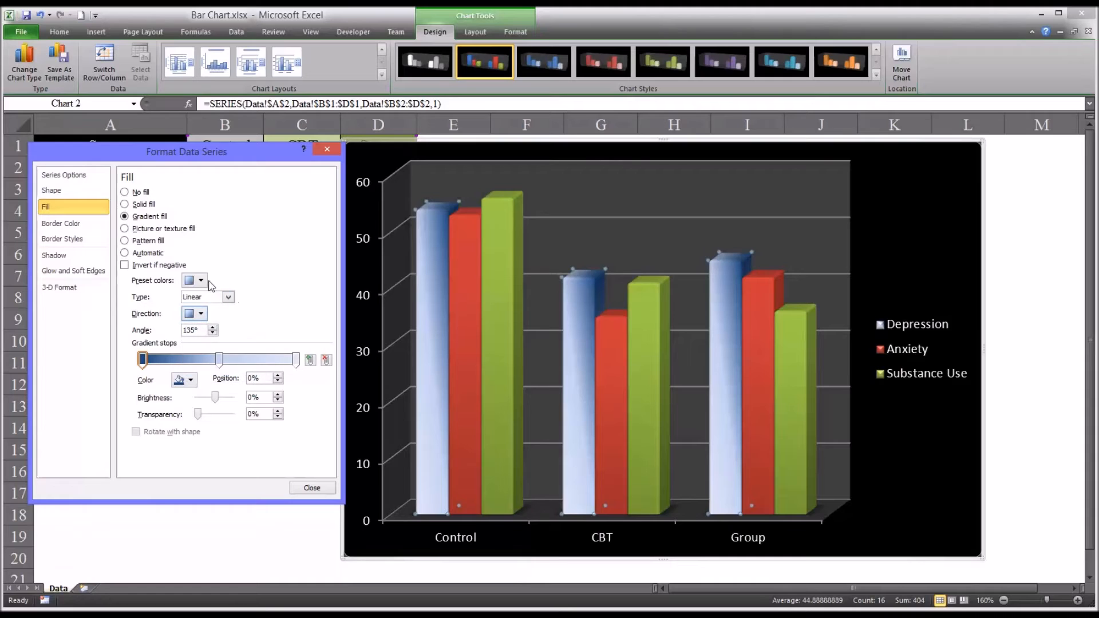
click(201, 281)
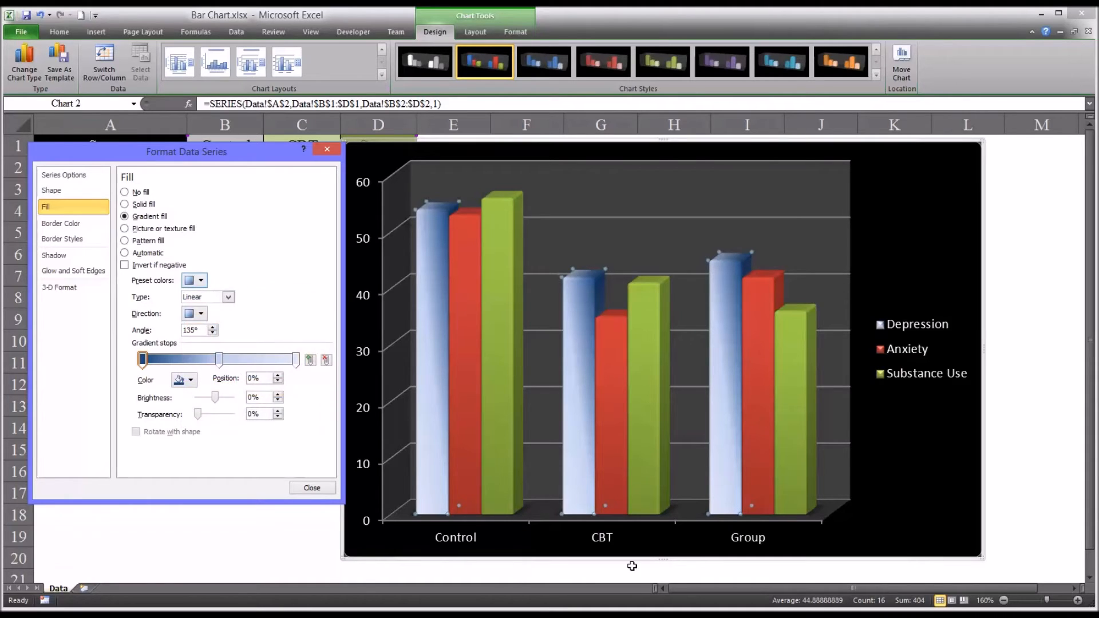
mouse_move(287, 406)
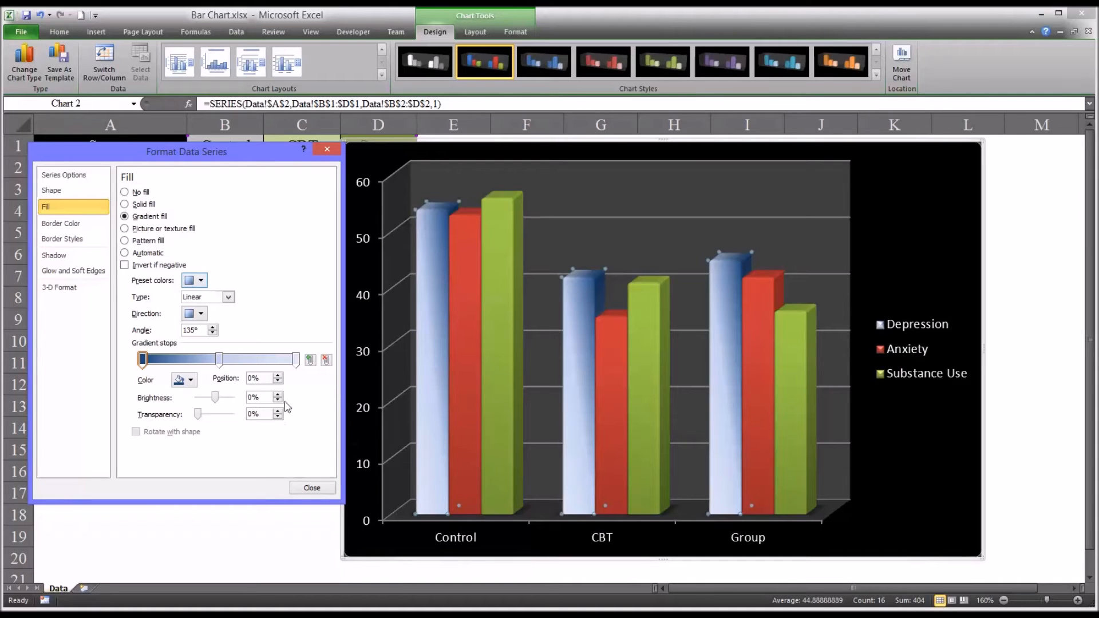
Try texture, pattern and no fill on Depression columns, then restore the Automatic blue fill
click(125, 228)
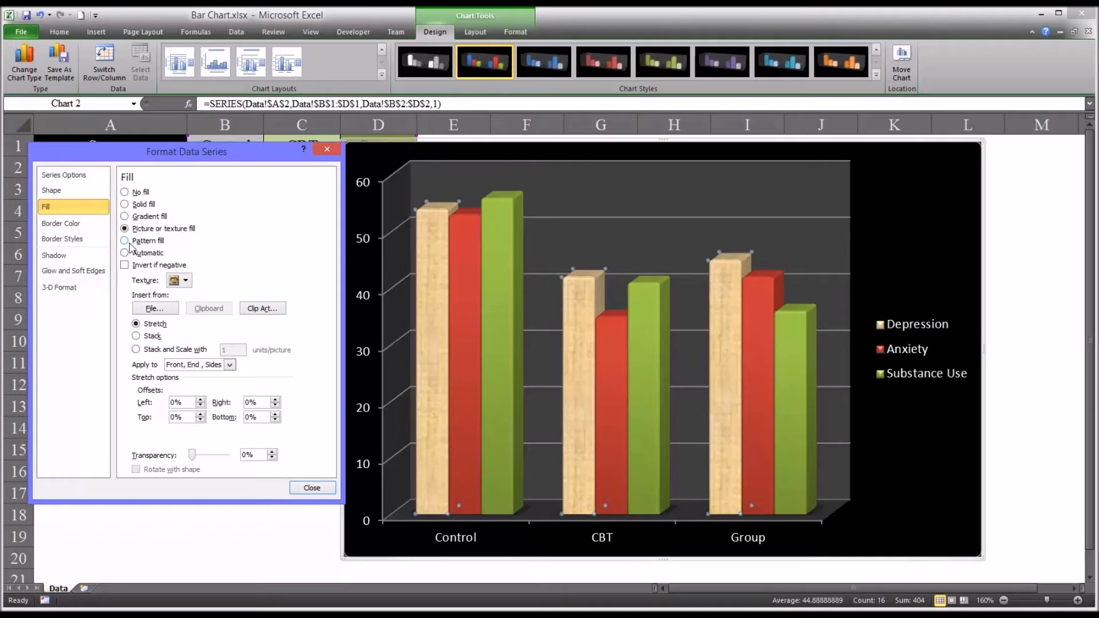
click(124, 241)
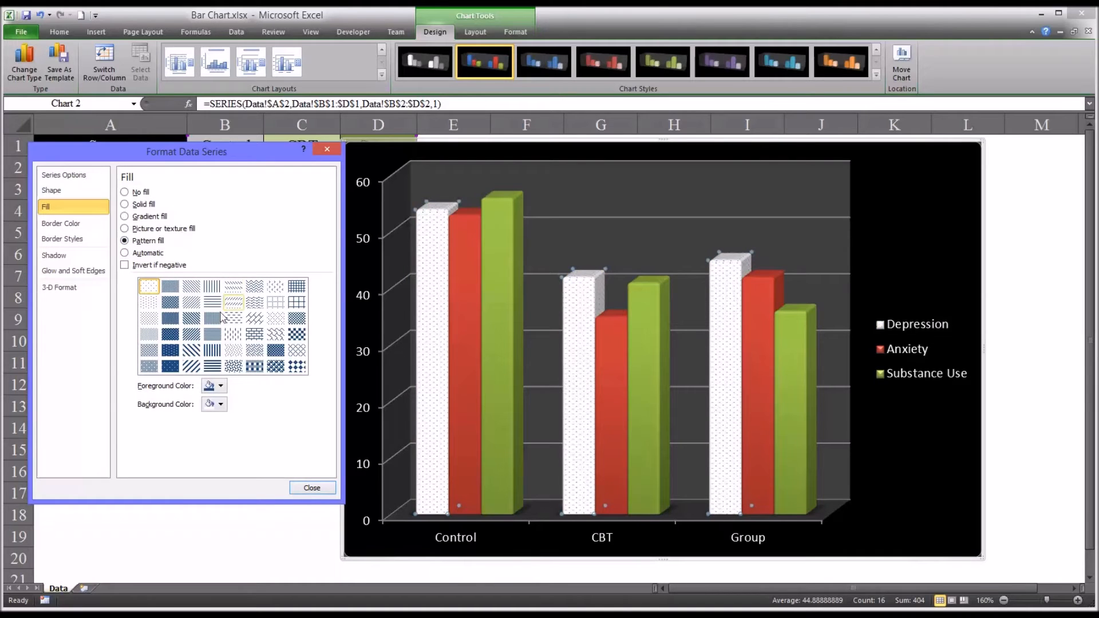
click(125, 252)
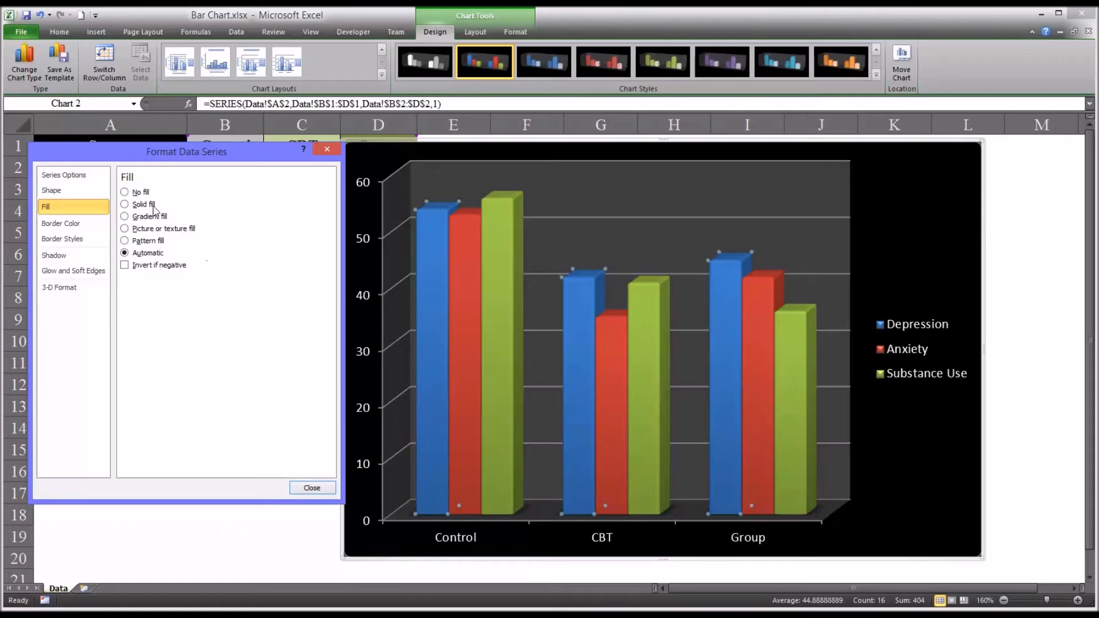
click(125, 192)
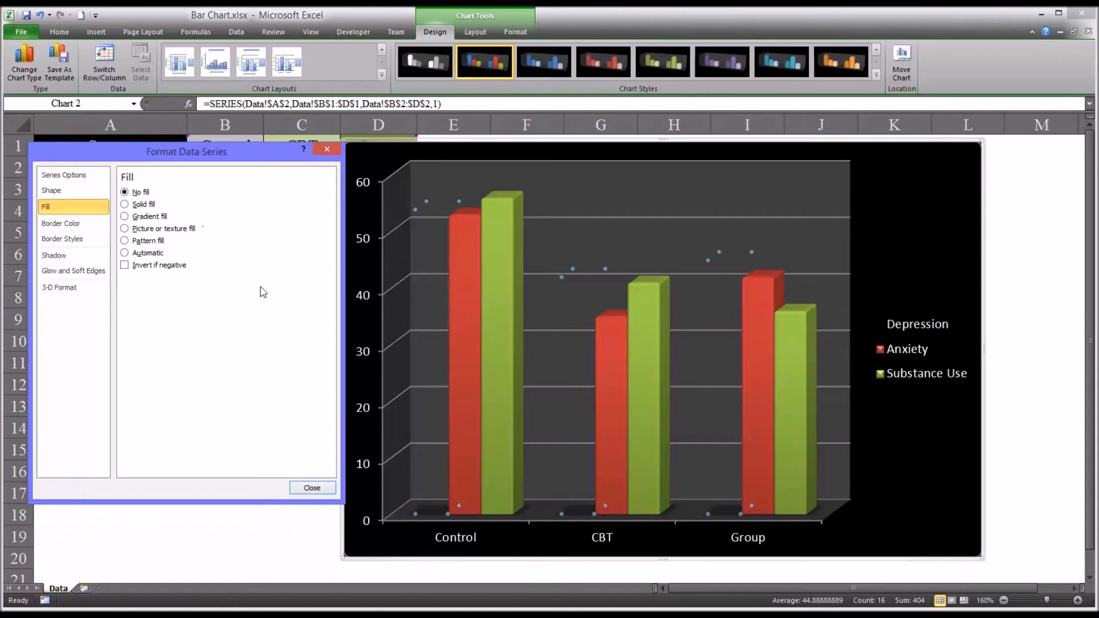
mouse_move(566, 332)
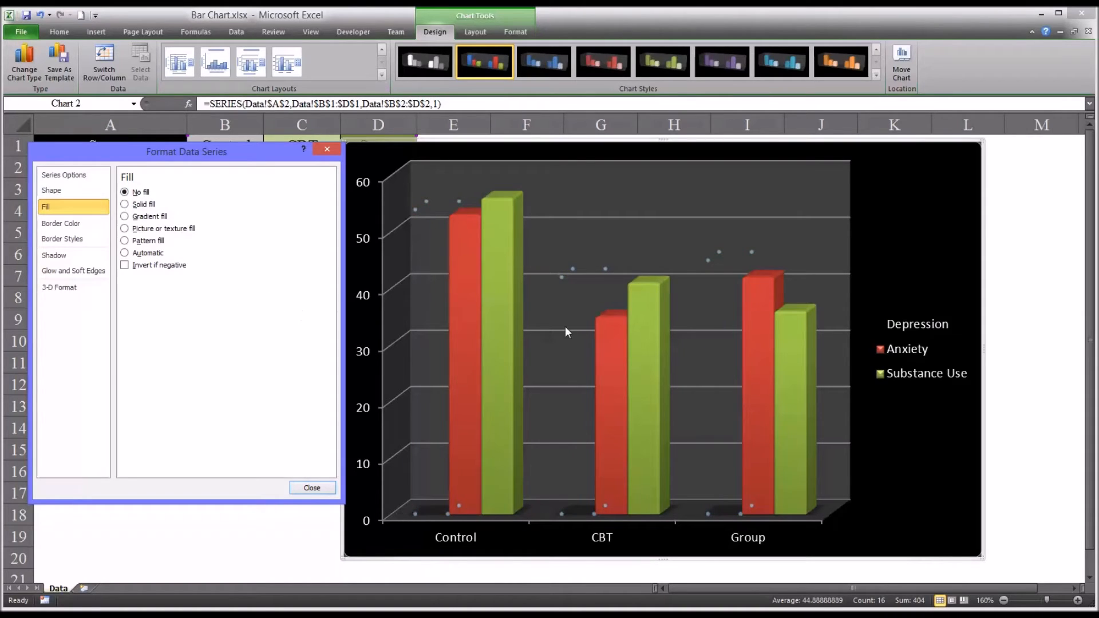
mouse_move(434, 336)
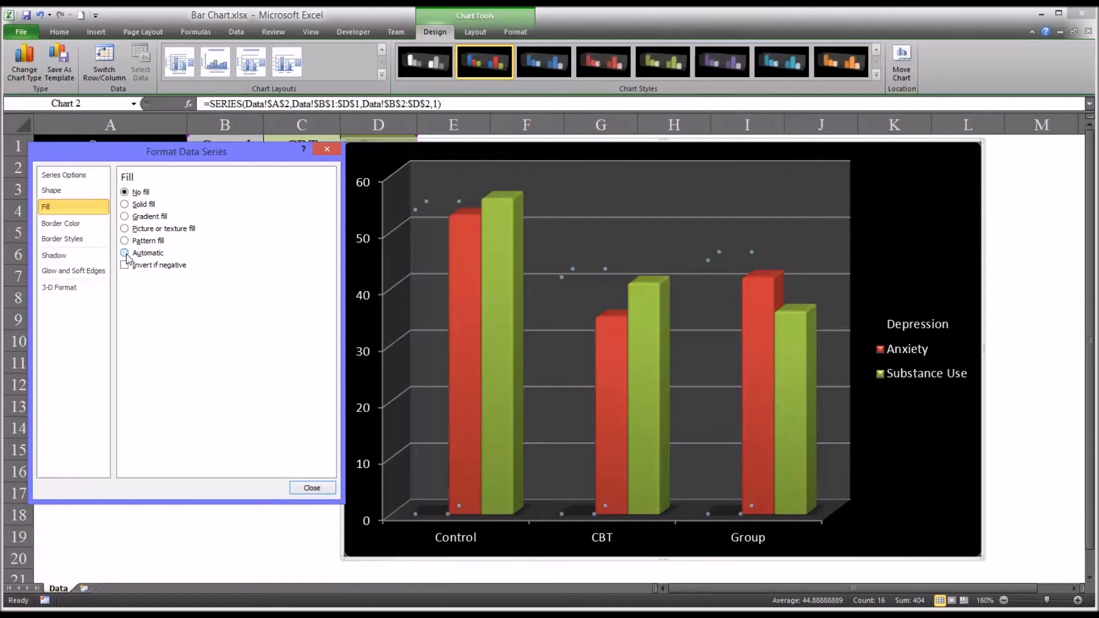
click(124, 253)
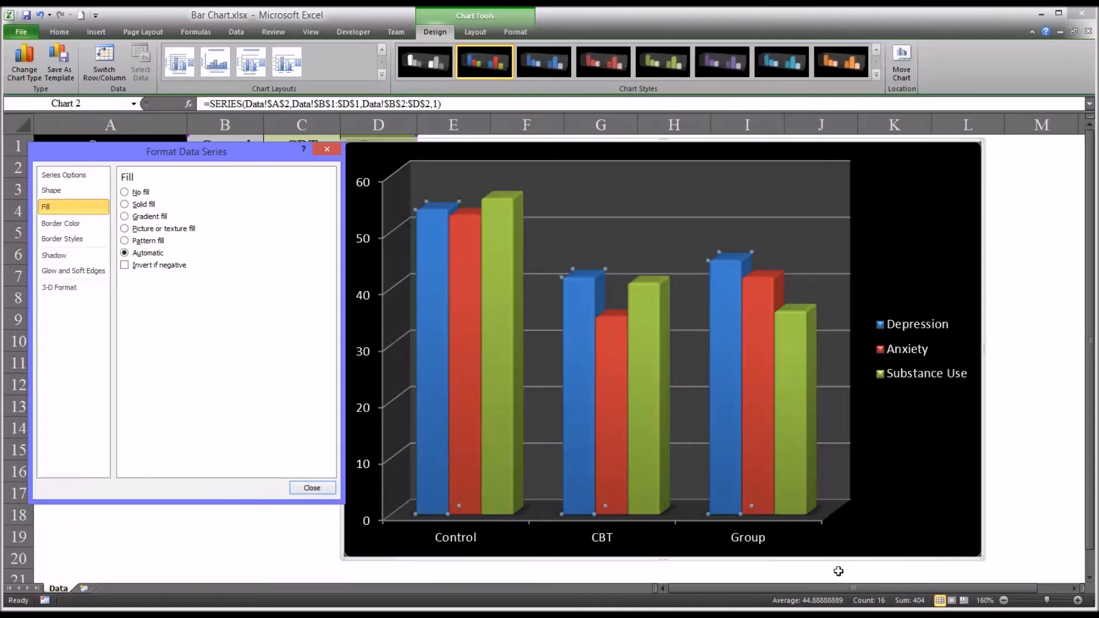
mouse_move(691, 598)
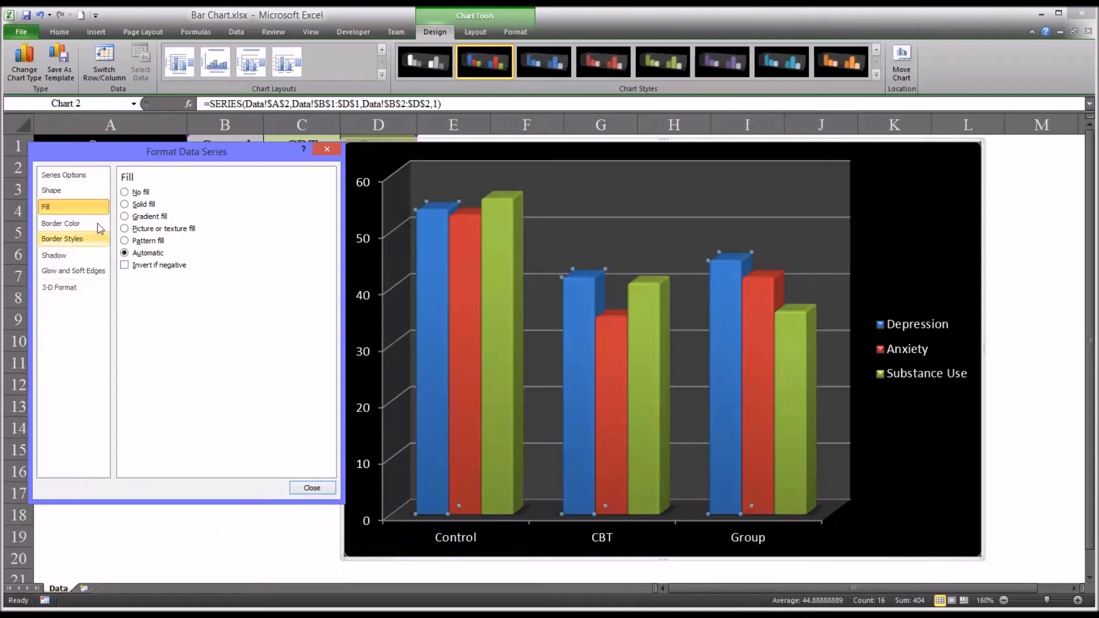
Try pyramid, cylinder and cone shapes for Depression columns, then set them back to Box
click(51, 190)
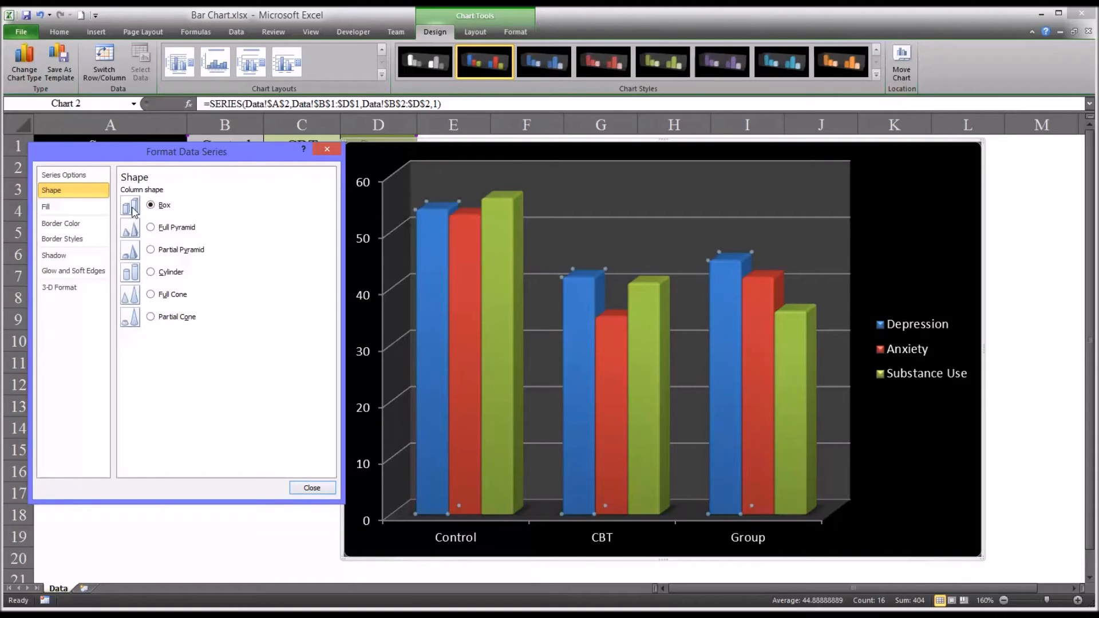
click(151, 227)
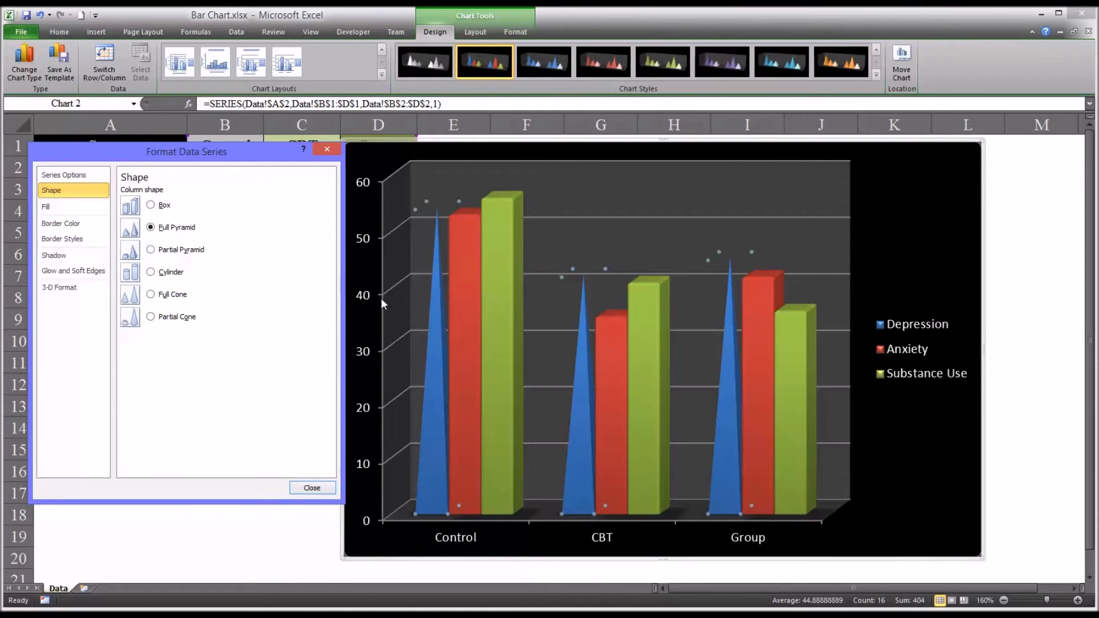
mouse_move(433, 344)
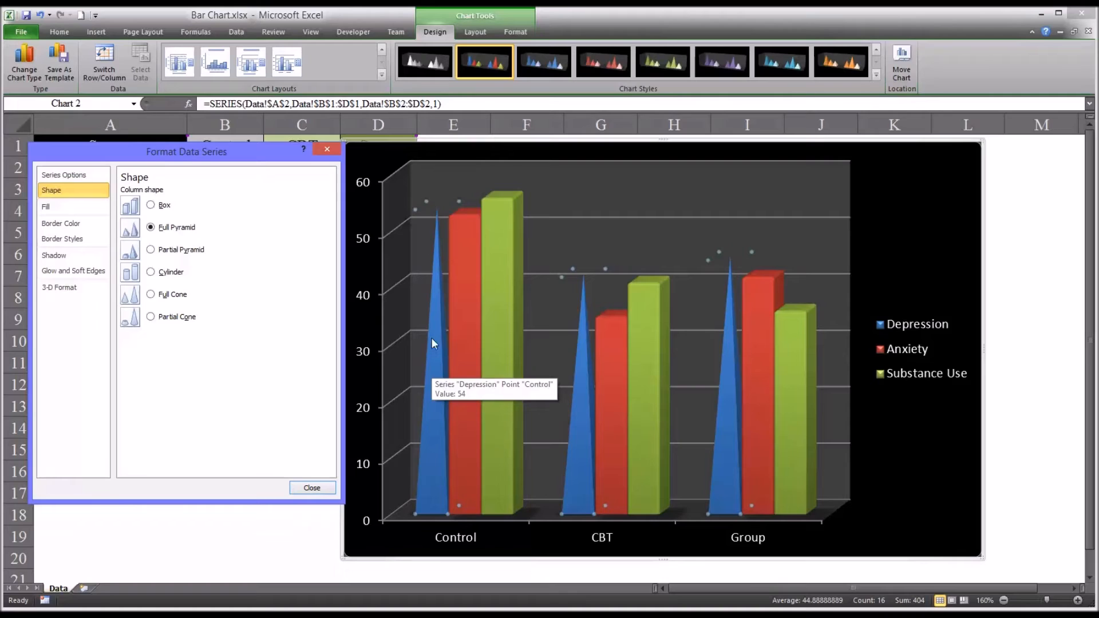
mouse_move(434, 343)
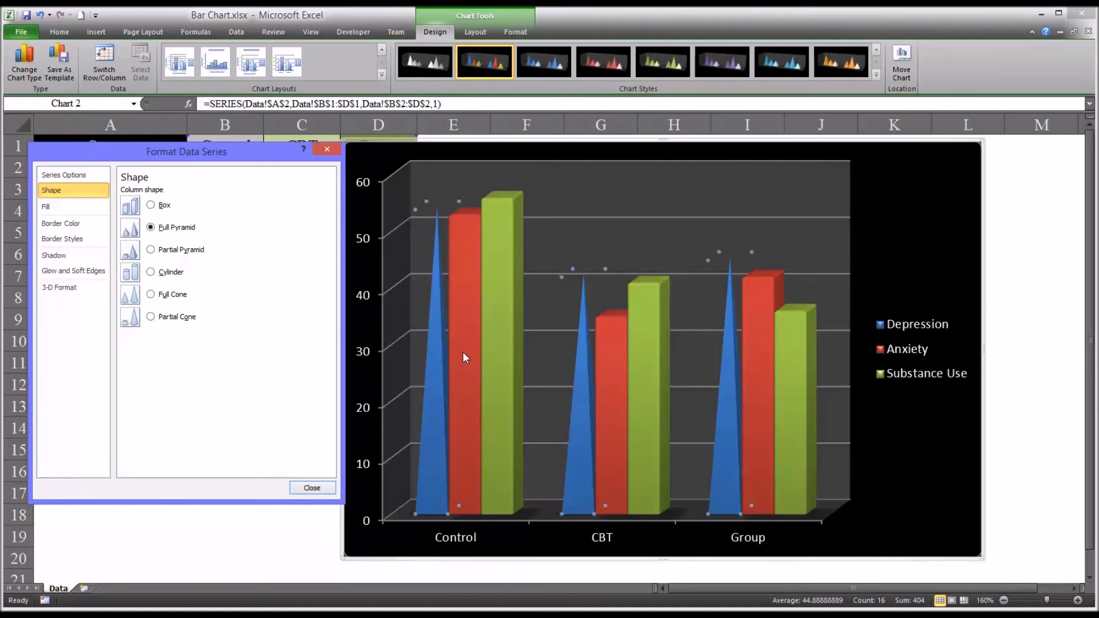
mouse_move(151, 257)
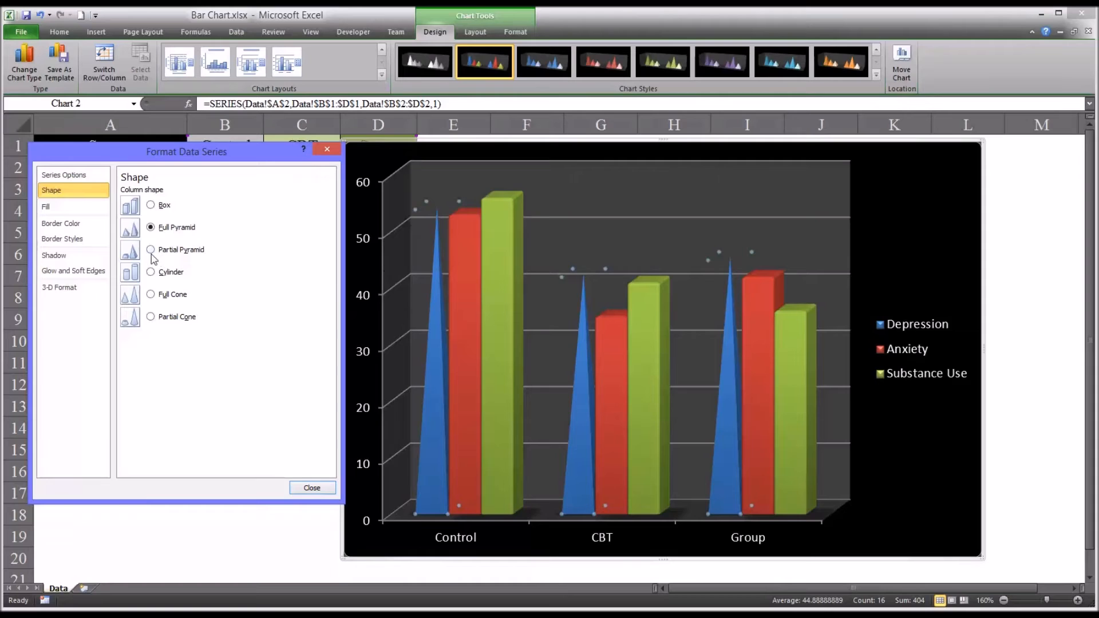
click(151, 250)
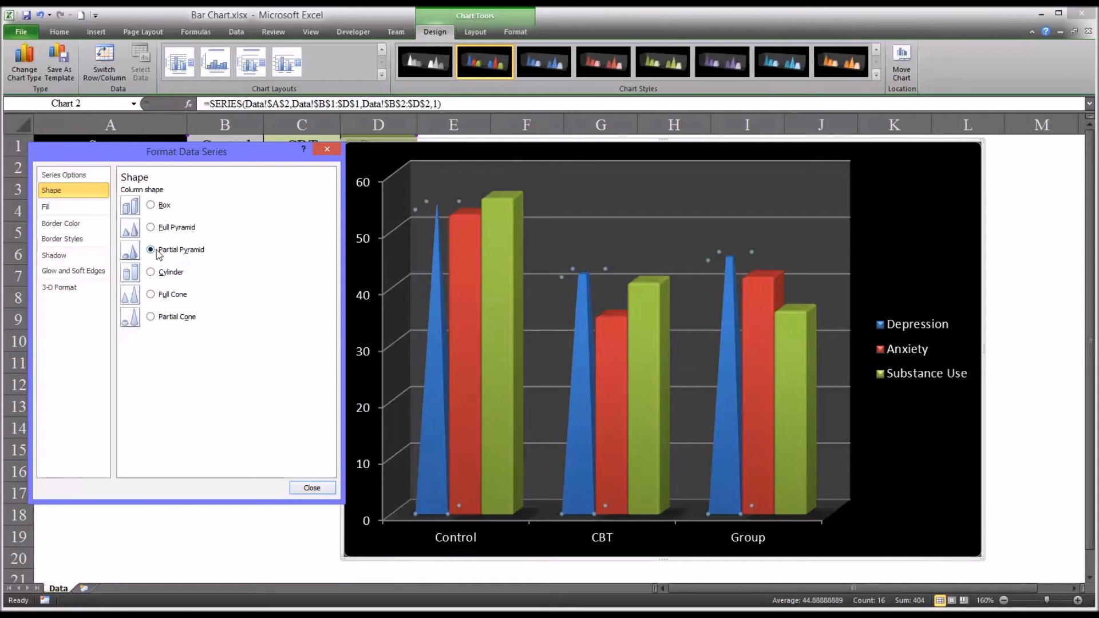
click(151, 272)
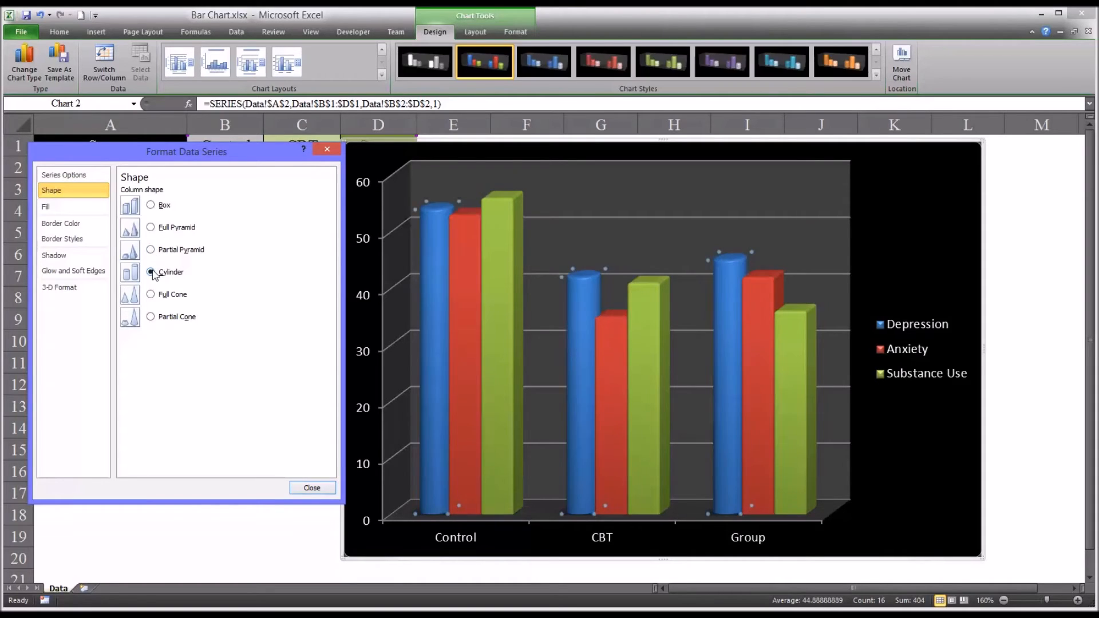
click(150, 294)
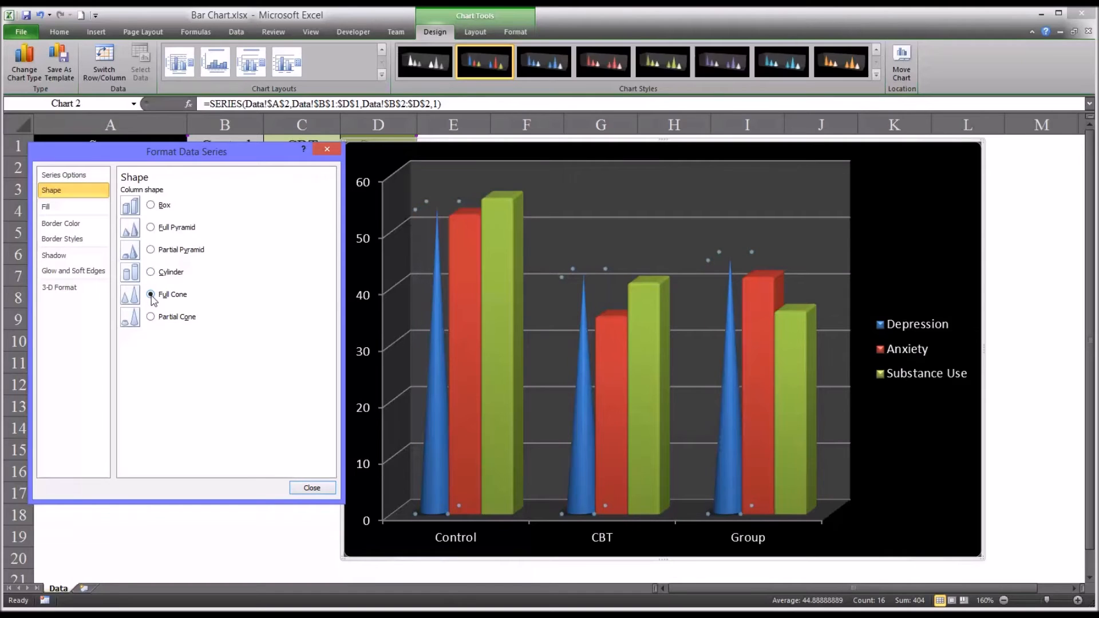
click(150, 316)
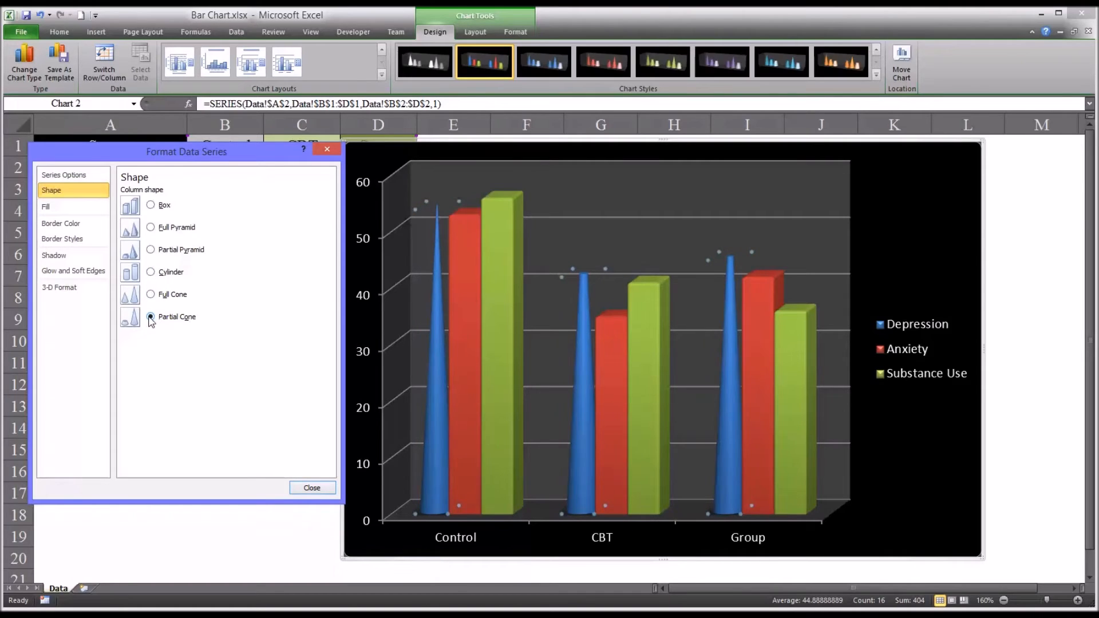
click(150, 316)
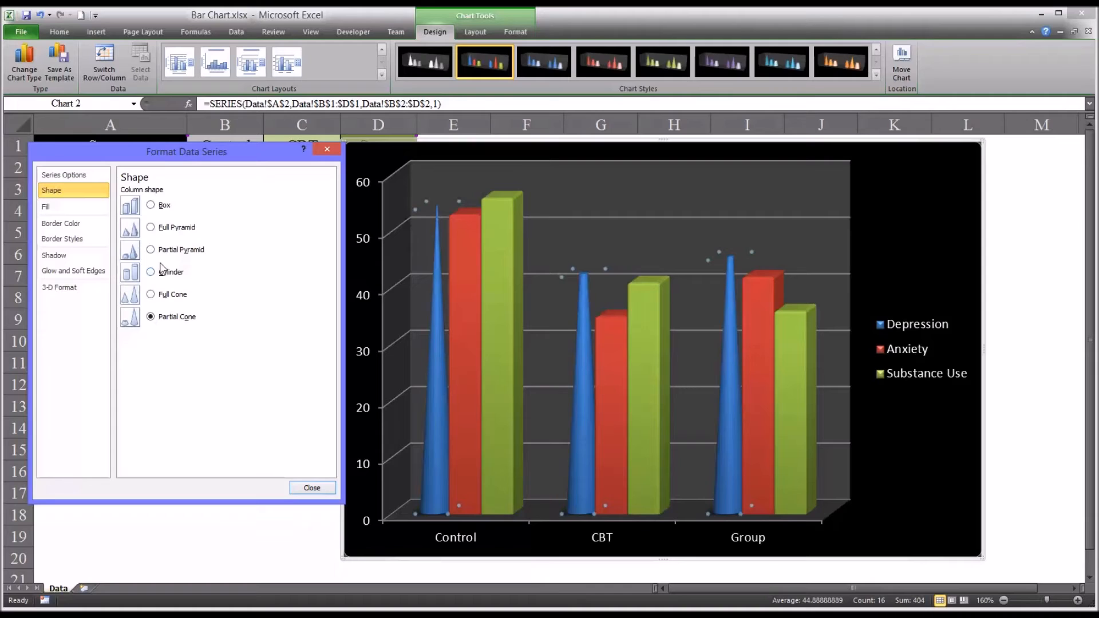
mouse_move(458, 324)
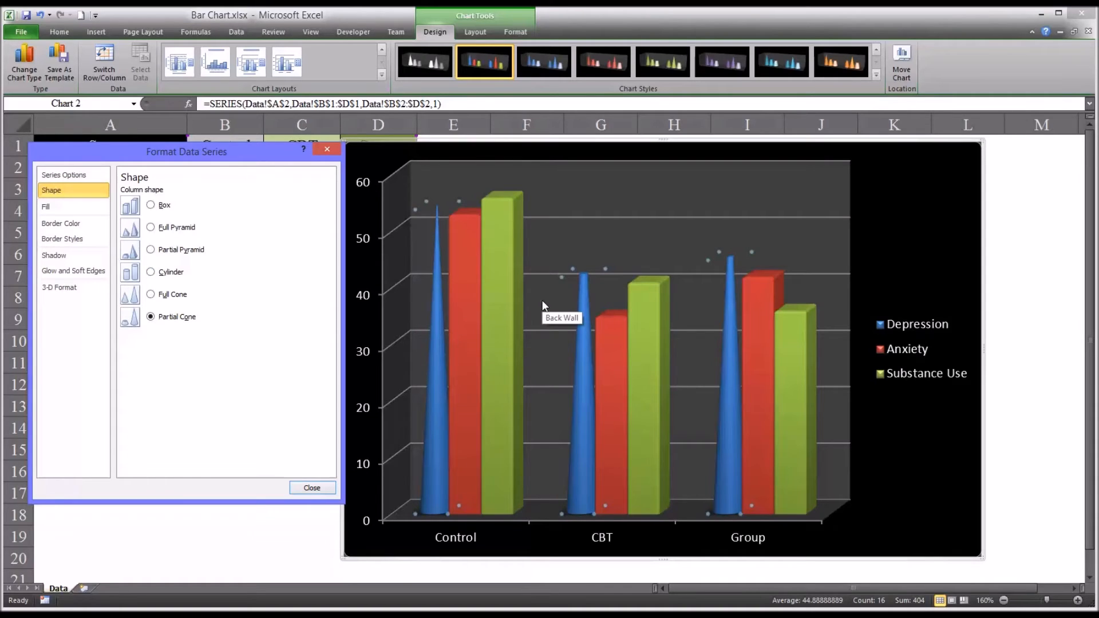
mouse_move(687, 310)
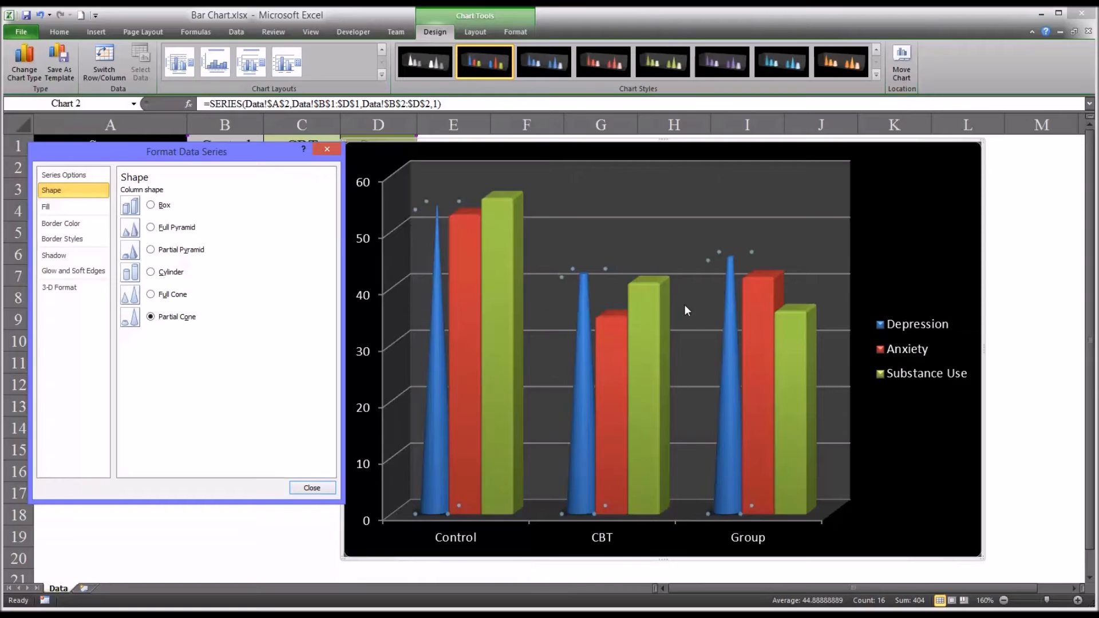
mouse_move(666, 371)
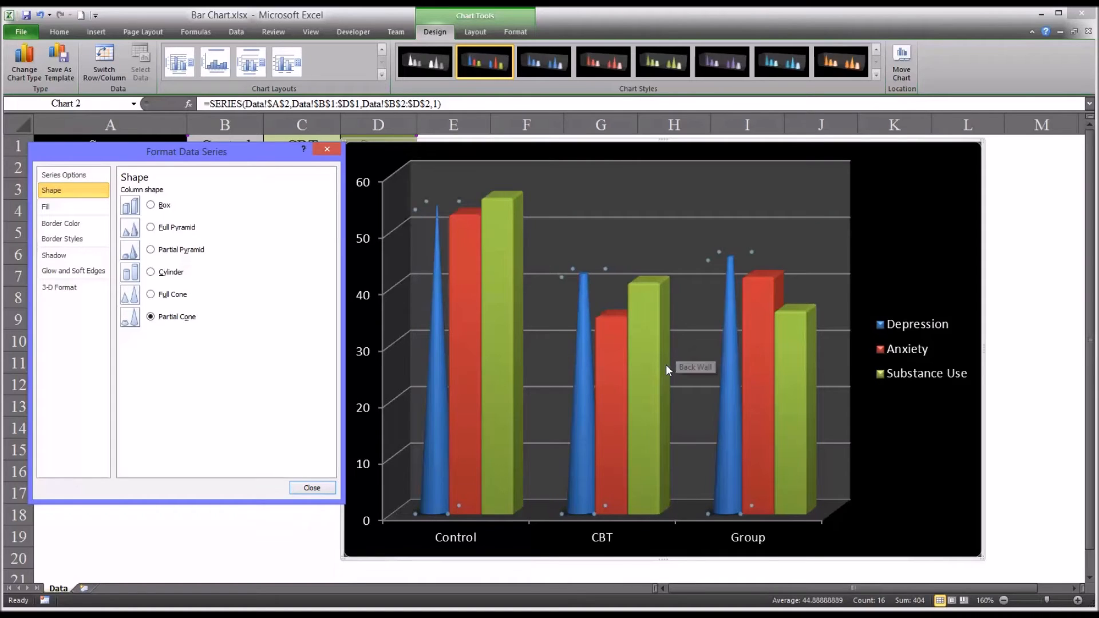
mouse_move(272, 290)
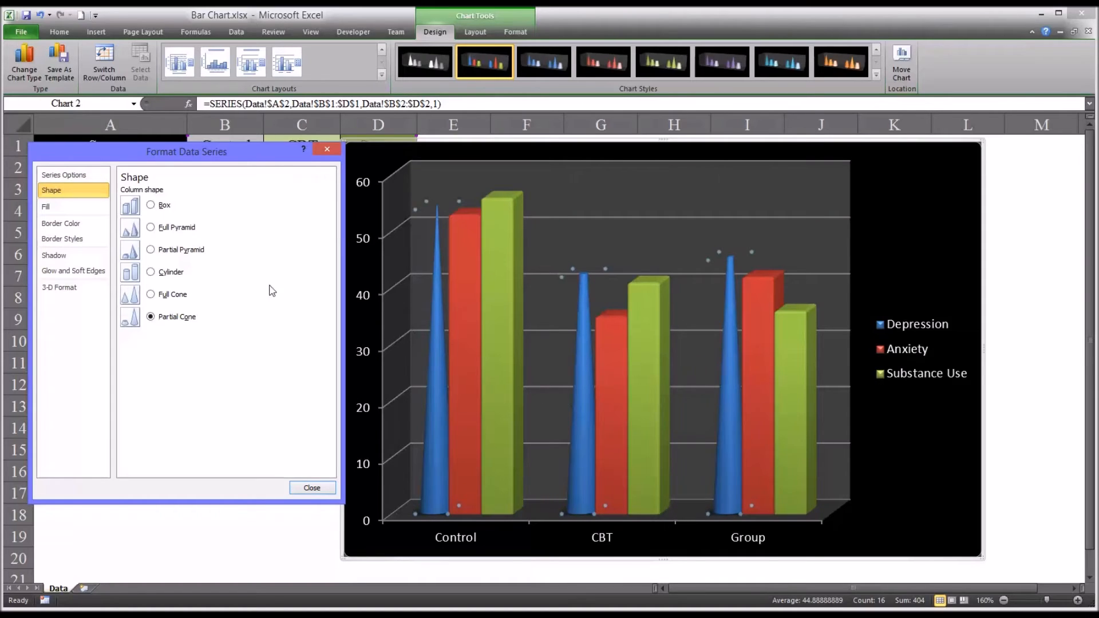
mouse_move(151, 207)
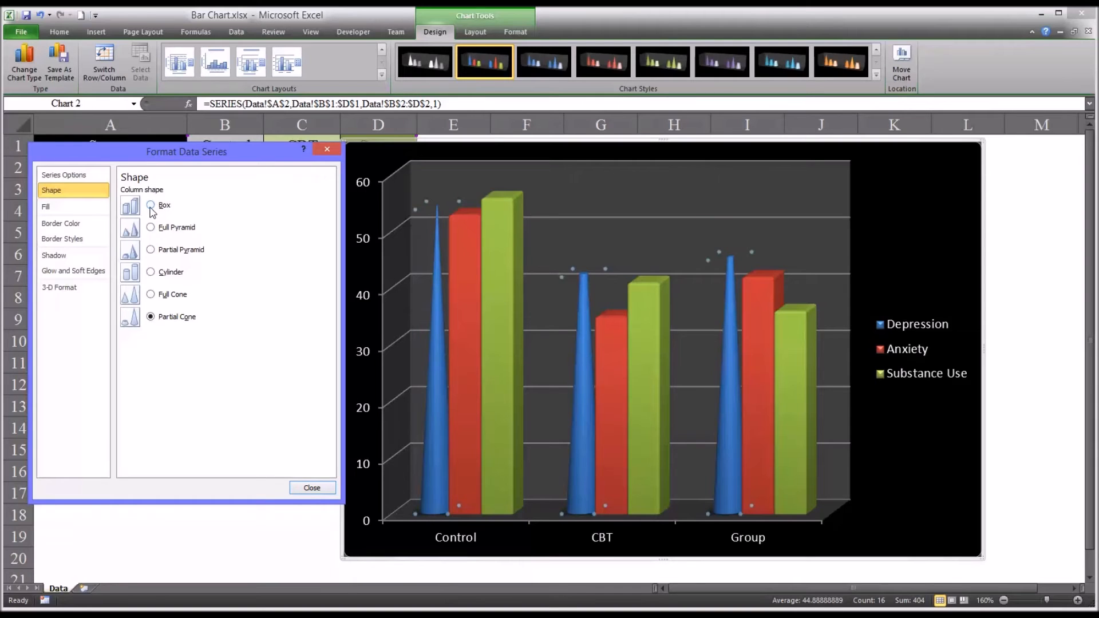
click(150, 205)
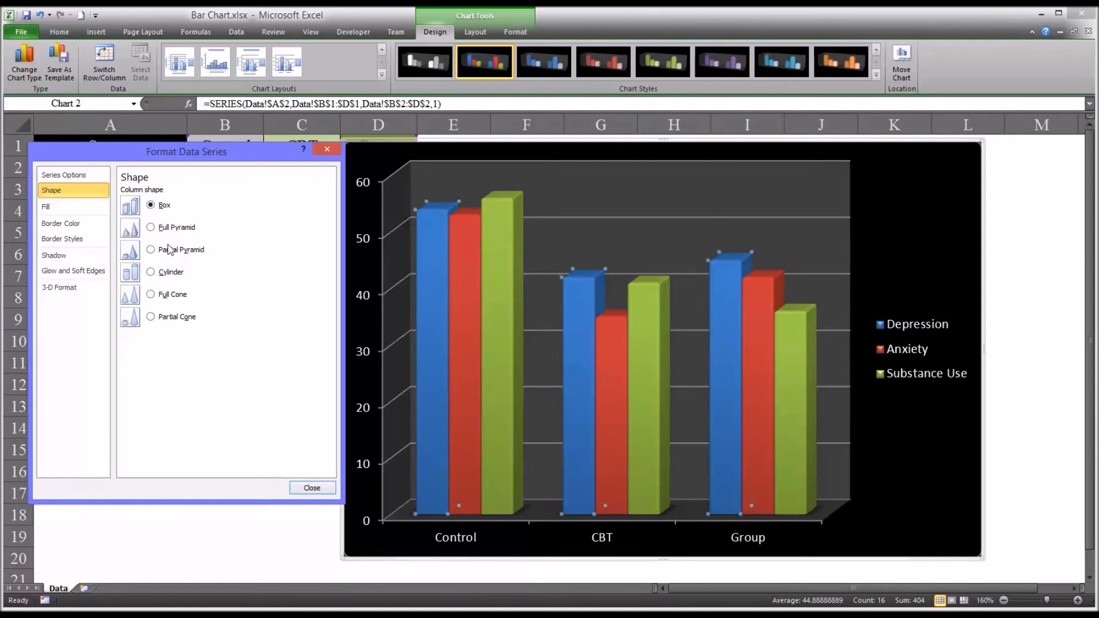
mouse_move(140, 218)
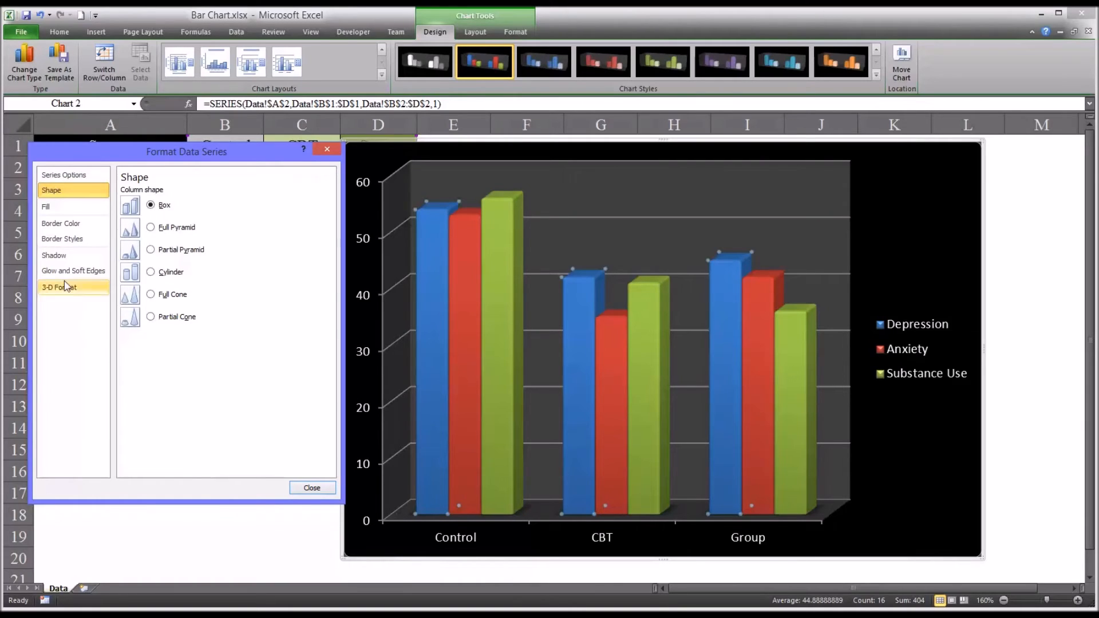
Browse Border Color, Border Styles, Glow and 3-D Format, ending on Series Options with 150% gaps
click(61, 223)
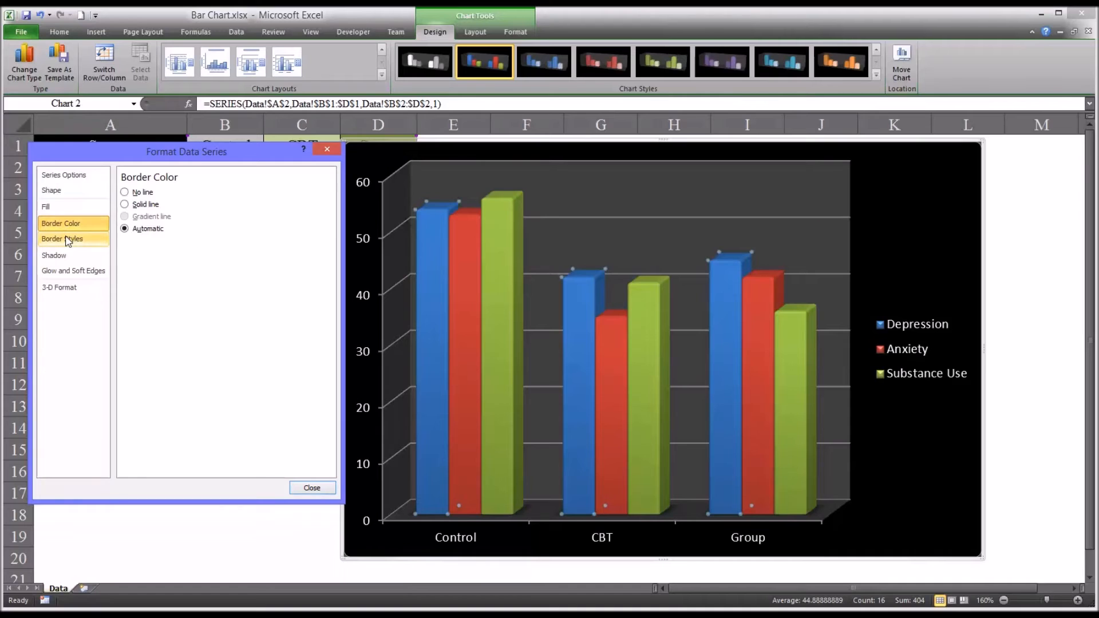
click(63, 238)
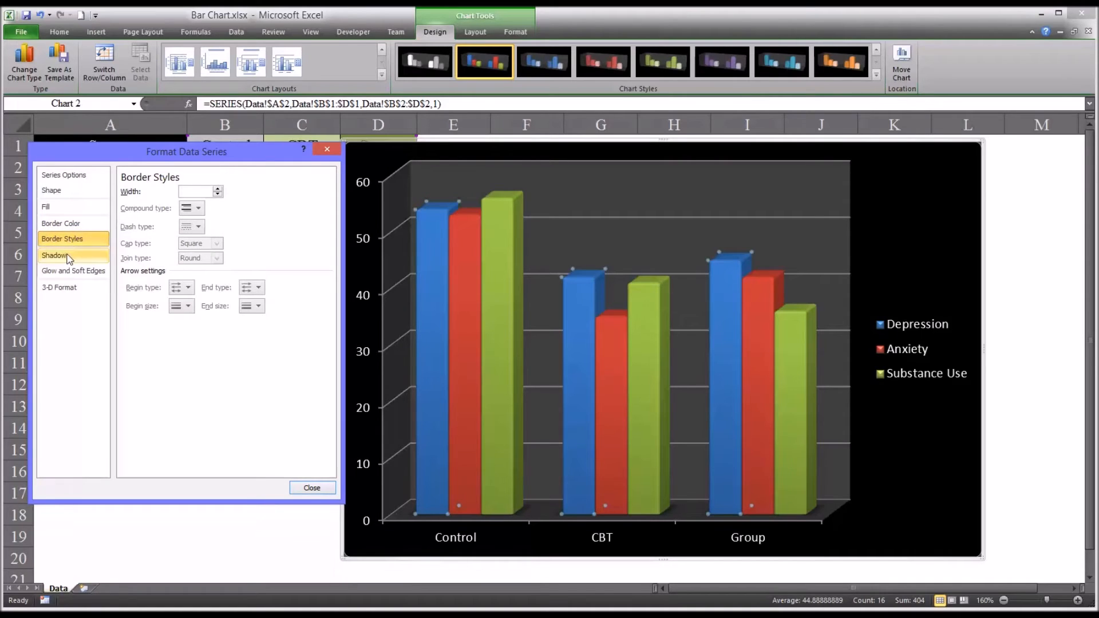
click(73, 271)
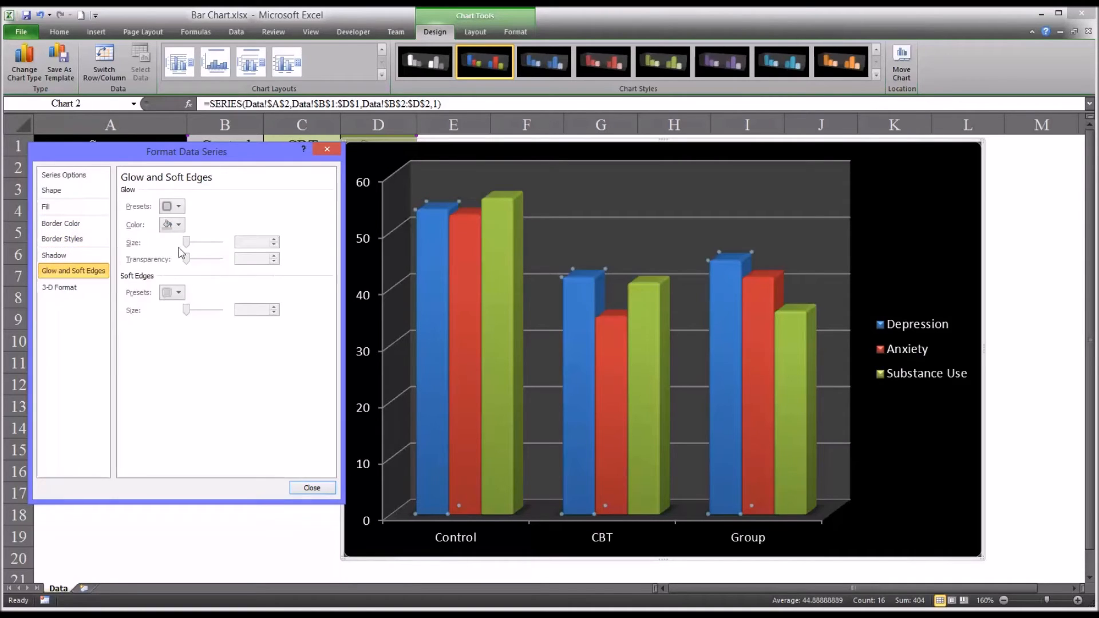
click(58, 287)
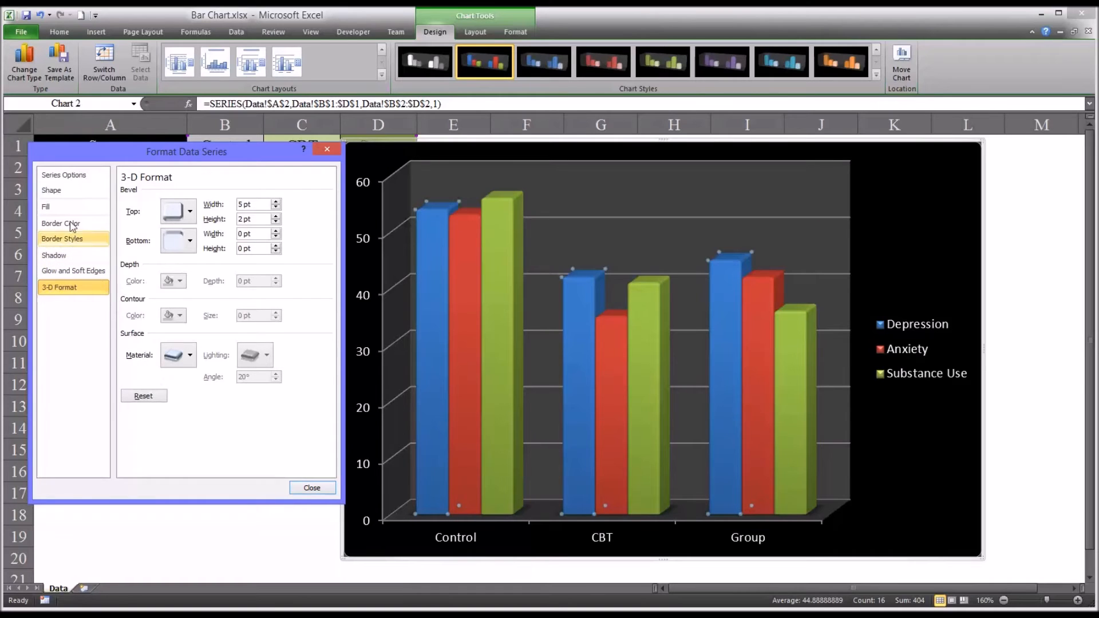
click(64, 175)
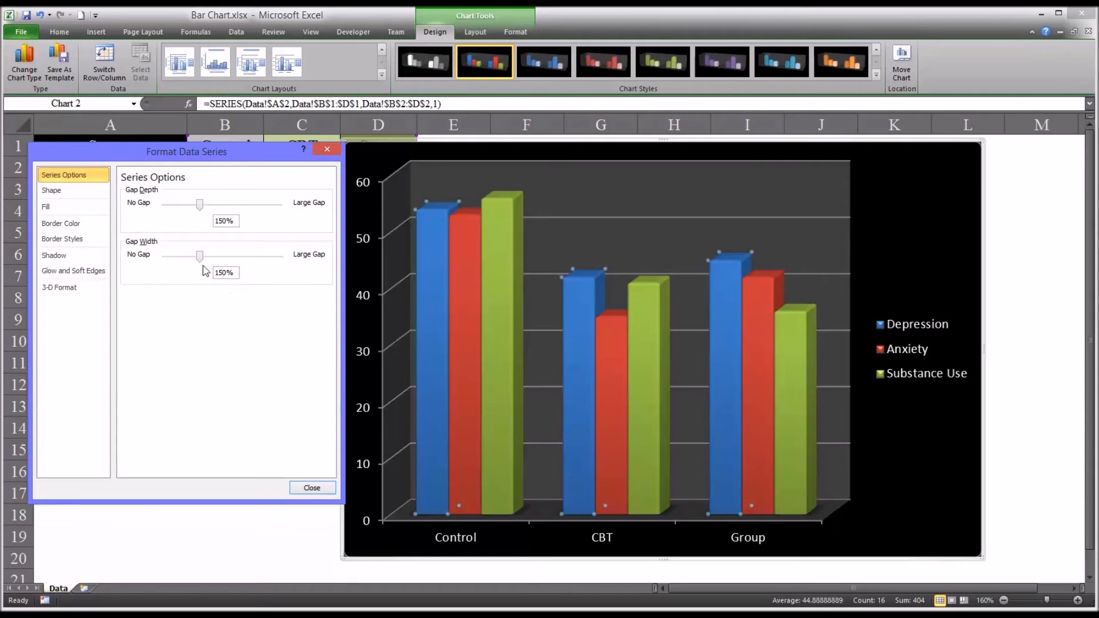
Test narrow and very wide gap widths, then settle the cluster gap width at 100%
drag(200, 255, 185, 256)
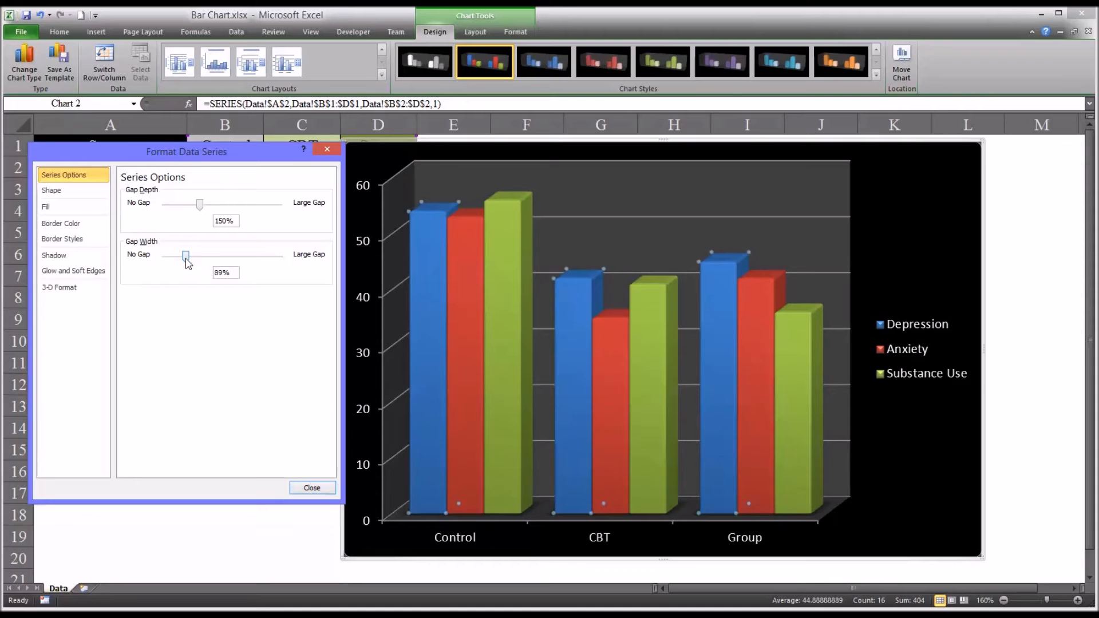
drag(185, 254, 168, 255)
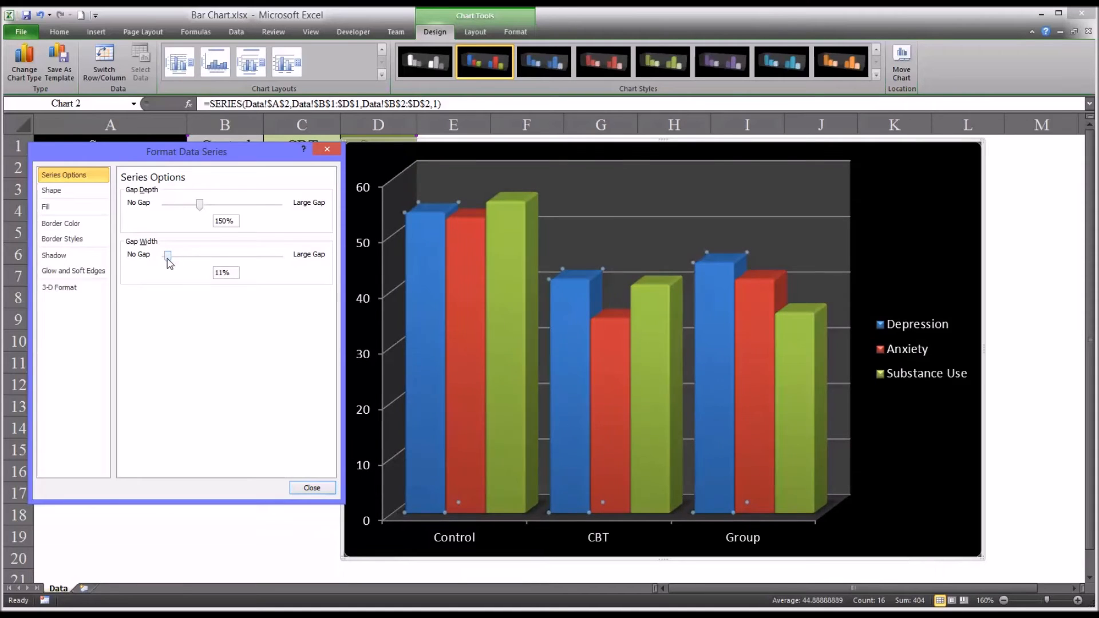
drag(169, 256, 164, 256)
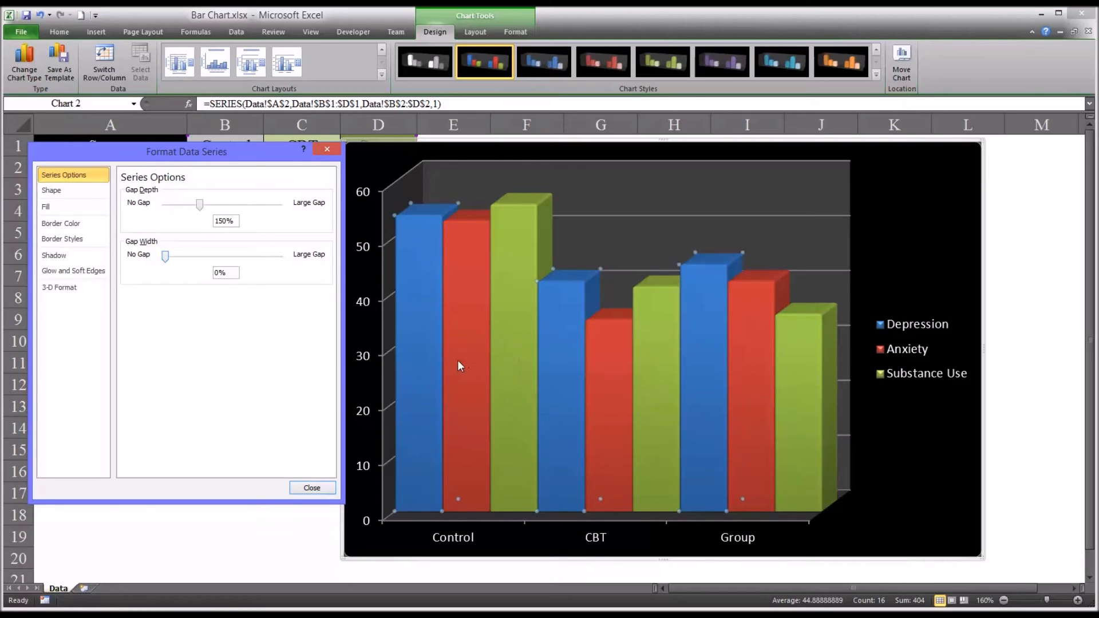
mouse_move(439, 360)
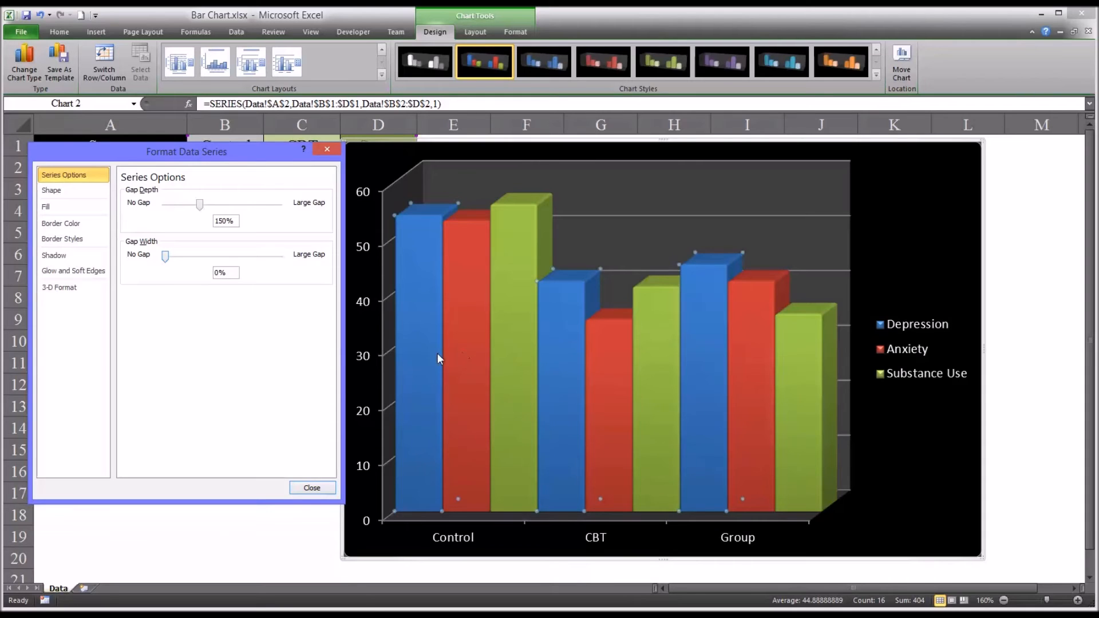
drag(166, 255, 190, 256)
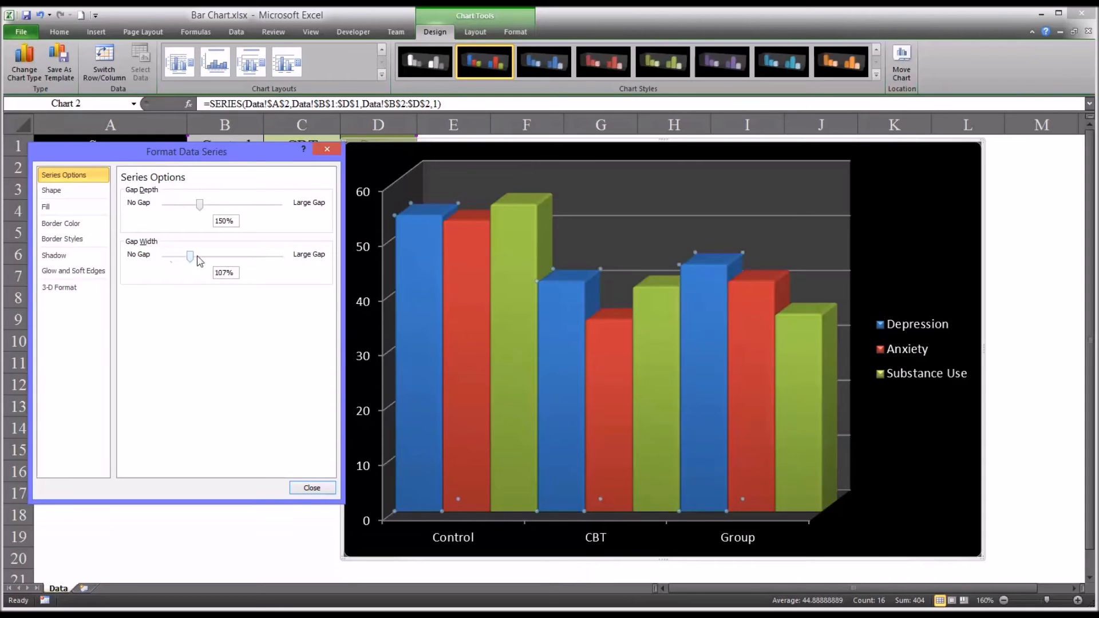
drag(191, 257, 228, 257)
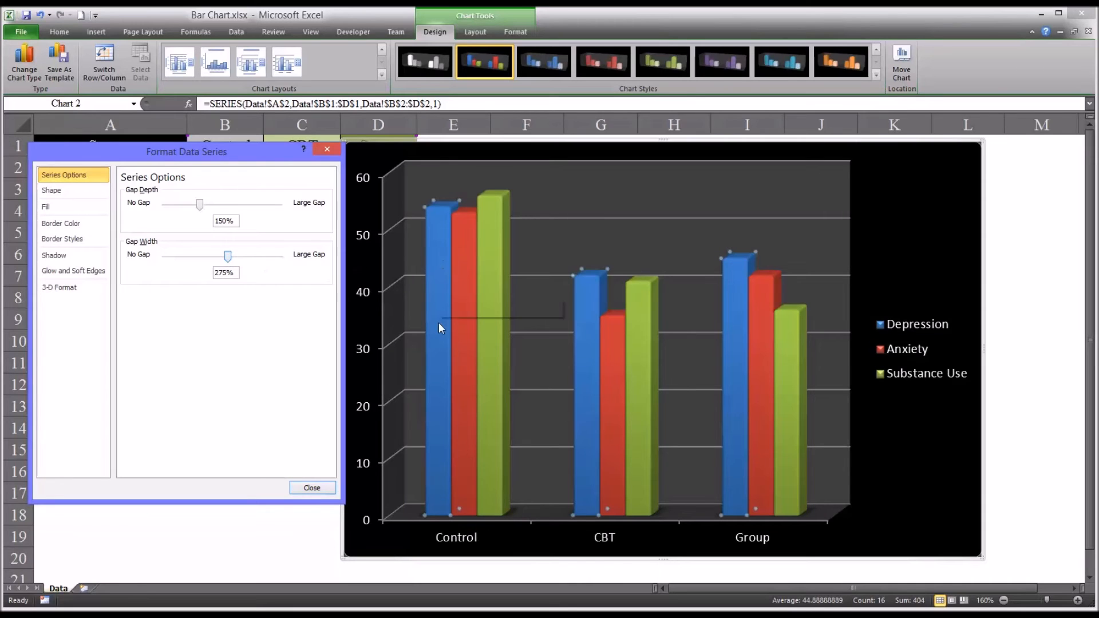
drag(227, 256, 242, 255)
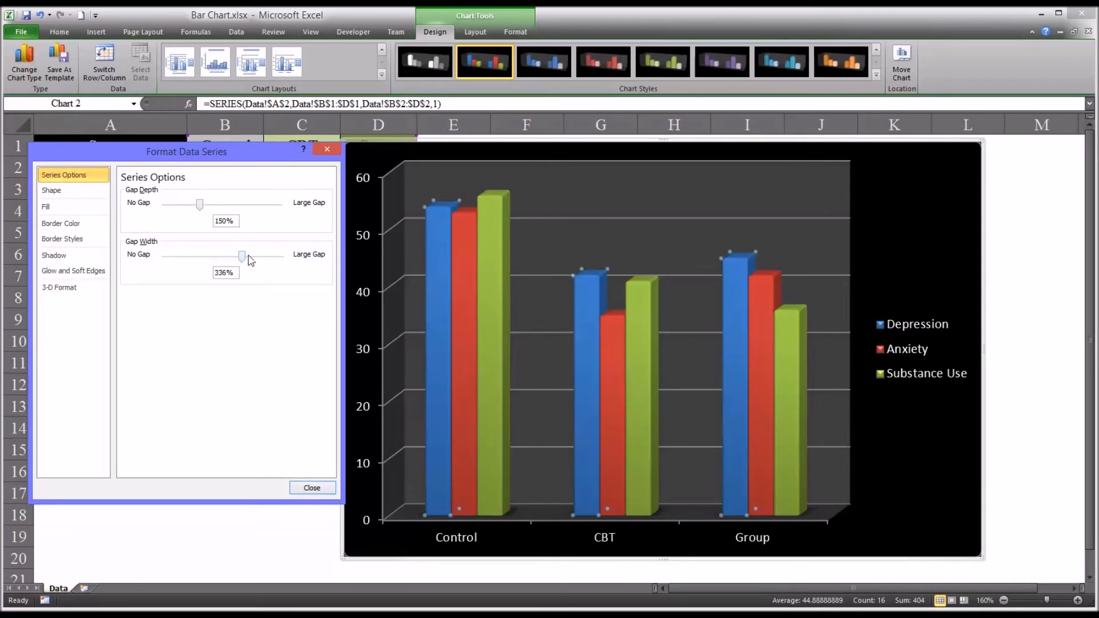
drag(242, 257, 262, 257)
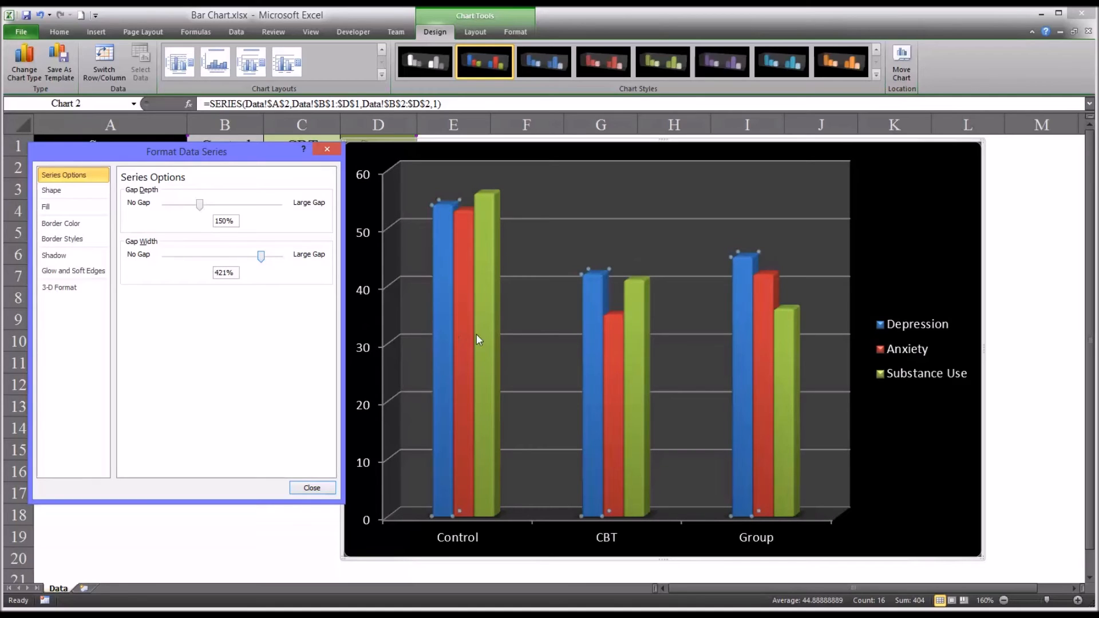
mouse_move(451, 314)
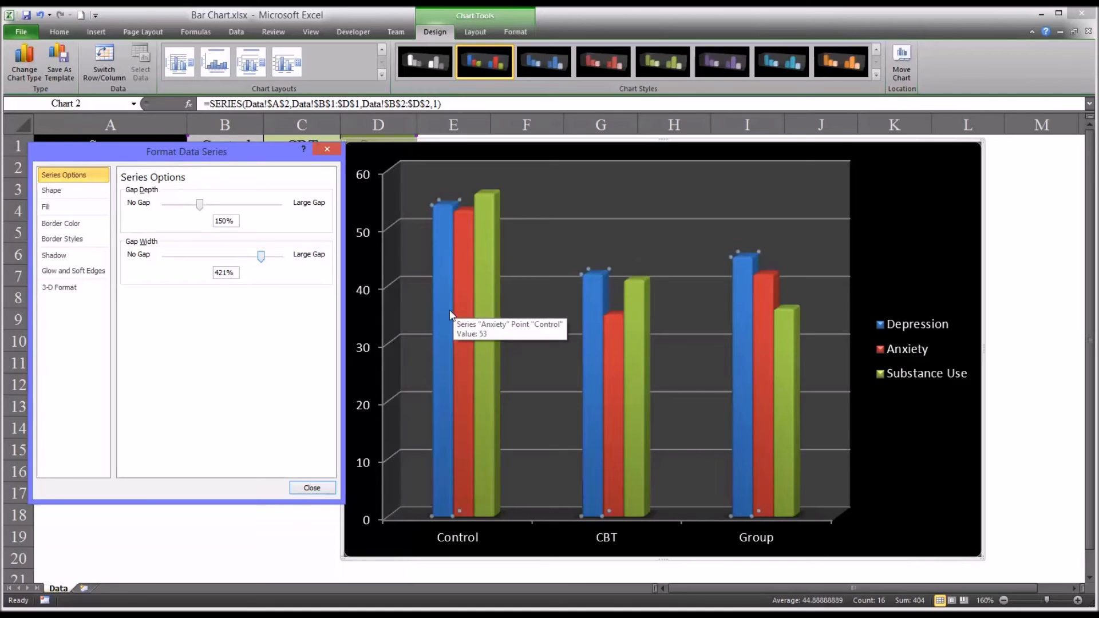
mouse_move(440, 318)
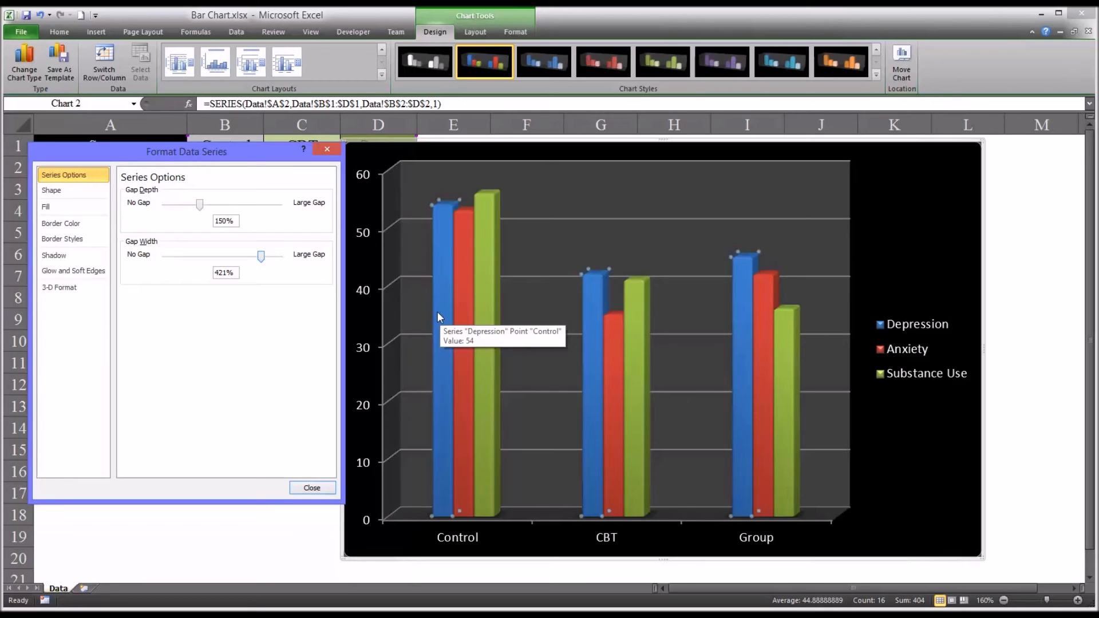
mouse_move(284, 279)
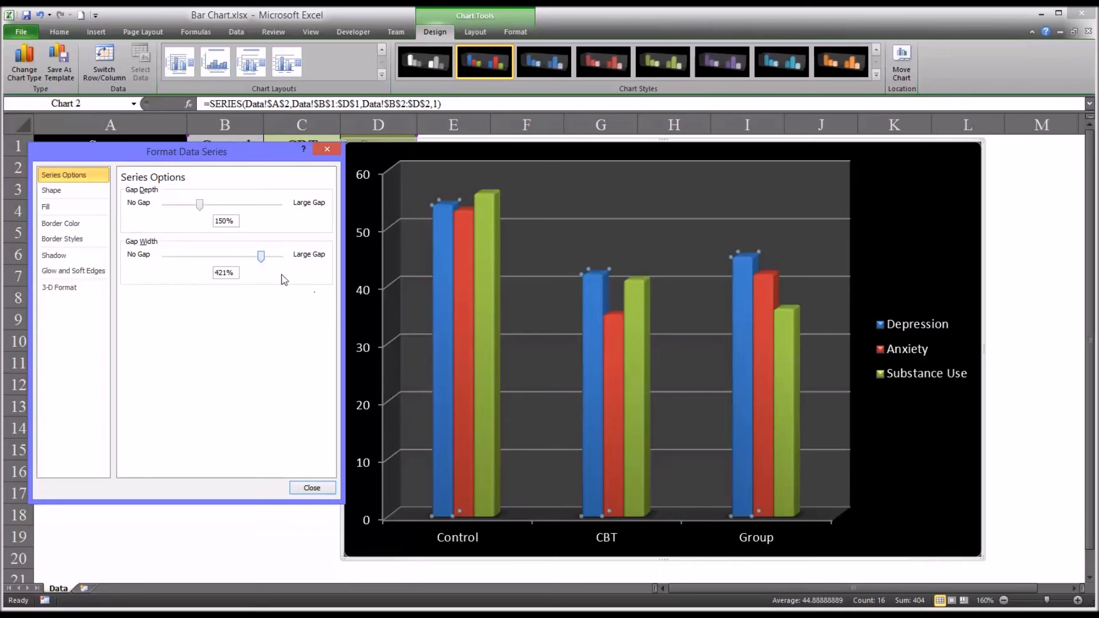
drag(261, 255, 203, 256)
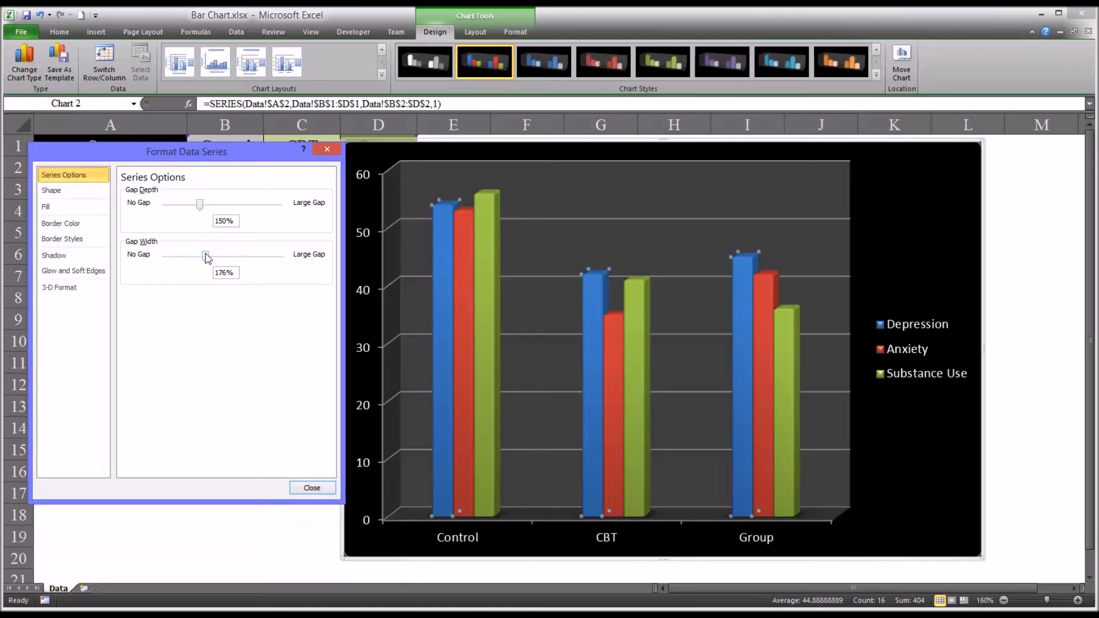
drag(207, 256, 197, 256)
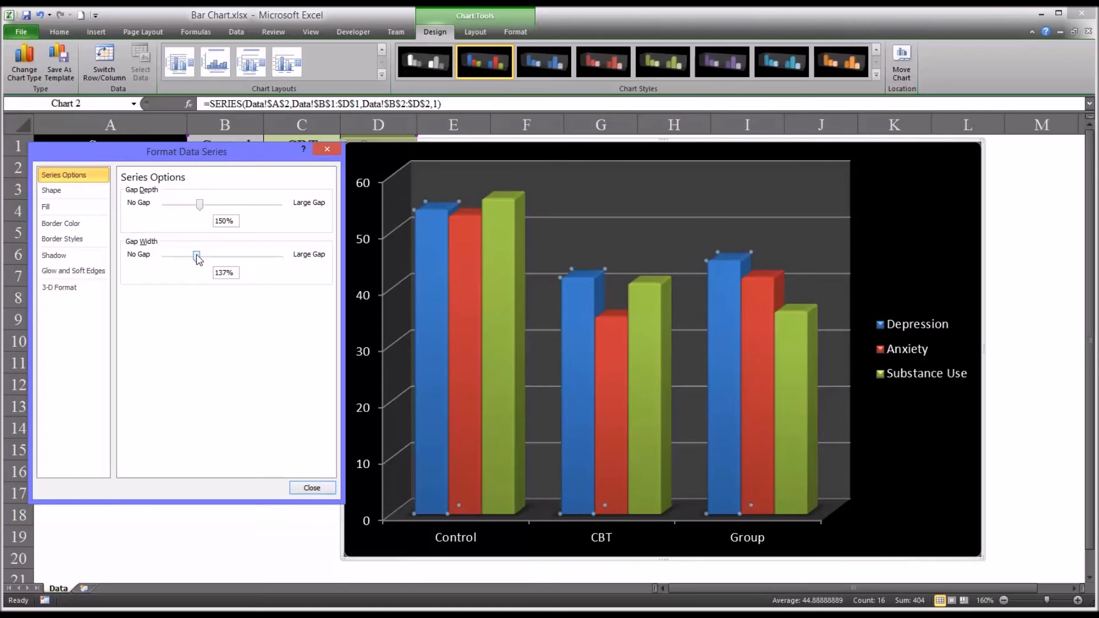
drag(198, 256, 190, 255)
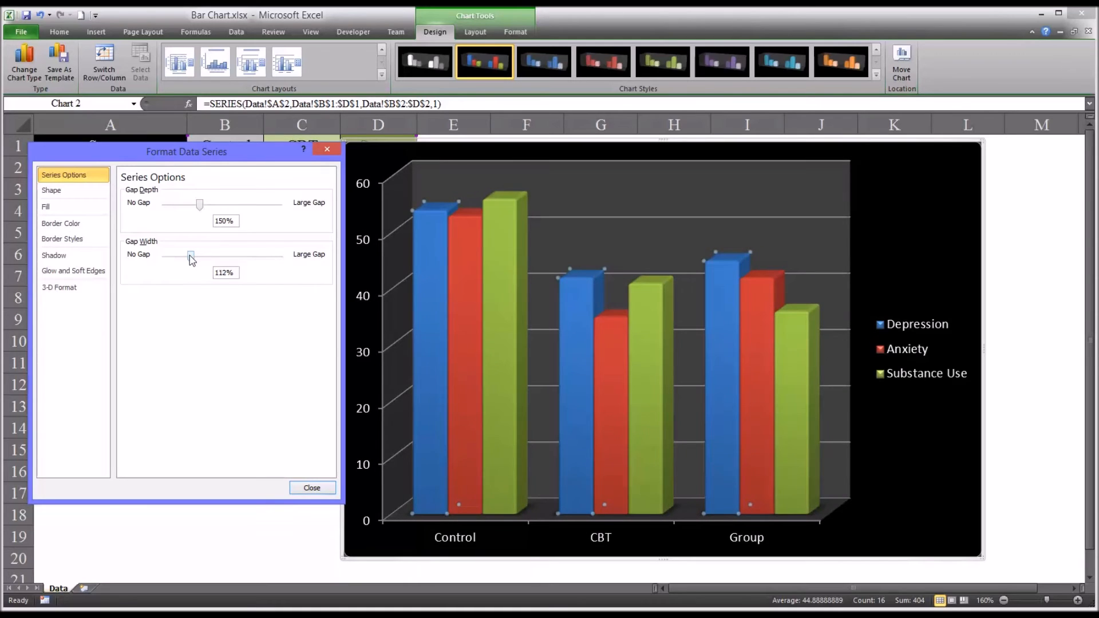
drag(190, 255, 189, 255)
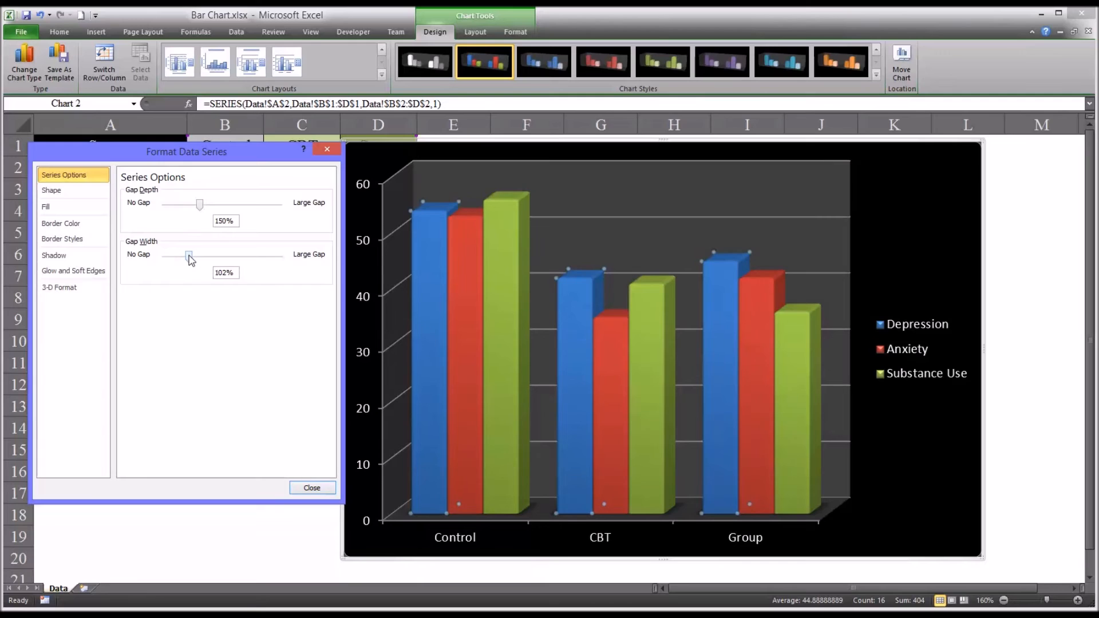
drag(189, 257, 188, 257)
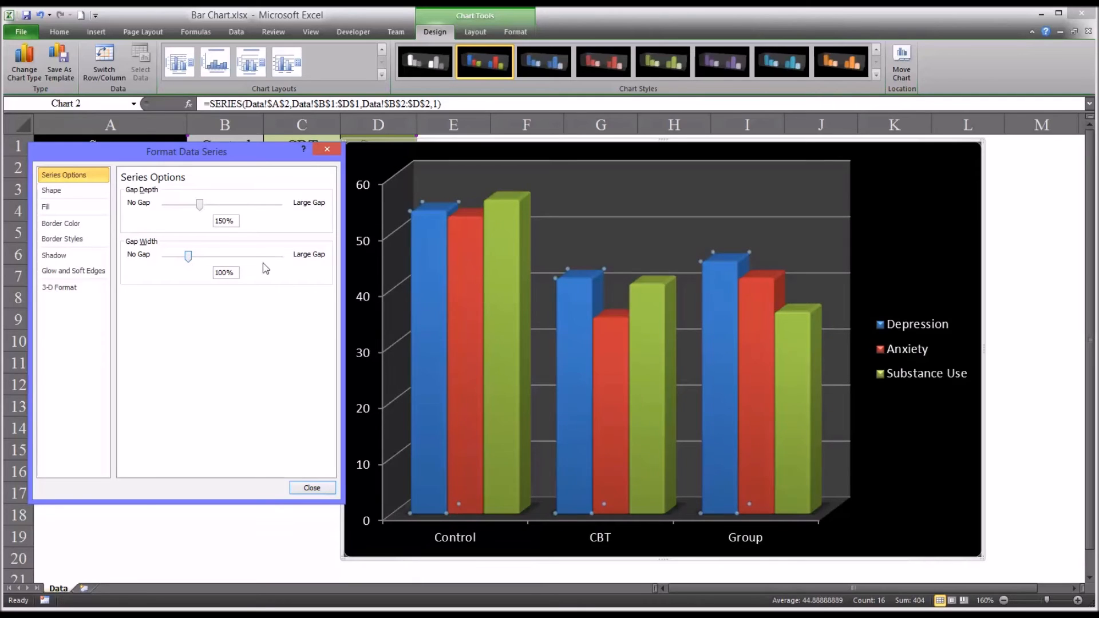
mouse_move(493, 356)
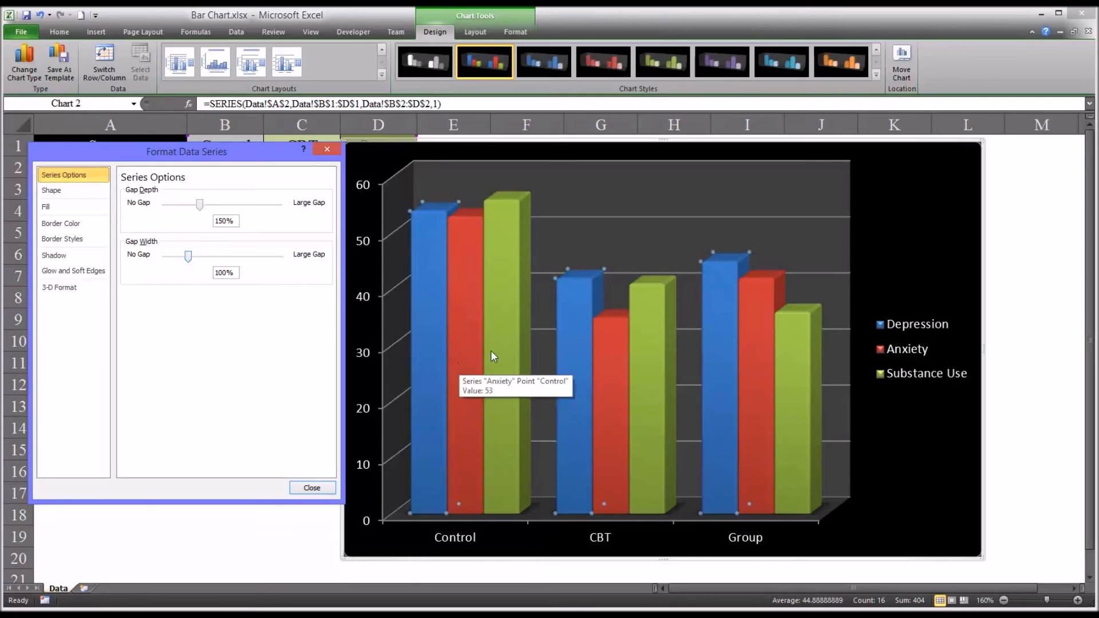
mouse_move(480, 344)
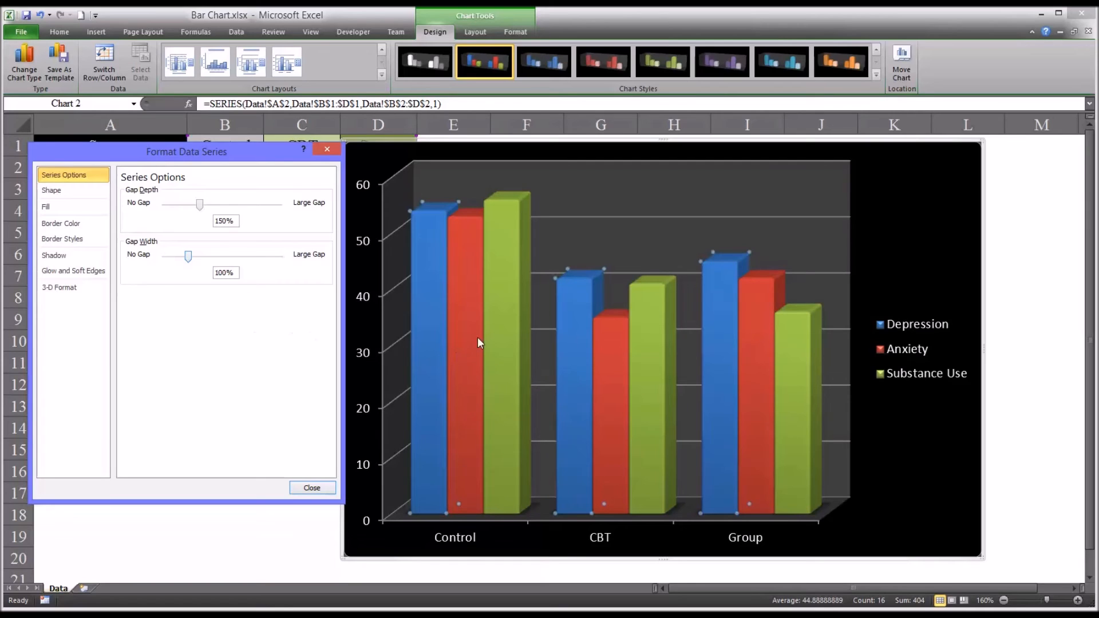
mouse_move(740, 302)
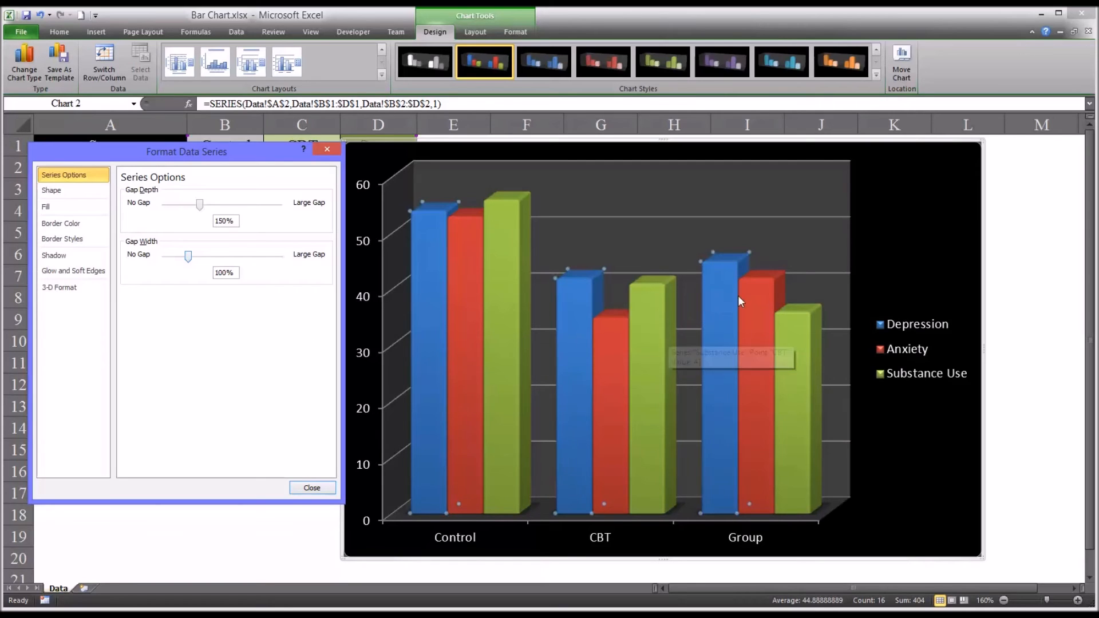
mouse_move(476, 286)
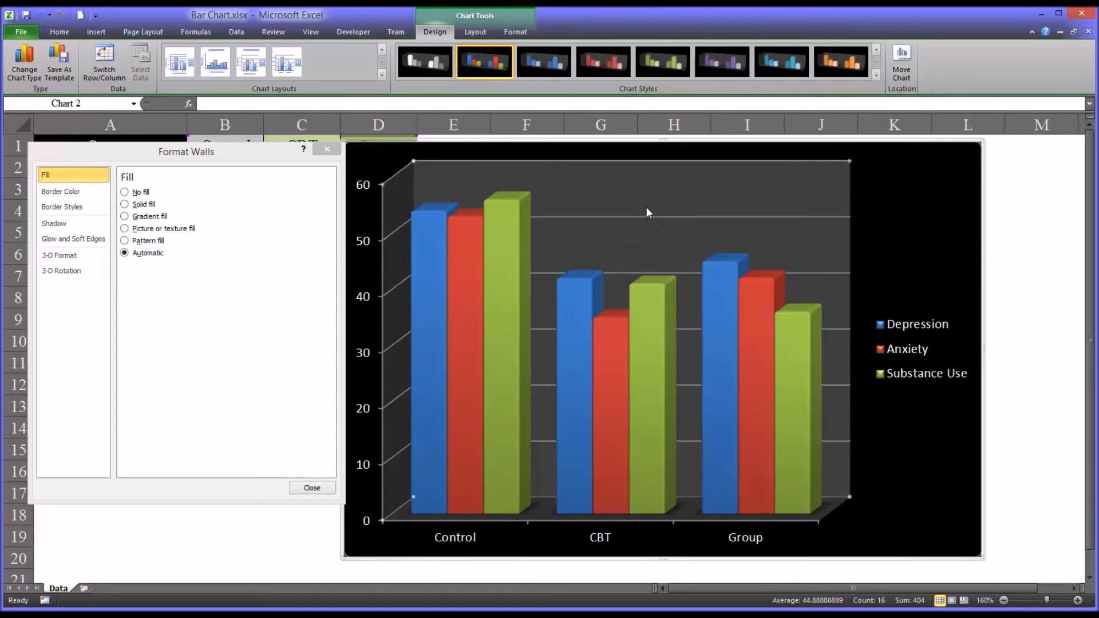
mouse_move(626, 208)
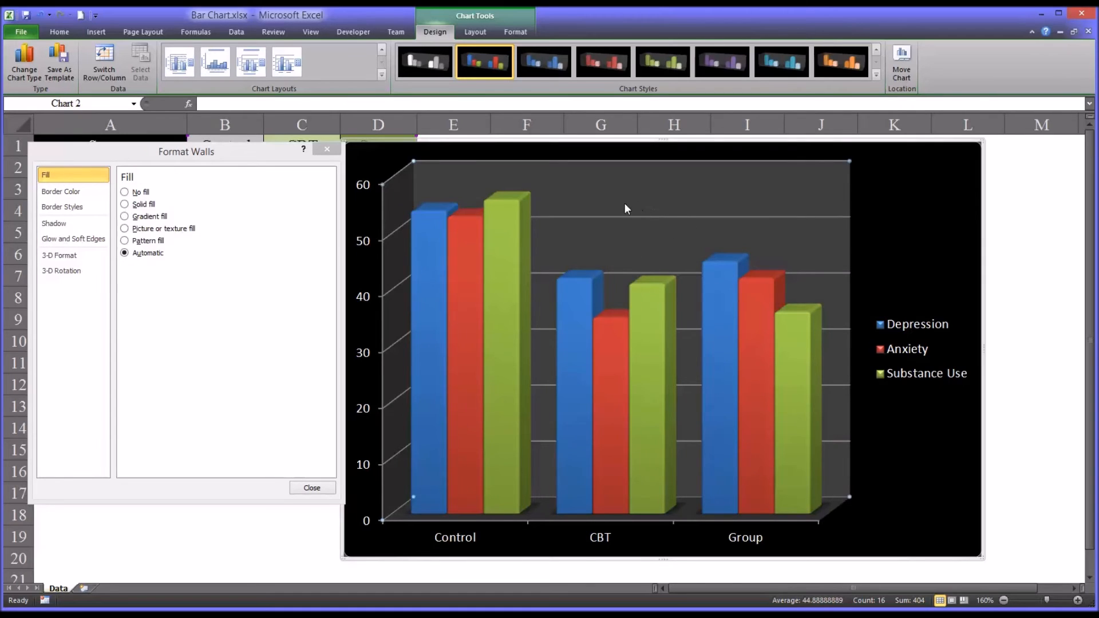
mouse_move(628, 224)
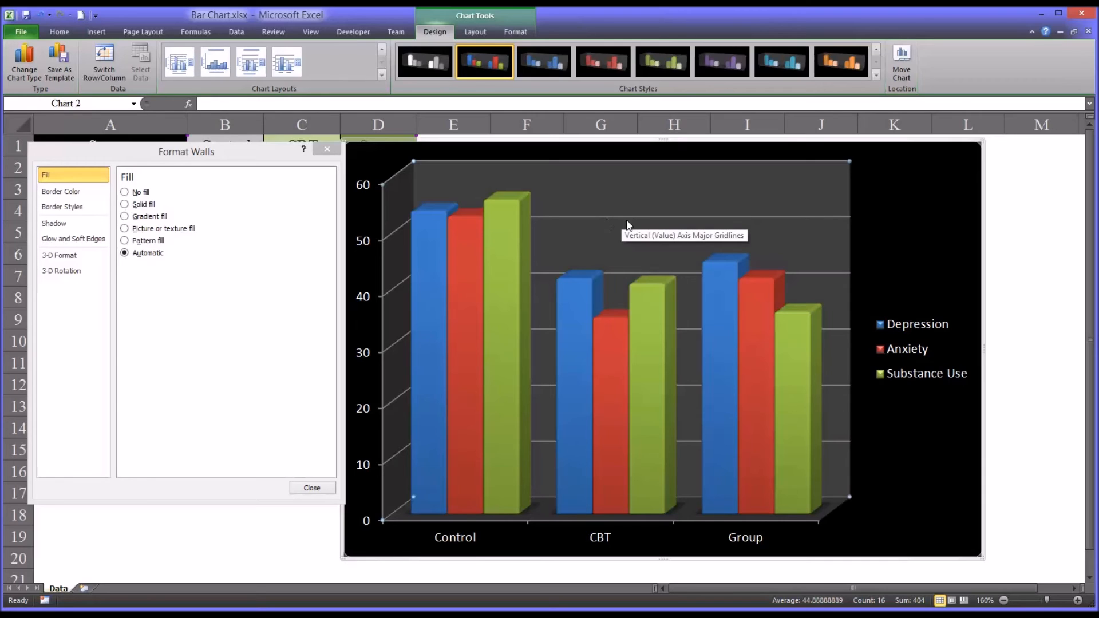
mouse_move(215, 189)
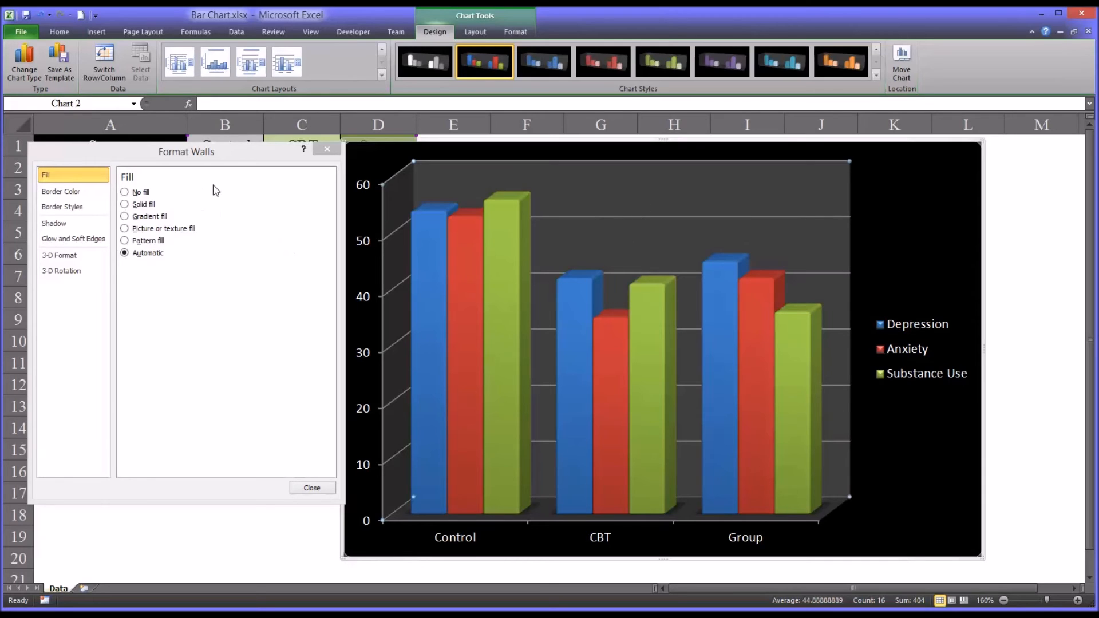
mouse_move(222, 162)
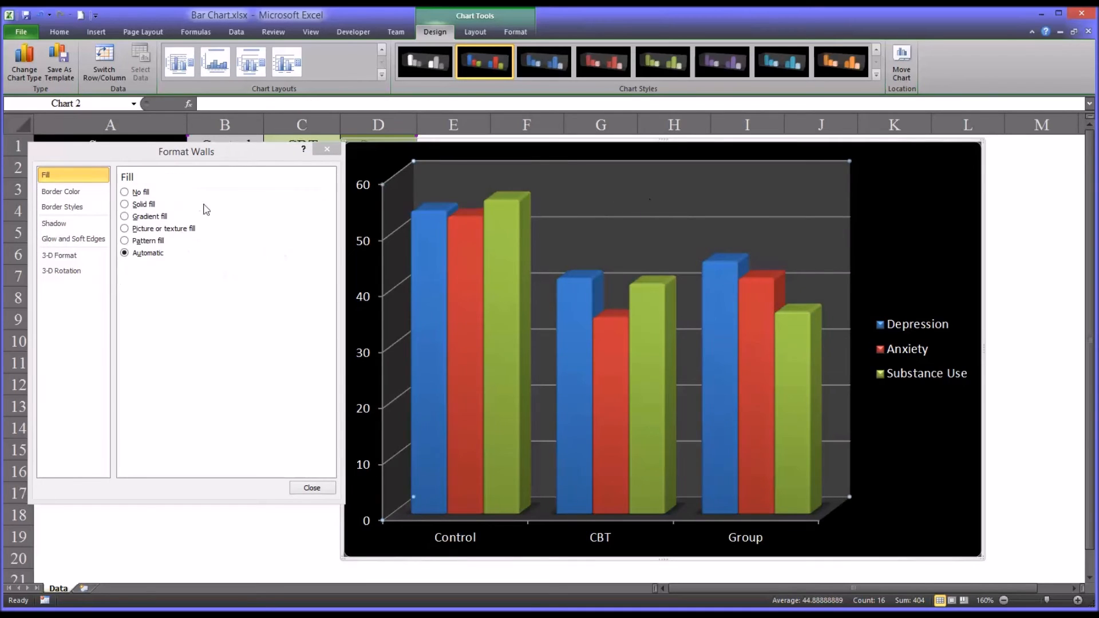
mouse_move(795, 589)
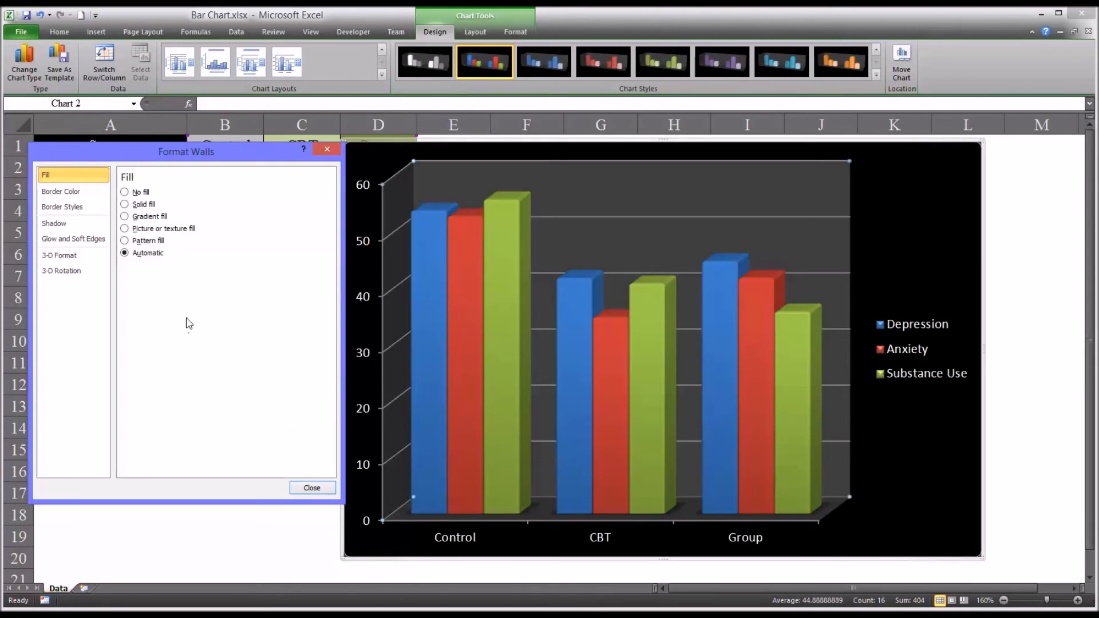
mouse_move(712, 241)
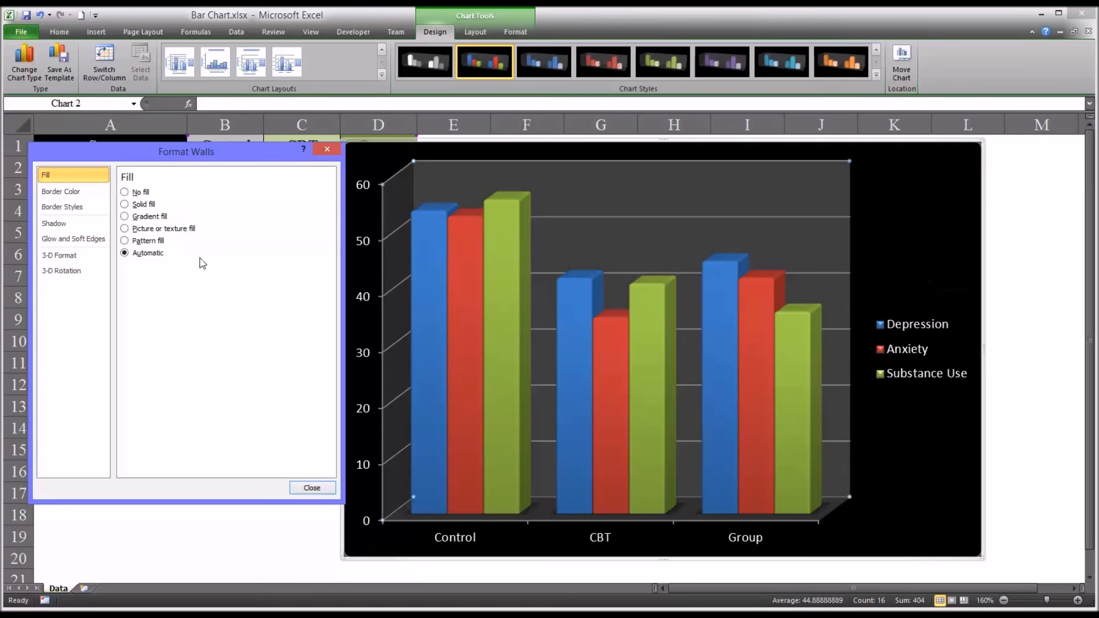
click(124, 205)
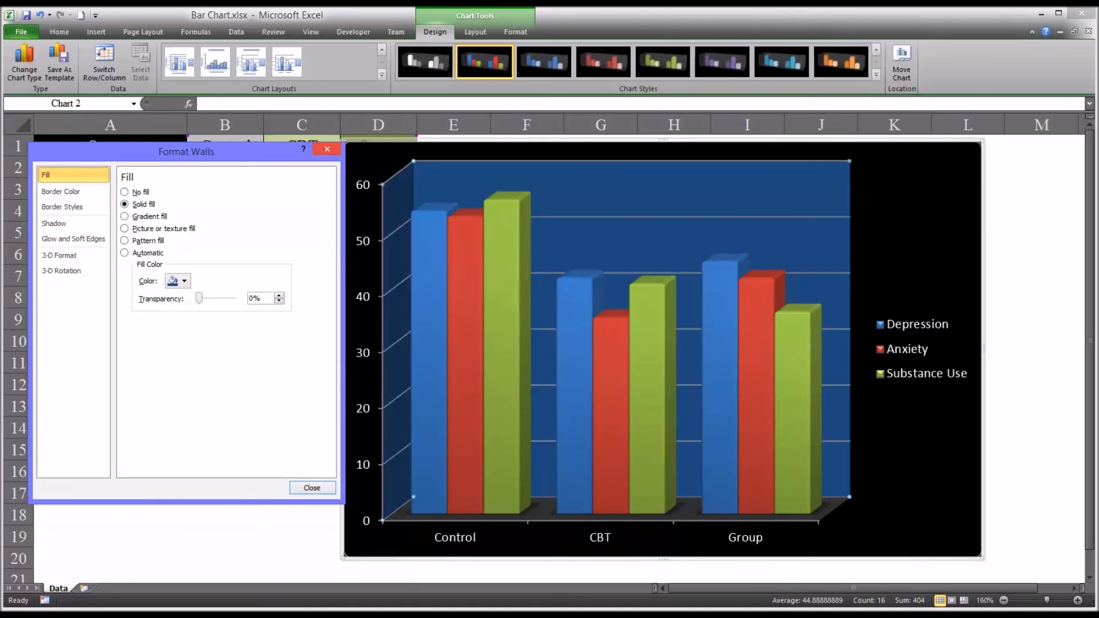
mouse_move(623, 250)
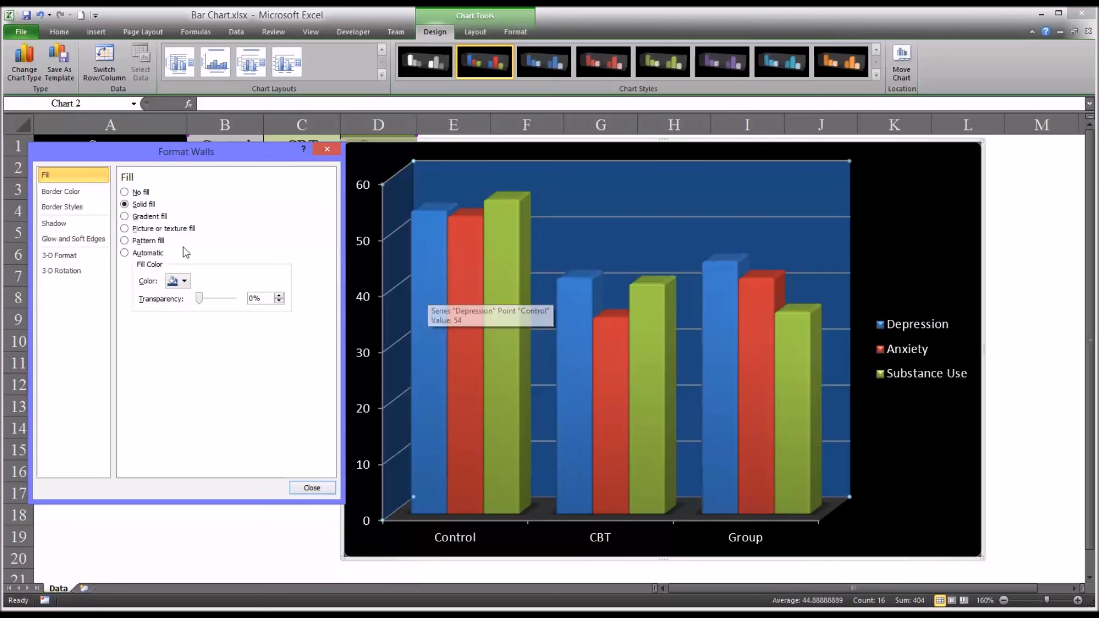
click(184, 281)
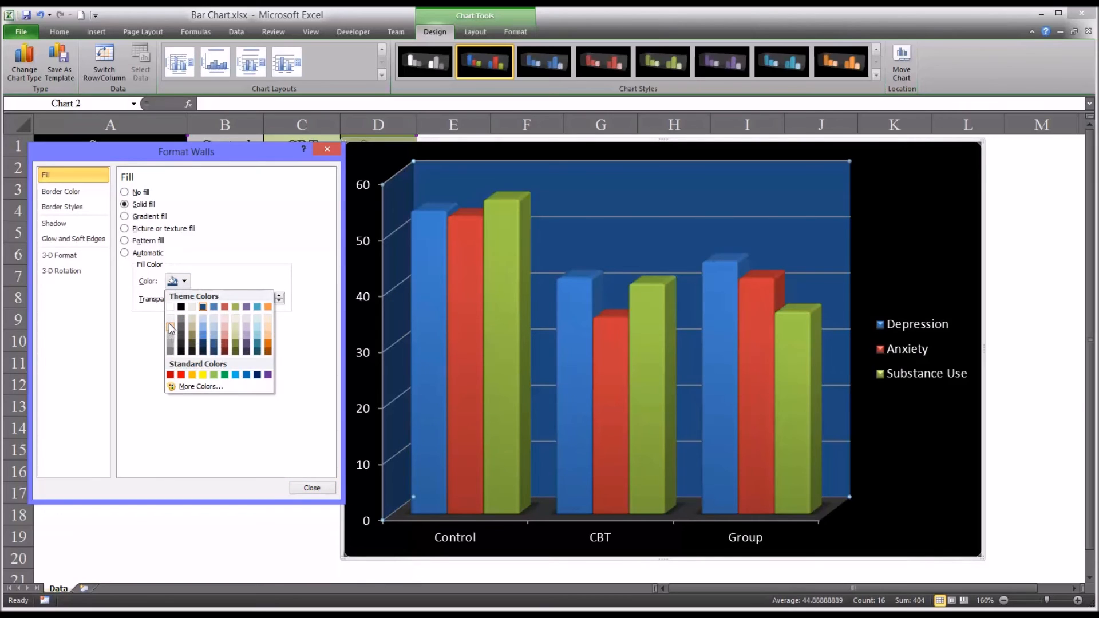
click(172, 324)
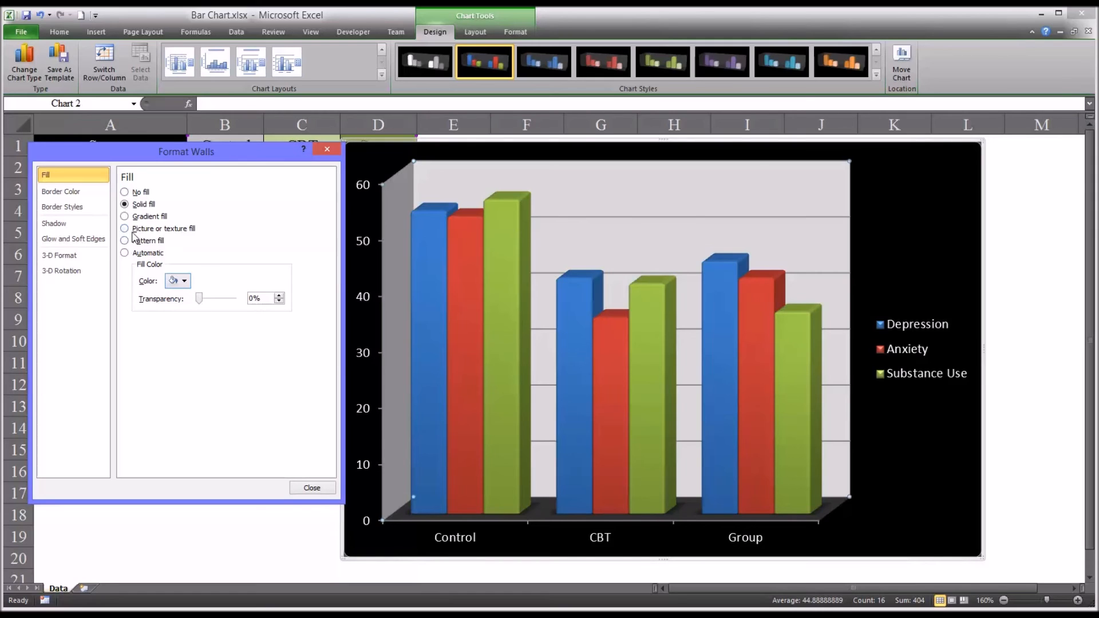
click(125, 253)
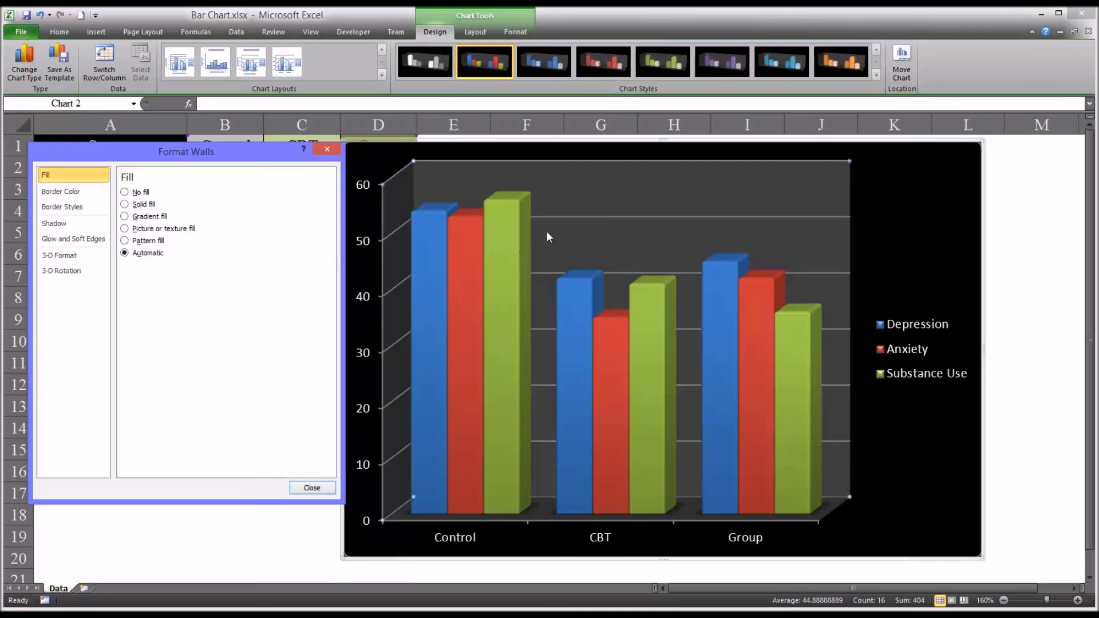
mouse_move(614, 220)
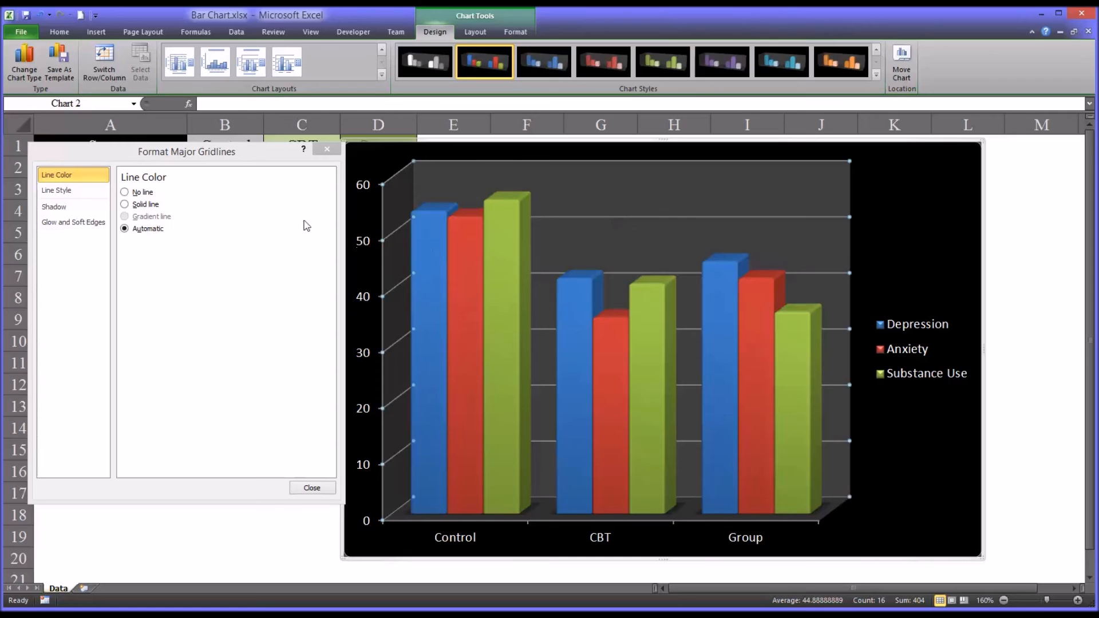
mouse_move(221, 165)
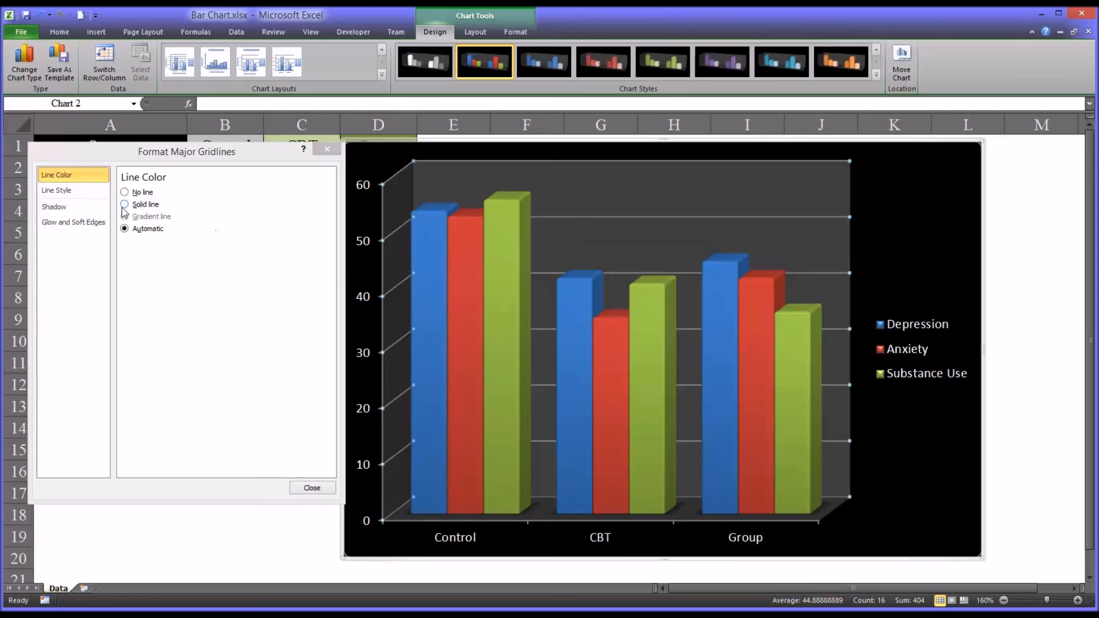
Give the major gridlines a solid line in a light theme colour
click(125, 204)
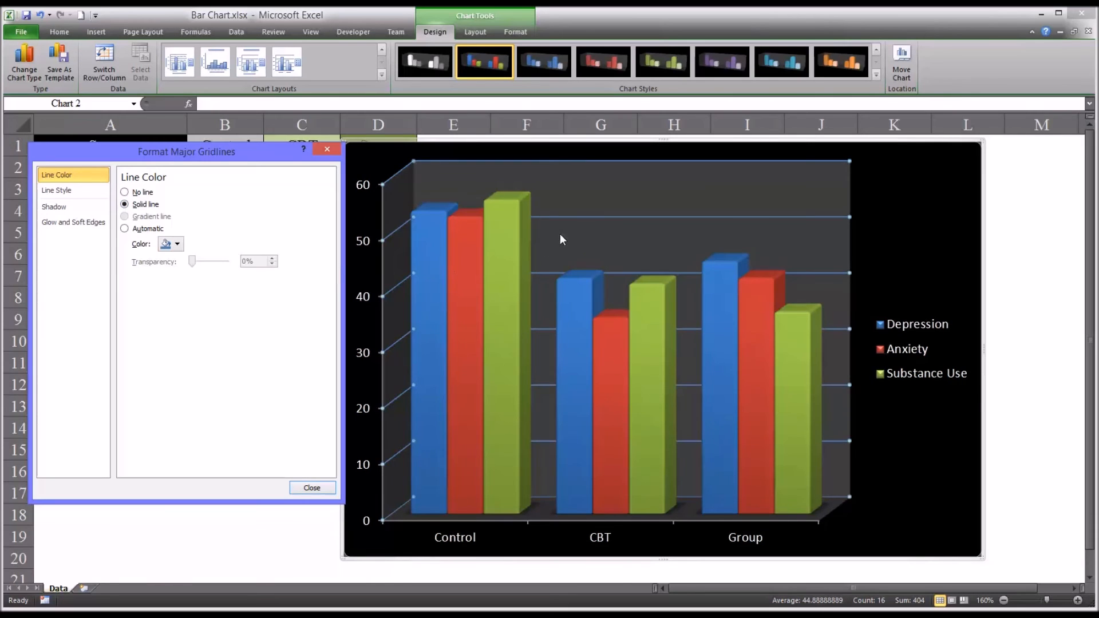
mouse_move(438, 266)
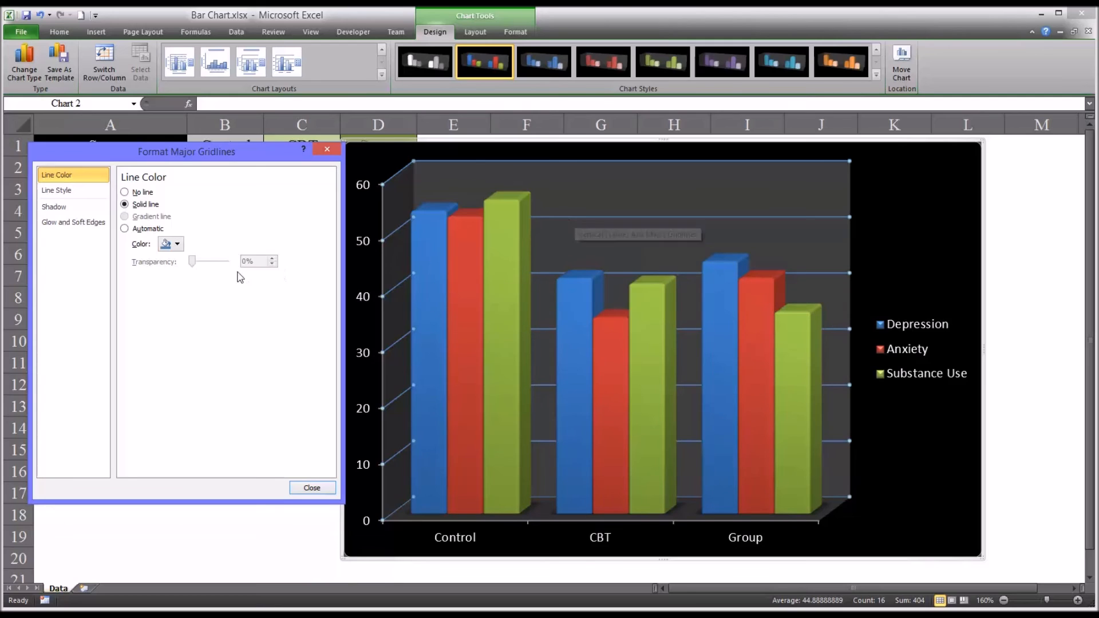
click(179, 243)
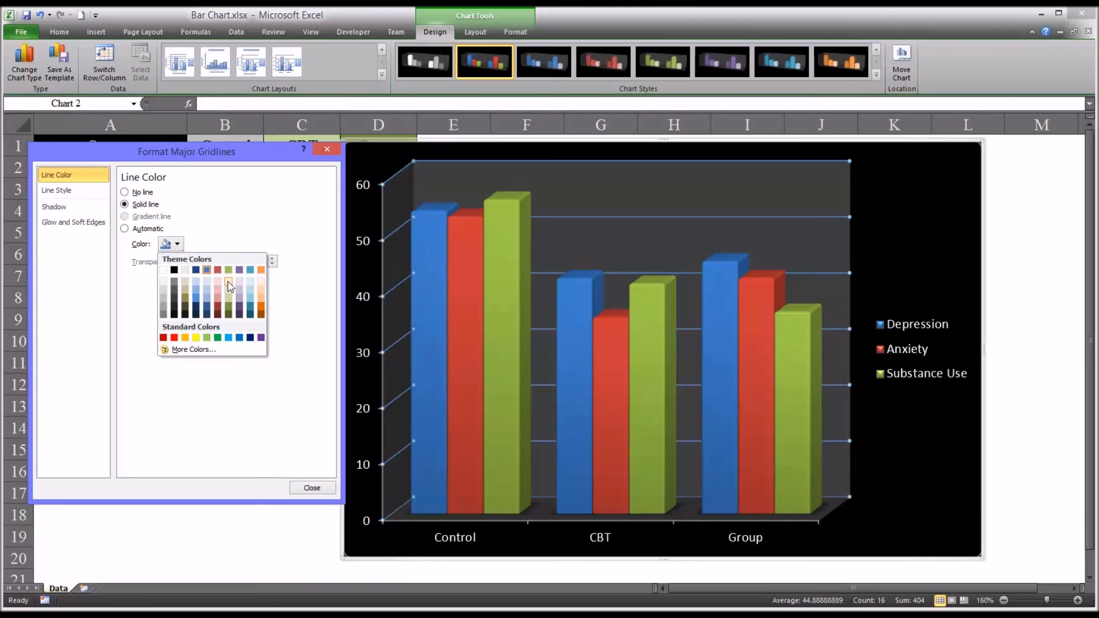
click(228, 283)
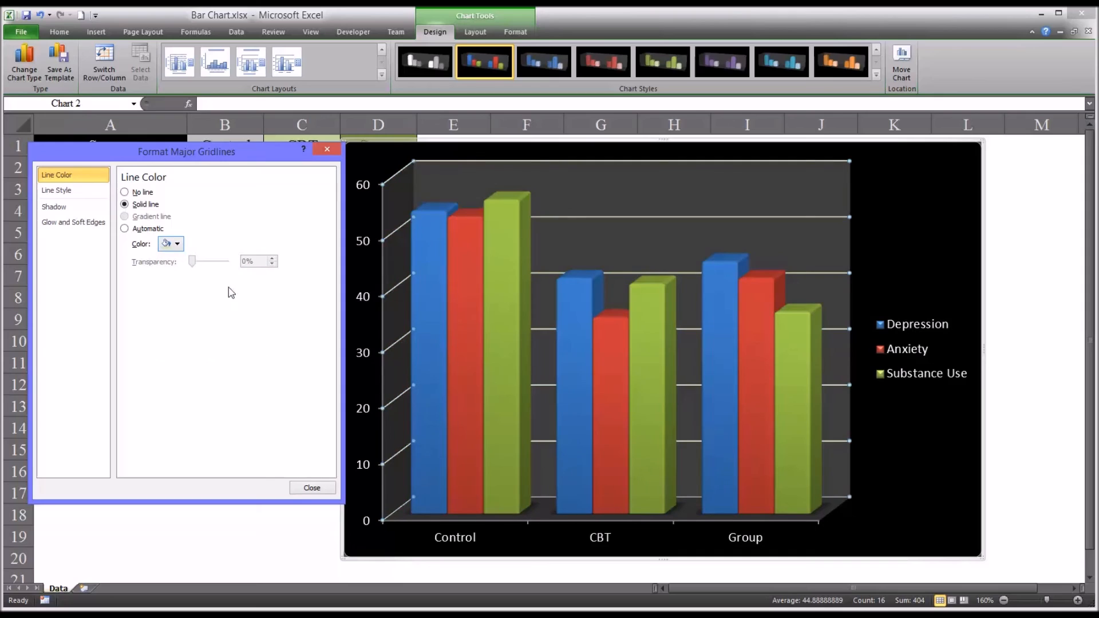
mouse_move(481, 288)
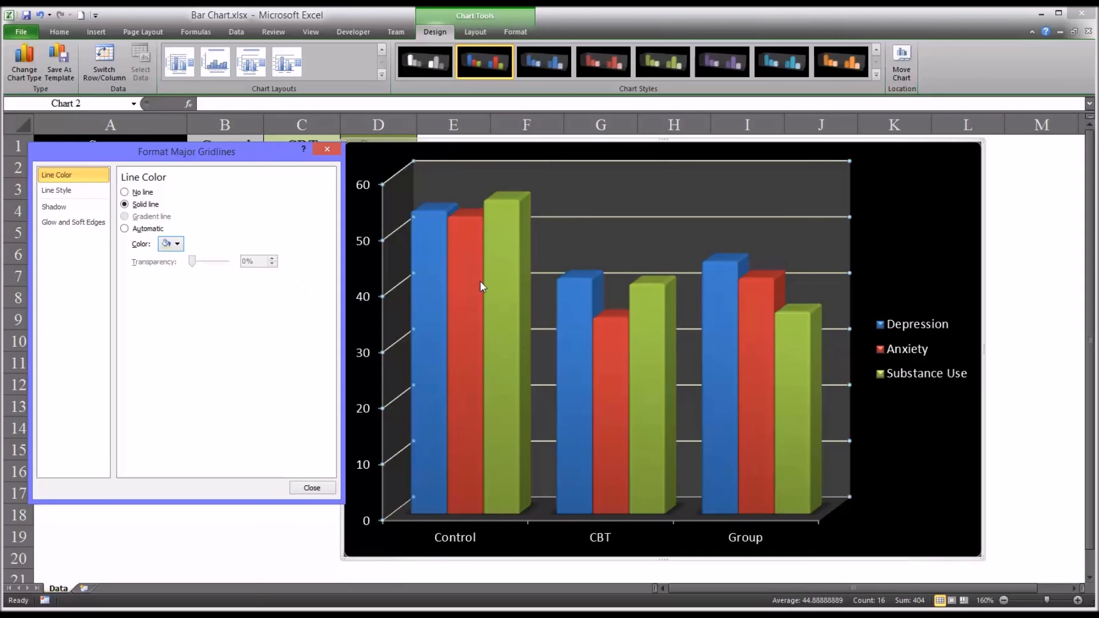
mouse_move(513, 294)
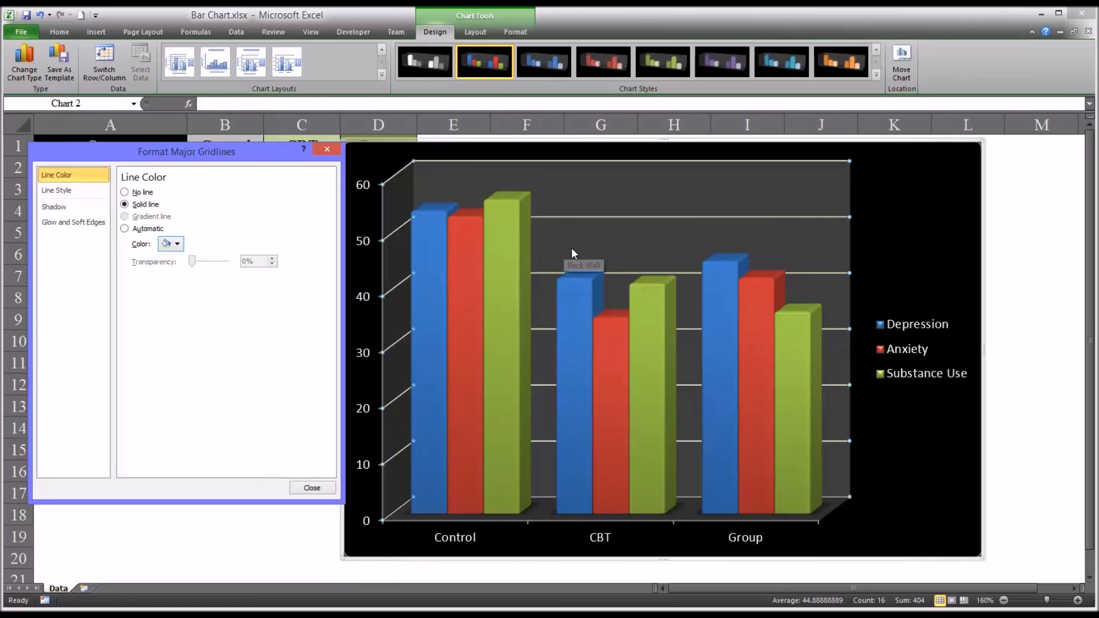
mouse_move(559, 235)
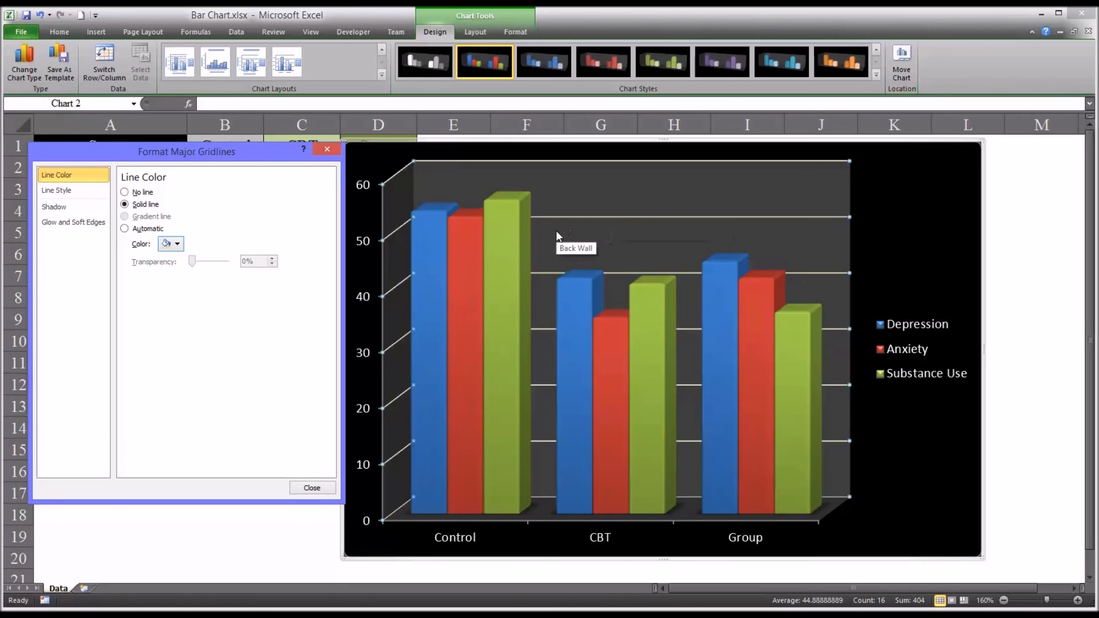
mouse_move(570, 237)
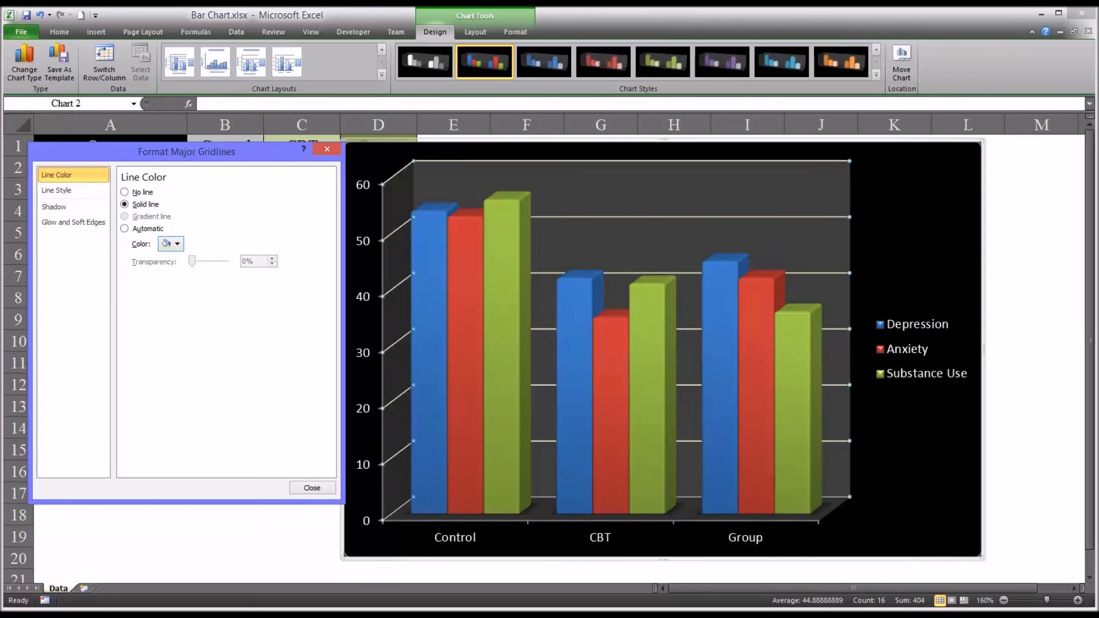
mouse_move(767, 252)
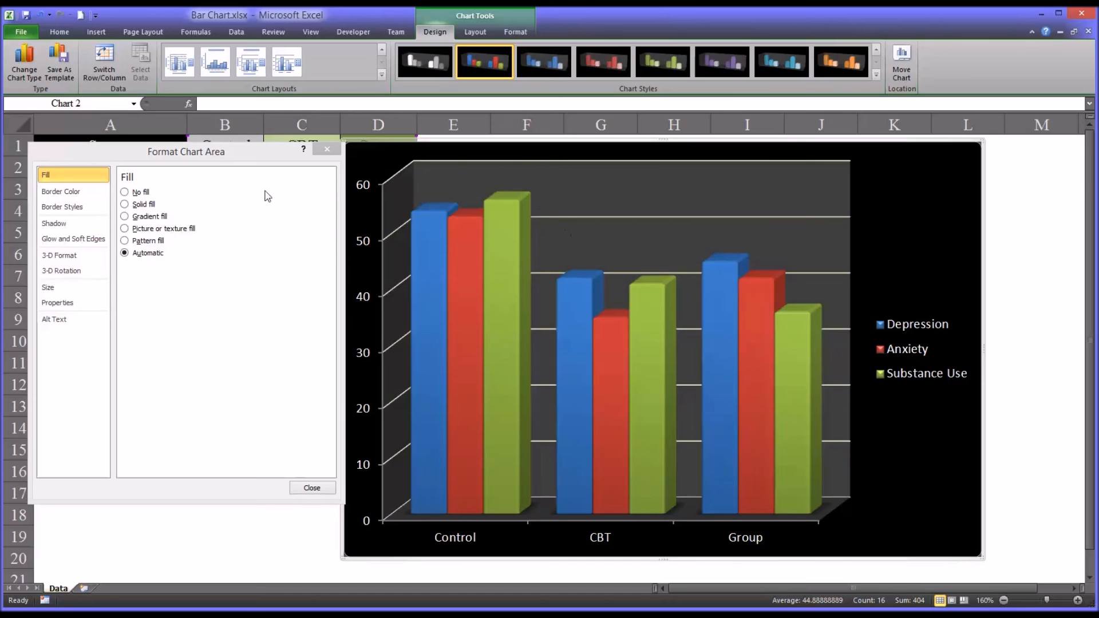
mouse_move(200, 166)
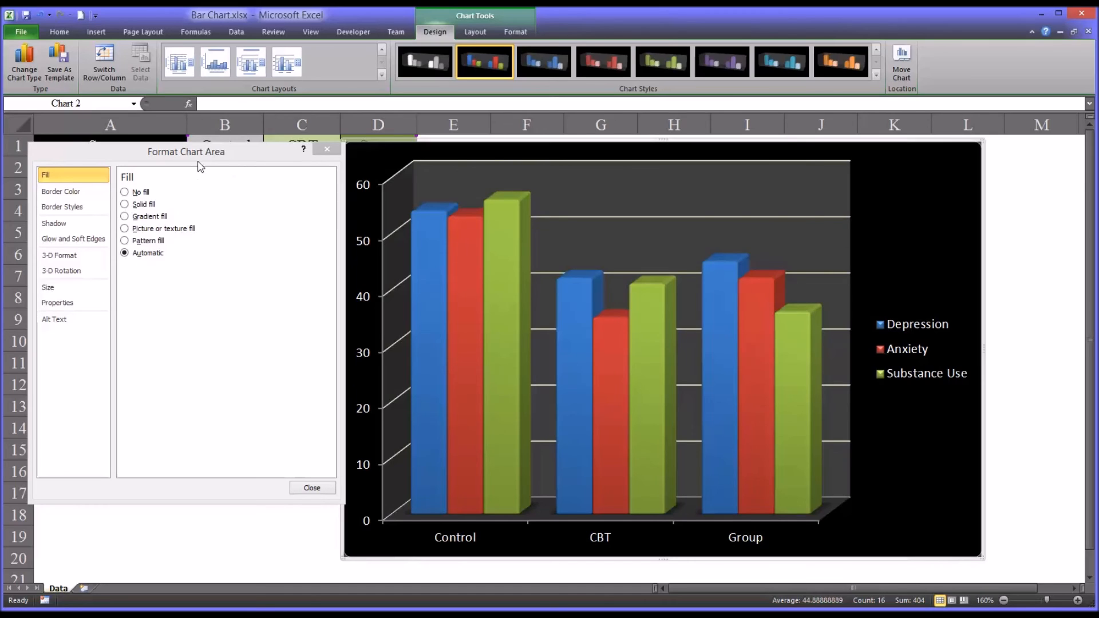
Try solid and gradient chart fills, restore the automatic black background, and close formatting
click(124, 204)
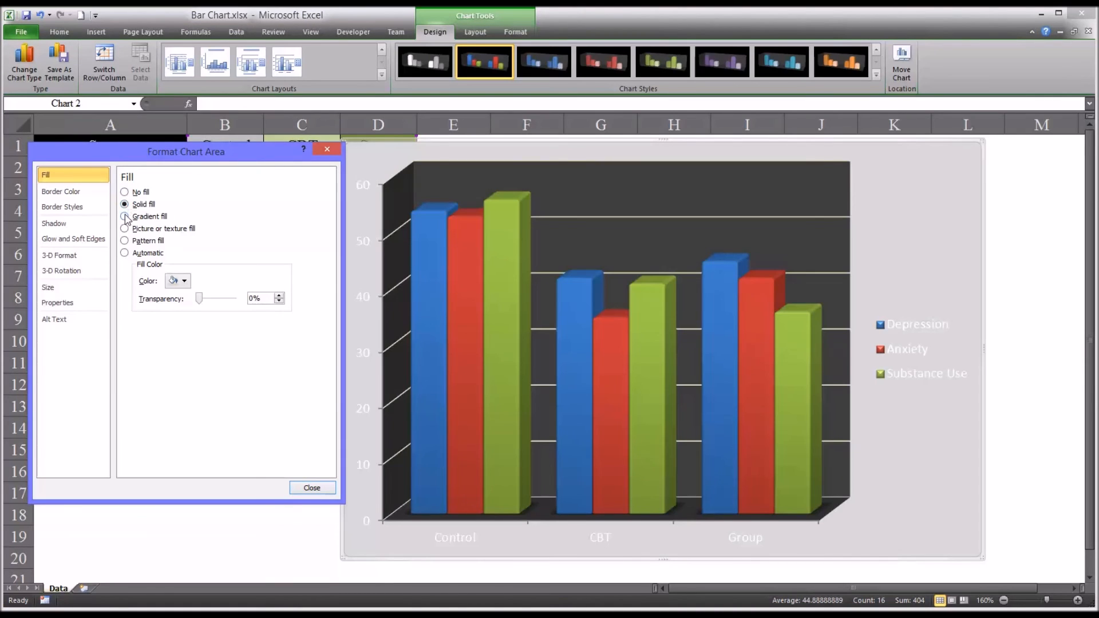
click(125, 216)
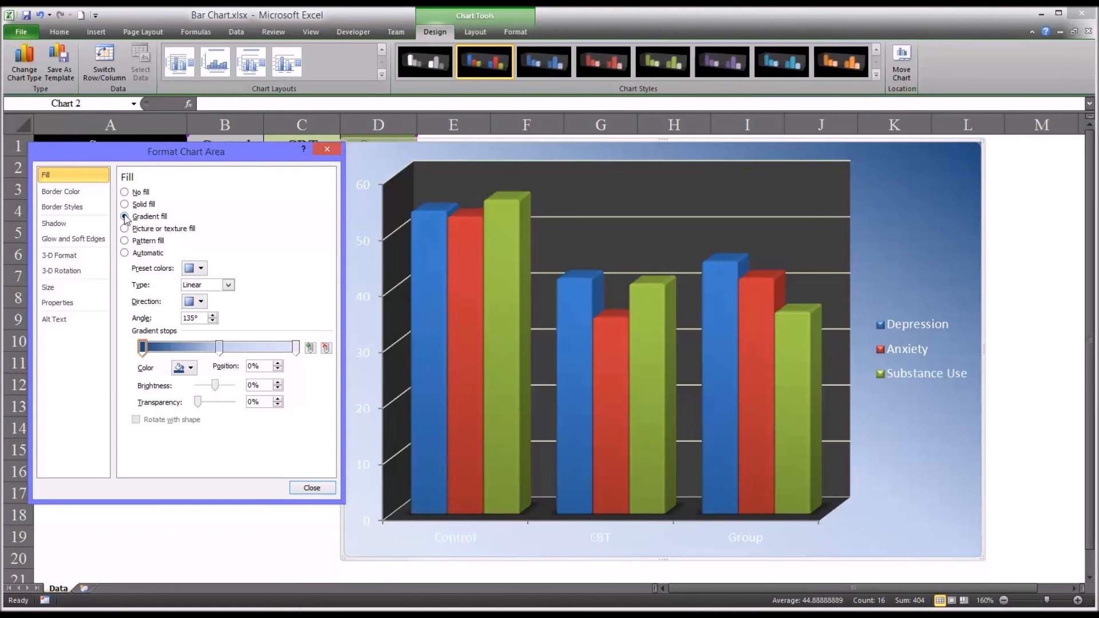
click(124, 216)
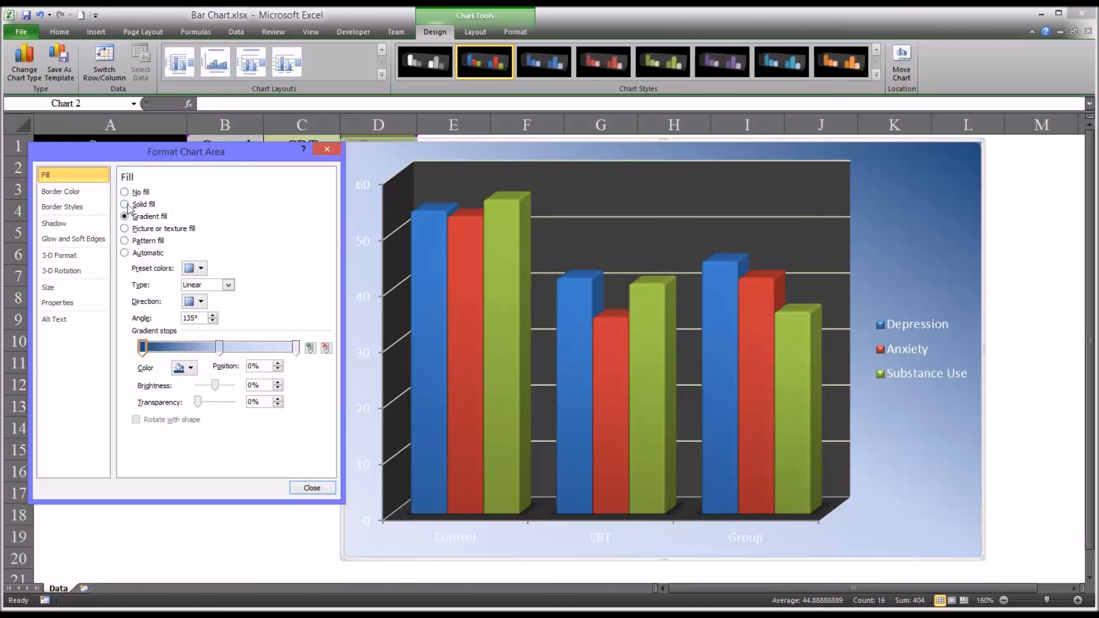
click(125, 204)
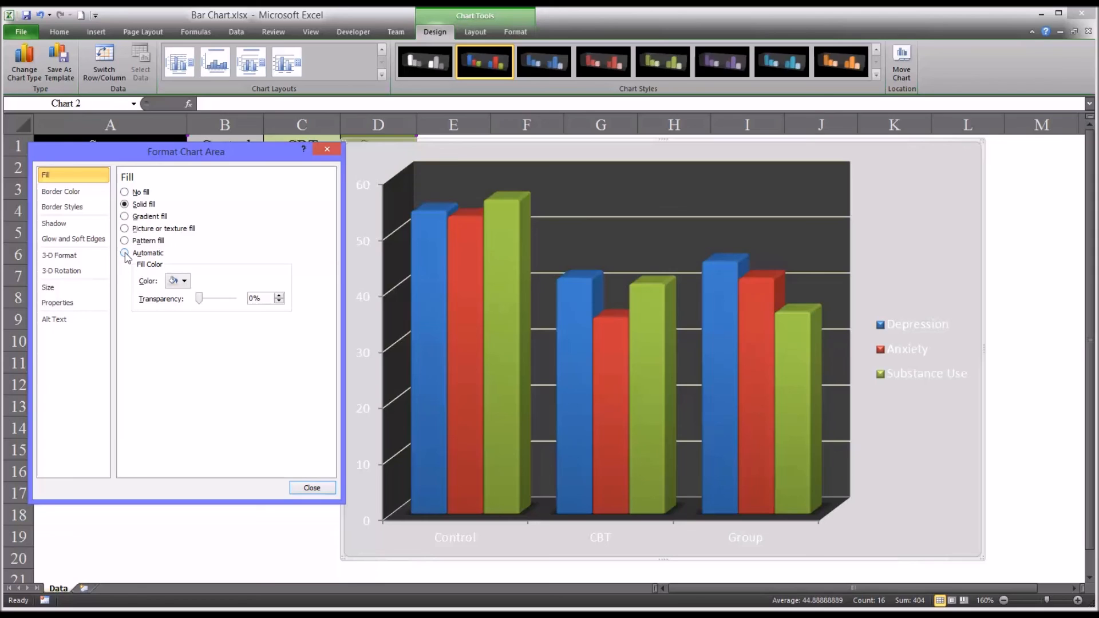
click(125, 252)
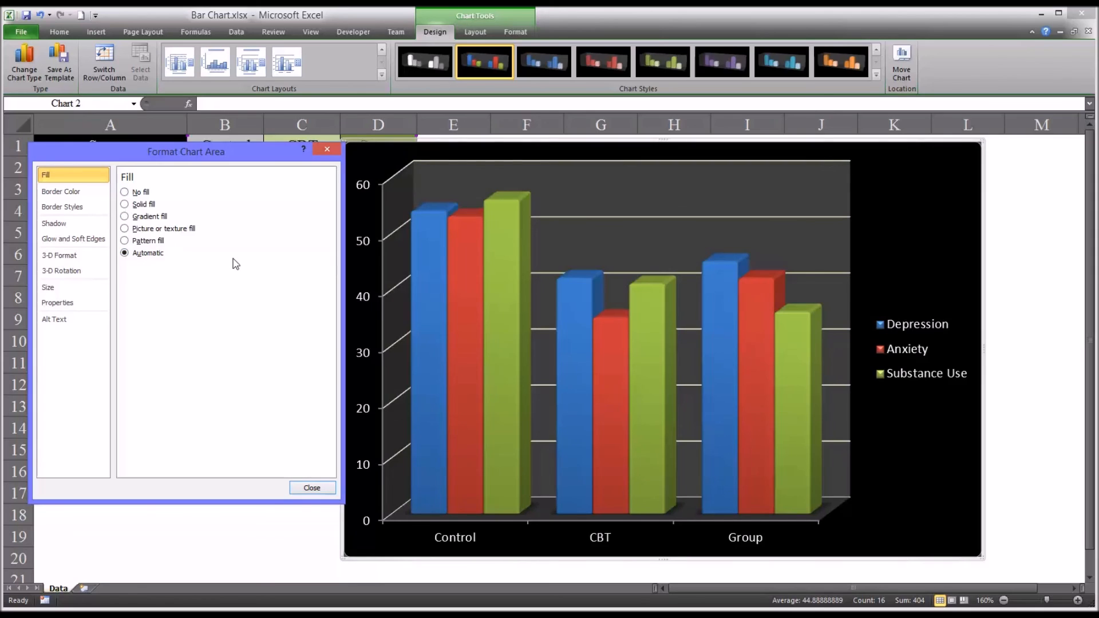
mouse_move(262, 348)
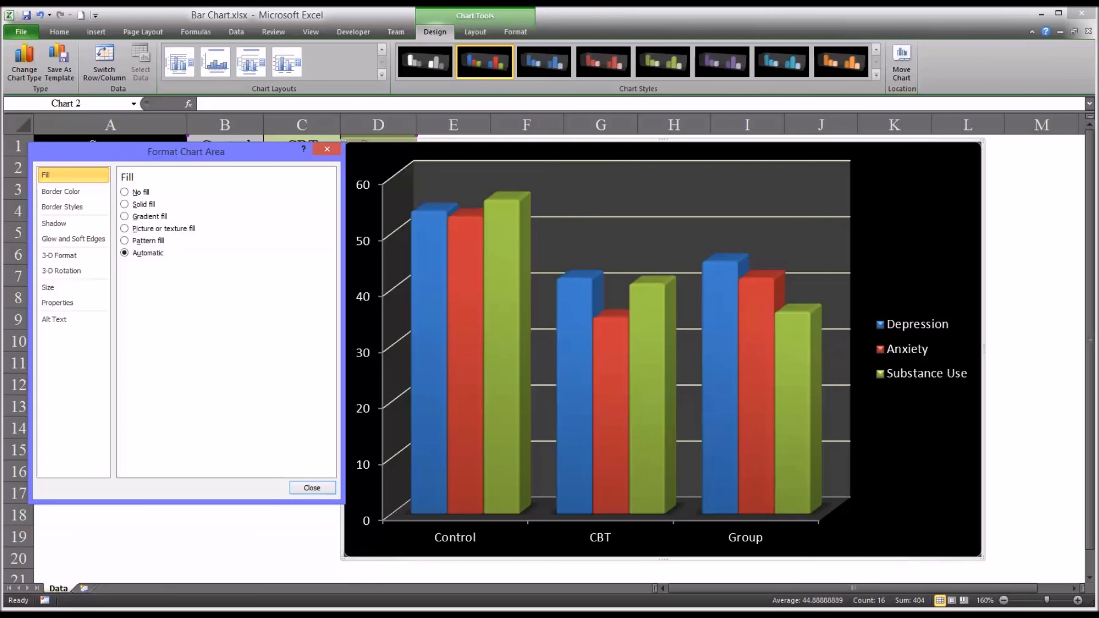
mouse_move(900, 234)
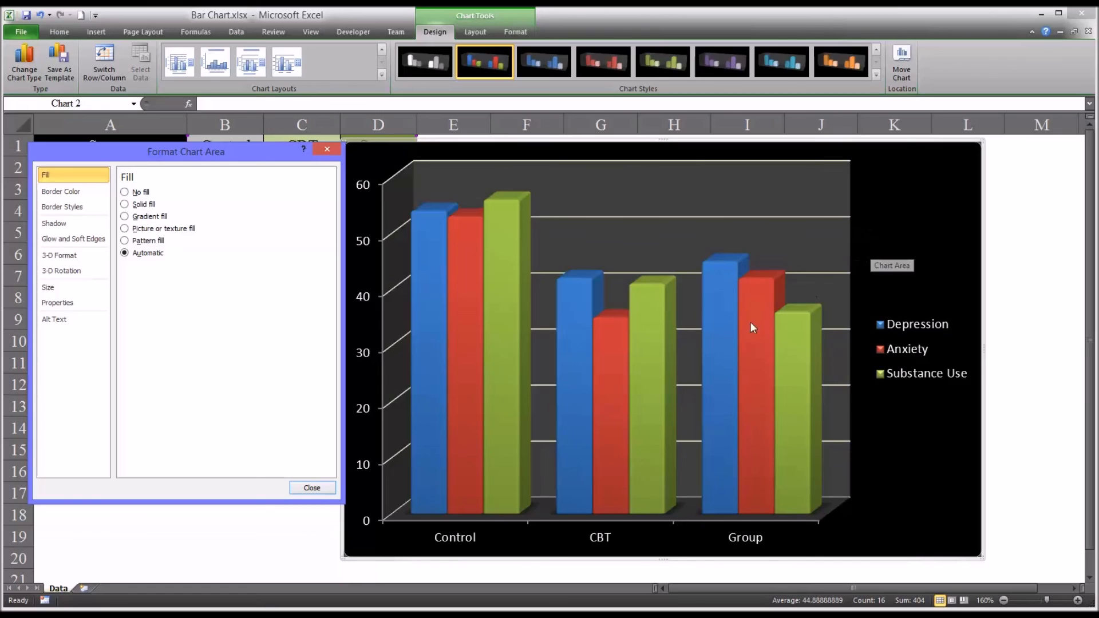
mouse_move(502, 459)
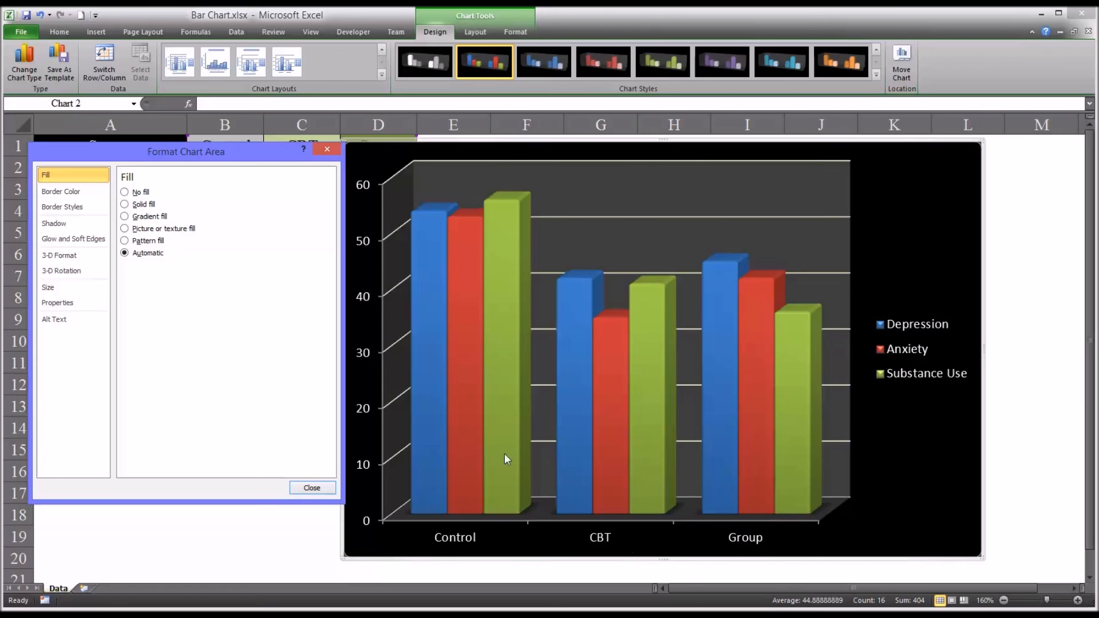
mouse_move(613, 246)
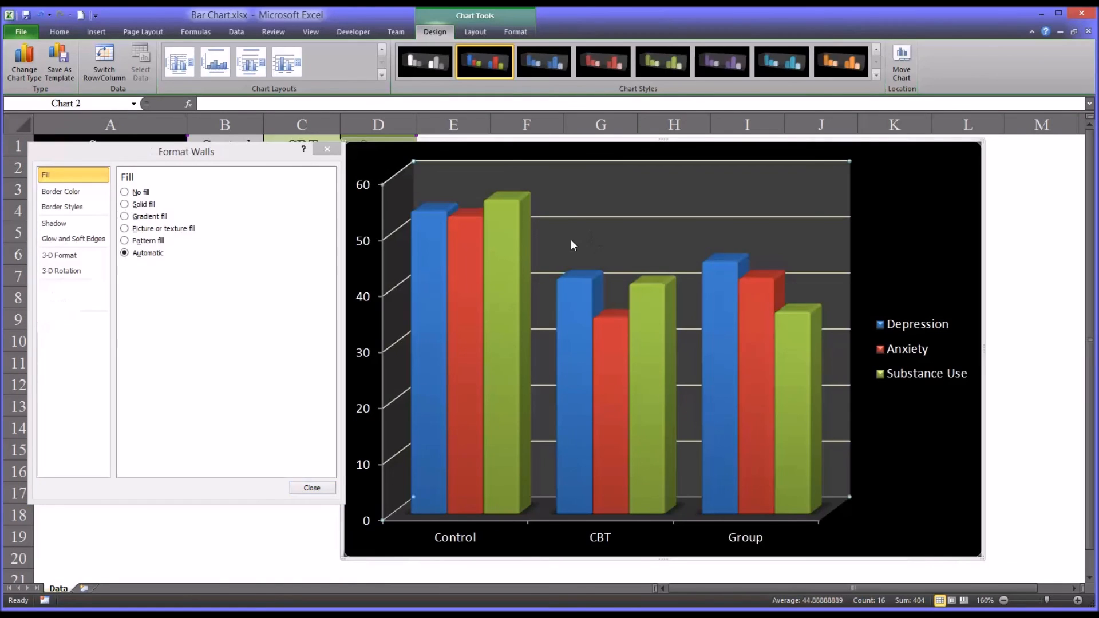
mouse_move(702, 233)
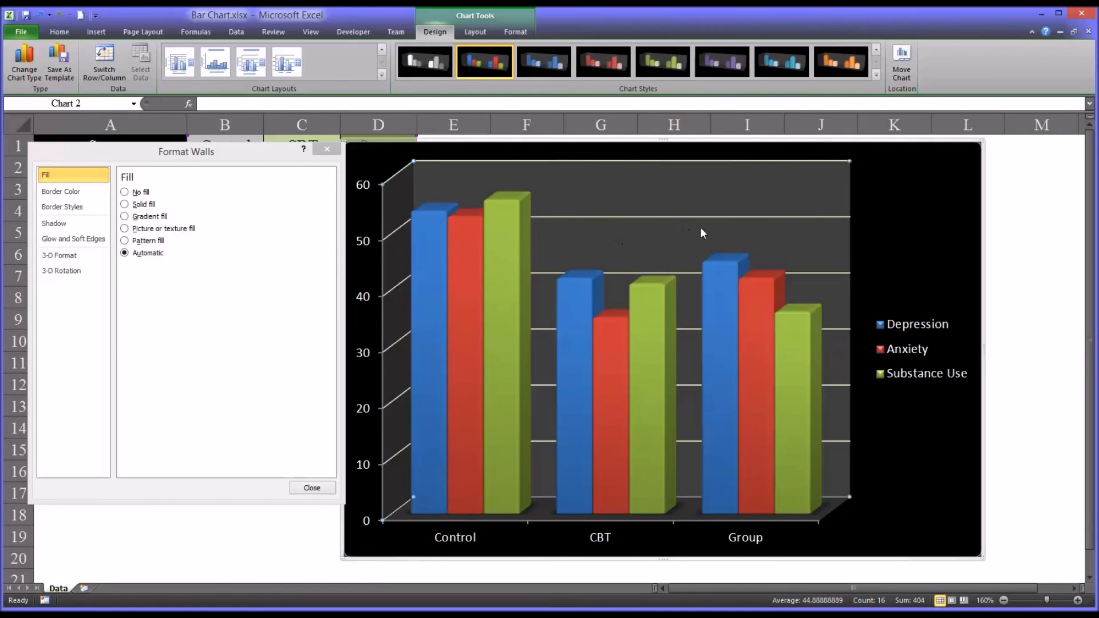
click(908, 262)
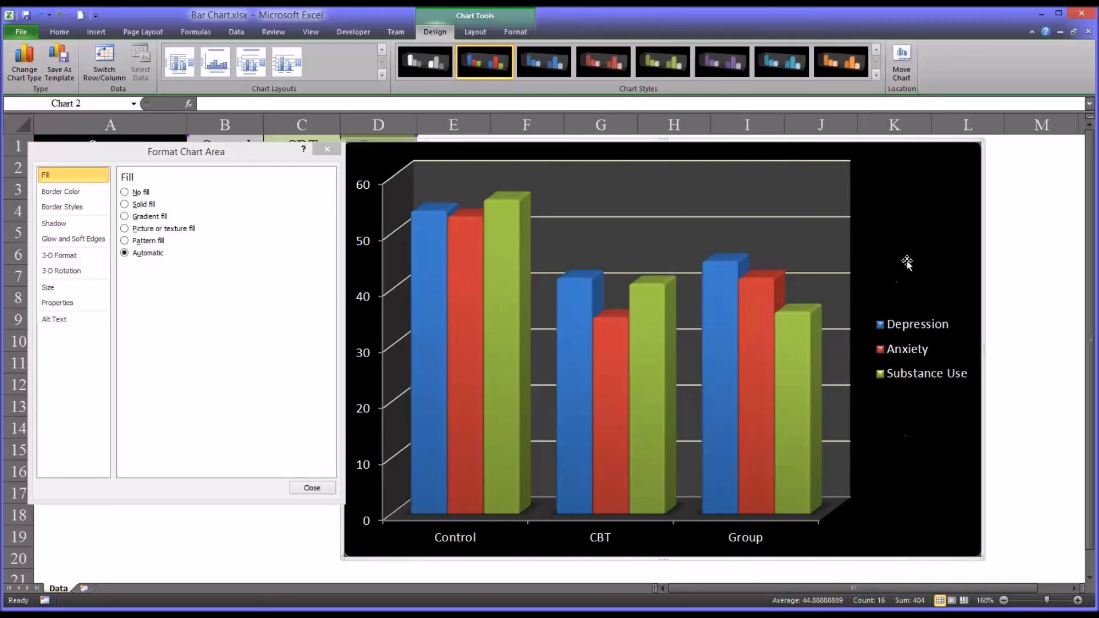
mouse_move(416, 345)
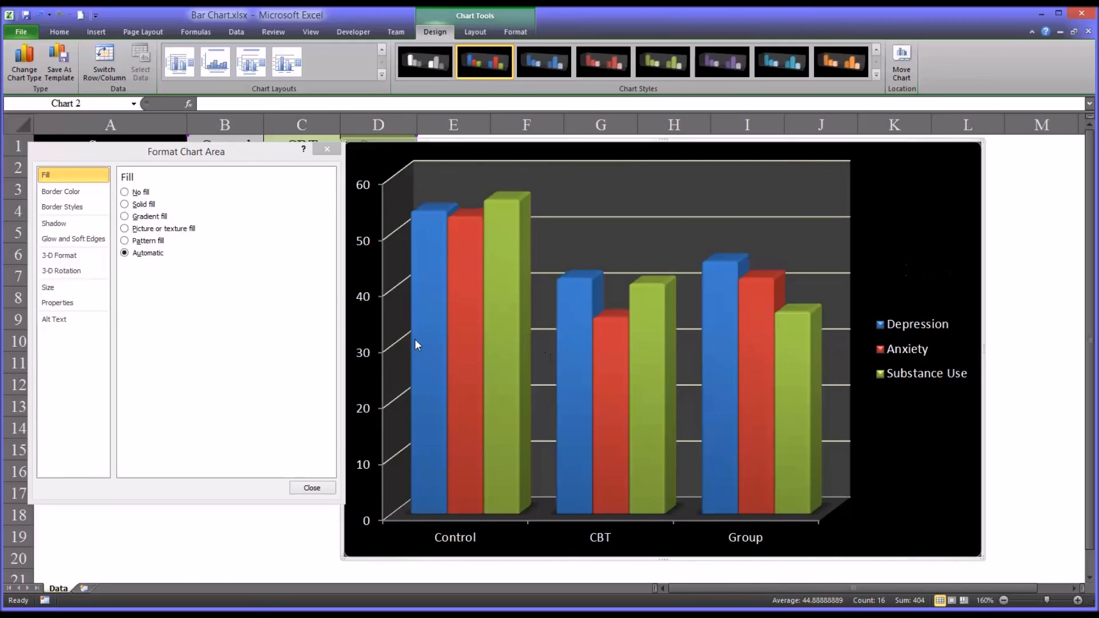
mouse_move(193, 441)
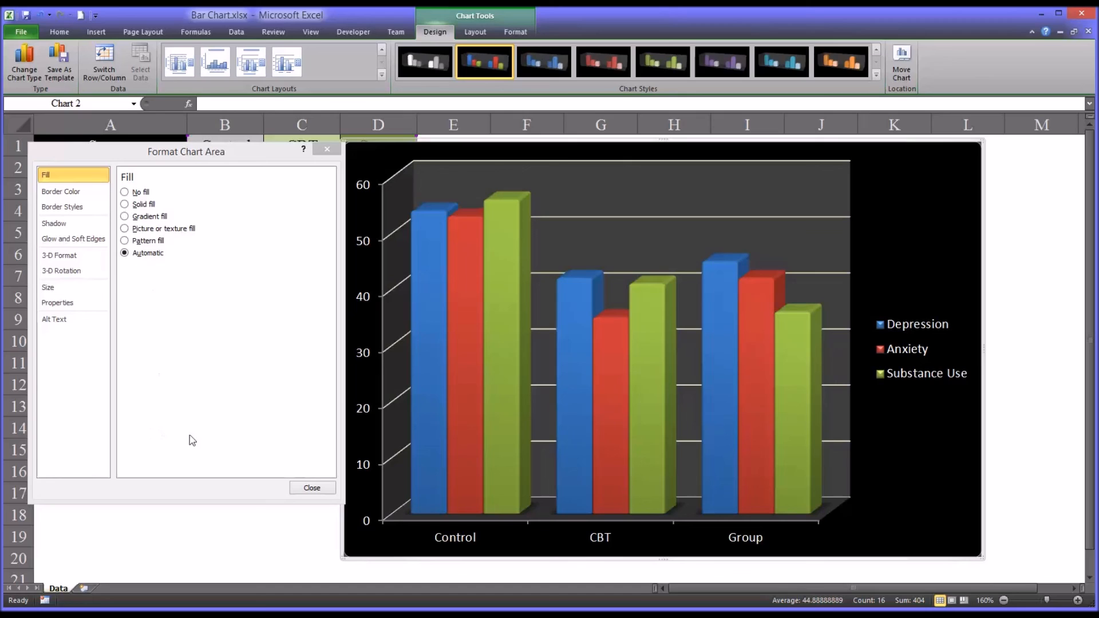
mouse_move(482, 502)
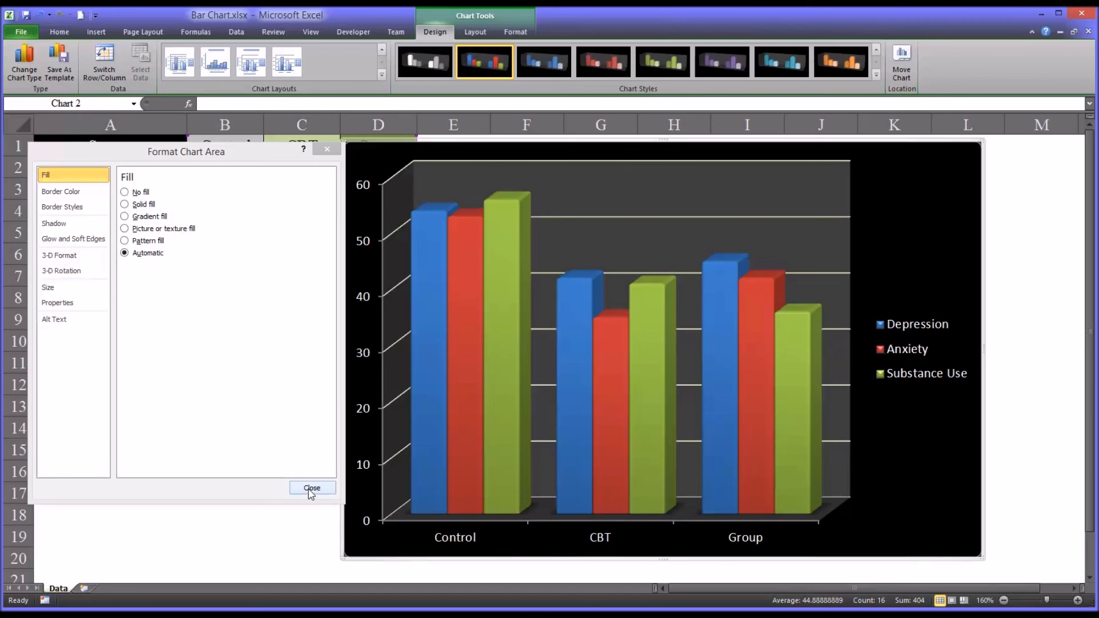
click(313, 488)
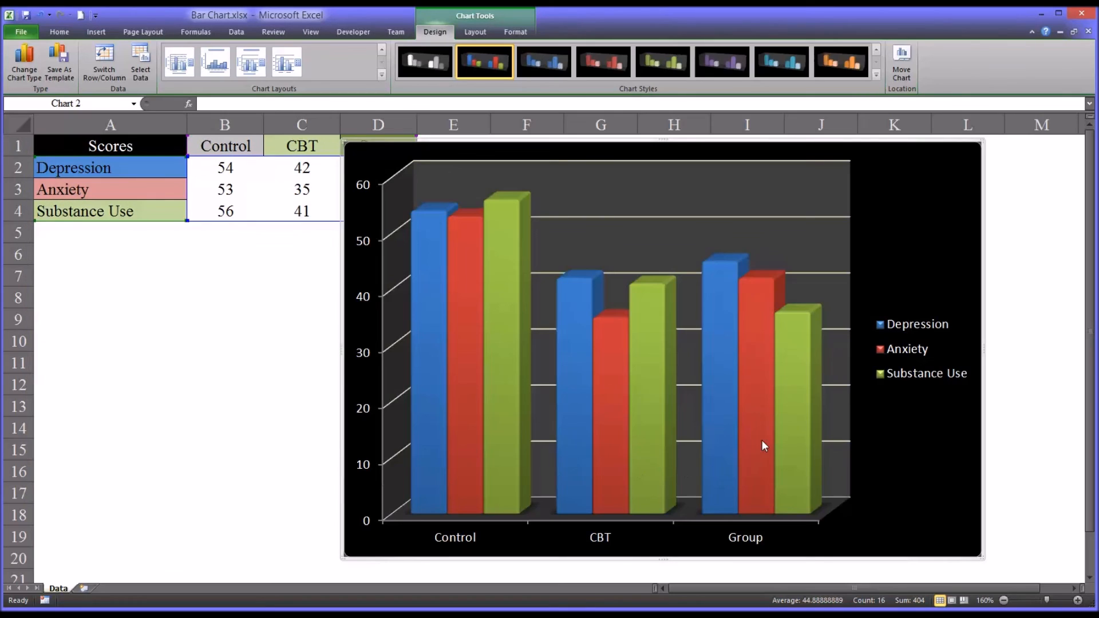
mouse_move(716, 454)
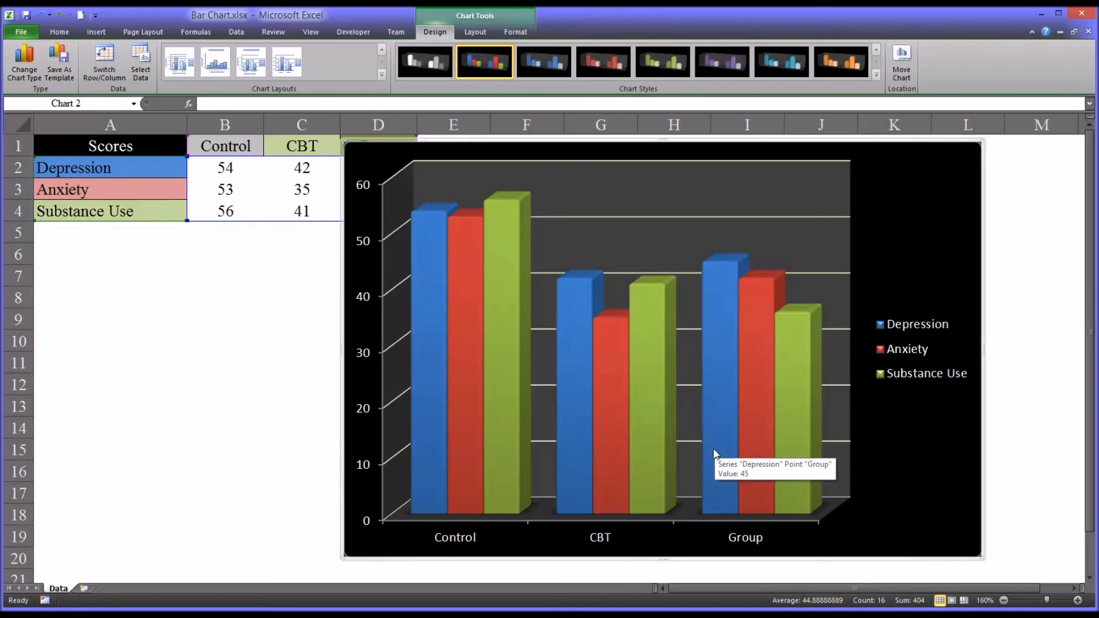
mouse_move(899, 446)
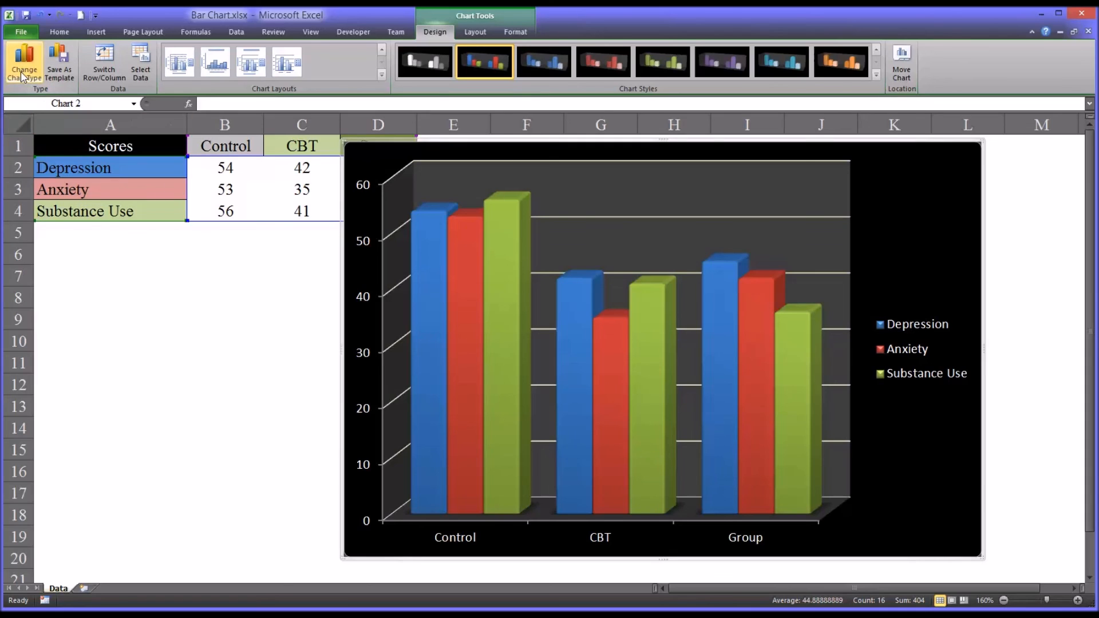
Bring up Change Chart Type for the dark 3-D column chart
click(23, 55)
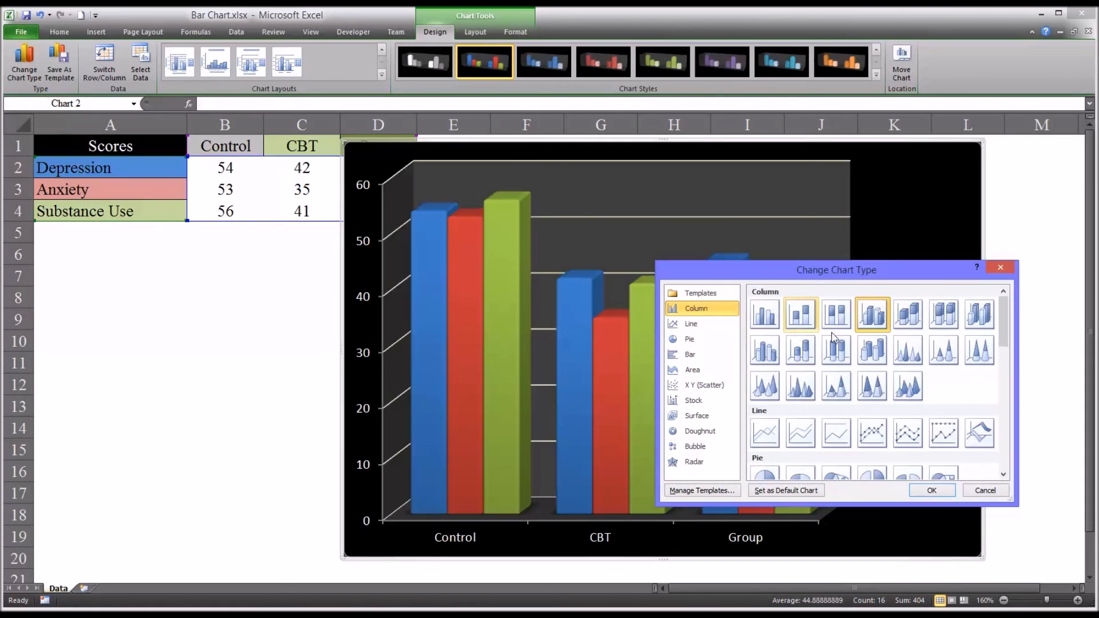
mouse_move(872, 315)
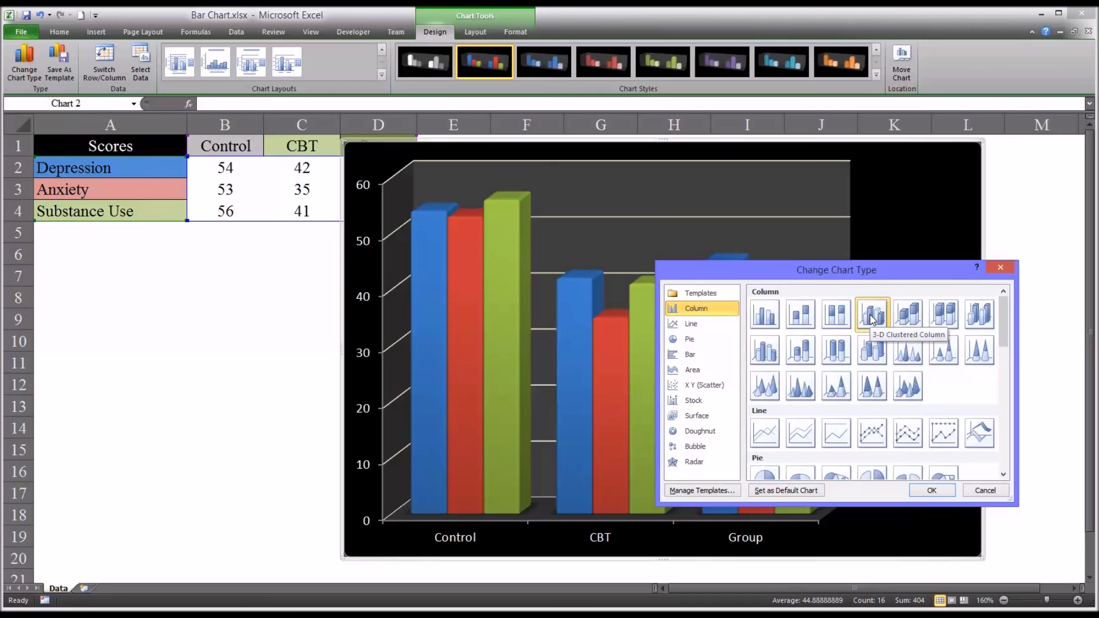
mouse_move(908, 315)
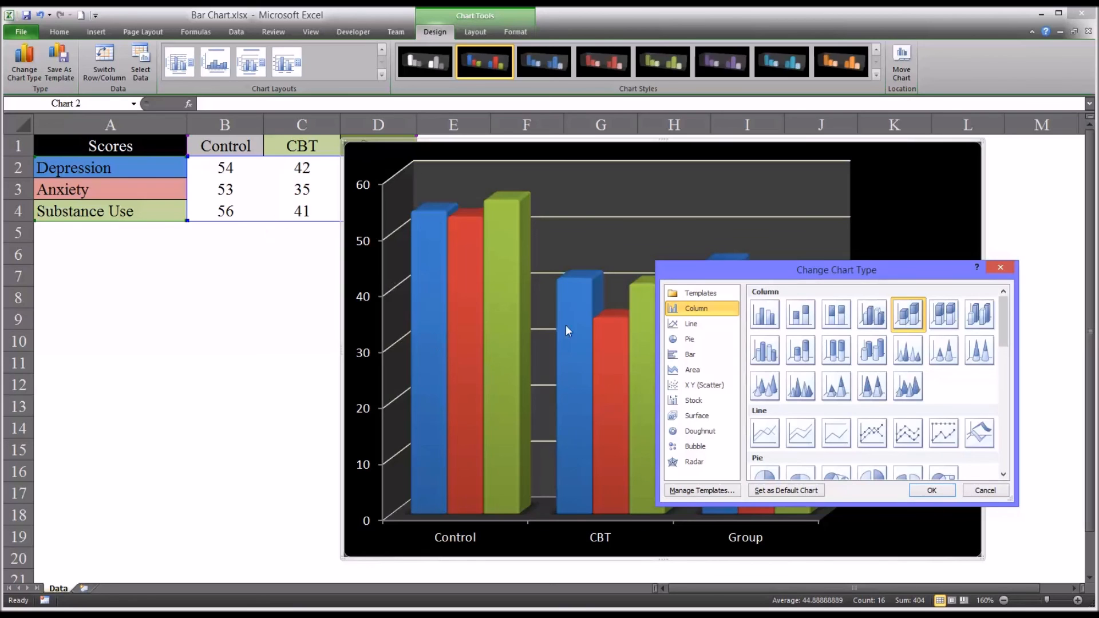
Switch the chart to 3-D Stacked Column, piling each group's scores up to 180
click(932, 490)
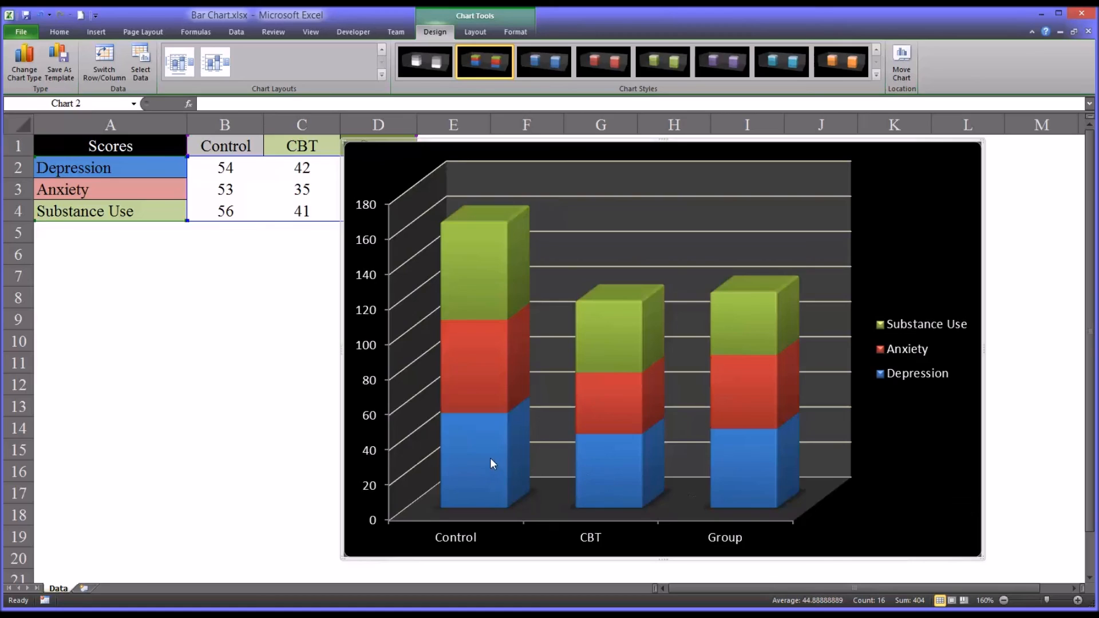
mouse_move(903, 330)
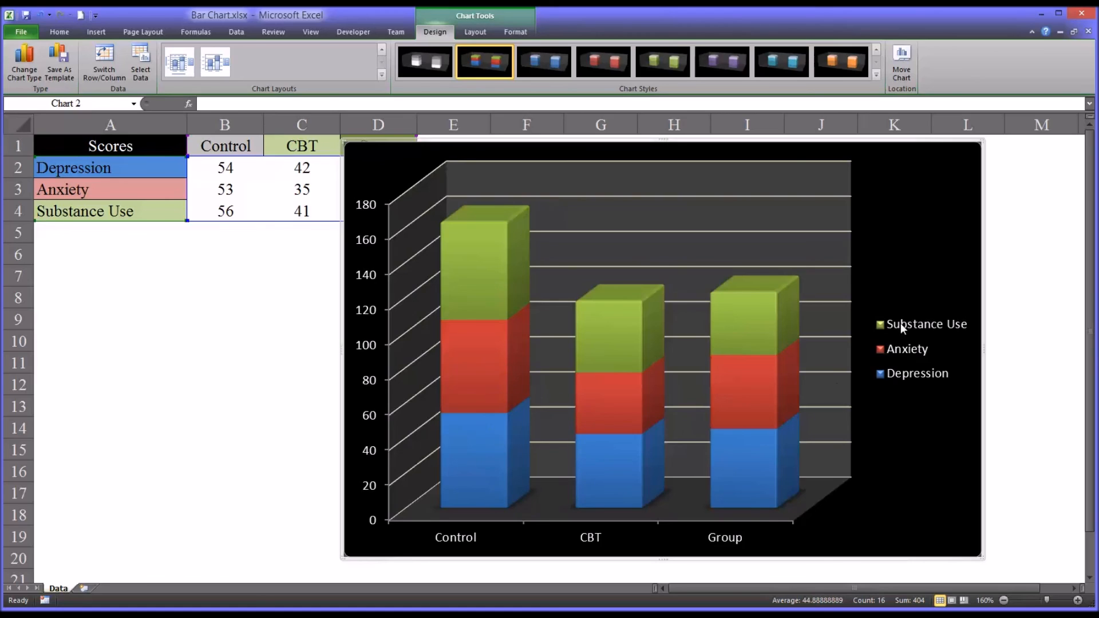
mouse_move(471, 451)
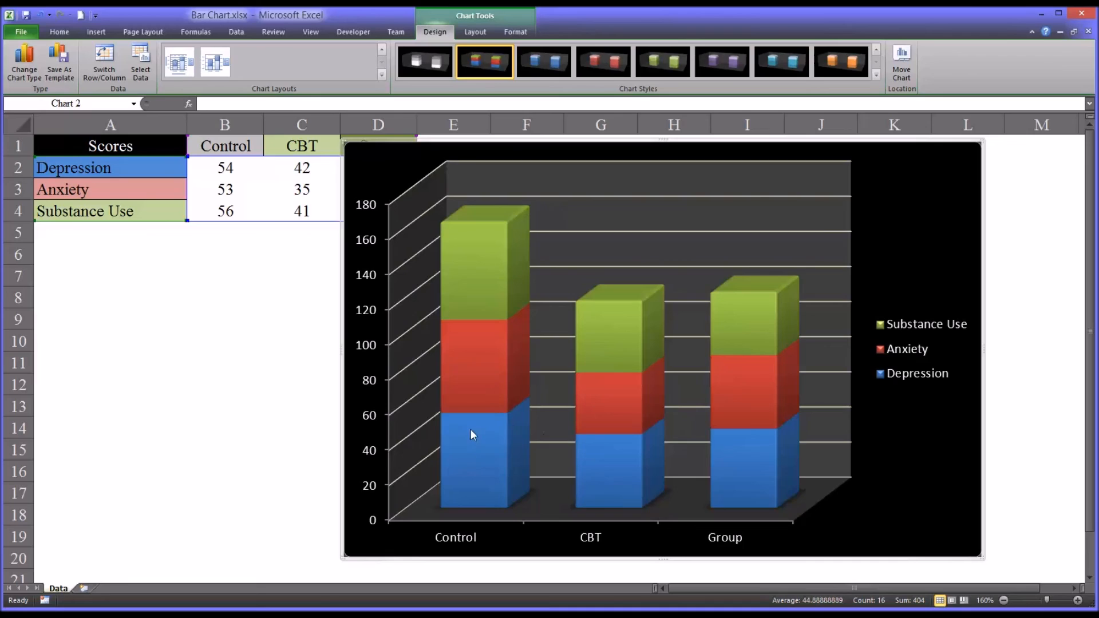
mouse_move(745, 471)
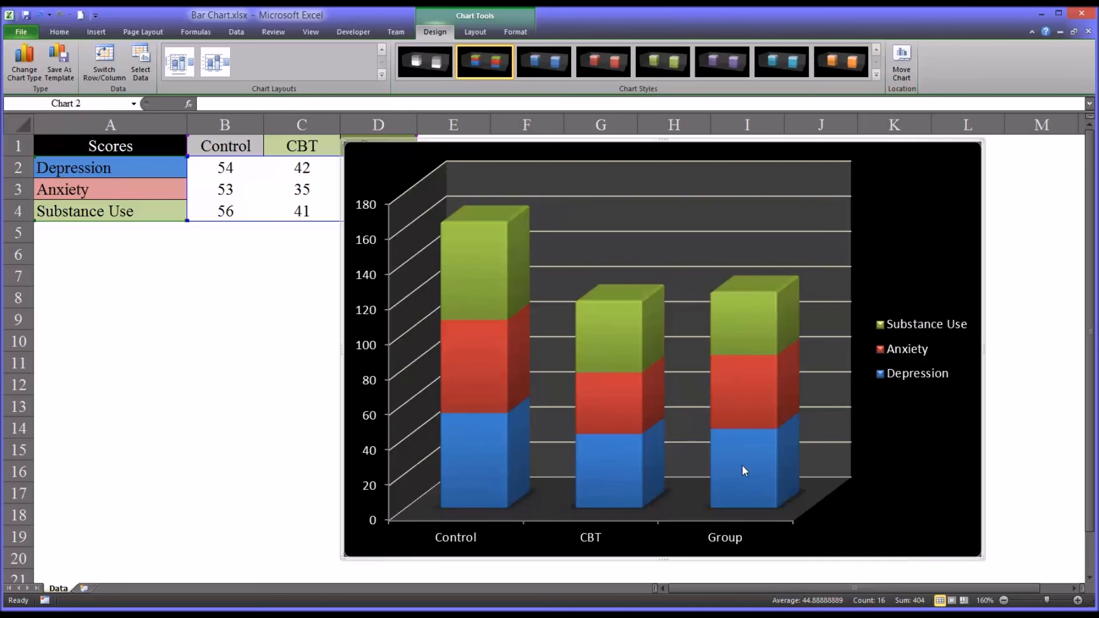
mouse_move(914, 466)
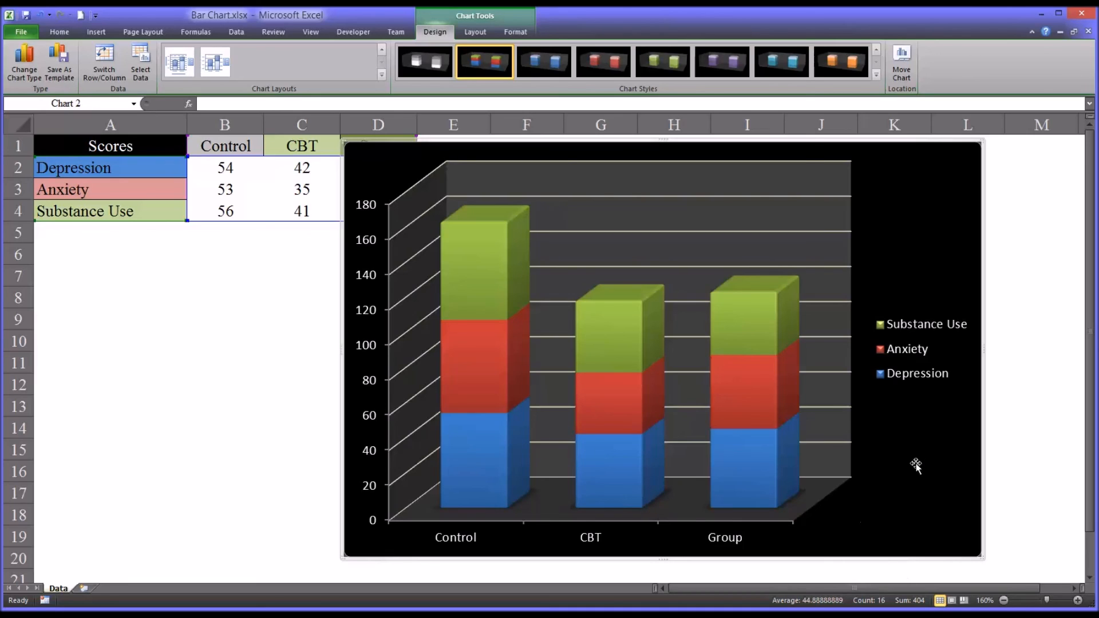
mouse_move(644, 429)
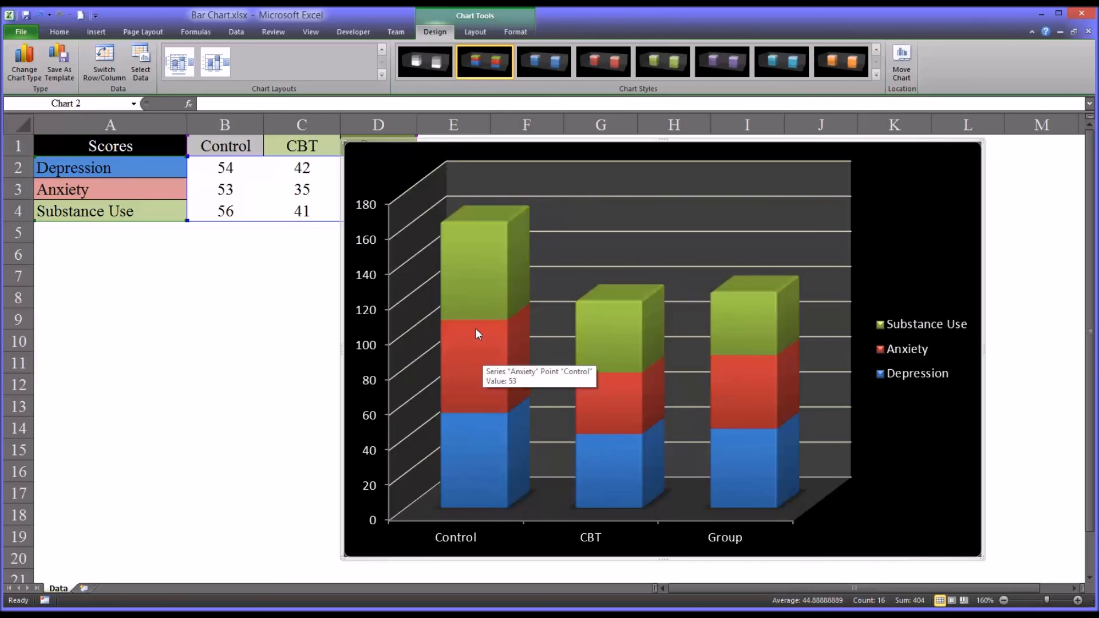
mouse_move(482, 352)
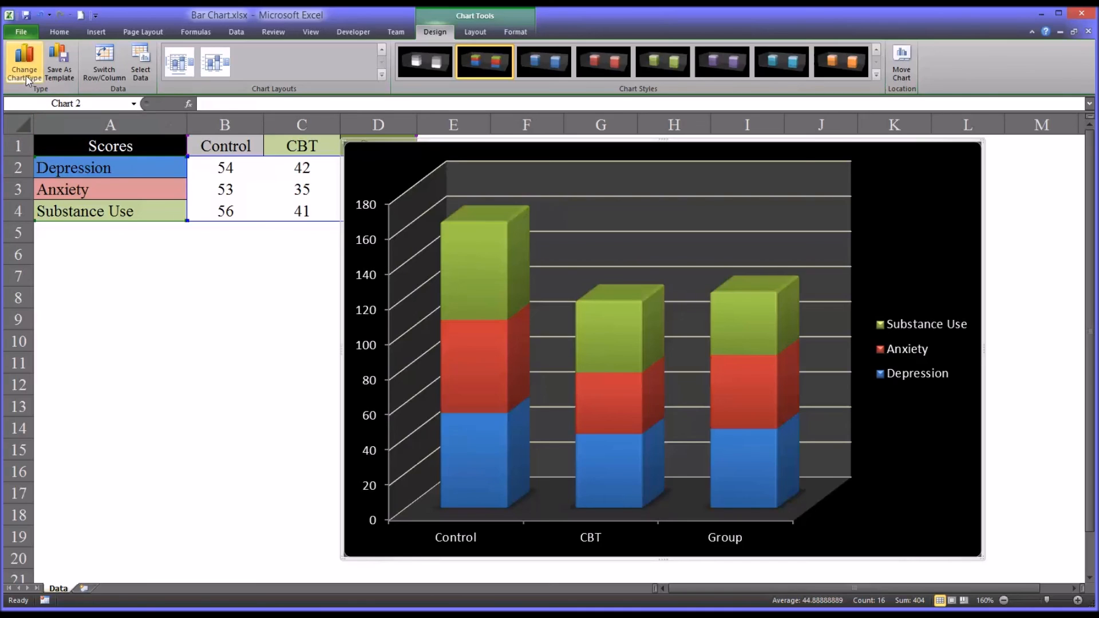
Change the chart type back to 3-D Clustered Column on a 0–60 scale
click(20, 57)
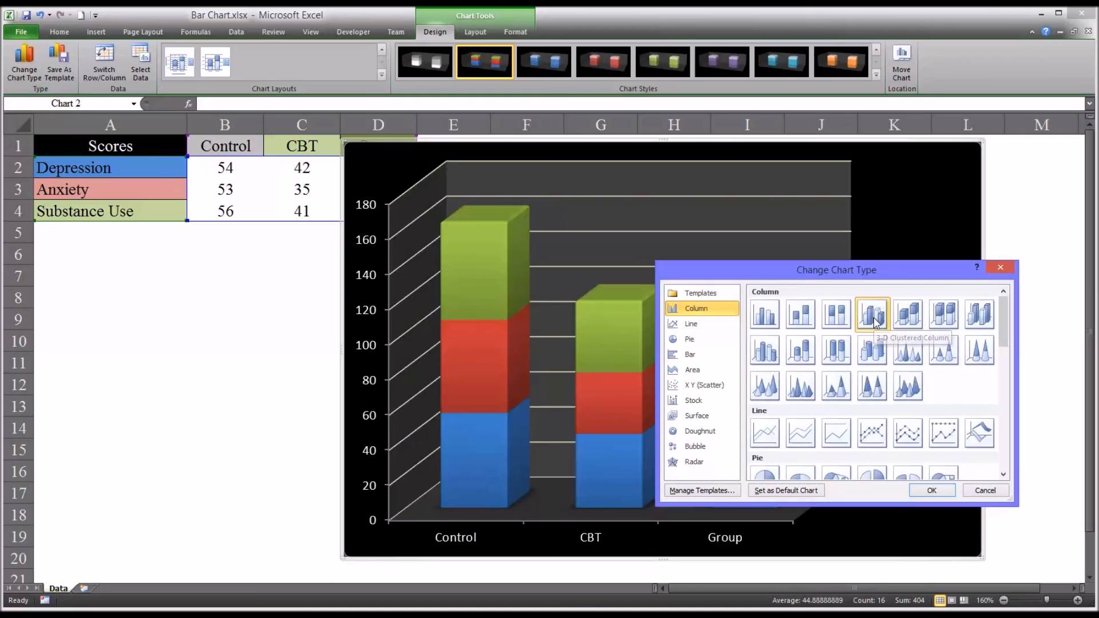
click(932, 490)
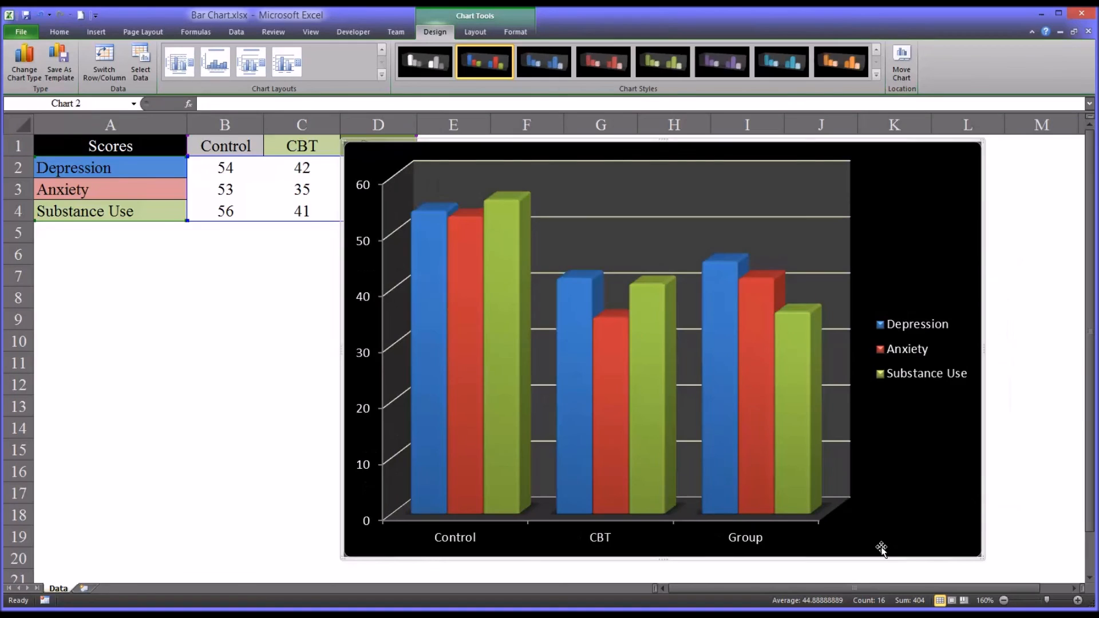